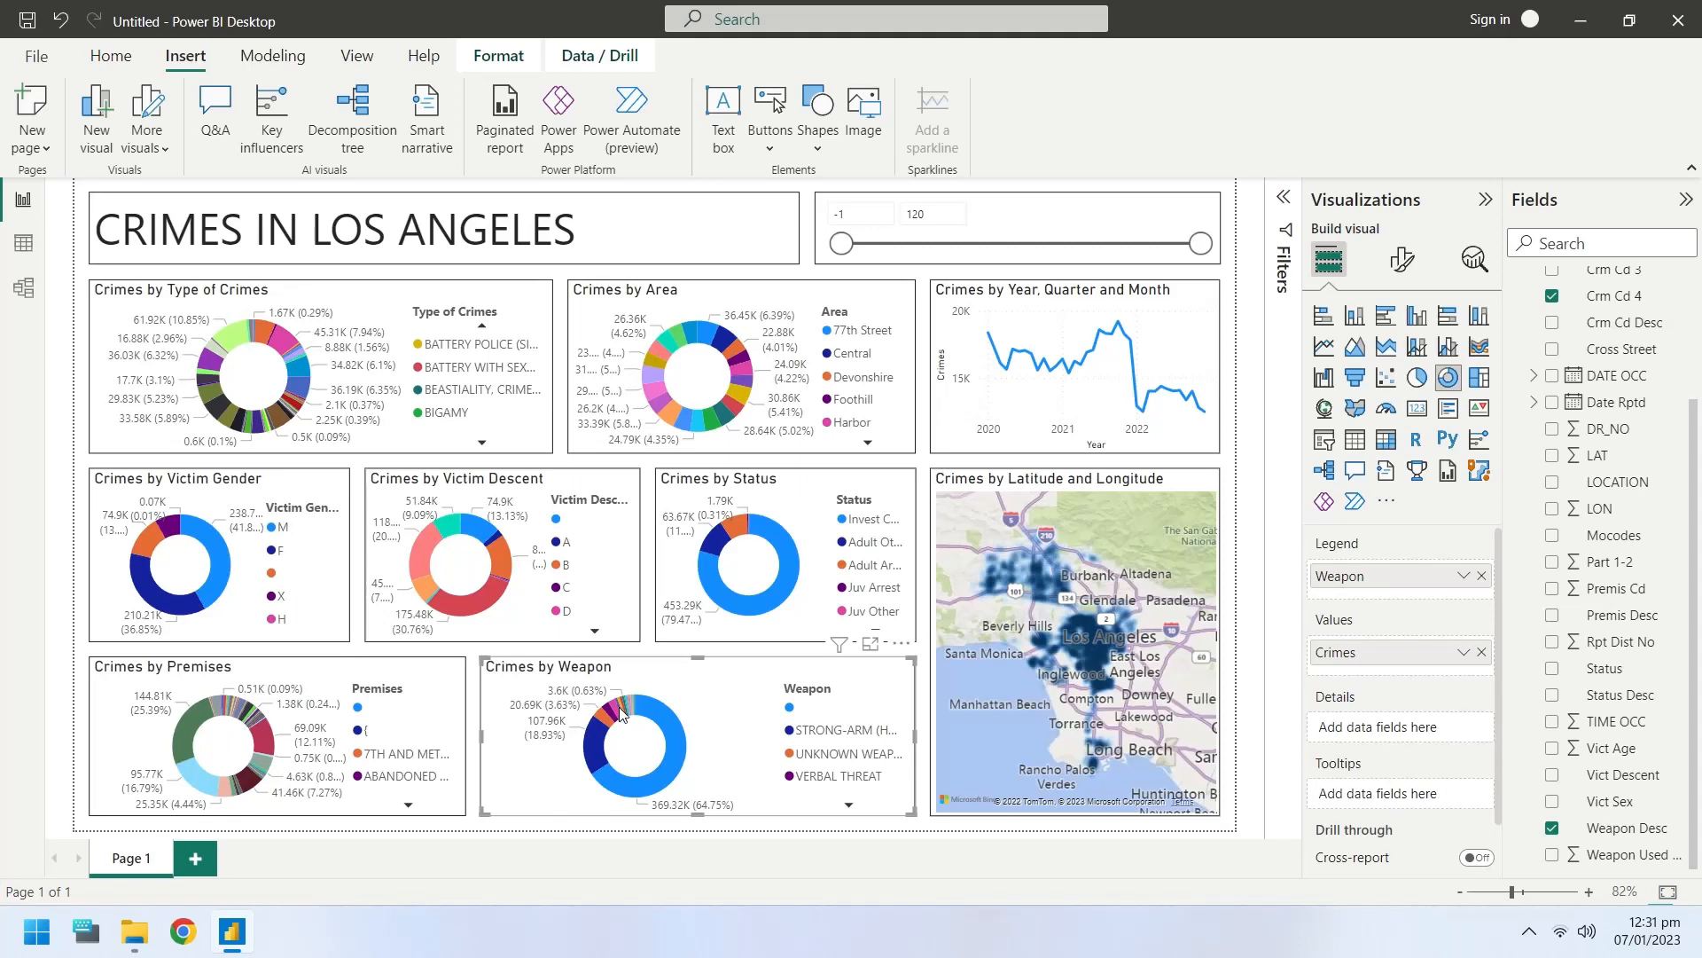
pyautogui.moveTo(787, 833)
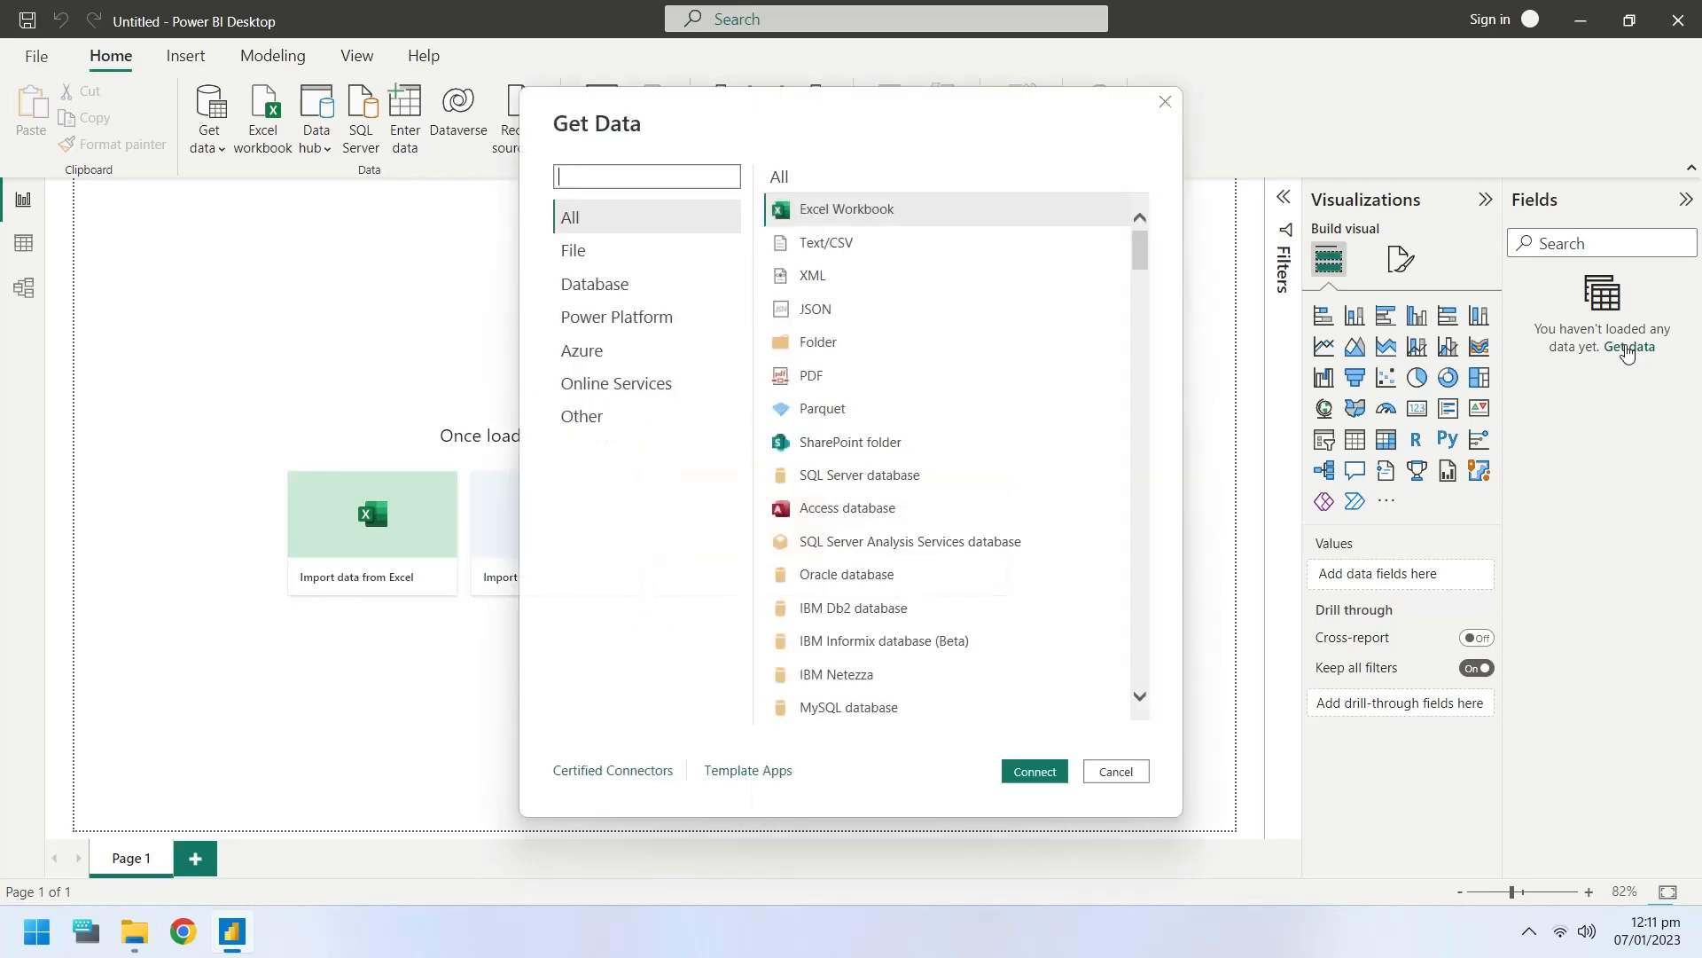
# - Import Crime_Data_from_2020_to_Present.csv as Text/CSV and choose Transform Data
pyautogui.click(1032, 771)
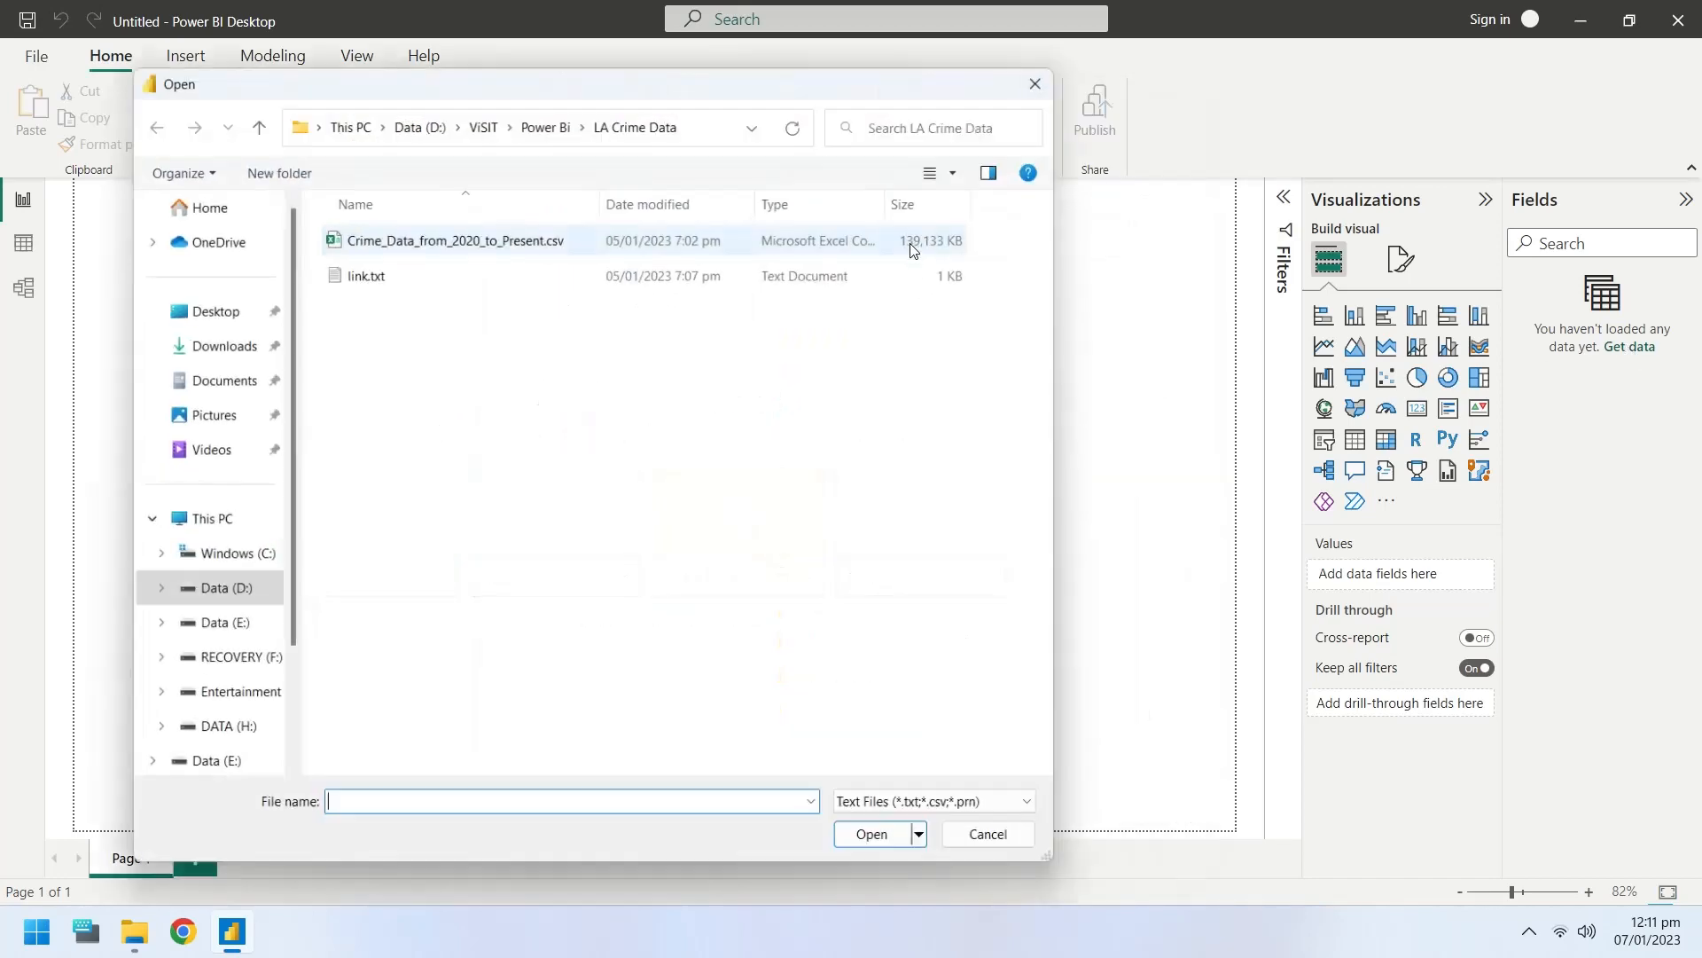
pyautogui.click(454, 240)
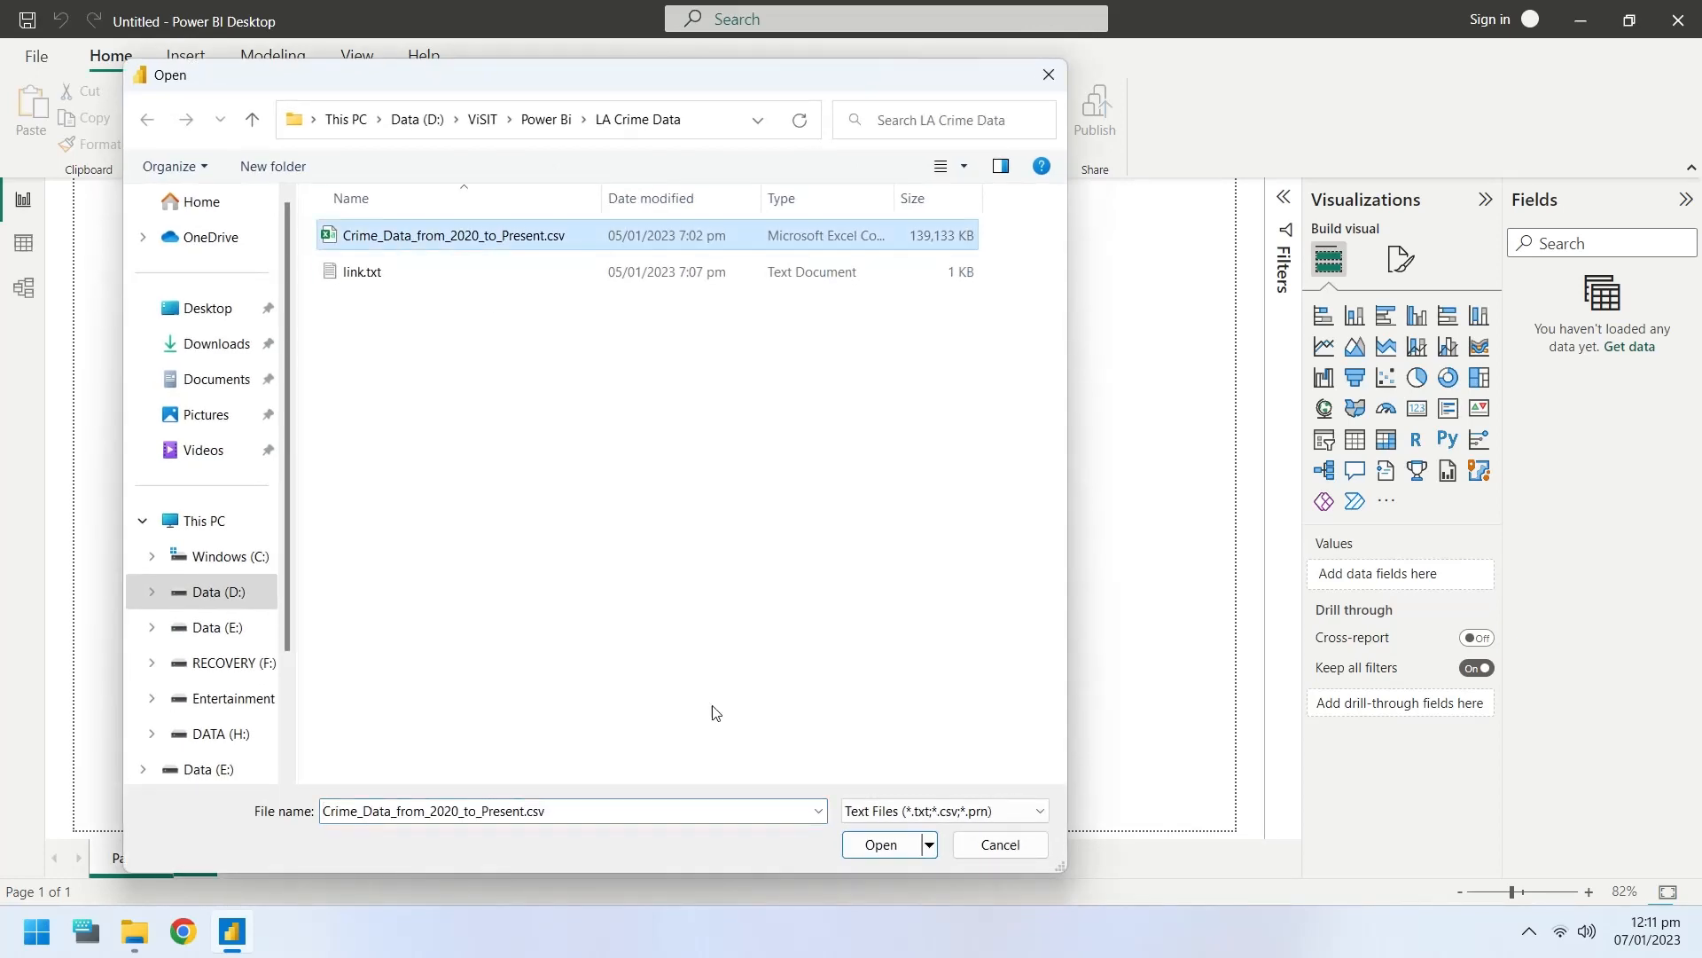
pyautogui.click(880, 845)
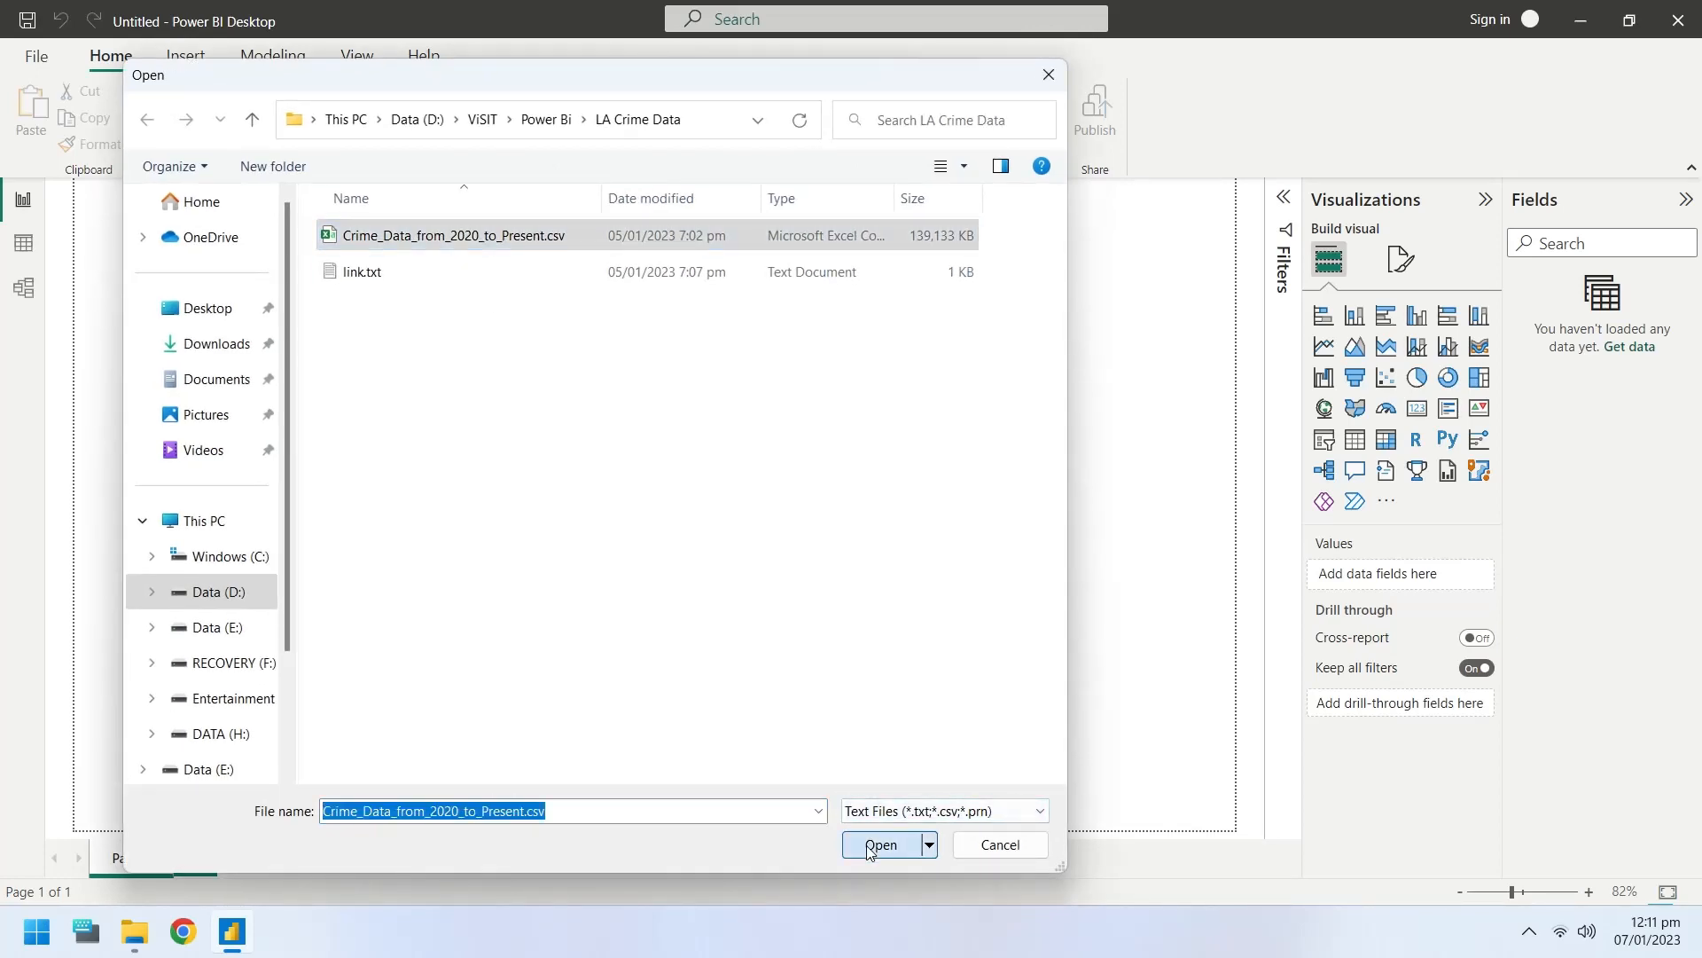
pyautogui.click(880, 845)
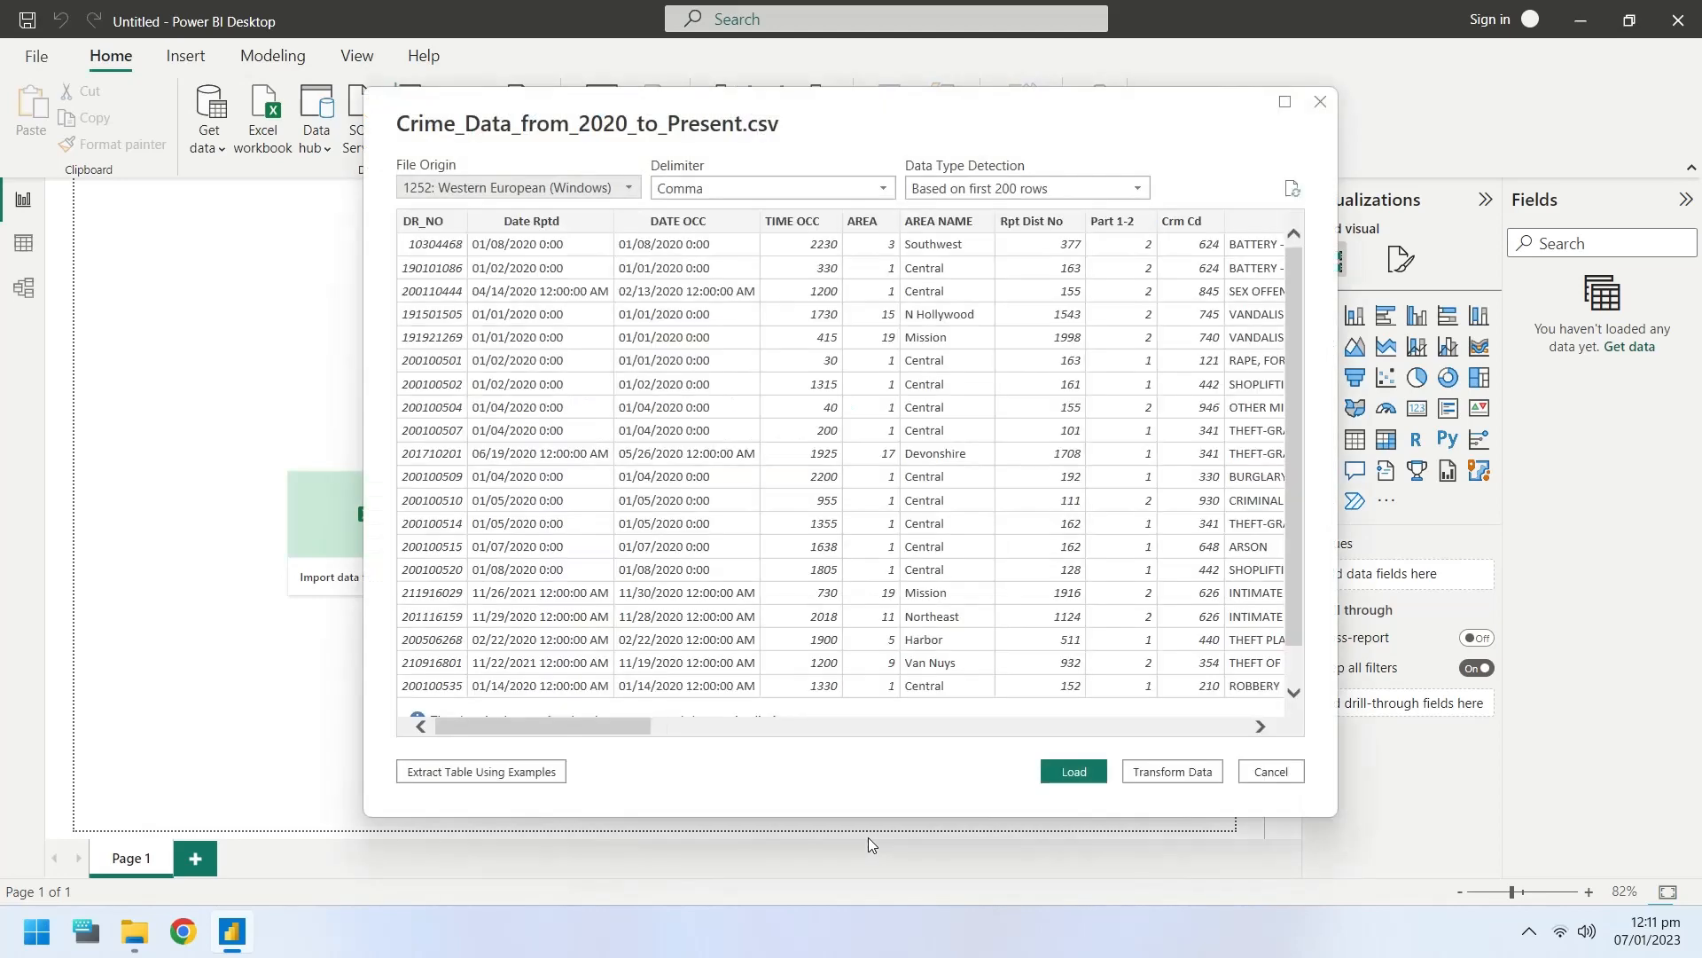
pyautogui.click(1170, 770)
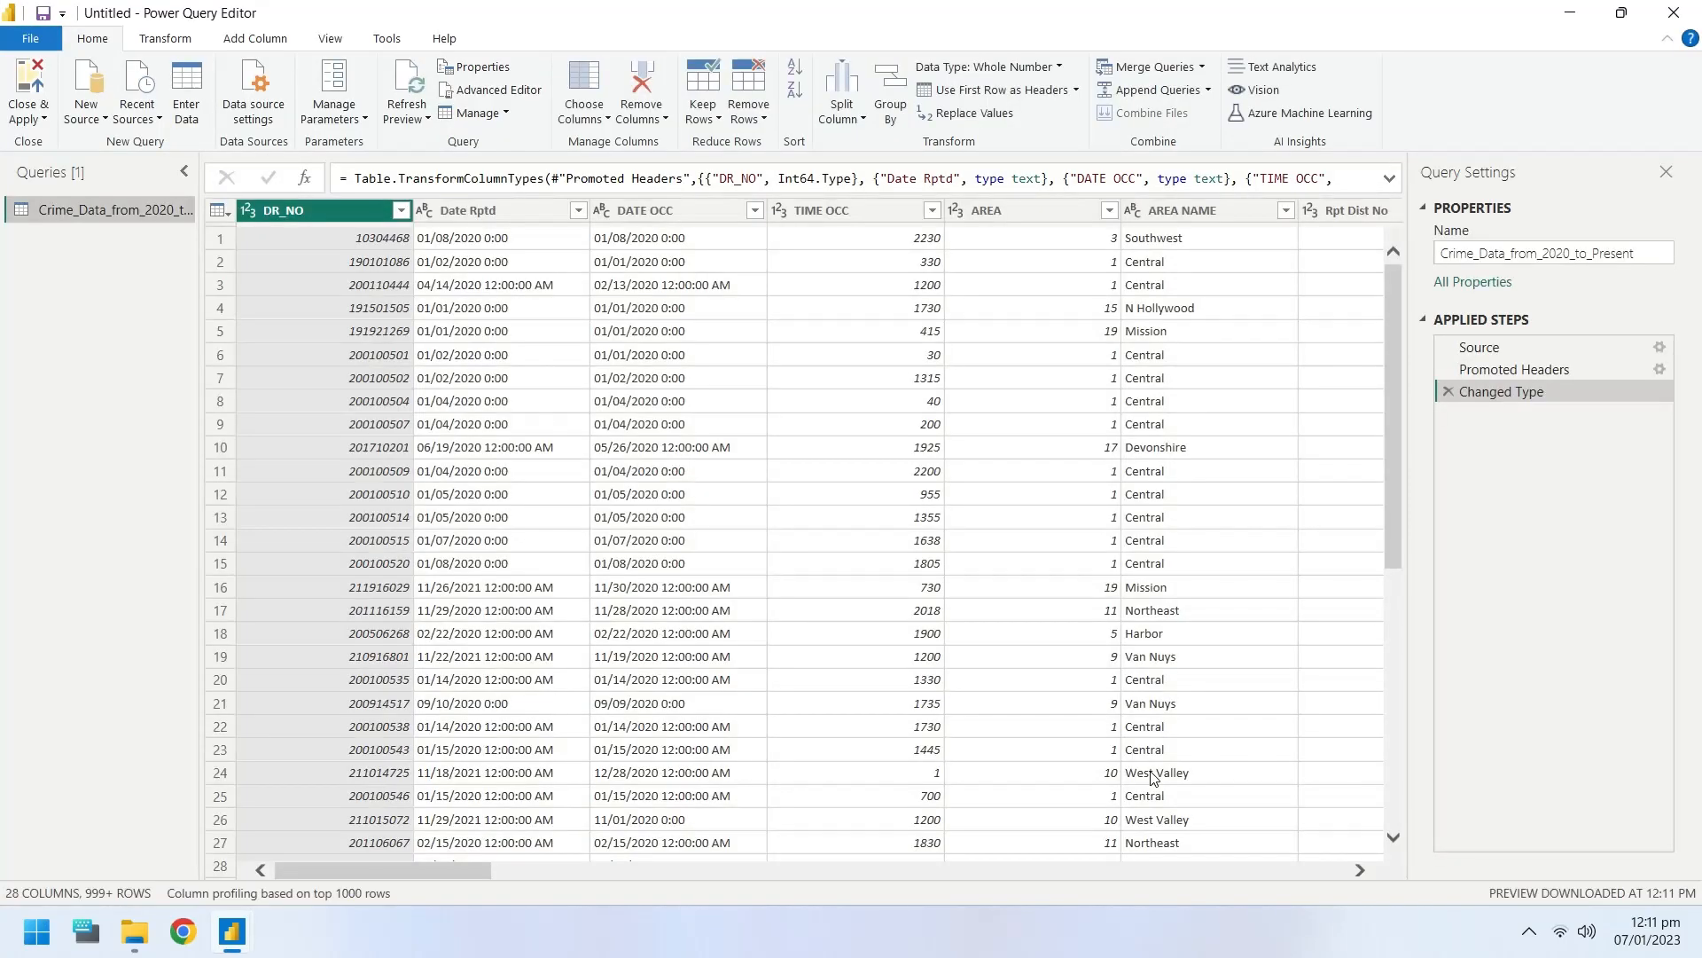
# - Change Date Rptd to the Date/Time type using the English (United States) locale
pyautogui.rightClick(475, 237)
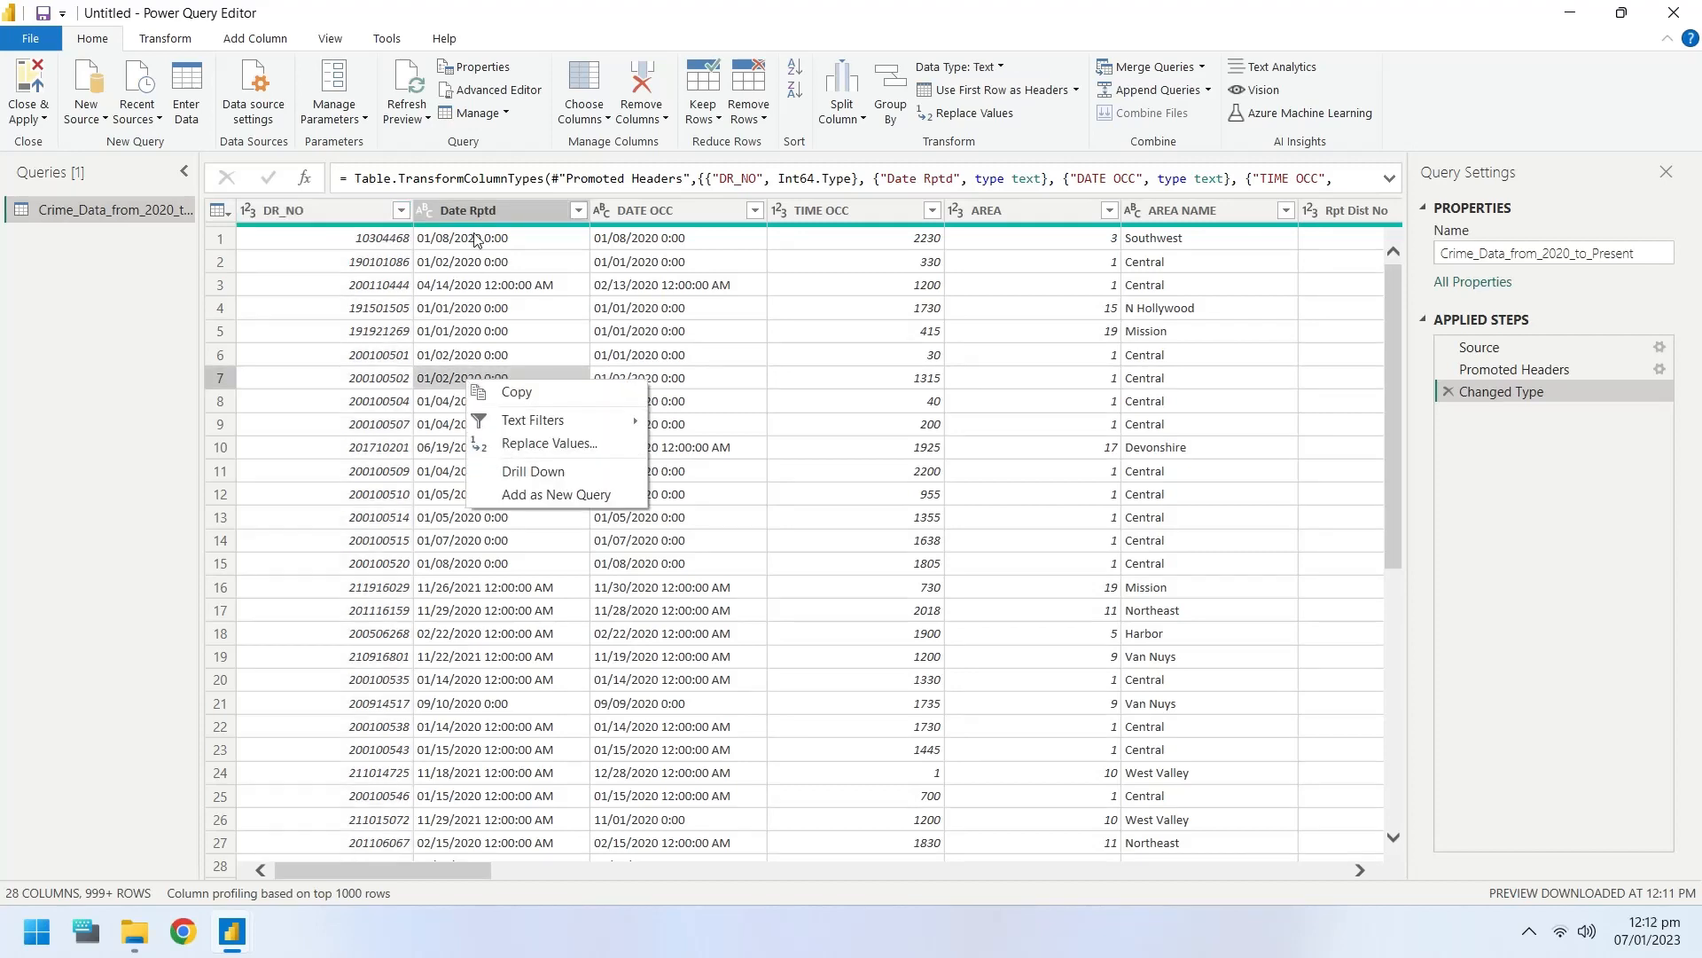
pyautogui.rightClick(468, 209)
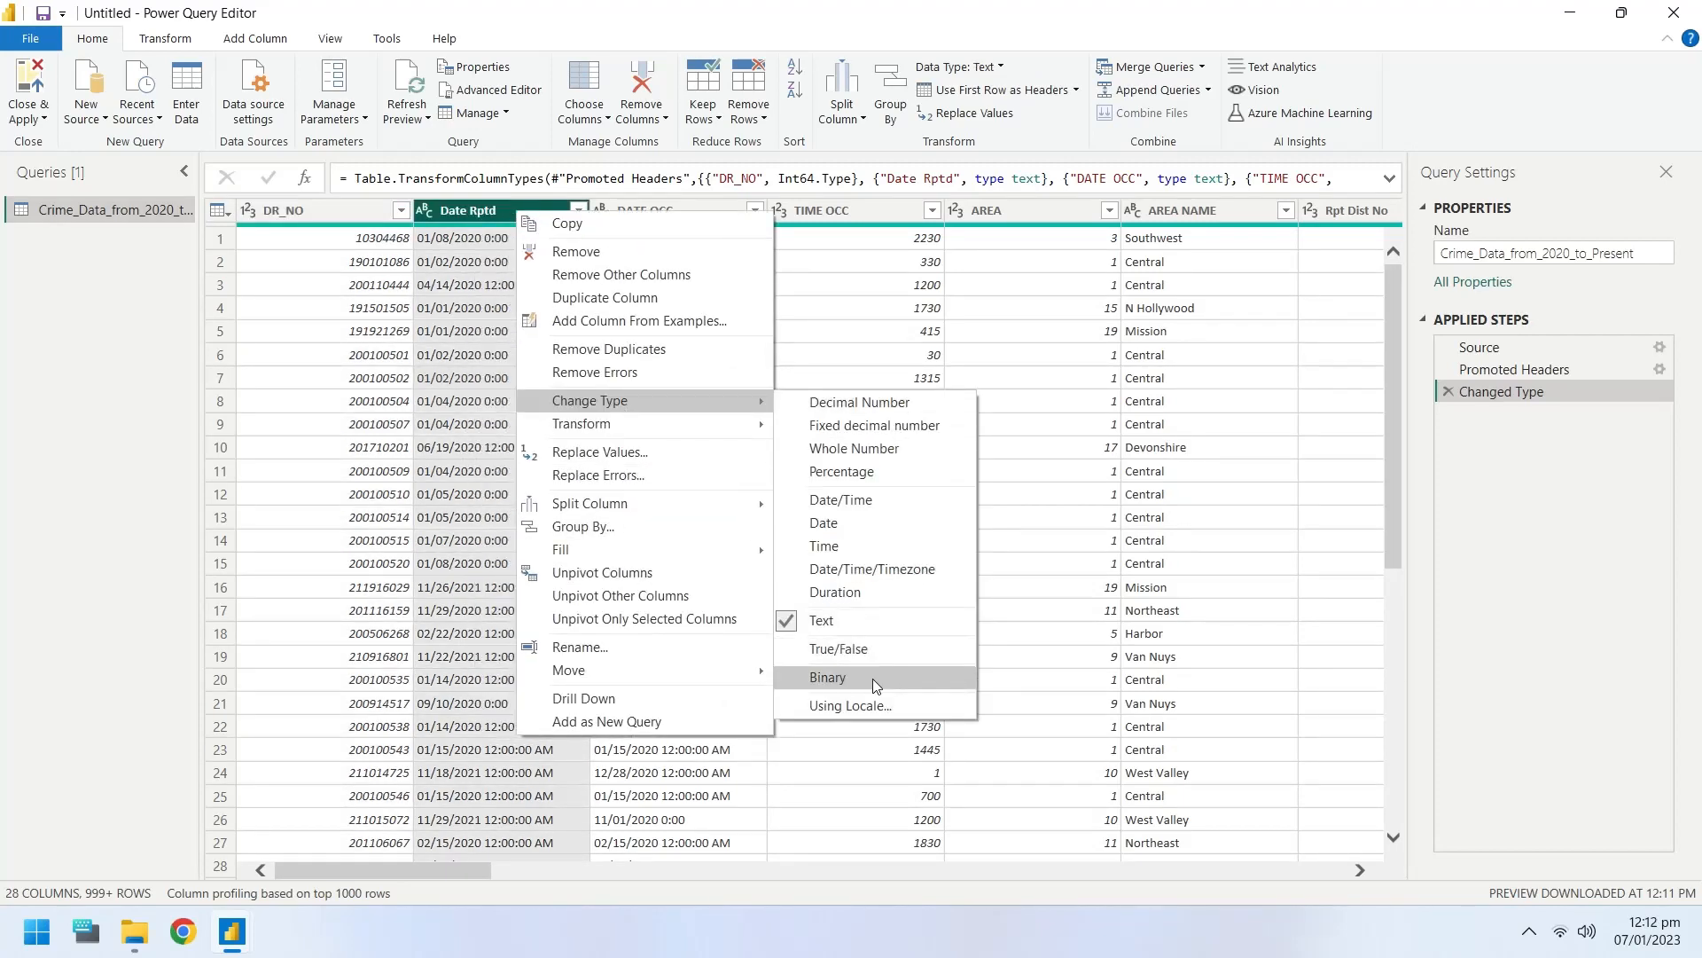
pyautogui.moveTo(850, 706)
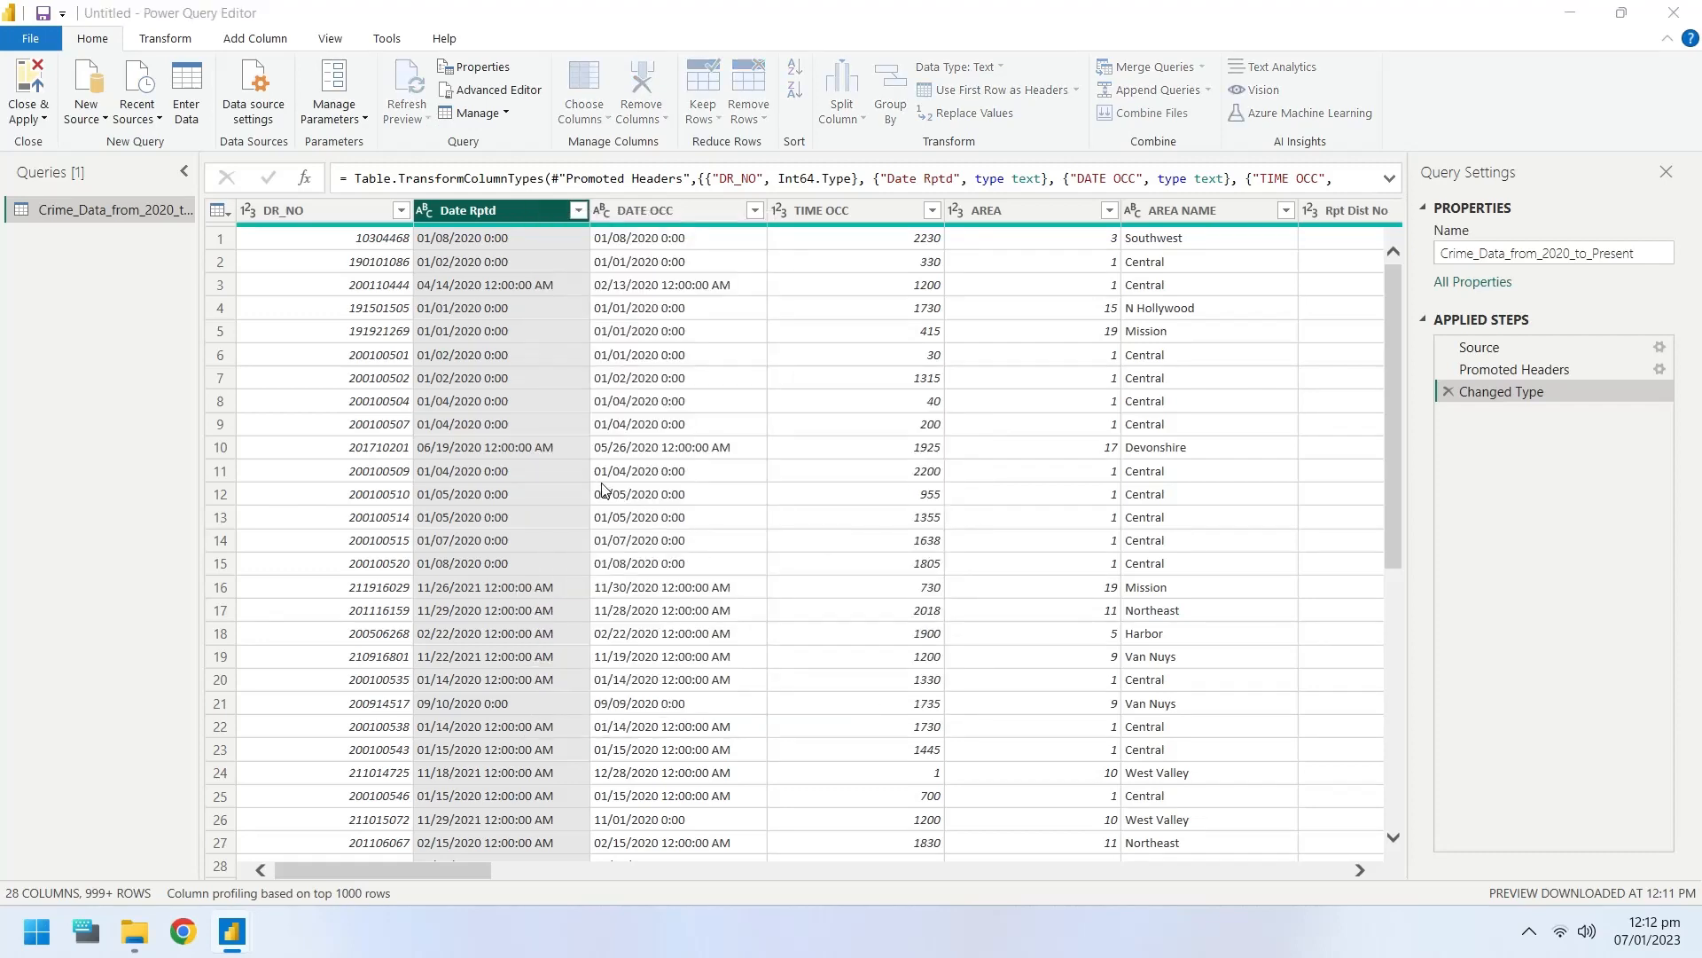
pyautogui.click(624, 490)
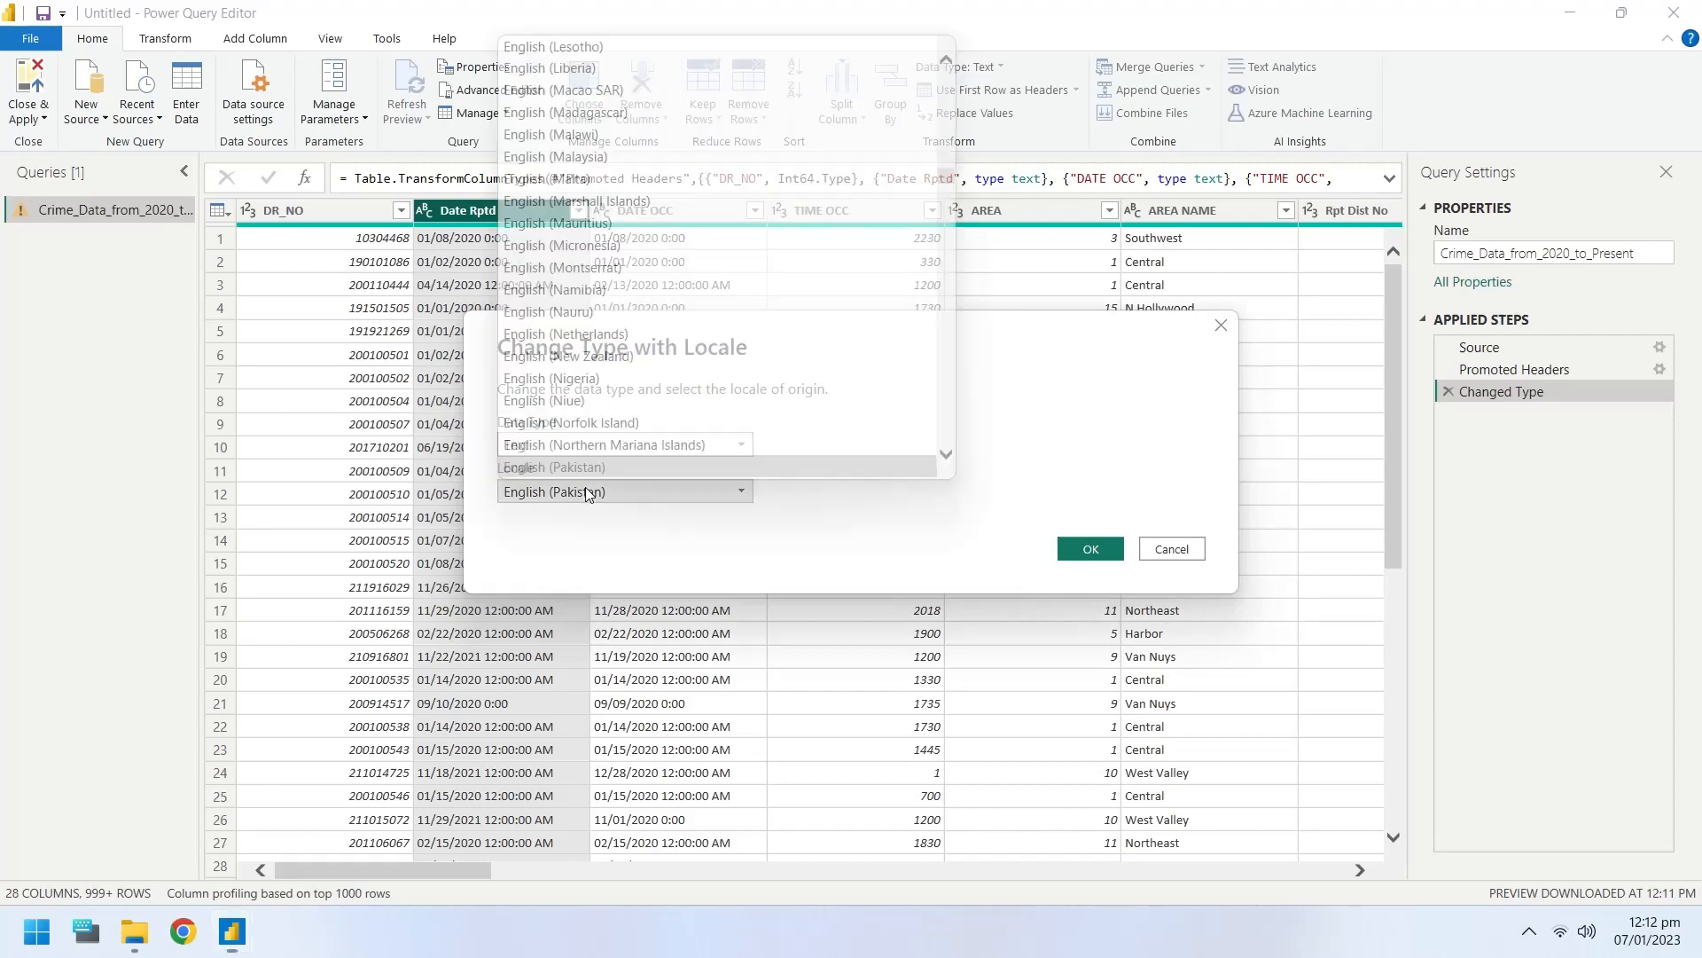
pyautogui.click(624, 444)
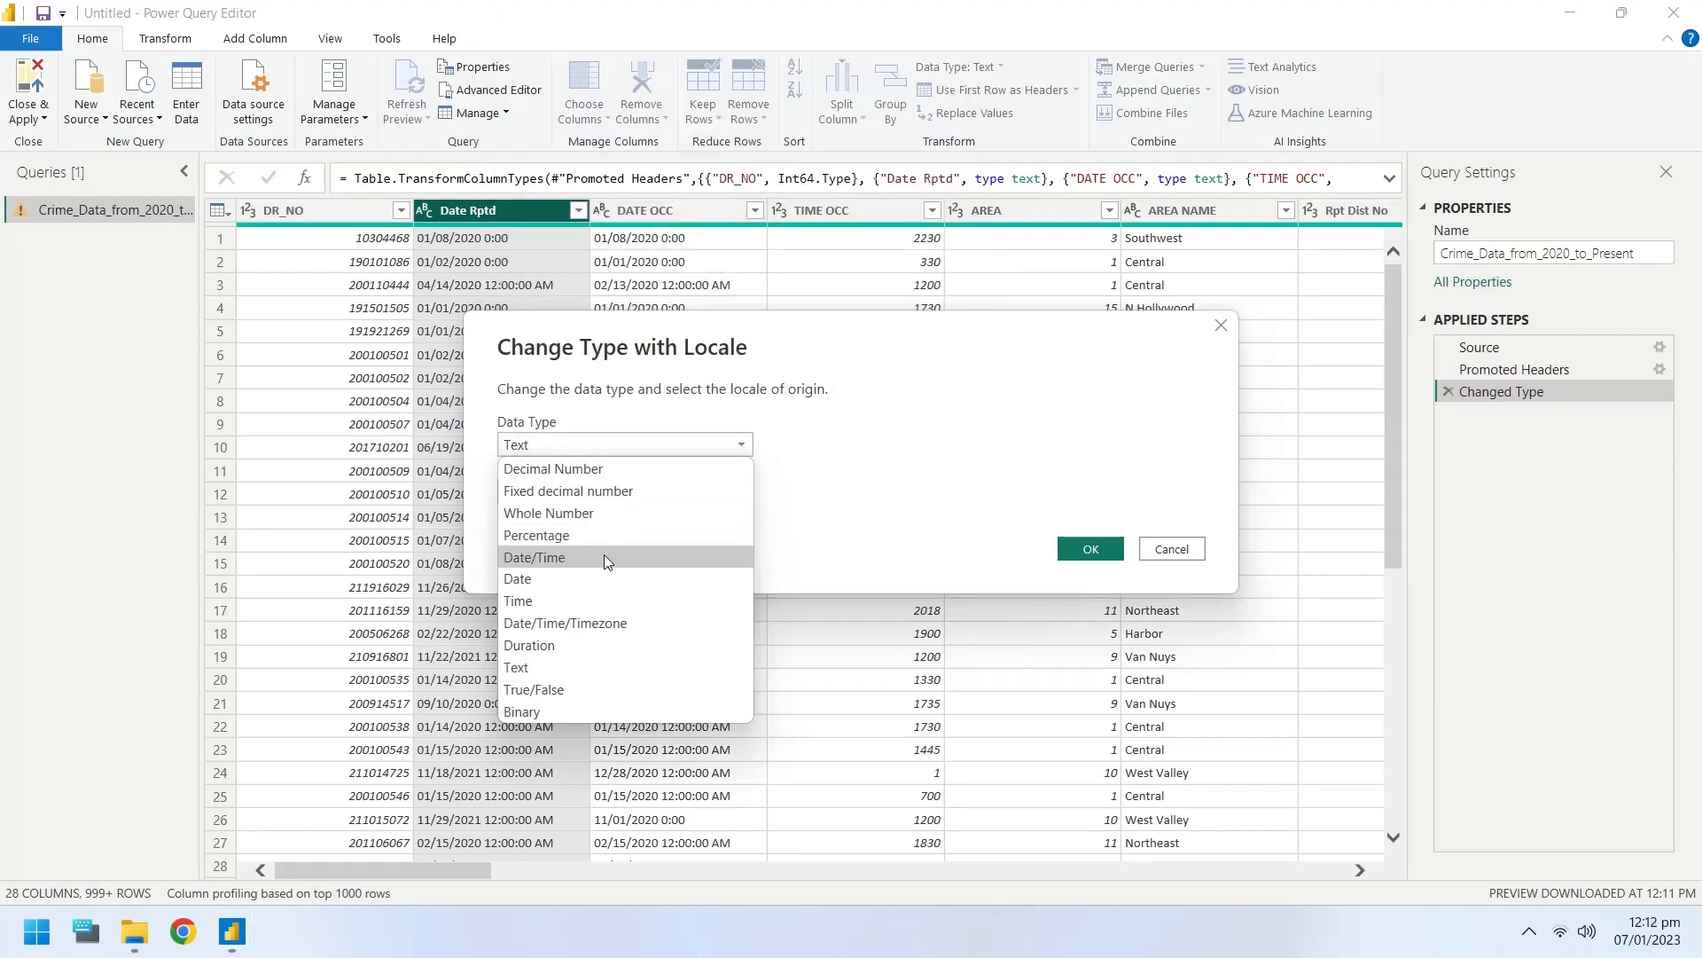
pyautogui.click(533, 556)
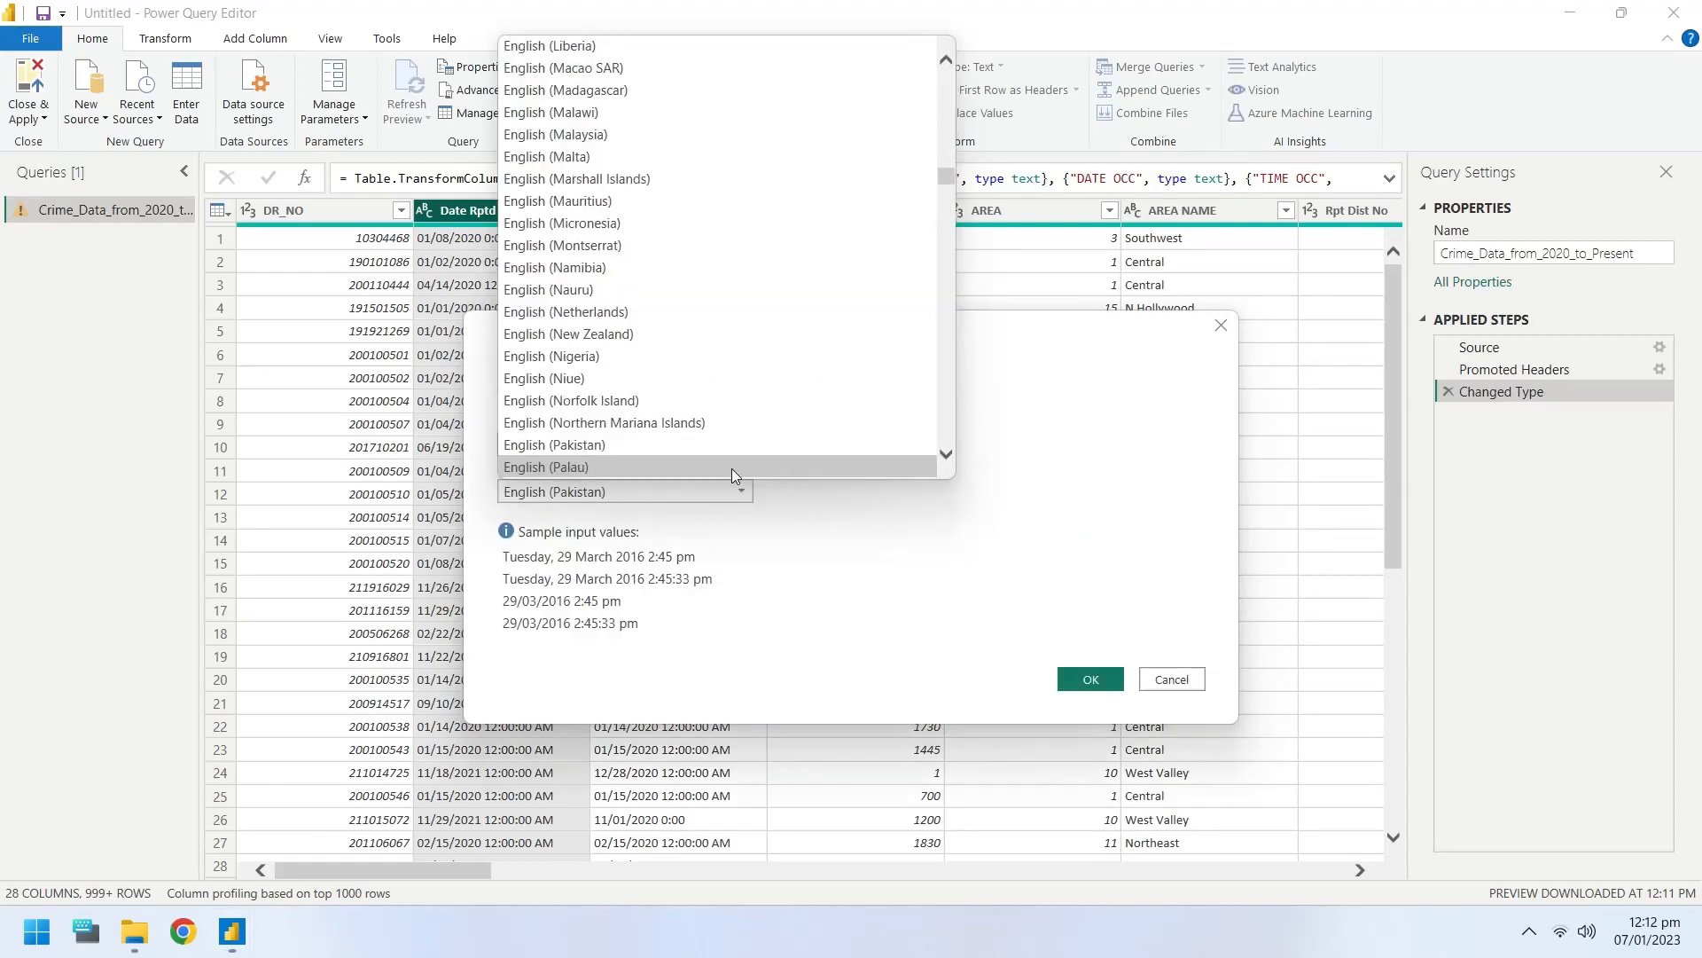
pyautogui.scroll(-3)
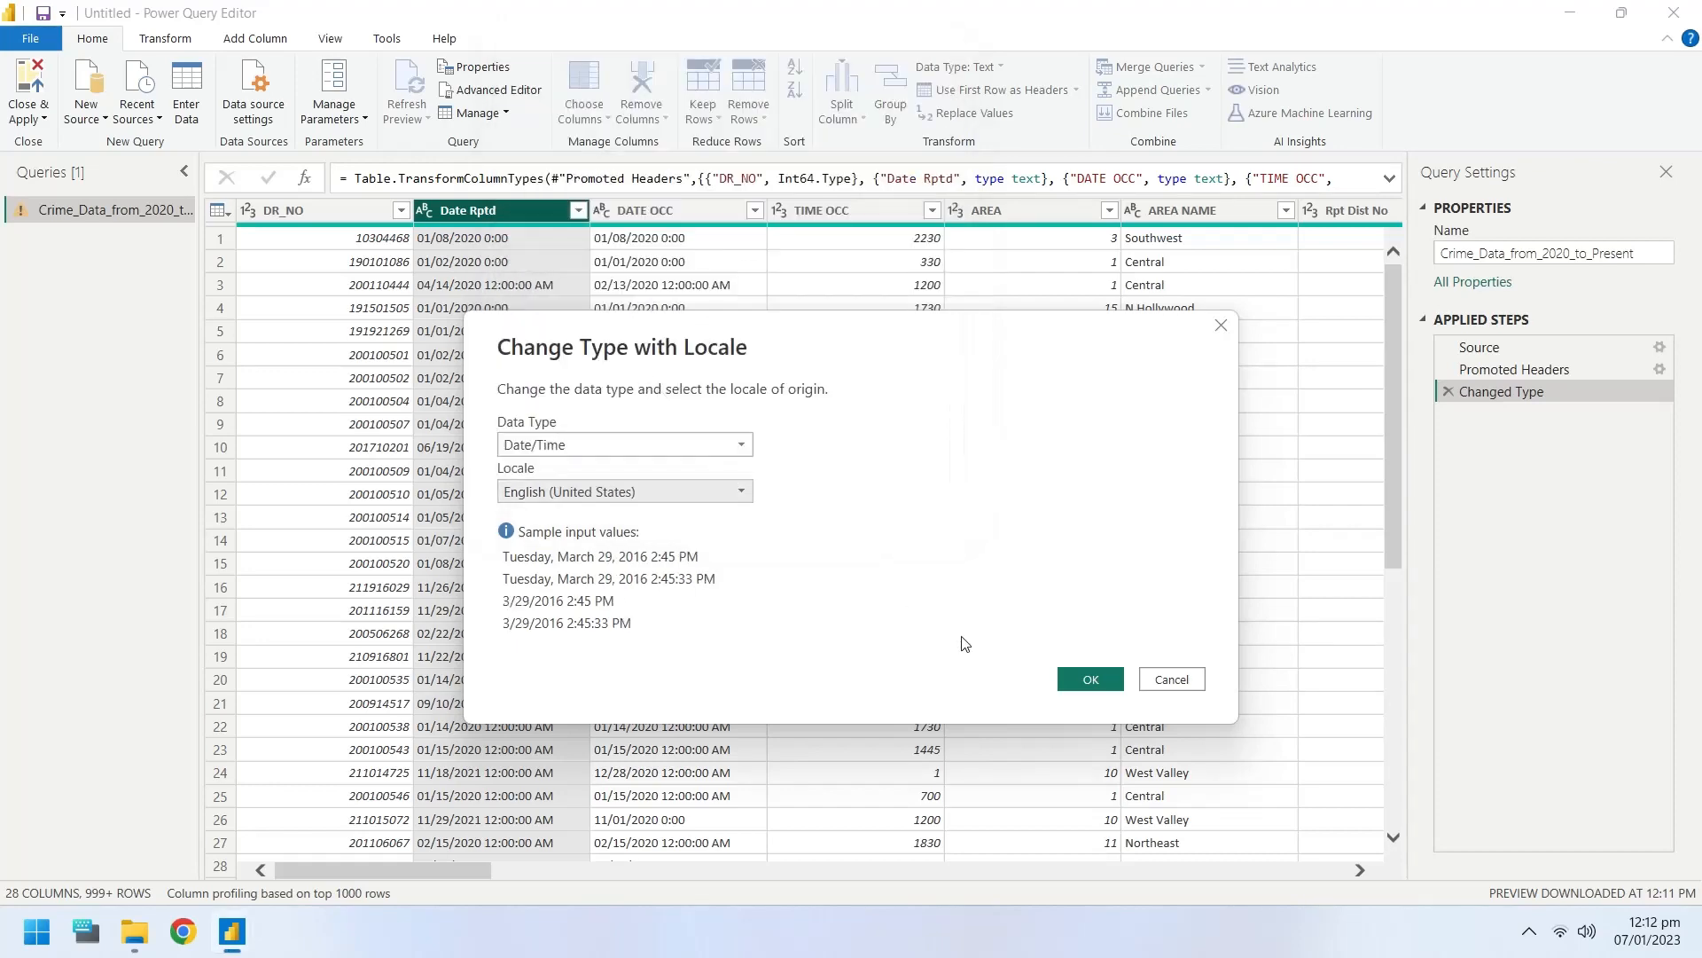
pyautogui.click(1090, 678)
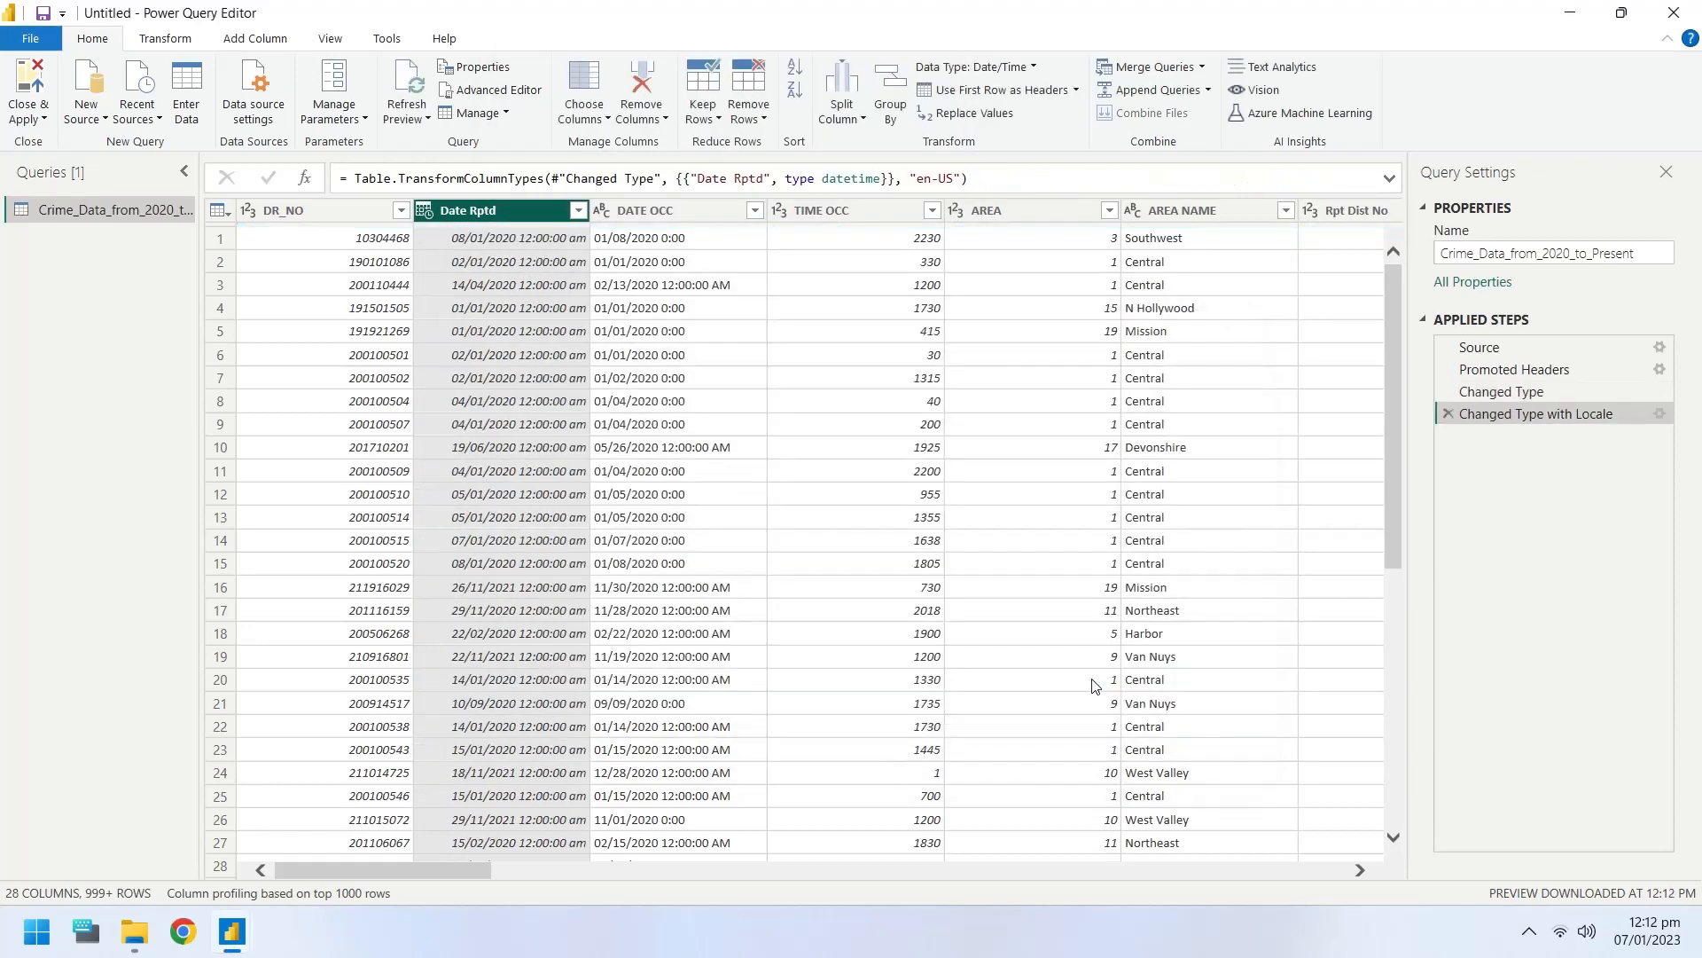
# - Convert DATE OCC to Date/Time with the English (United States) locale
pyautogui.rightClick(645, 209)
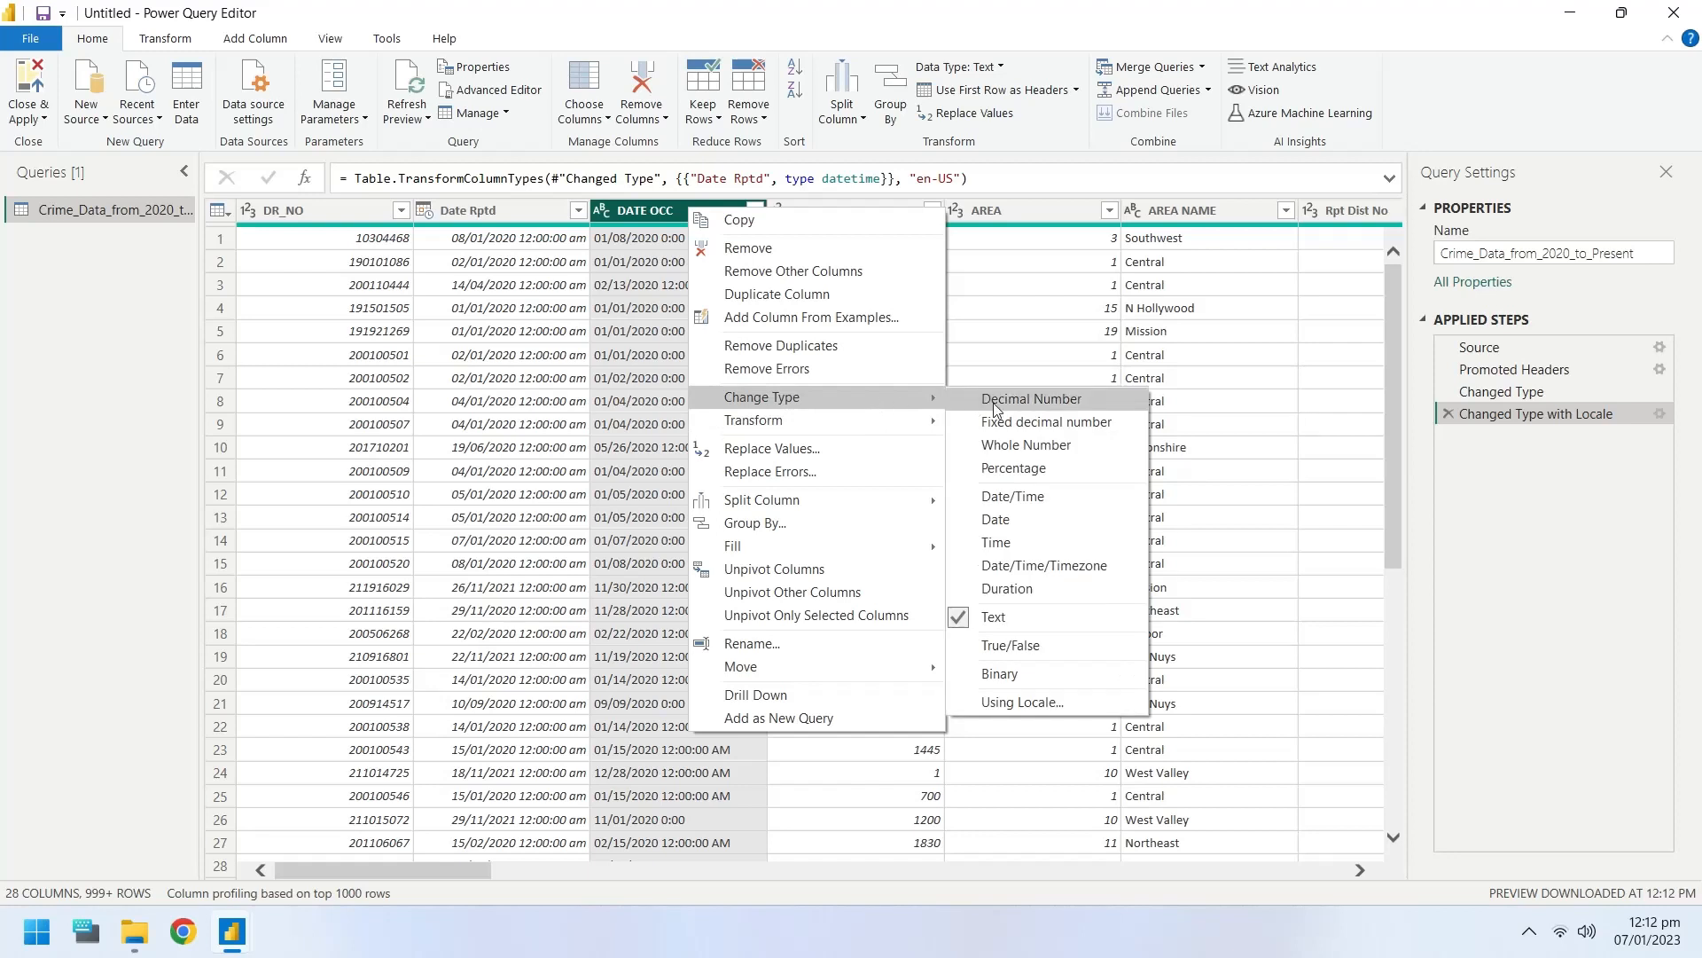
pyautogui.moveTo(1020, 701)
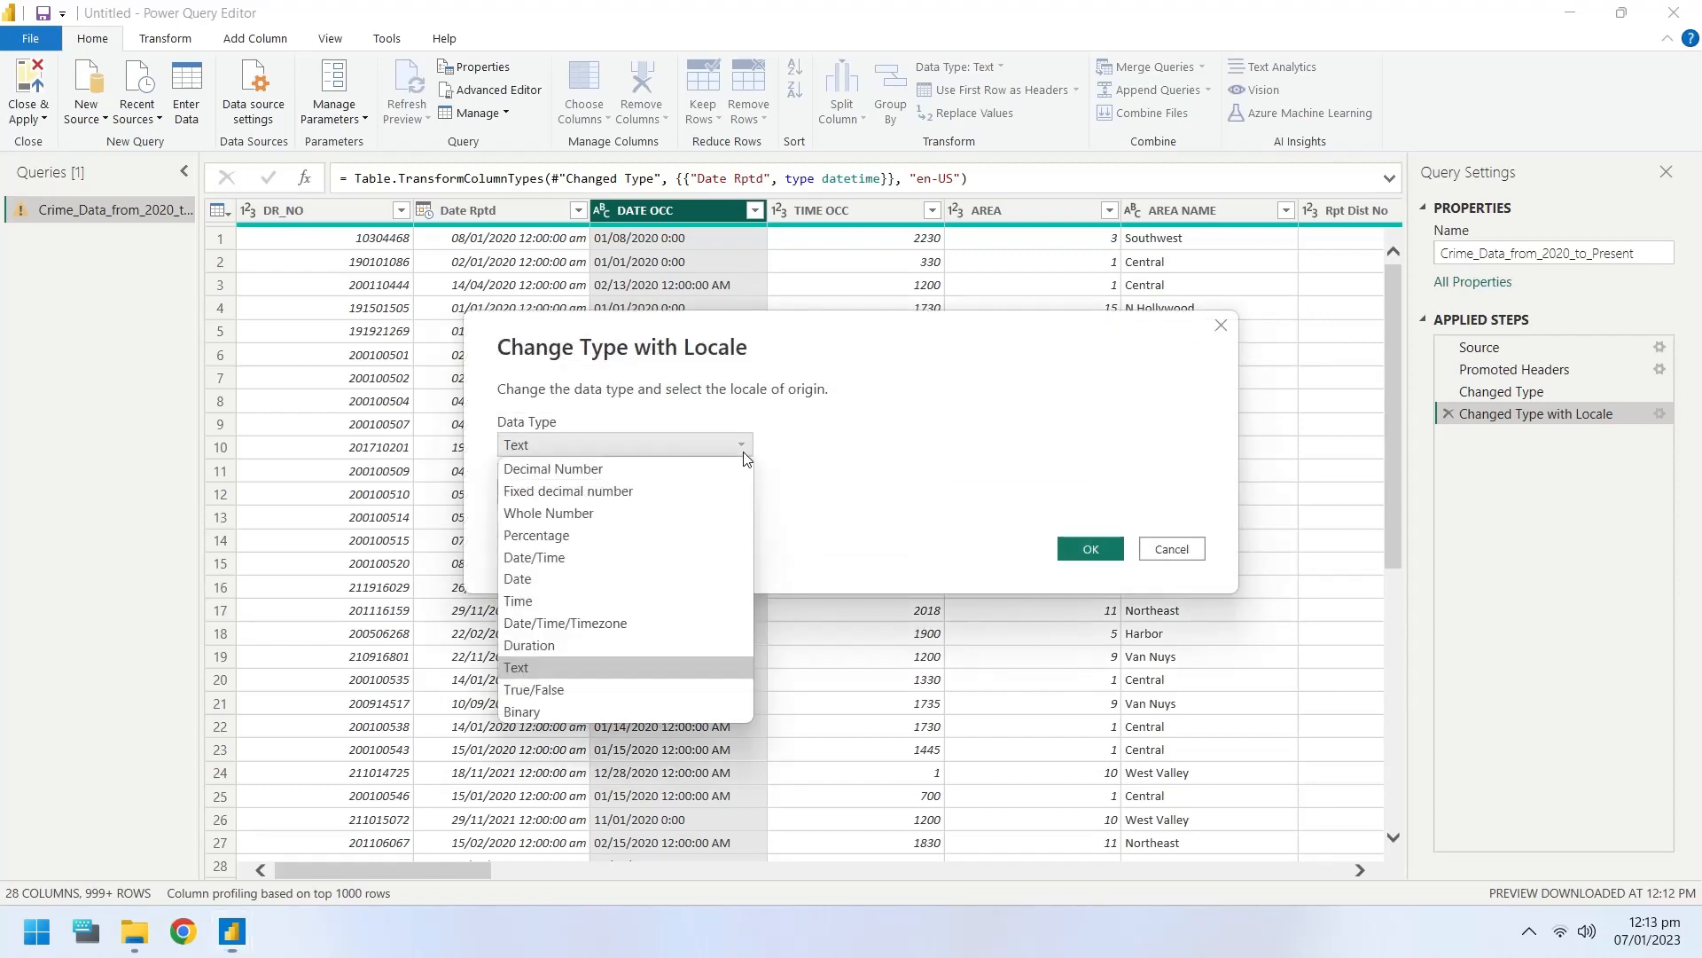
pyautogui.moveTo(533, 557)
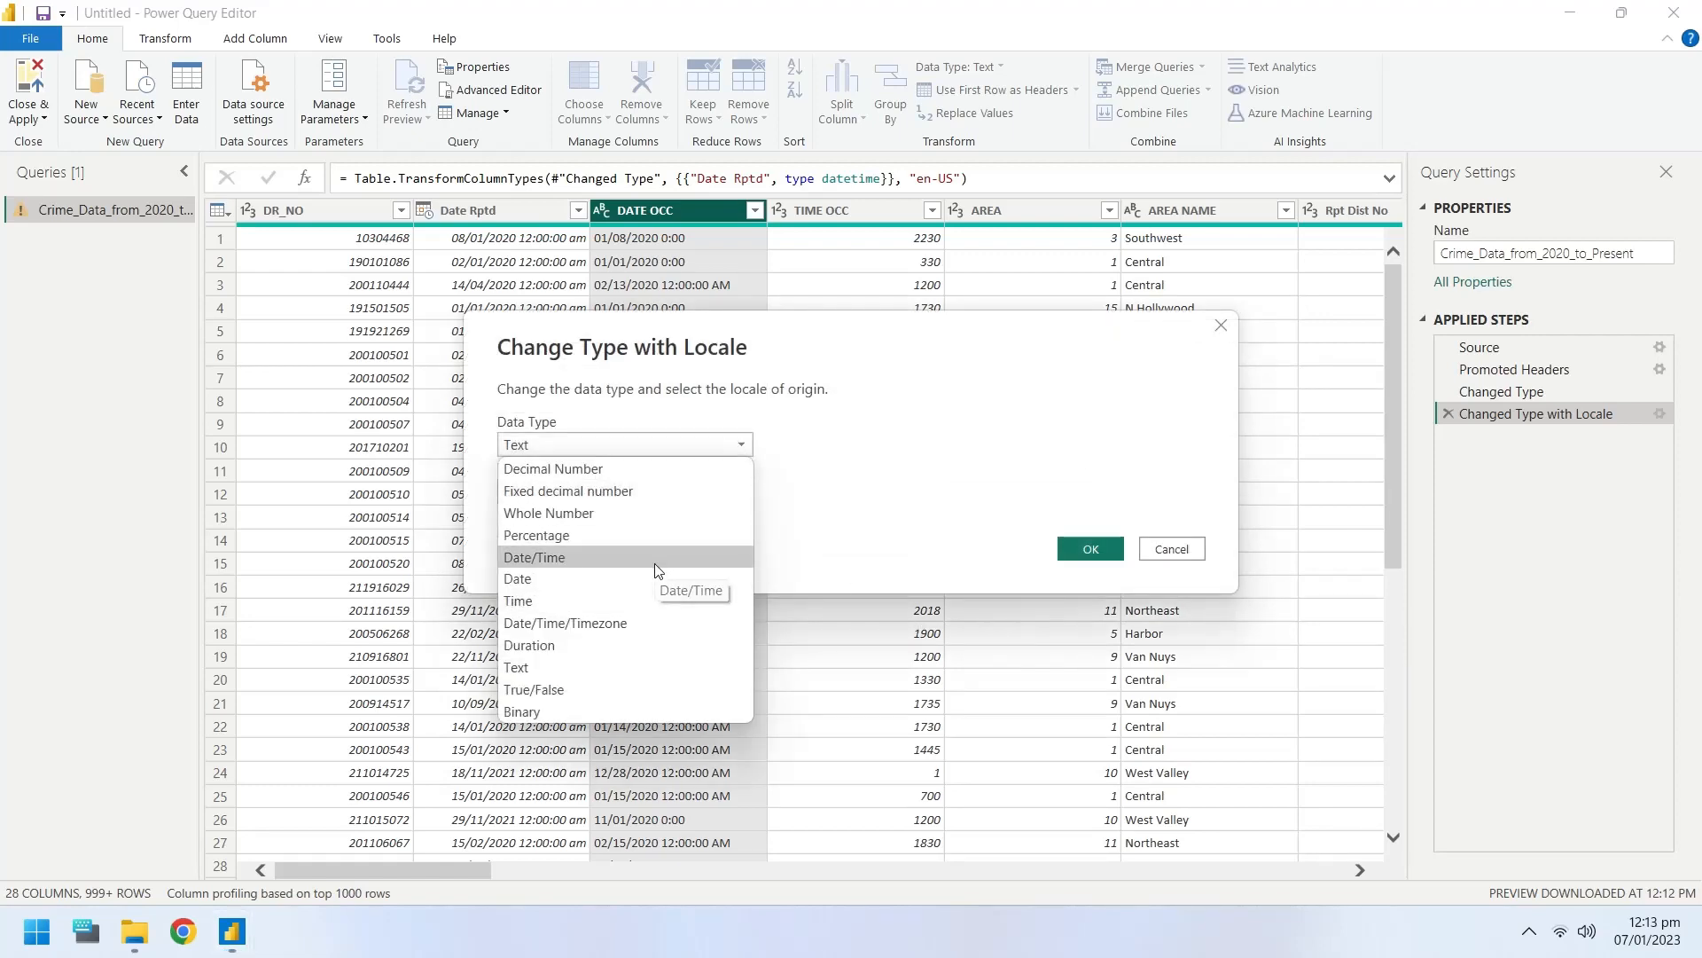
pyautogui.click(533, 557)
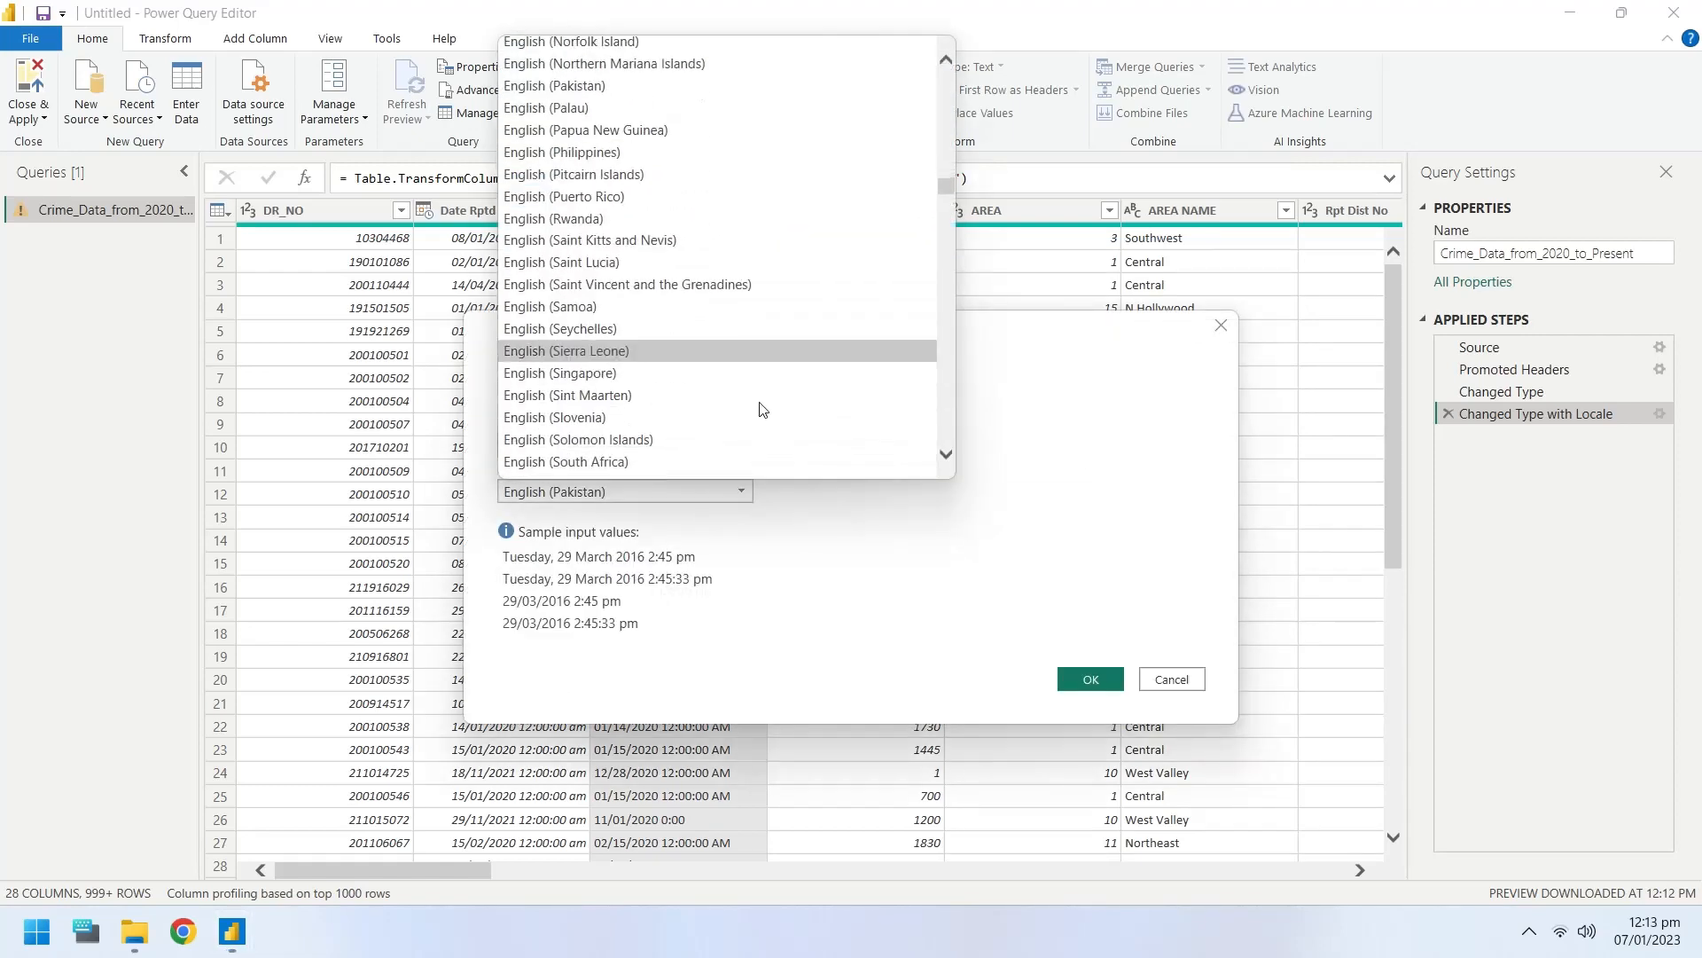
pyautogui.scroll(-3)
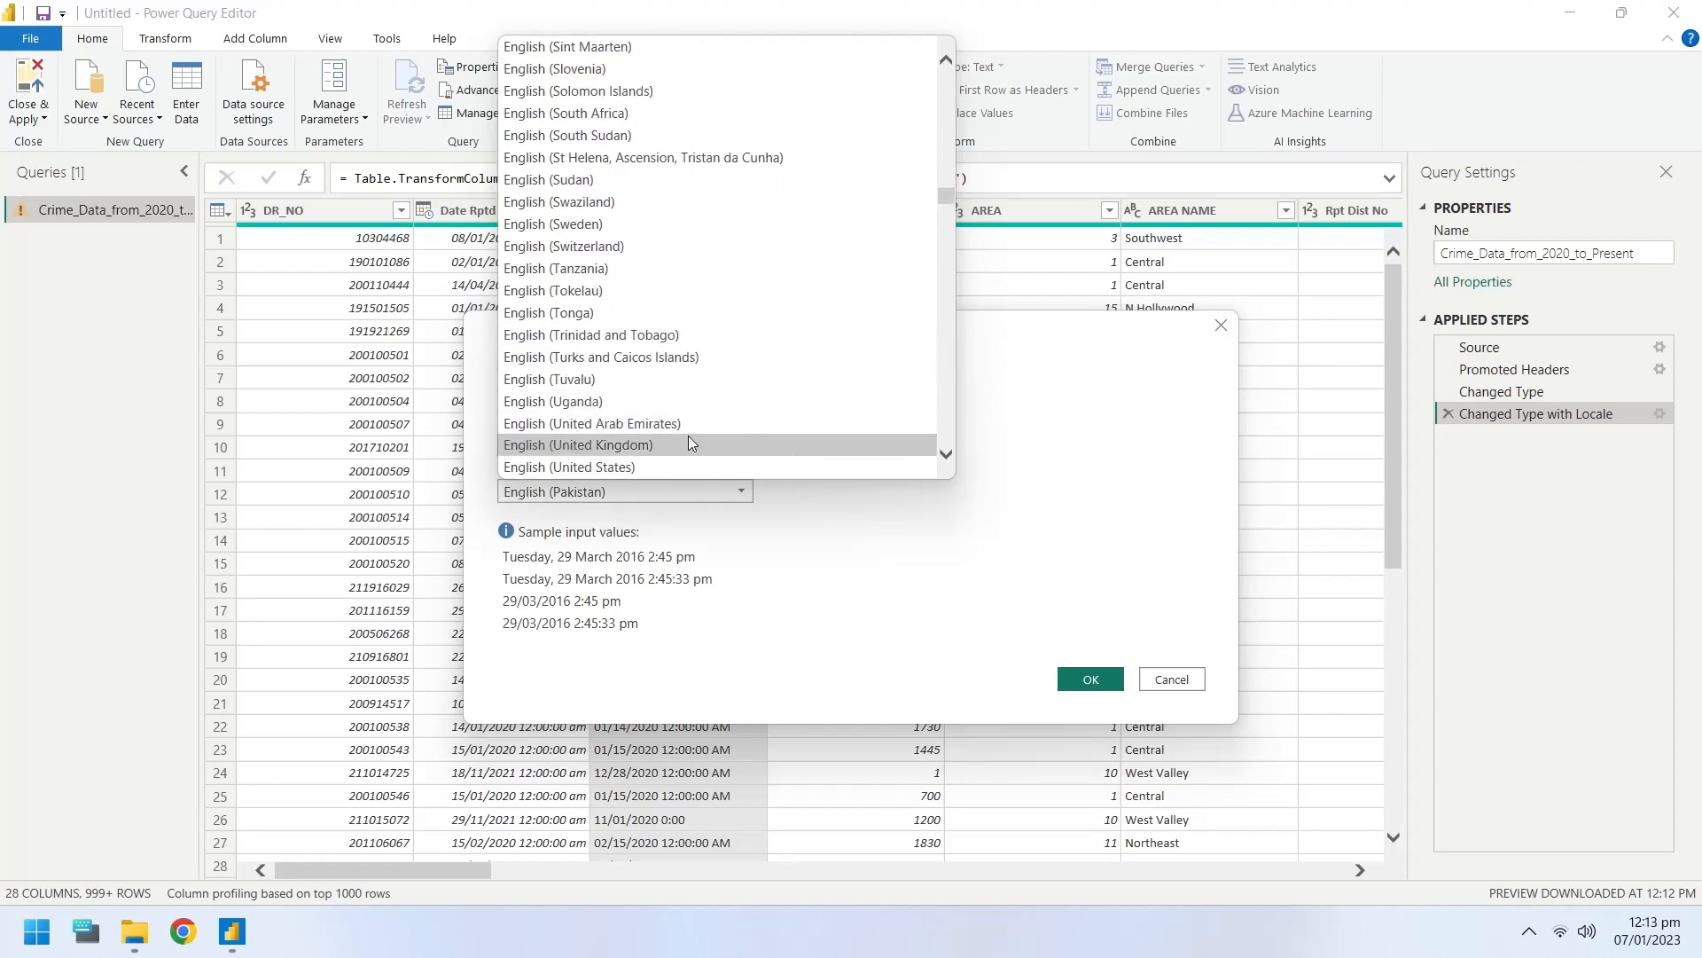
pyautogui.click(1088, 678)
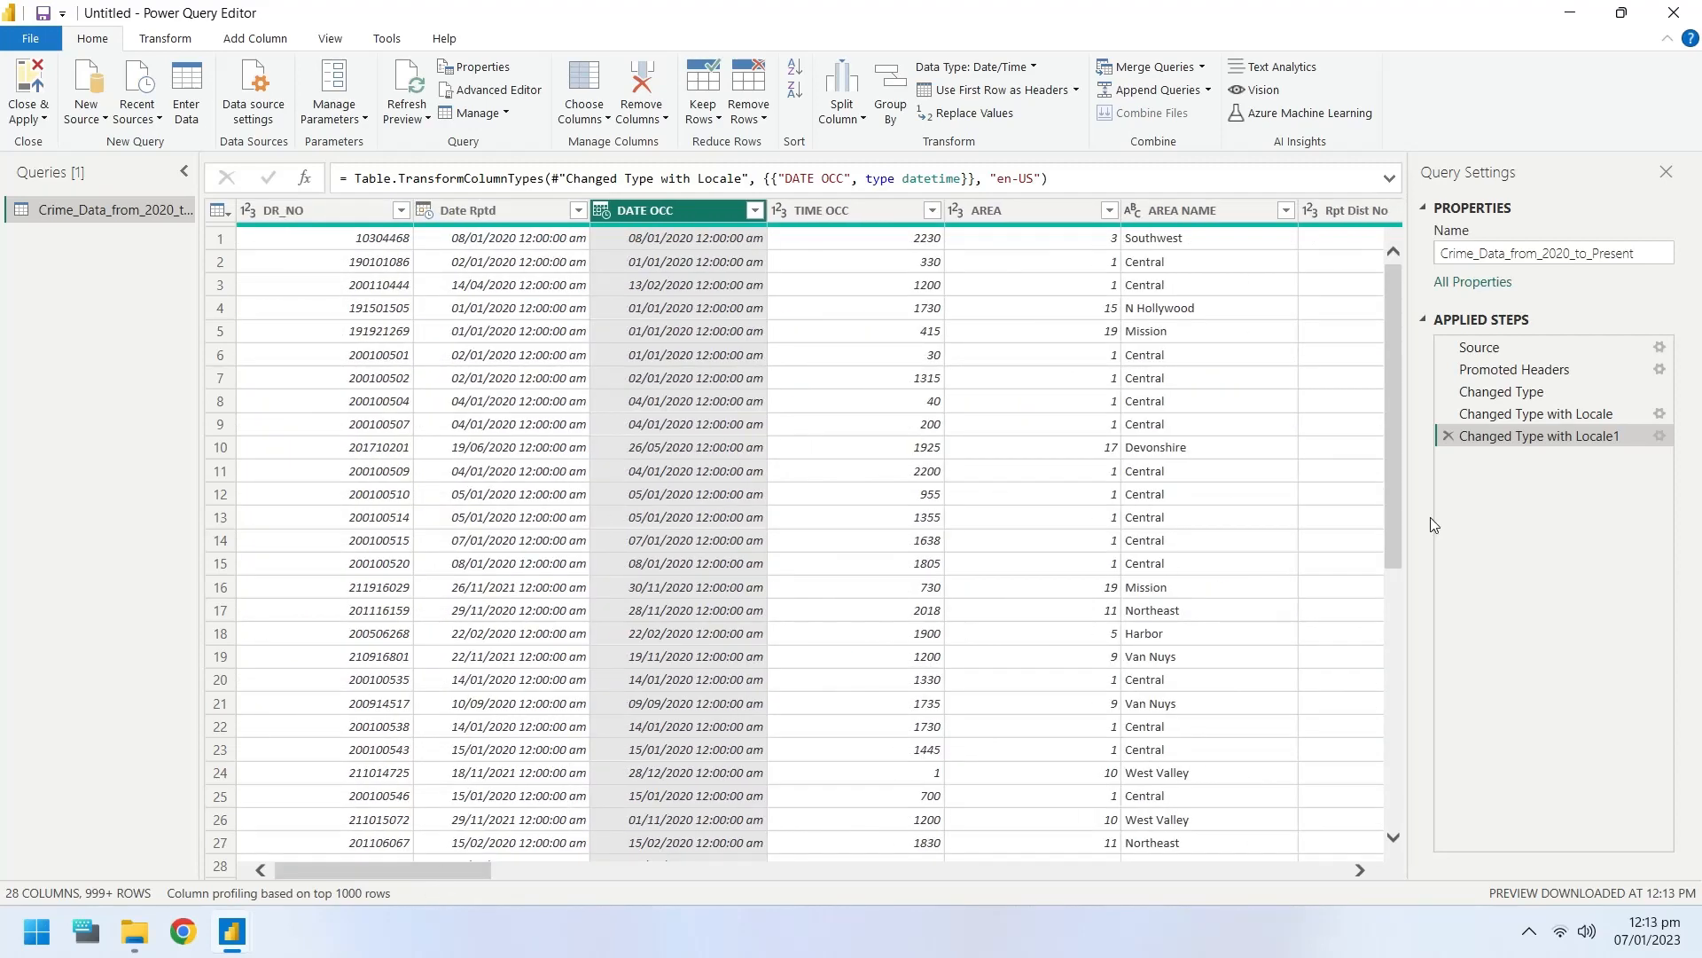
# - Close & Apply the query and expand the Crime_Data table's fields
pyautogui.click(28, 88)
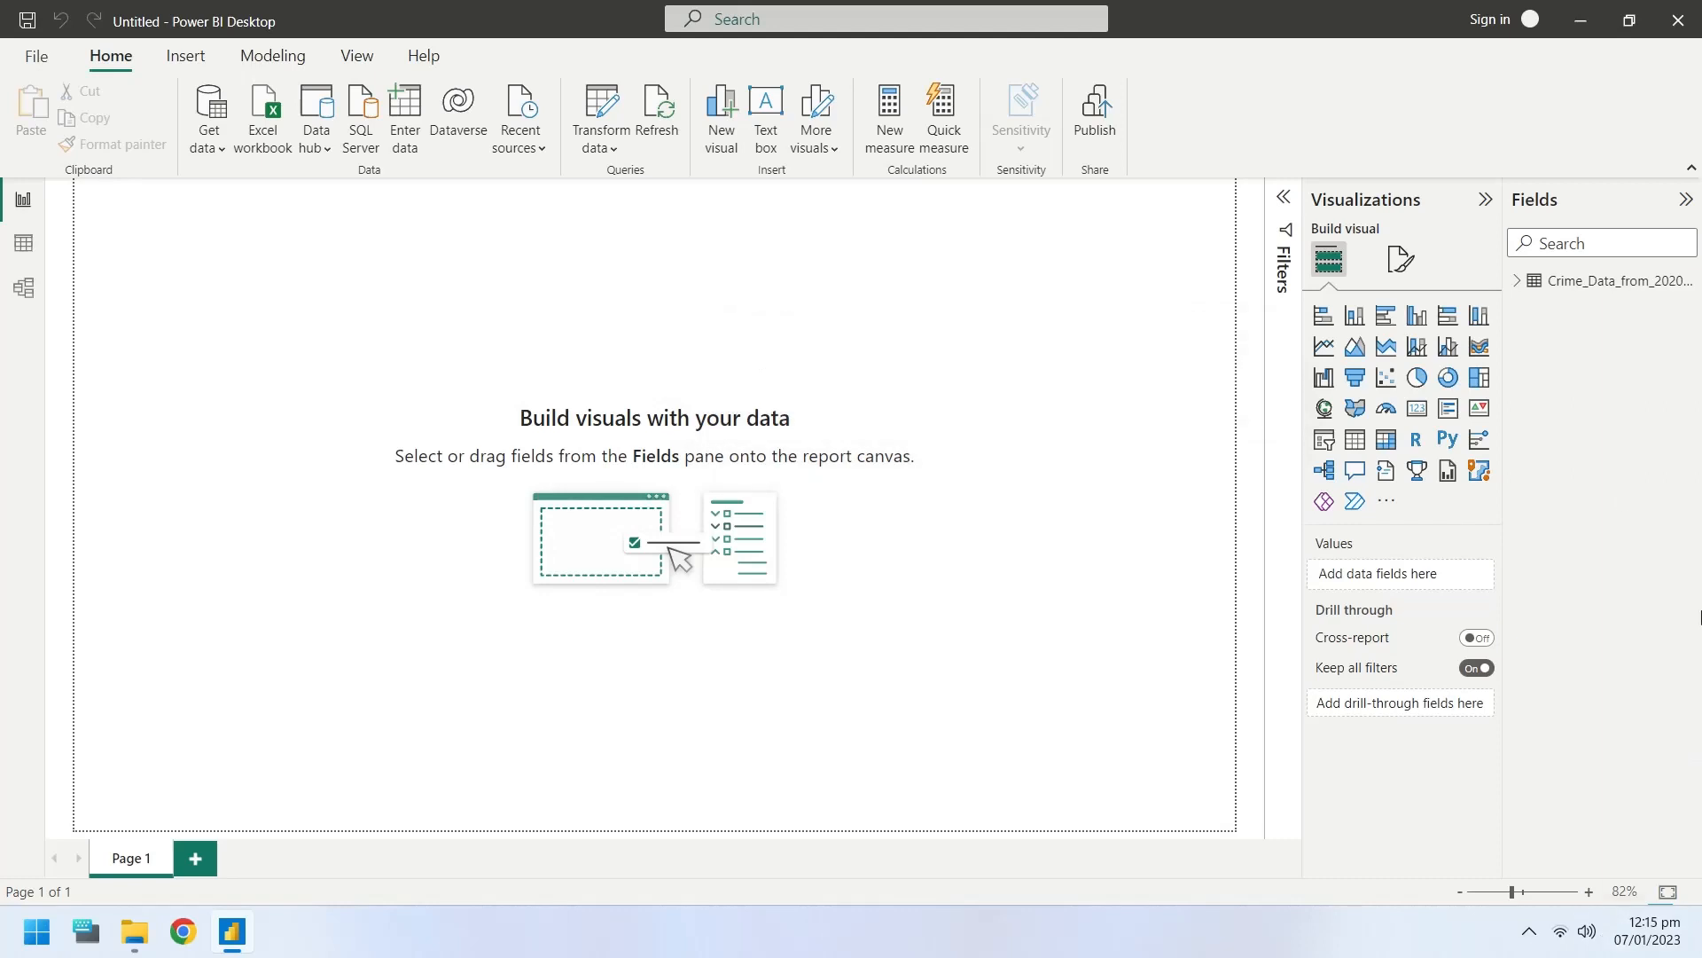
pyautogui.click(1517, 280)
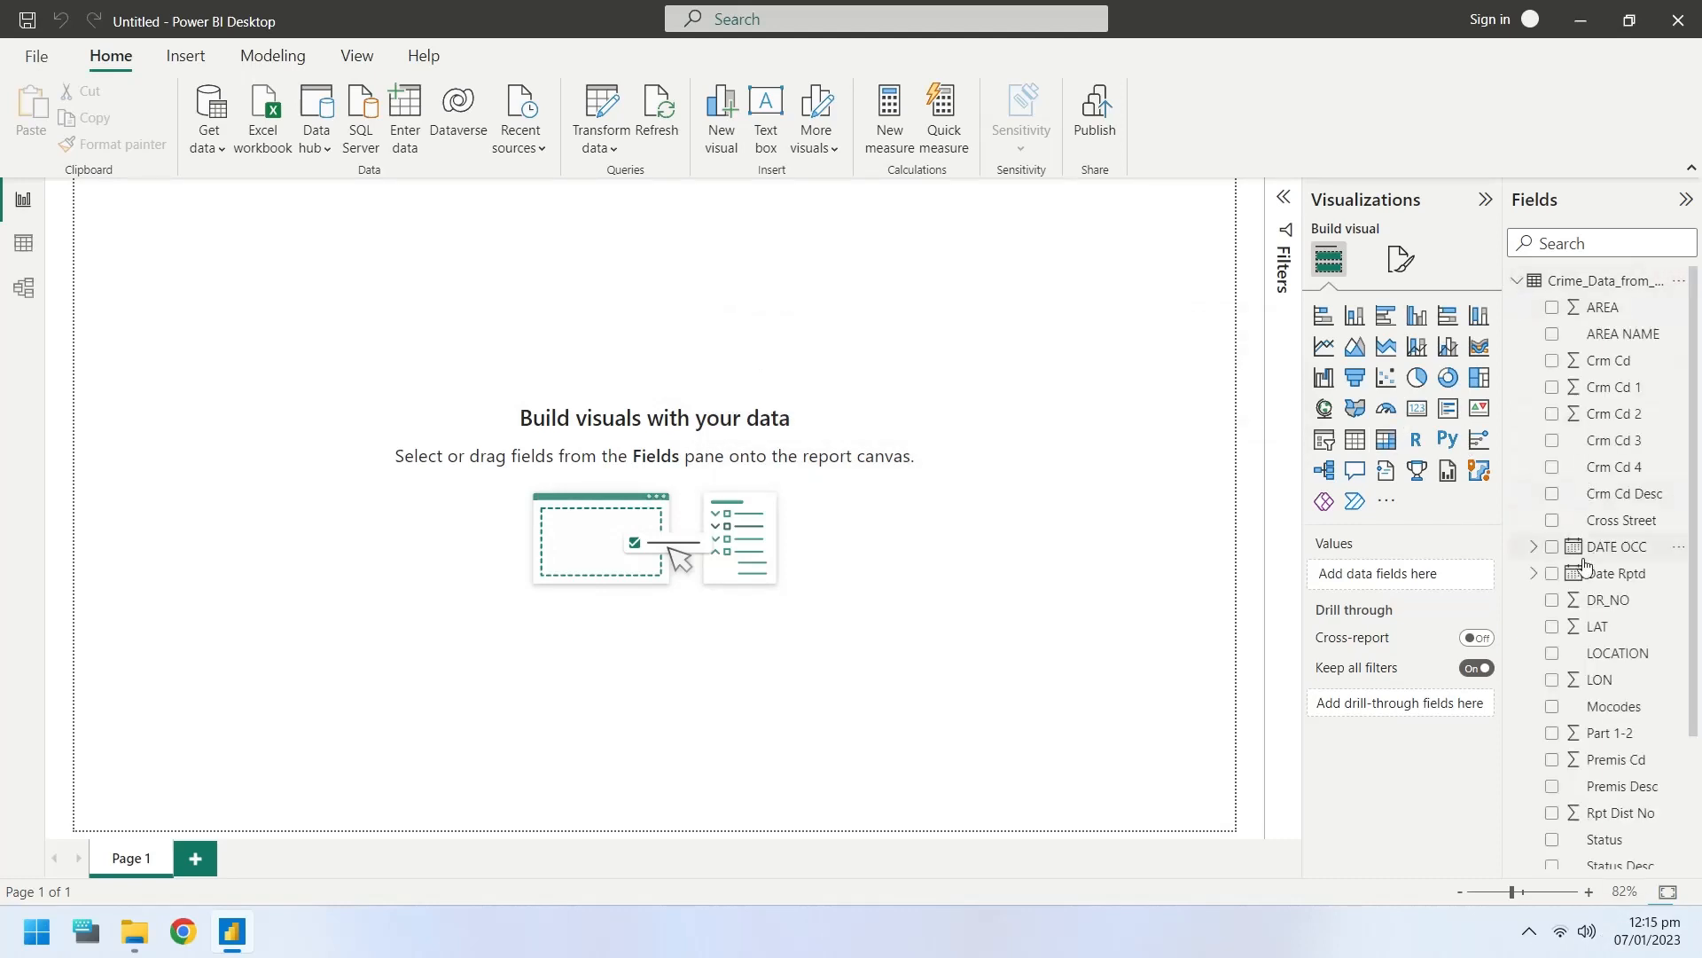
pyautogui.scroll(-3)
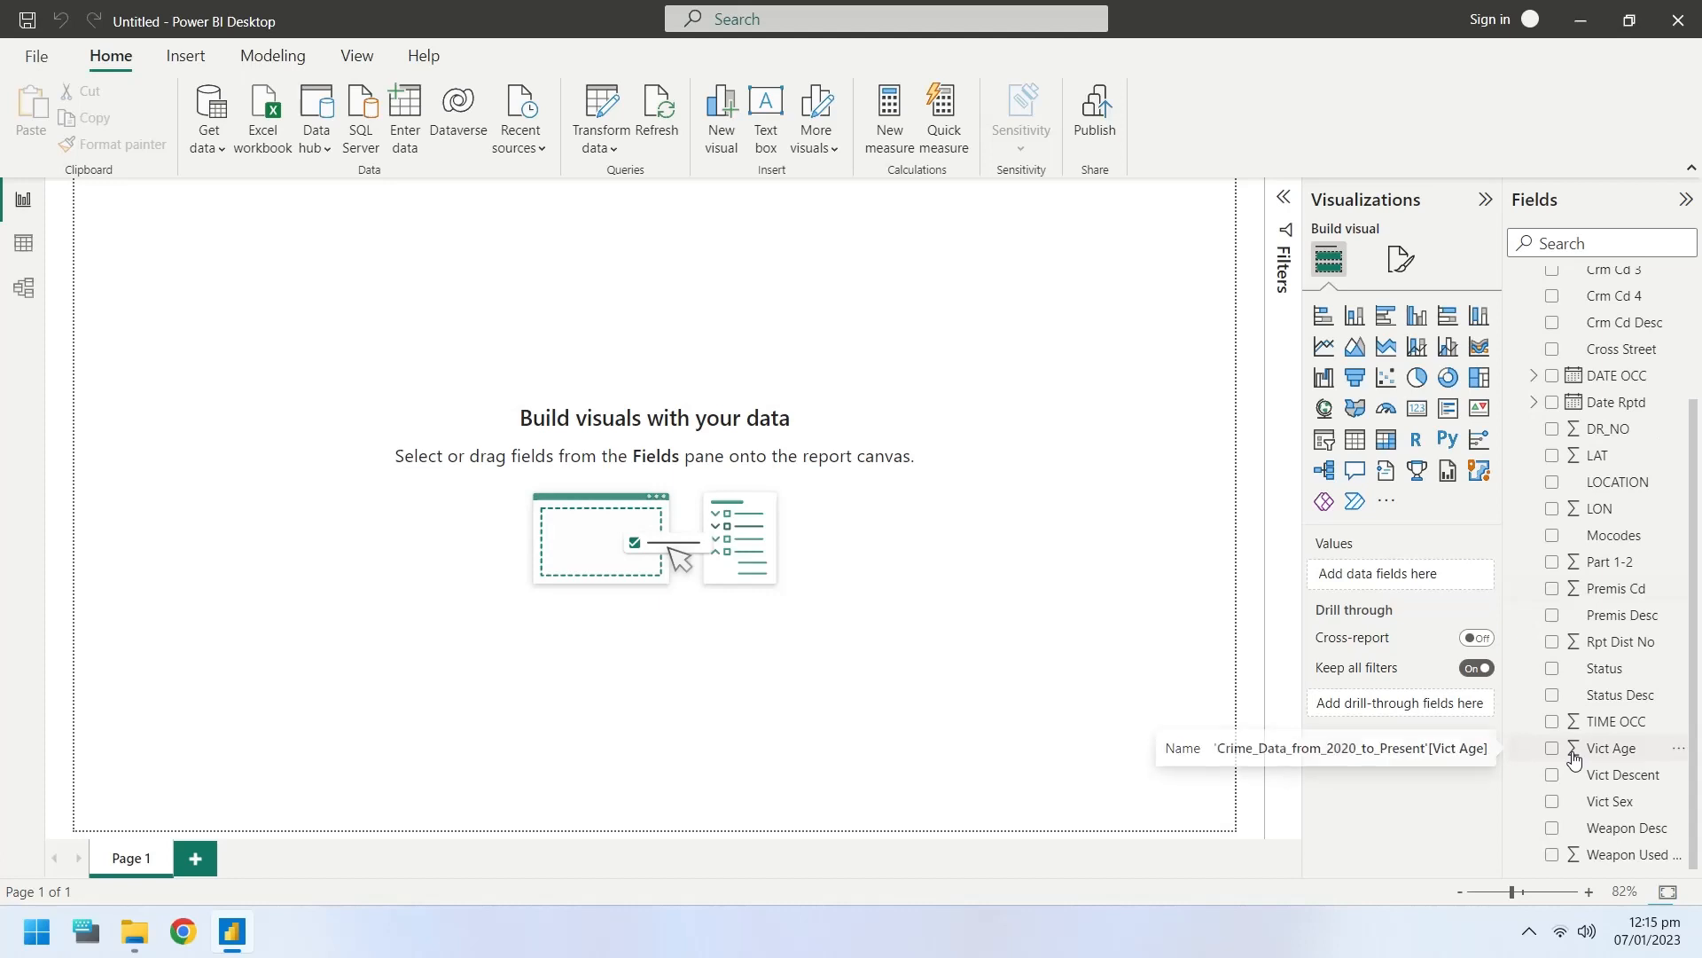
pyautogui.moveTo(1013, 663)
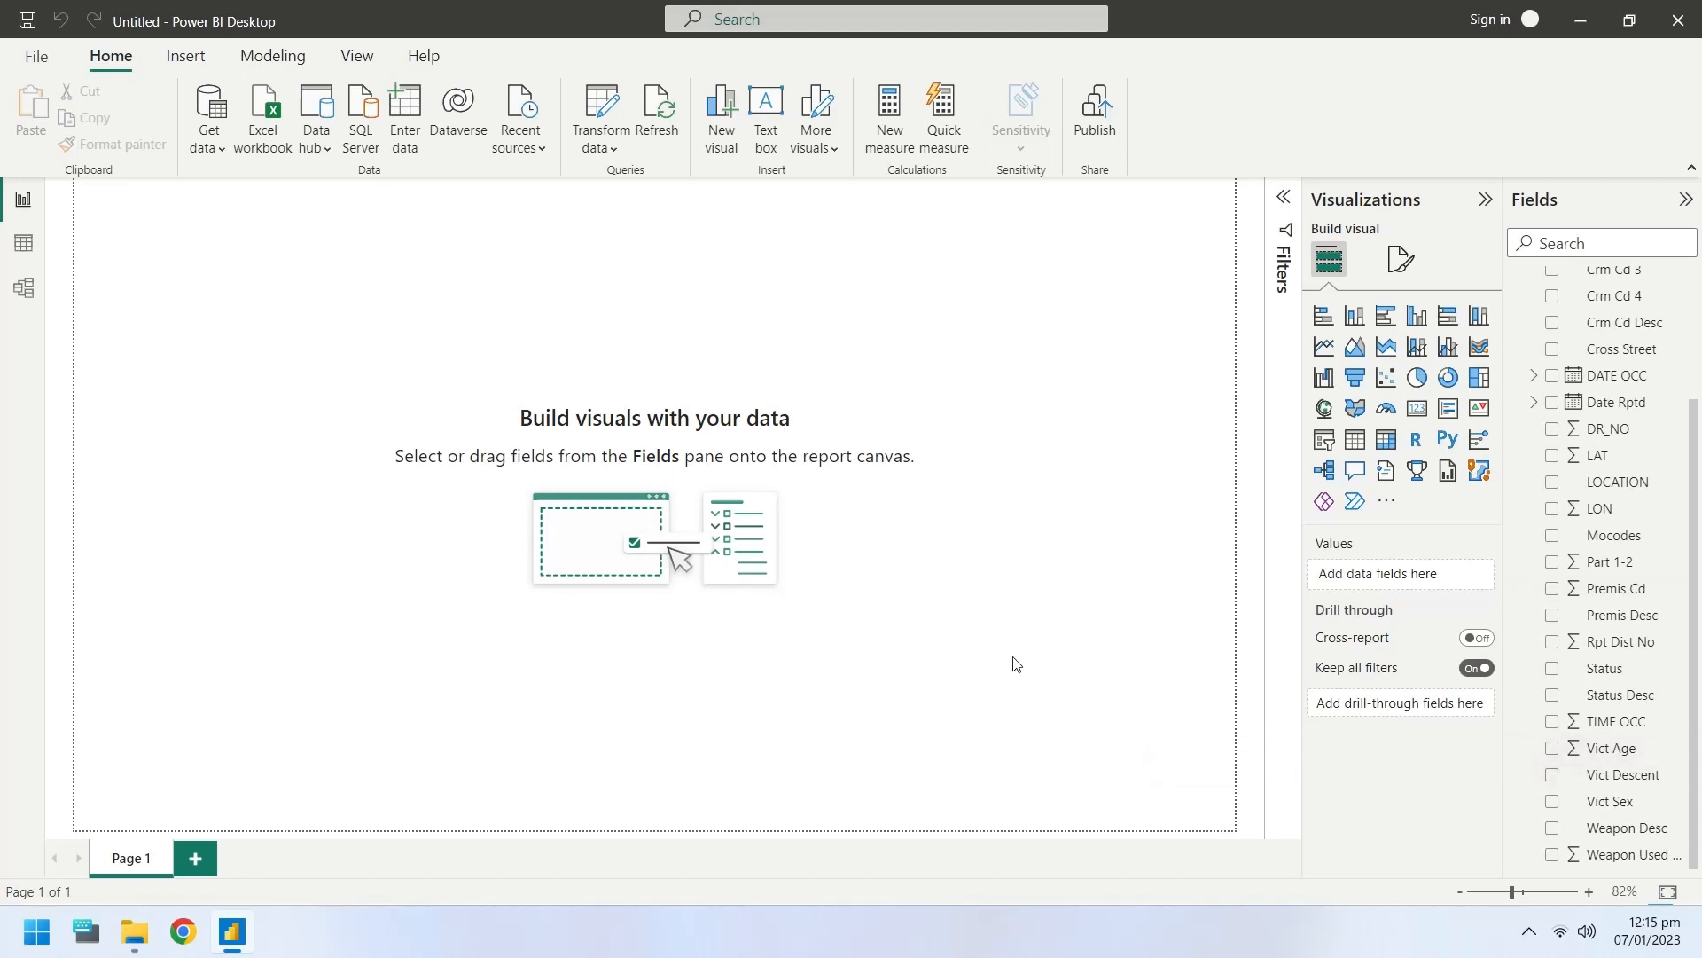
# - Insert a text box reading 'CRIMES IN LOS ANGELES'
pyautogui.click(183, 55)
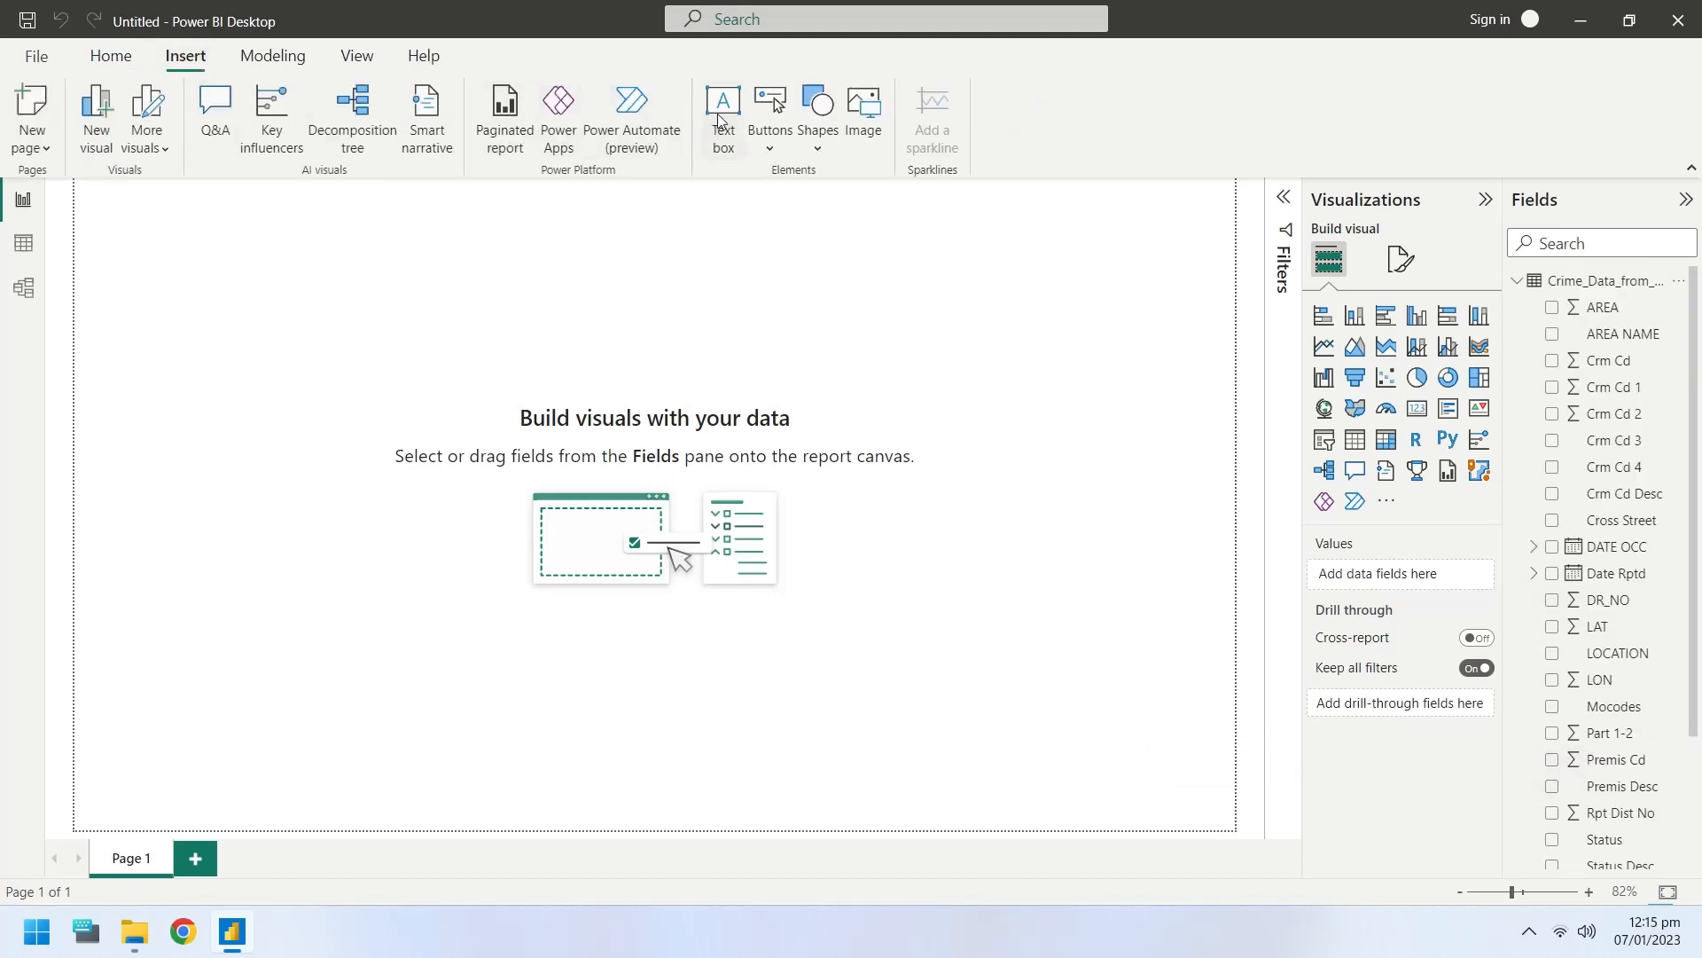
pyautogui.click(721, 108)
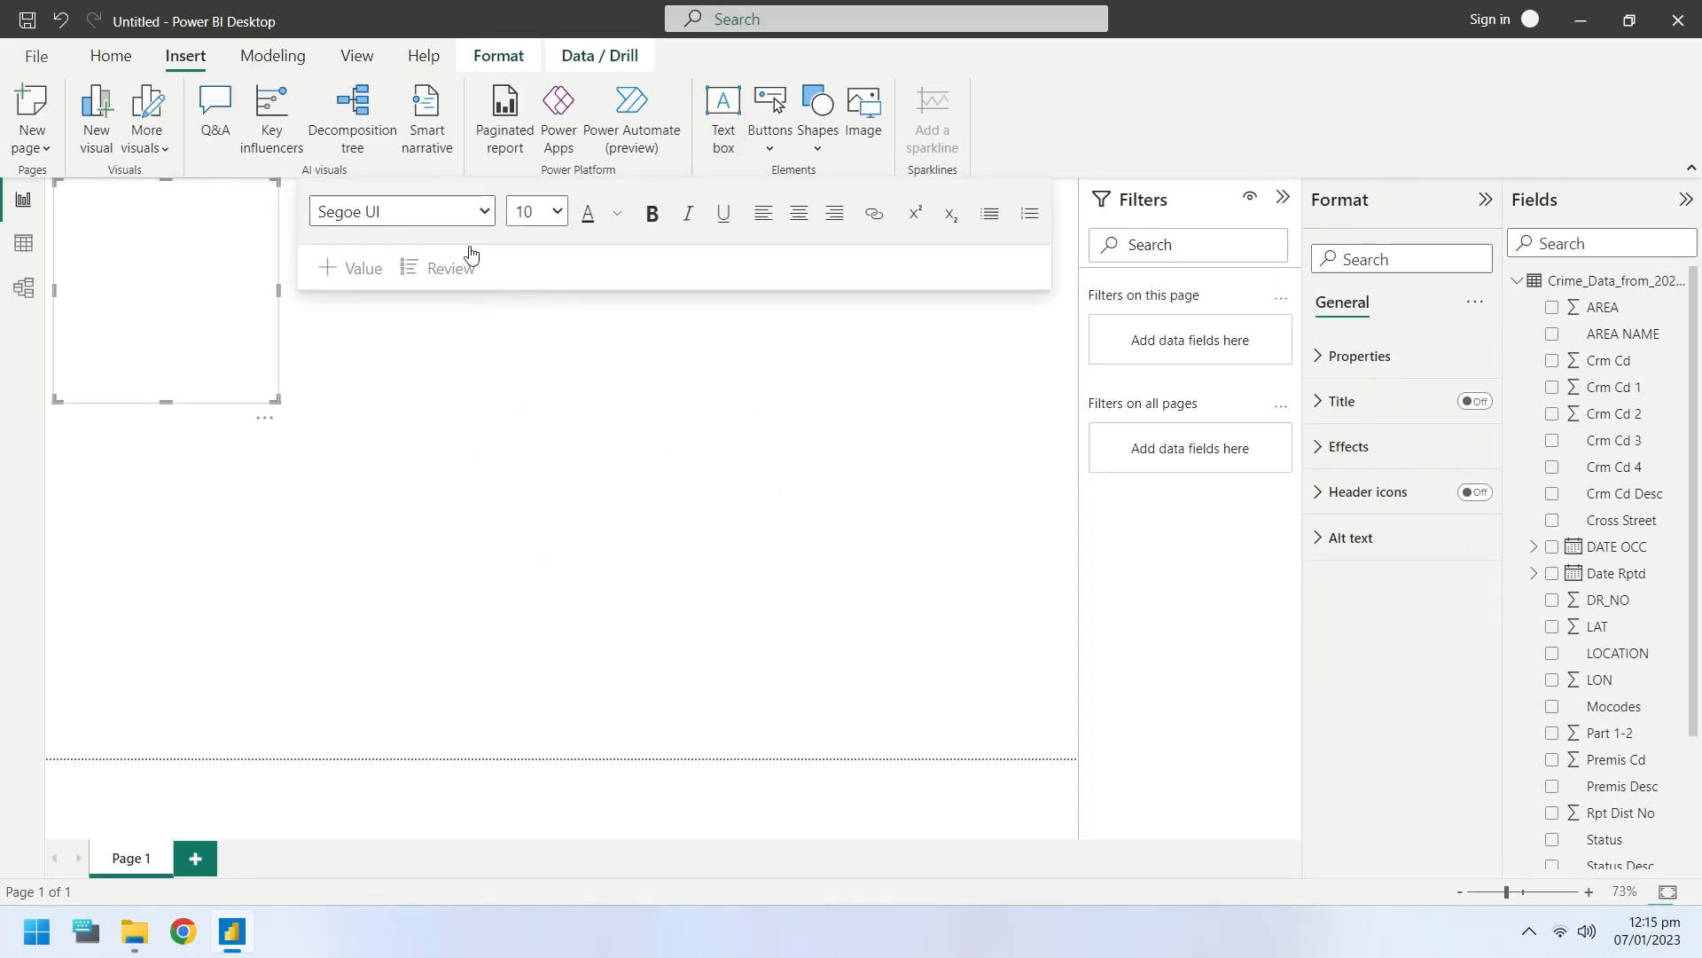
pyautogui.moveTo(159, 290)
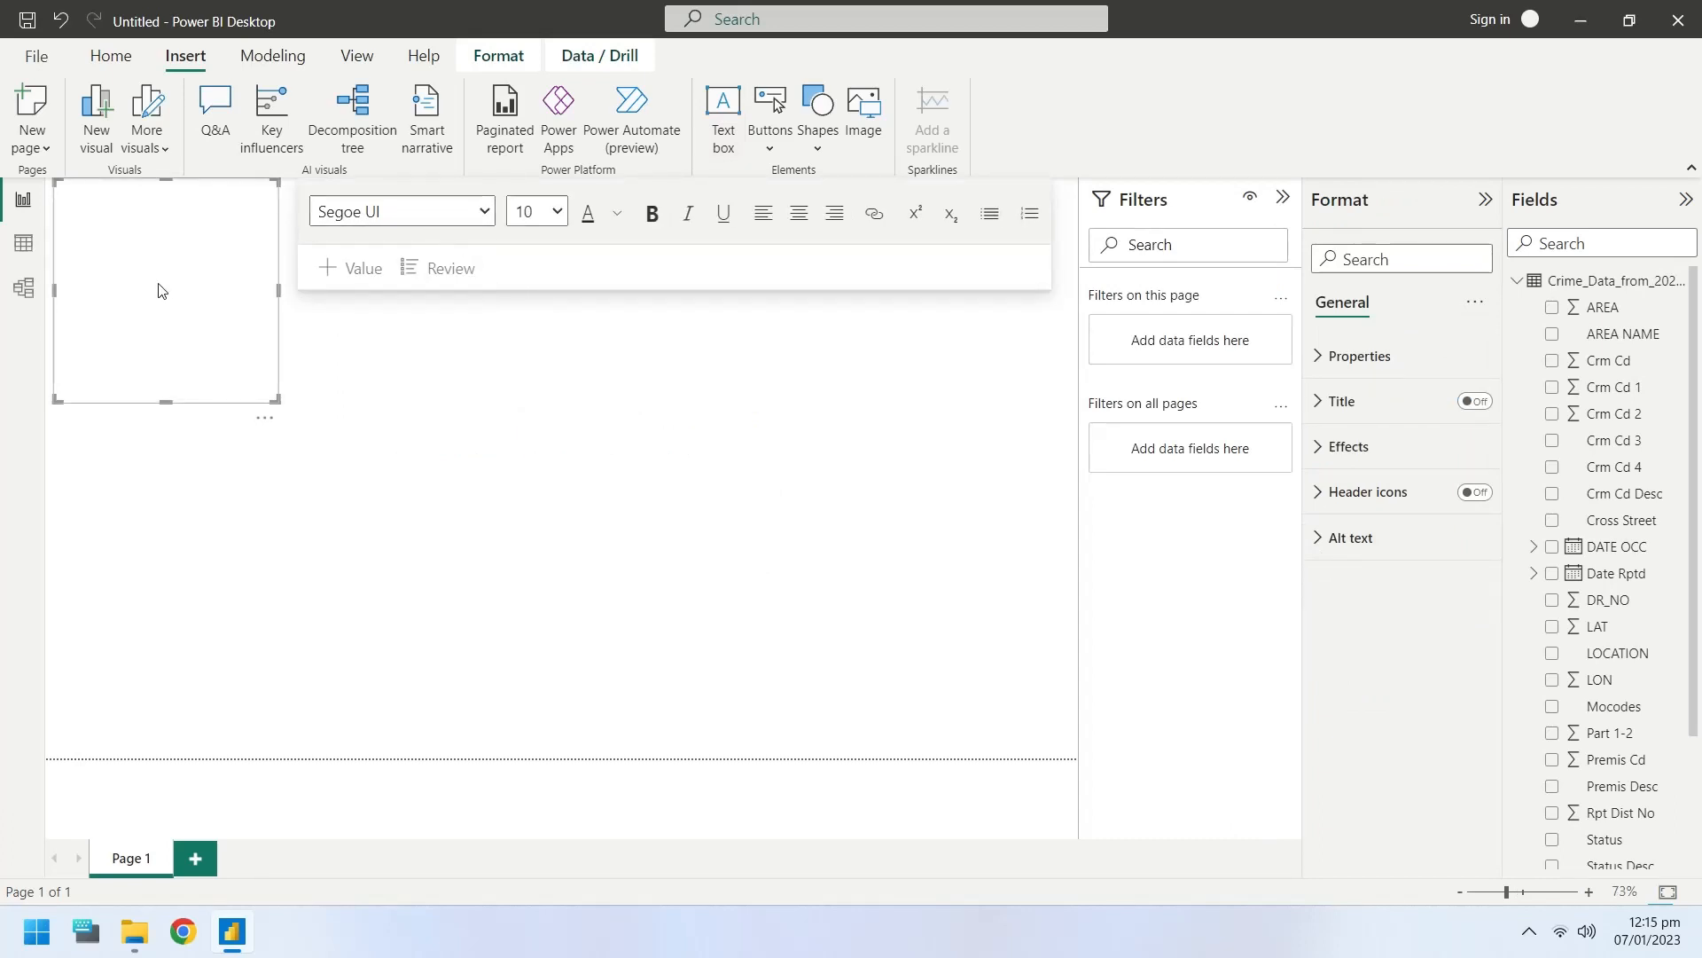
pyautogui.click(762, 213)
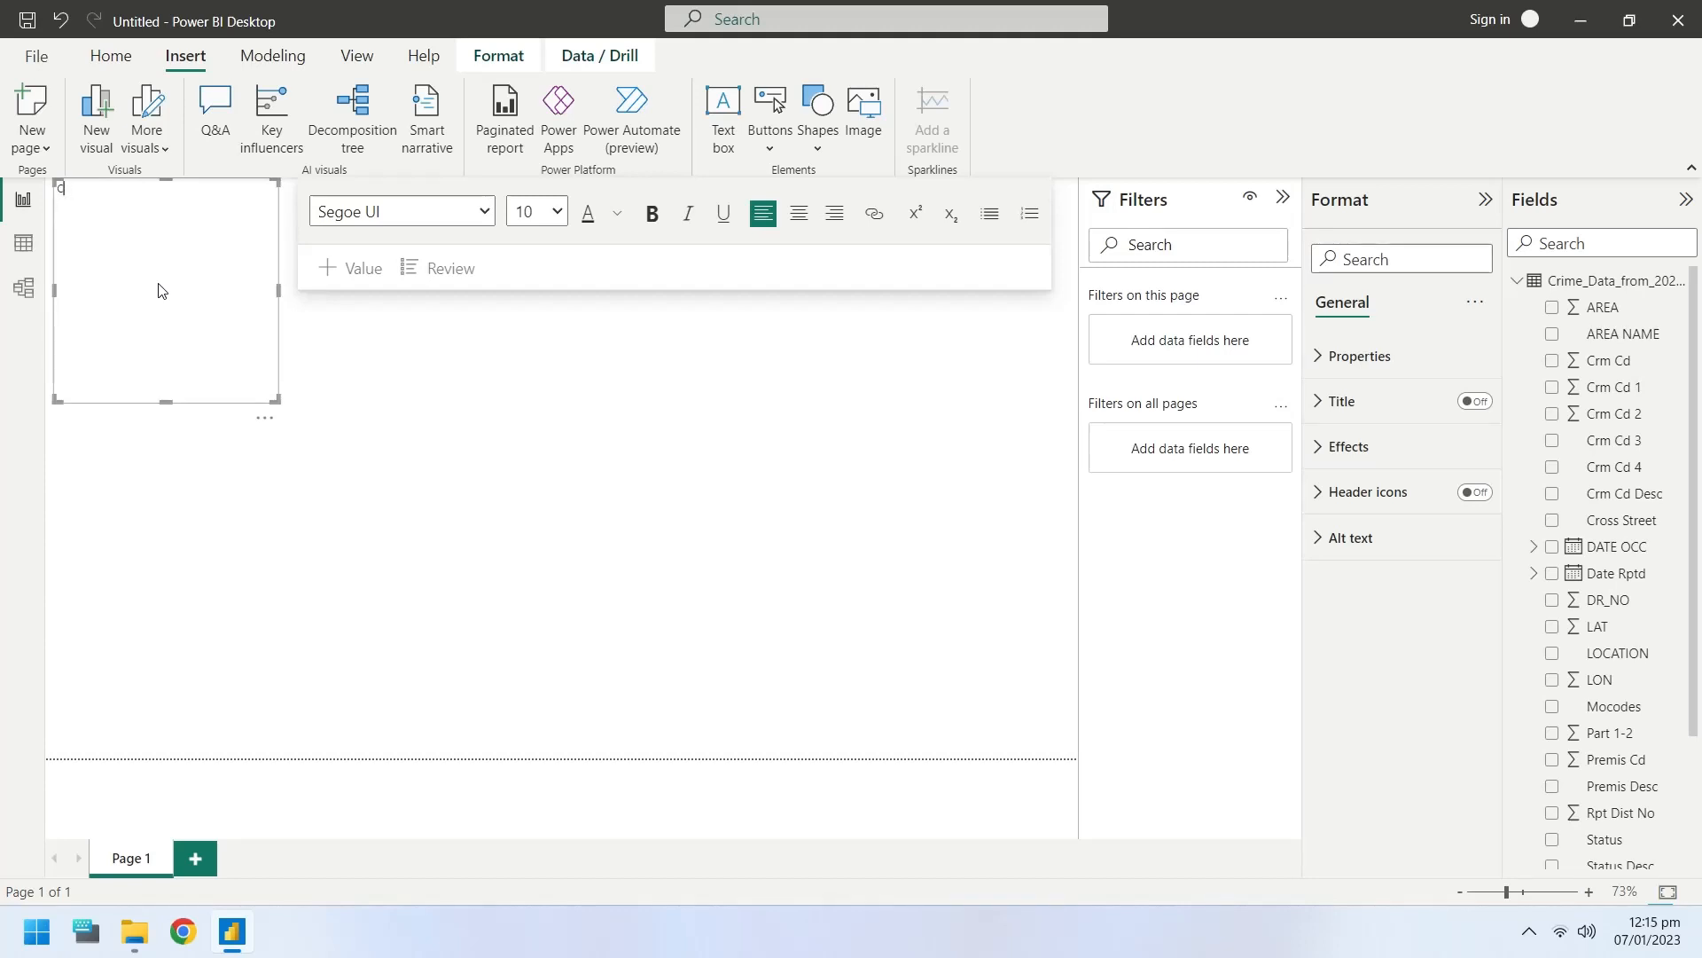
pyautogui.write('CRIMES')
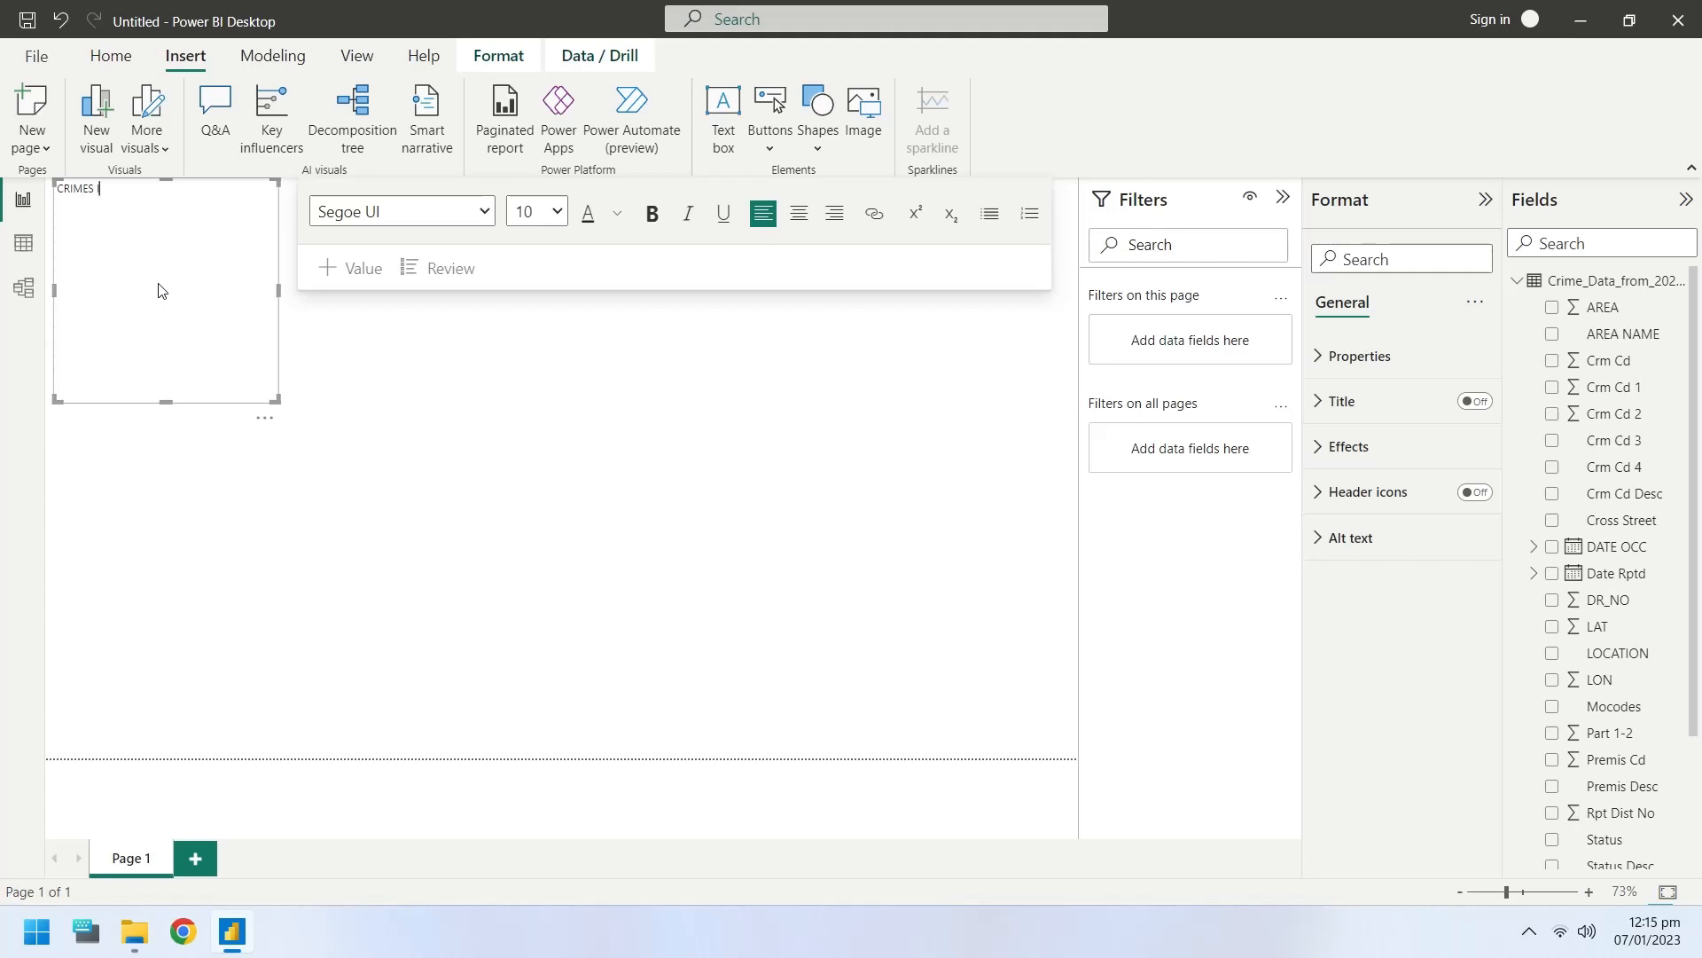
pyautogui.write('IN LOS A')
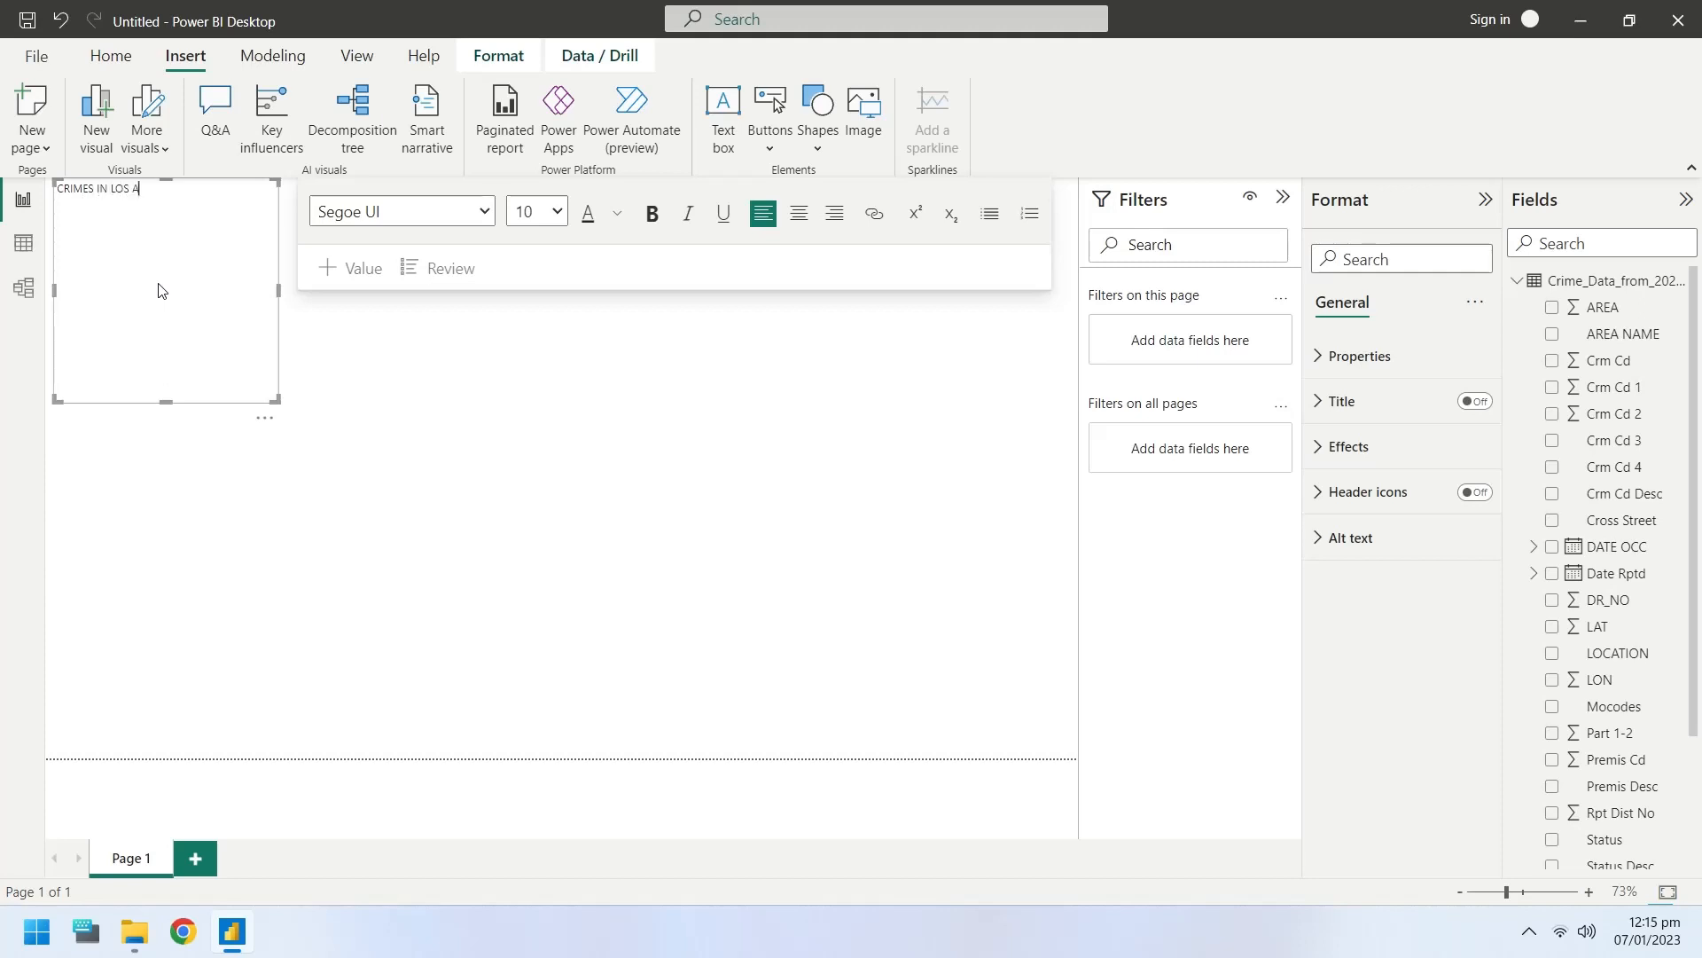
pyautogui.write('NGELES')
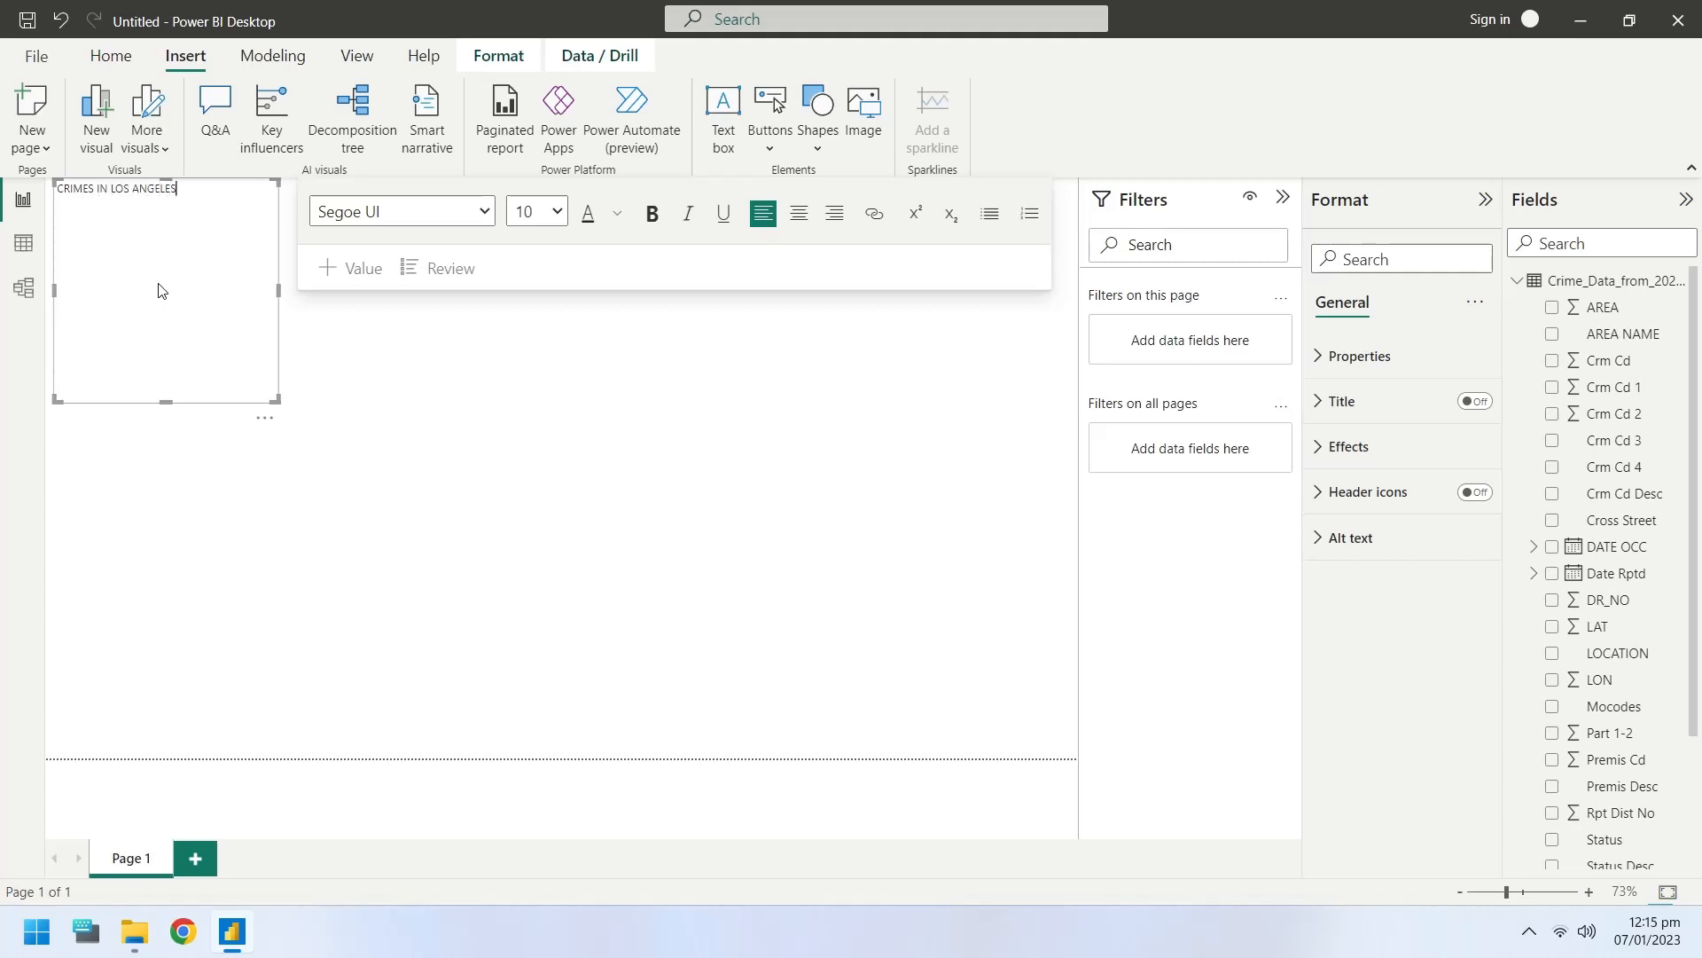
pyautogui.moveTo(236, 209)
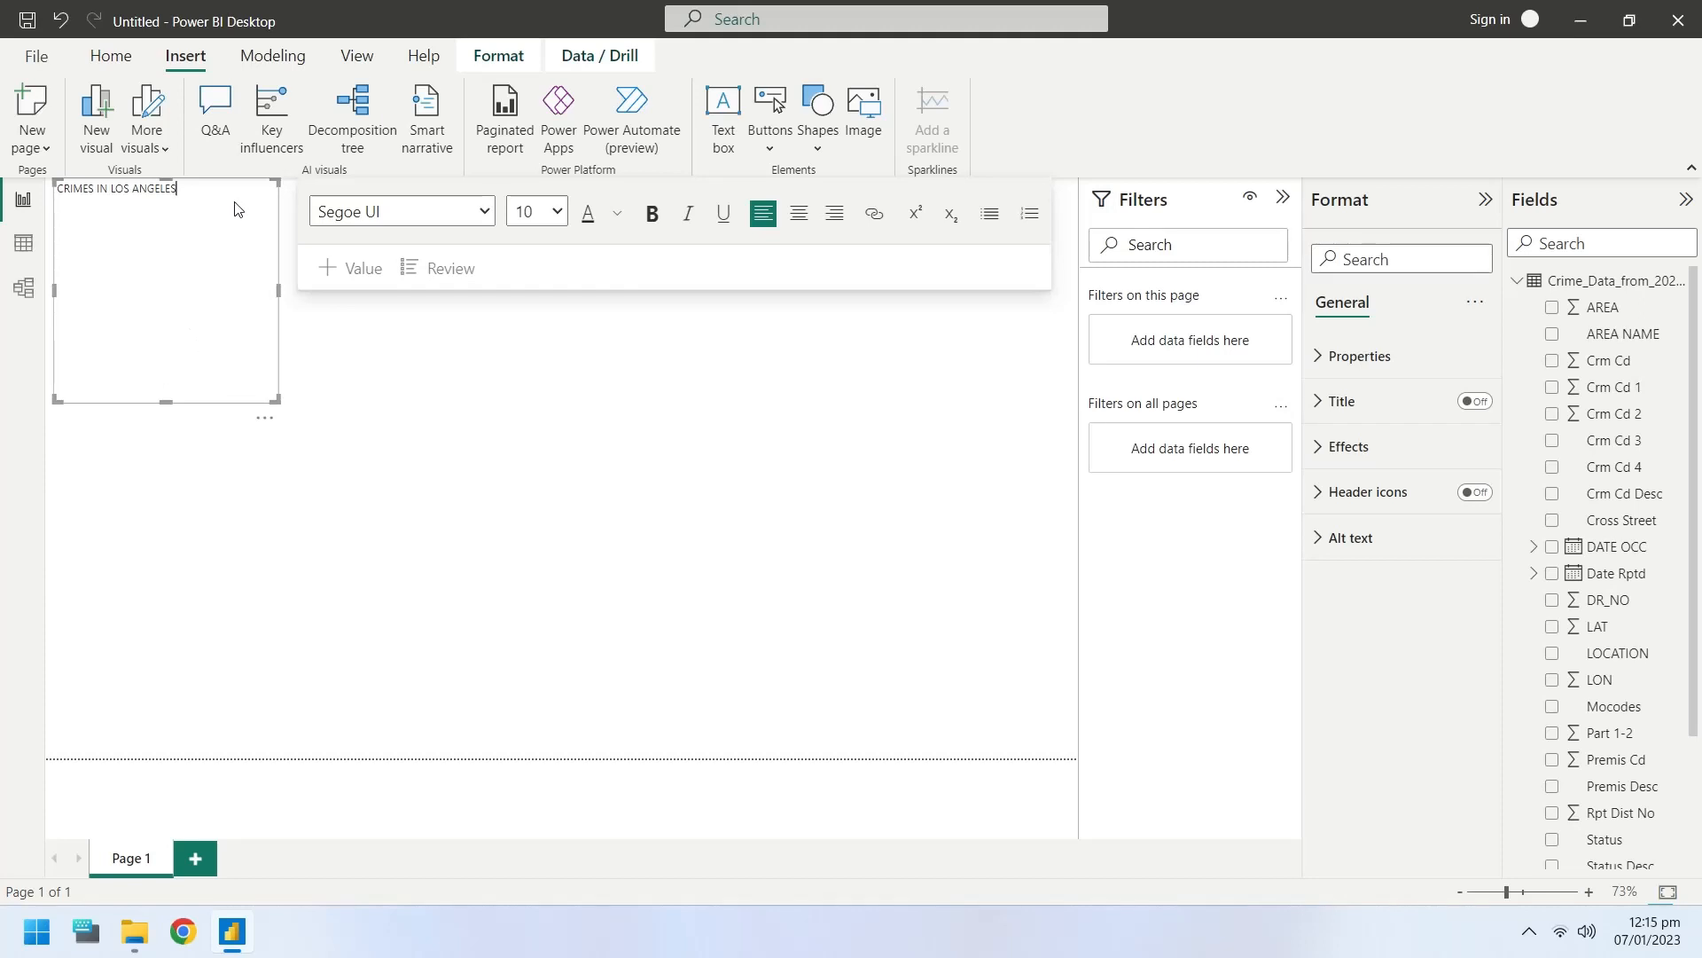
# - Enlarge the title text's font size and reselect the title box
pyautogui.click(555, 211)
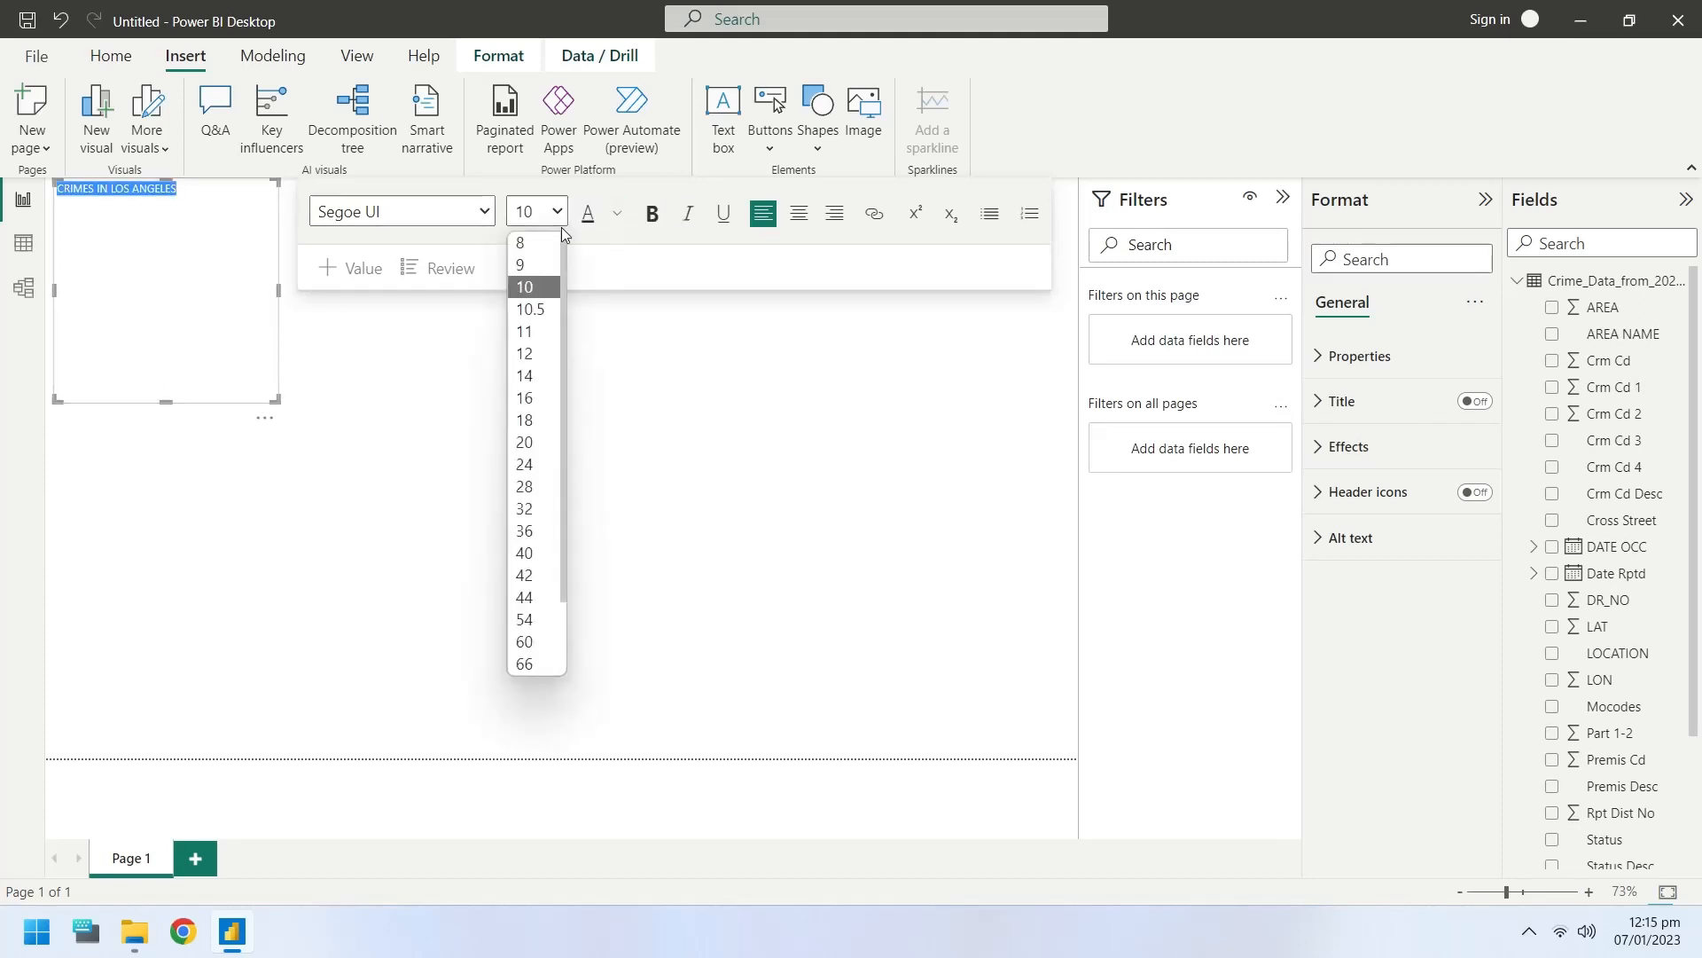
pyautogui.click(524, 531)
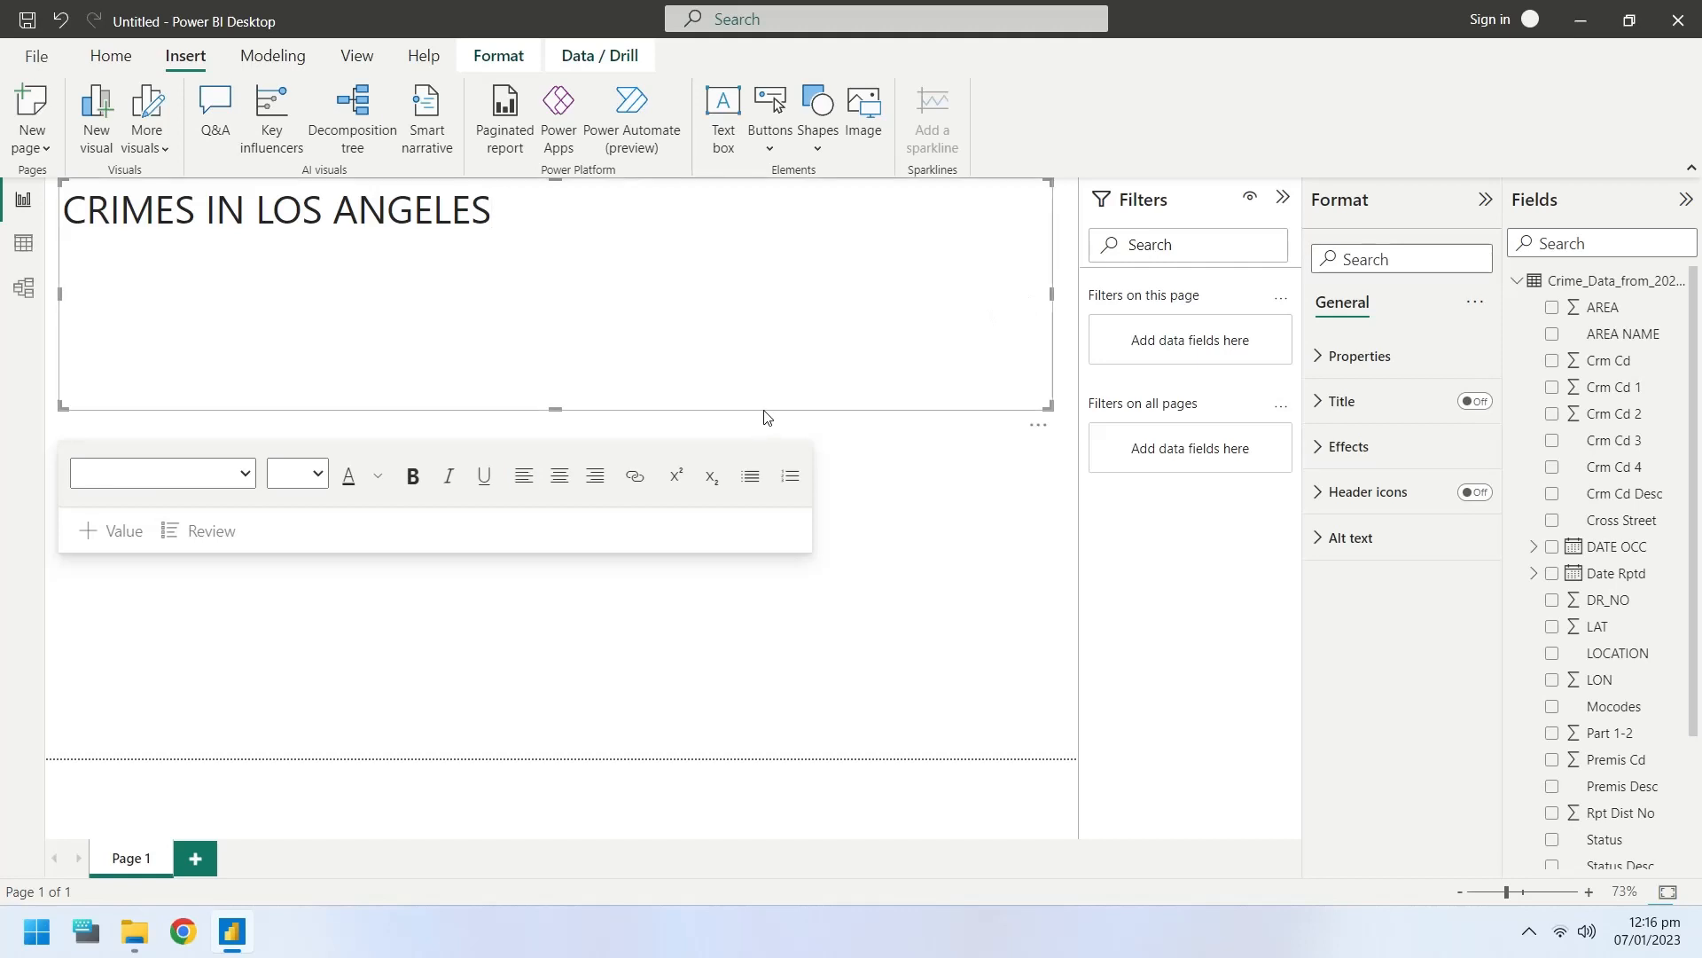
pyautogui.click(561, 324)
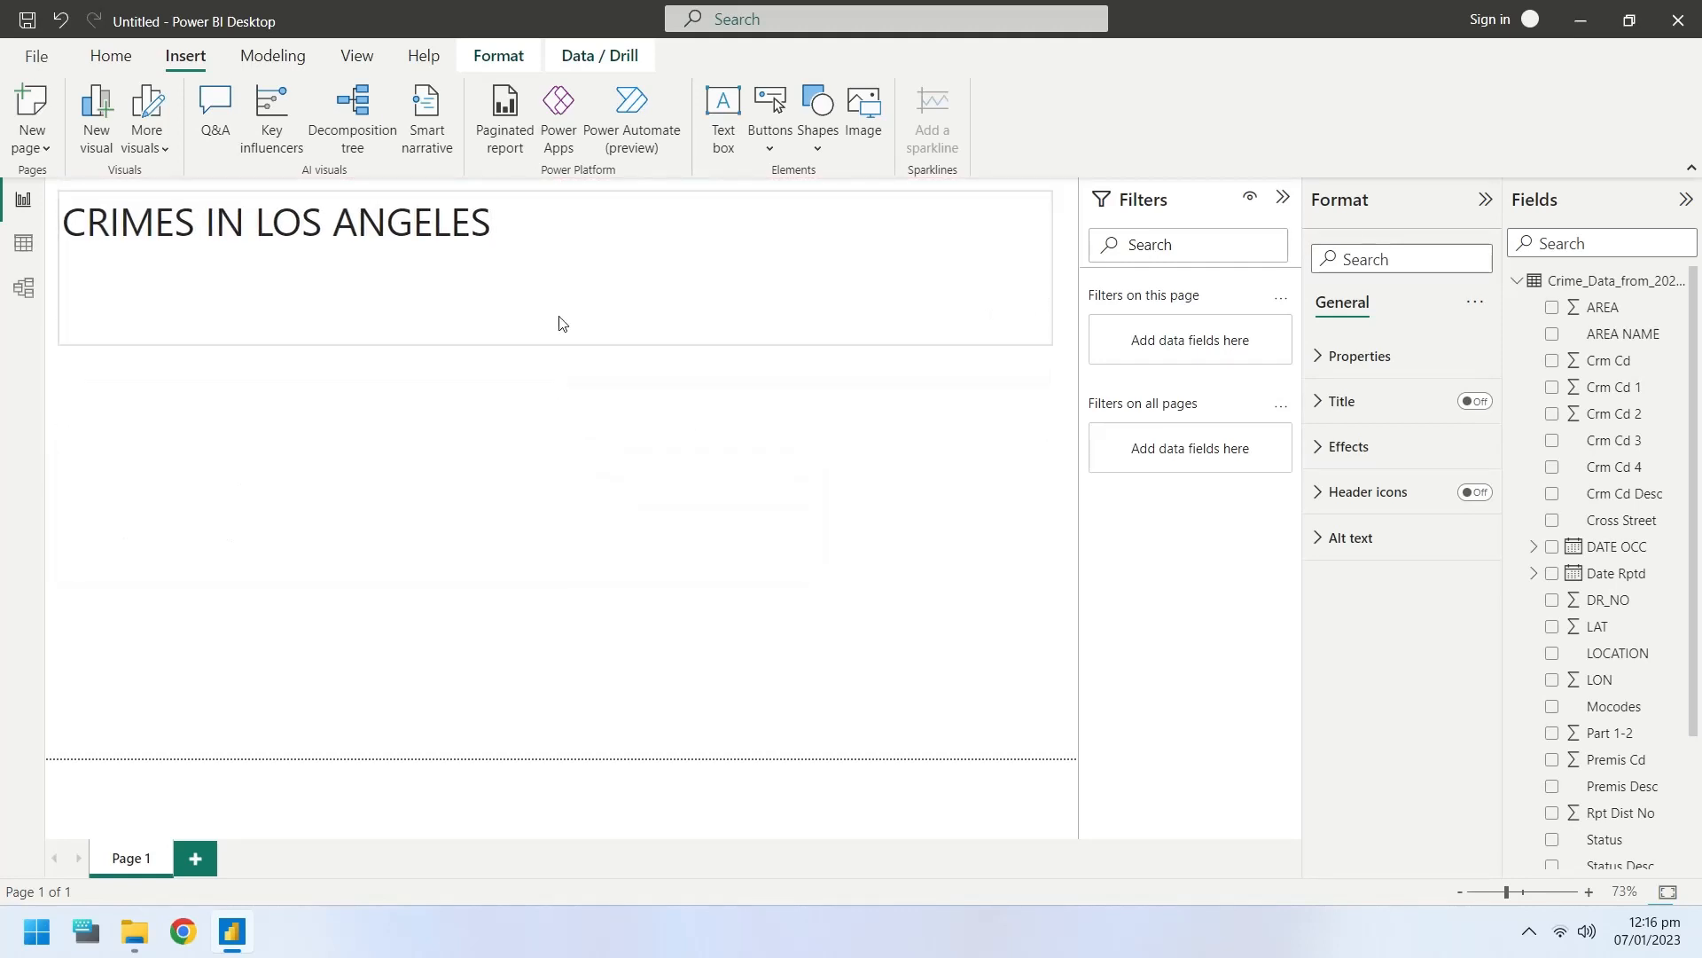
pyautogui.click(275, 222)
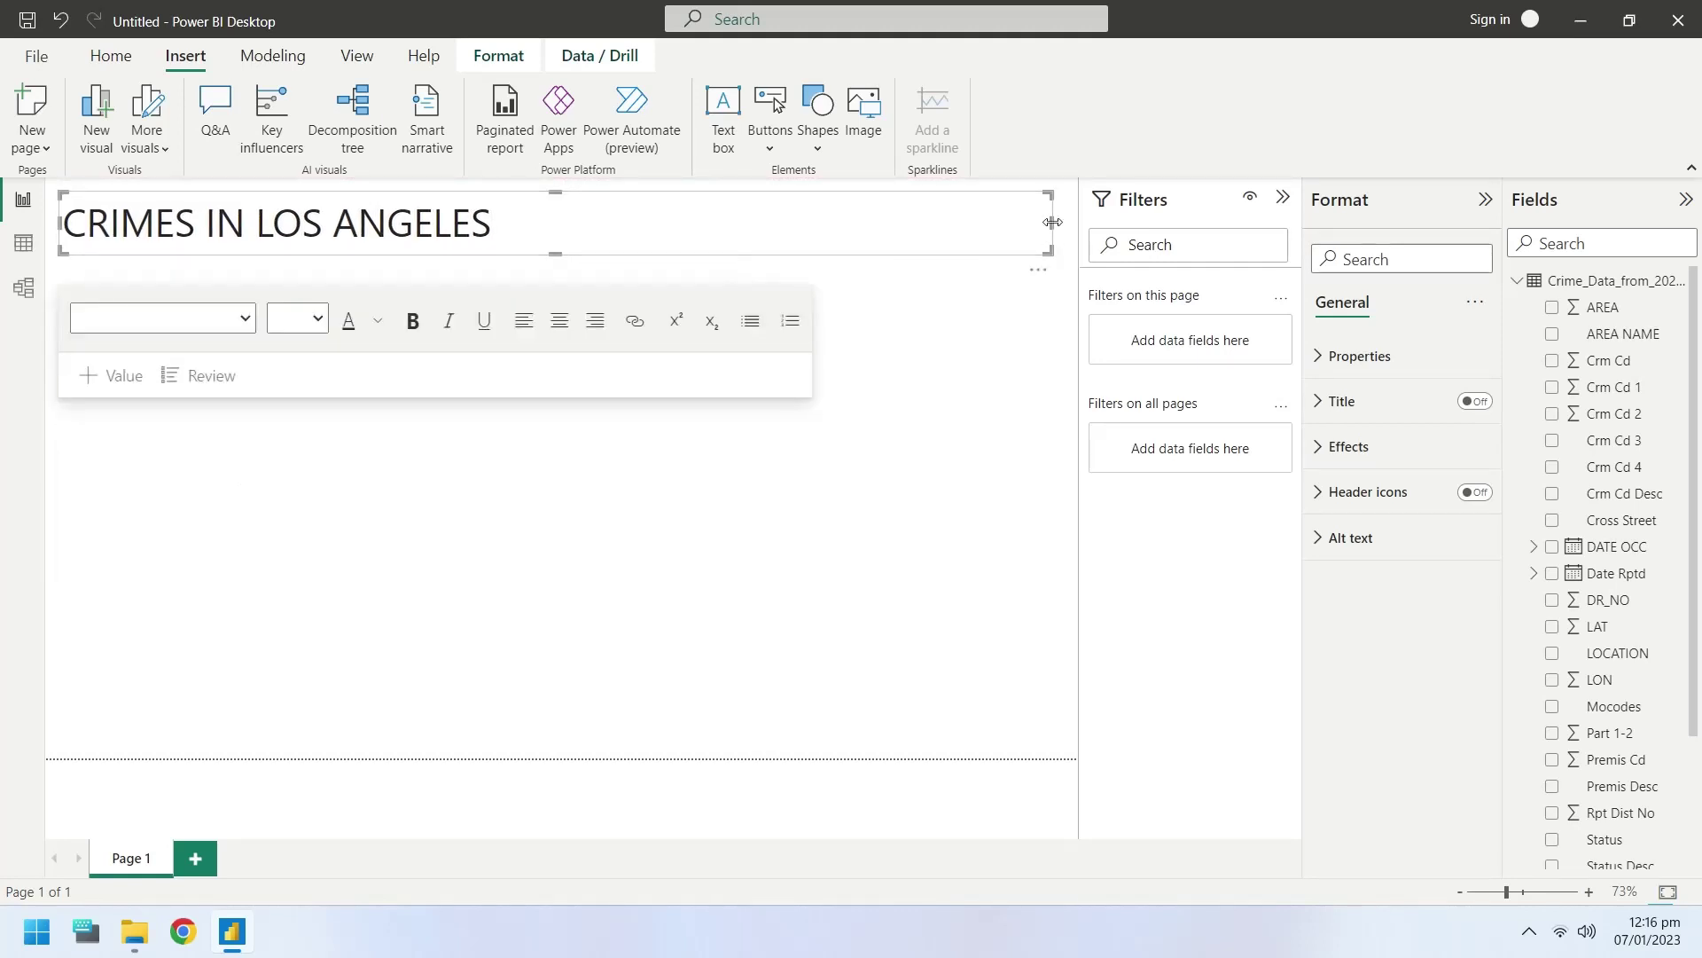
pyautogui.moveTo(1139, 334)
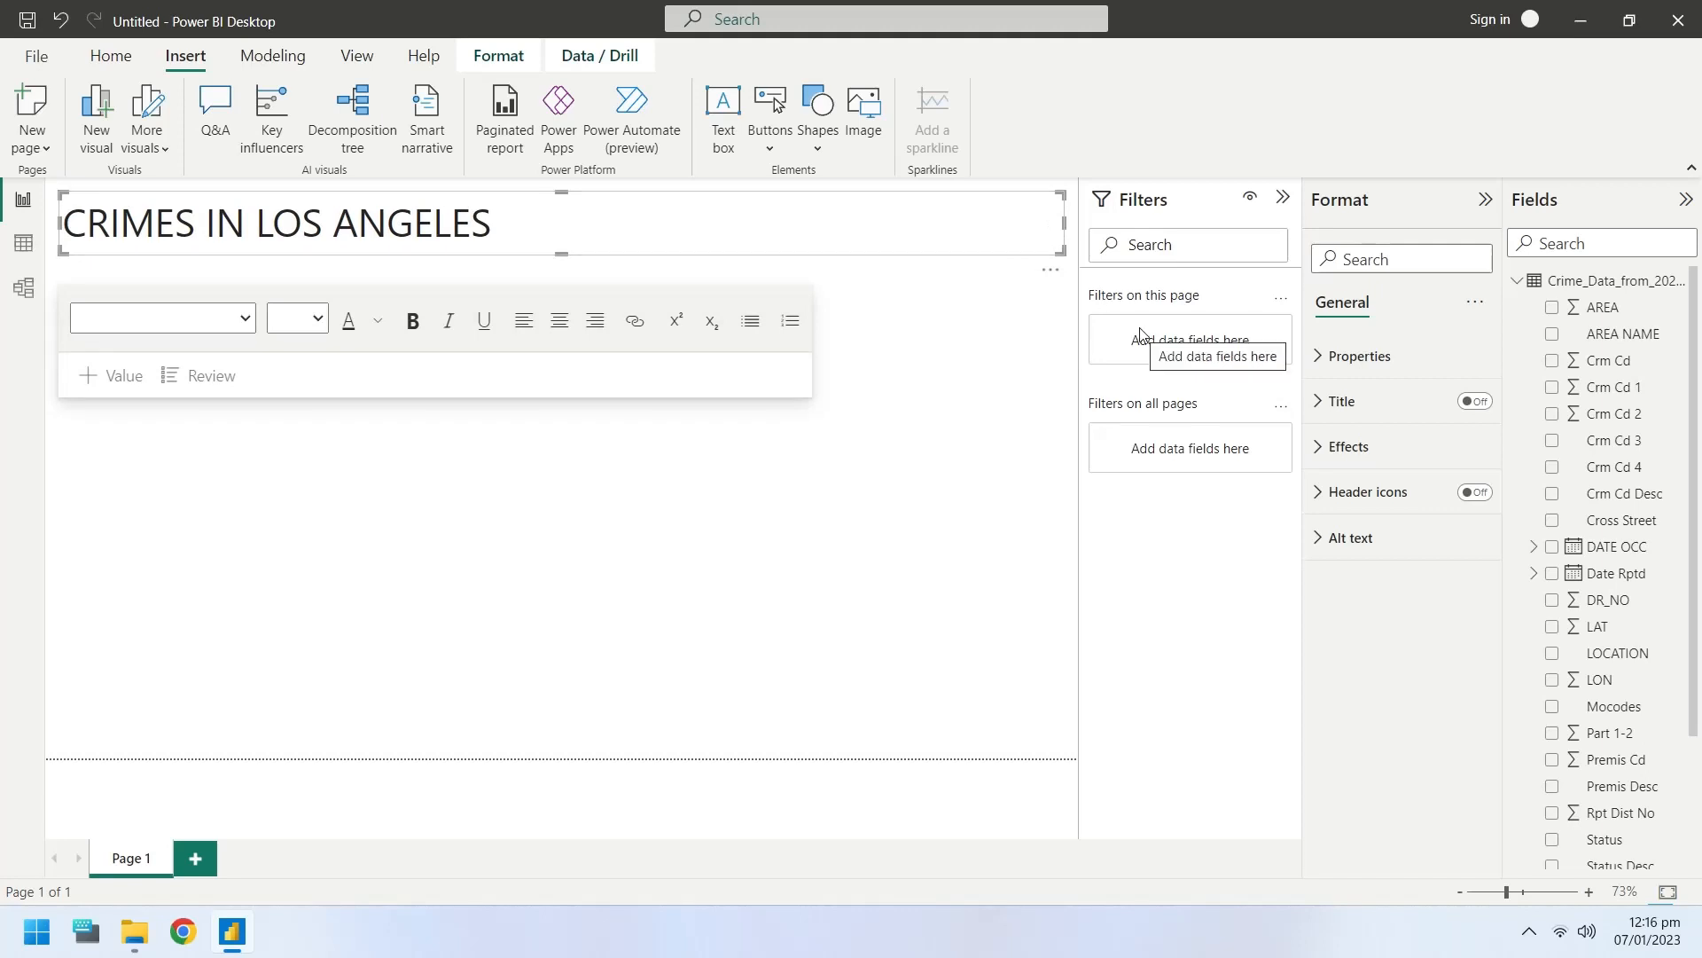
pyautogui.moveTo(1070, 237)
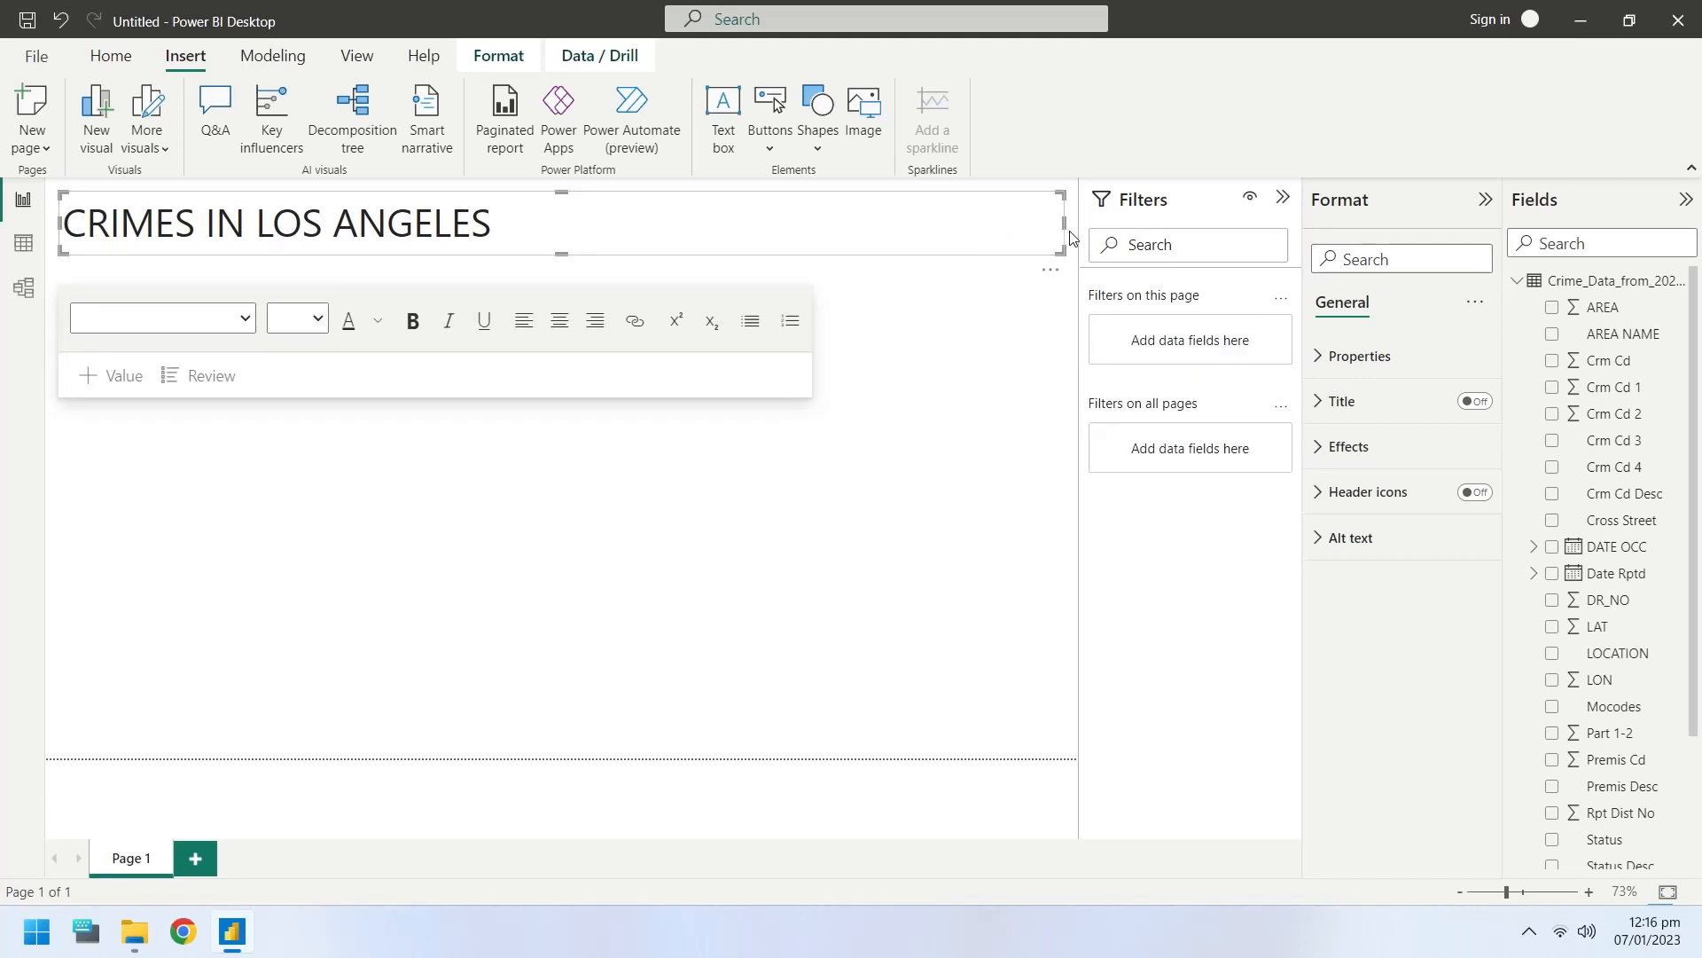
pyautogui.moveTo(1286, 217)
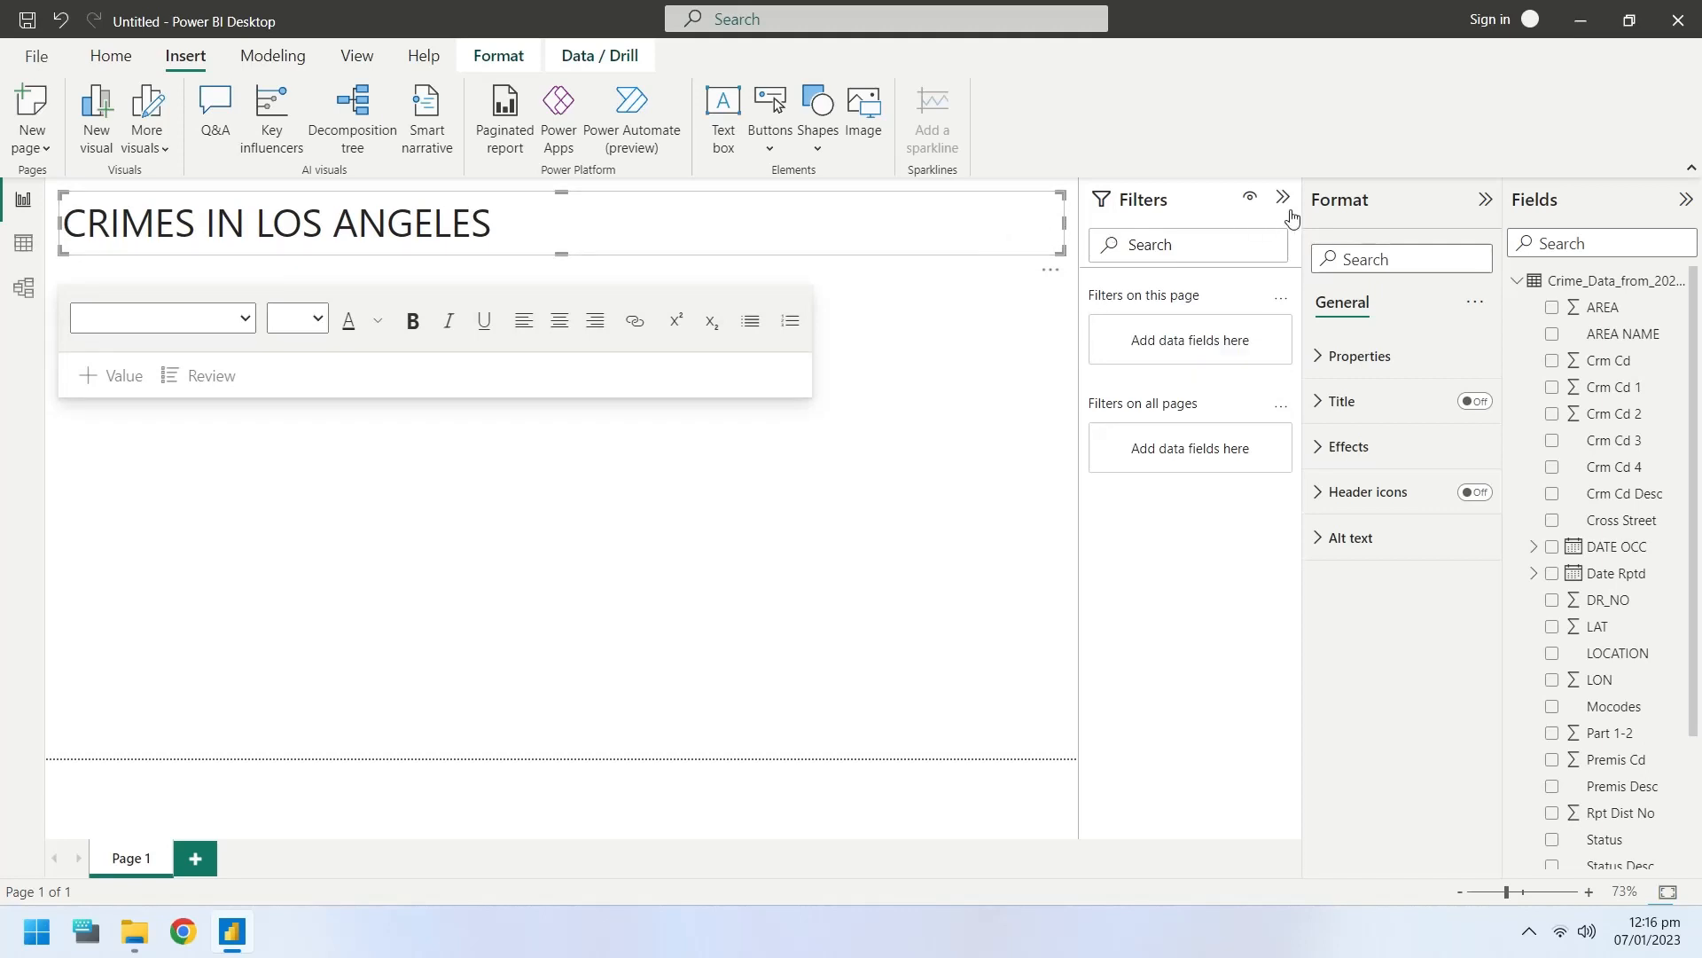
# - Collapse the Filters pane and turn on a visual border for the title box
pyautogui.click(1283, 197)
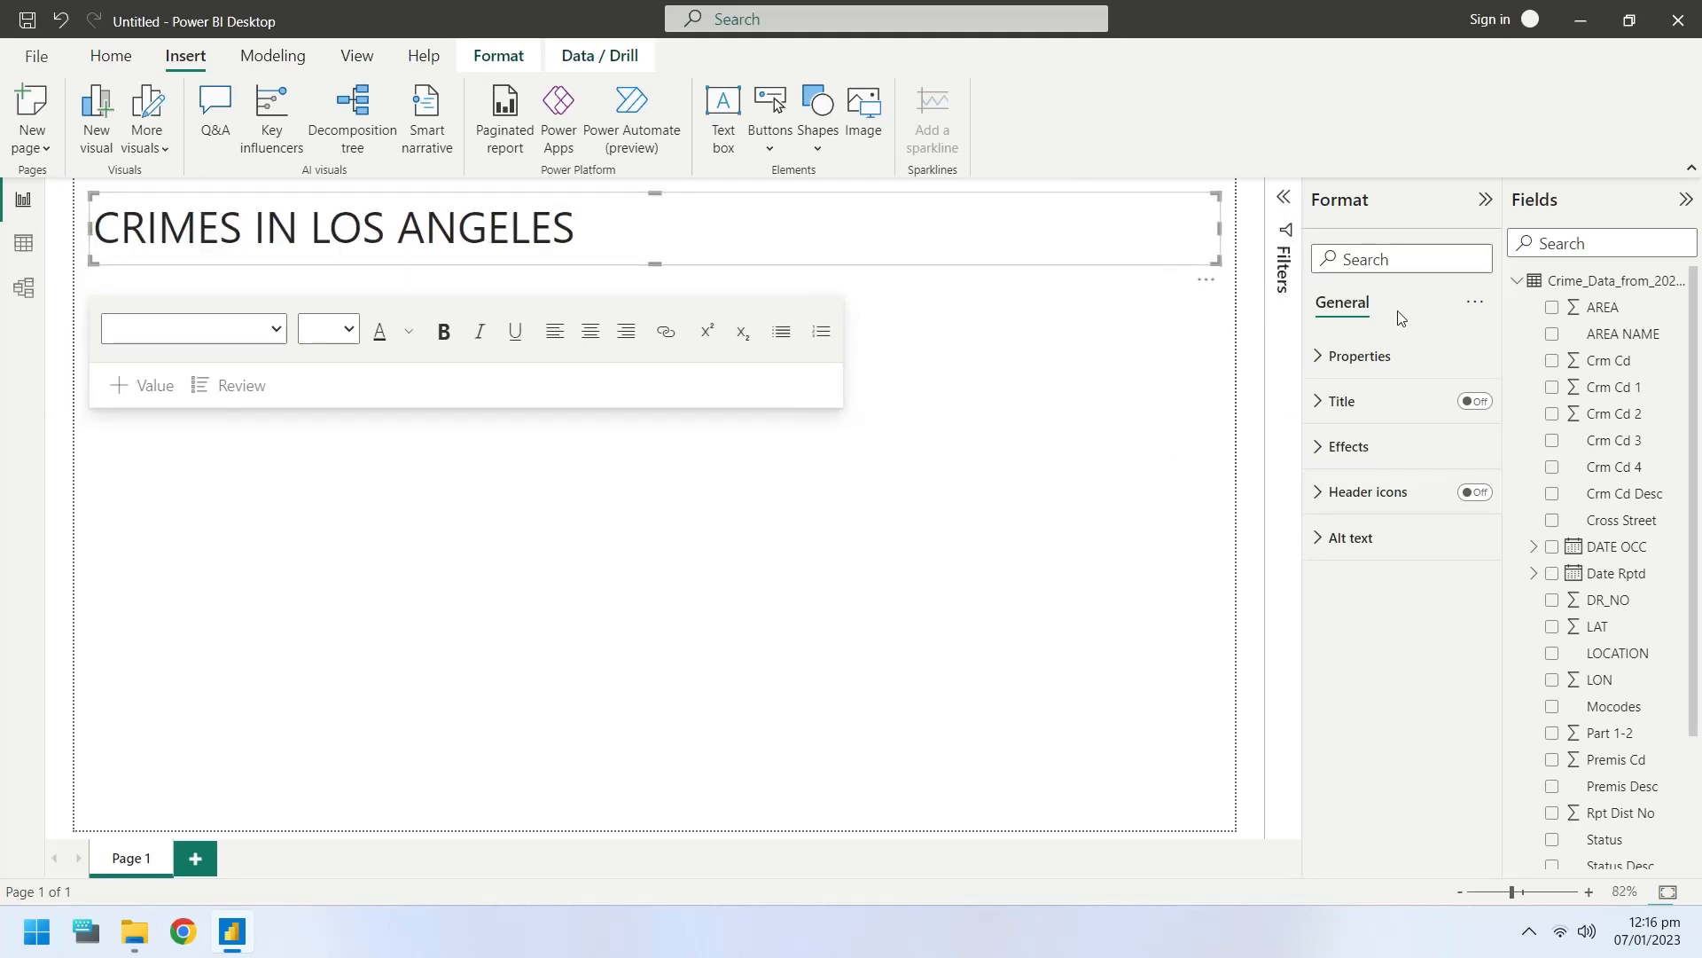
pyautogui.click(1349, 446)
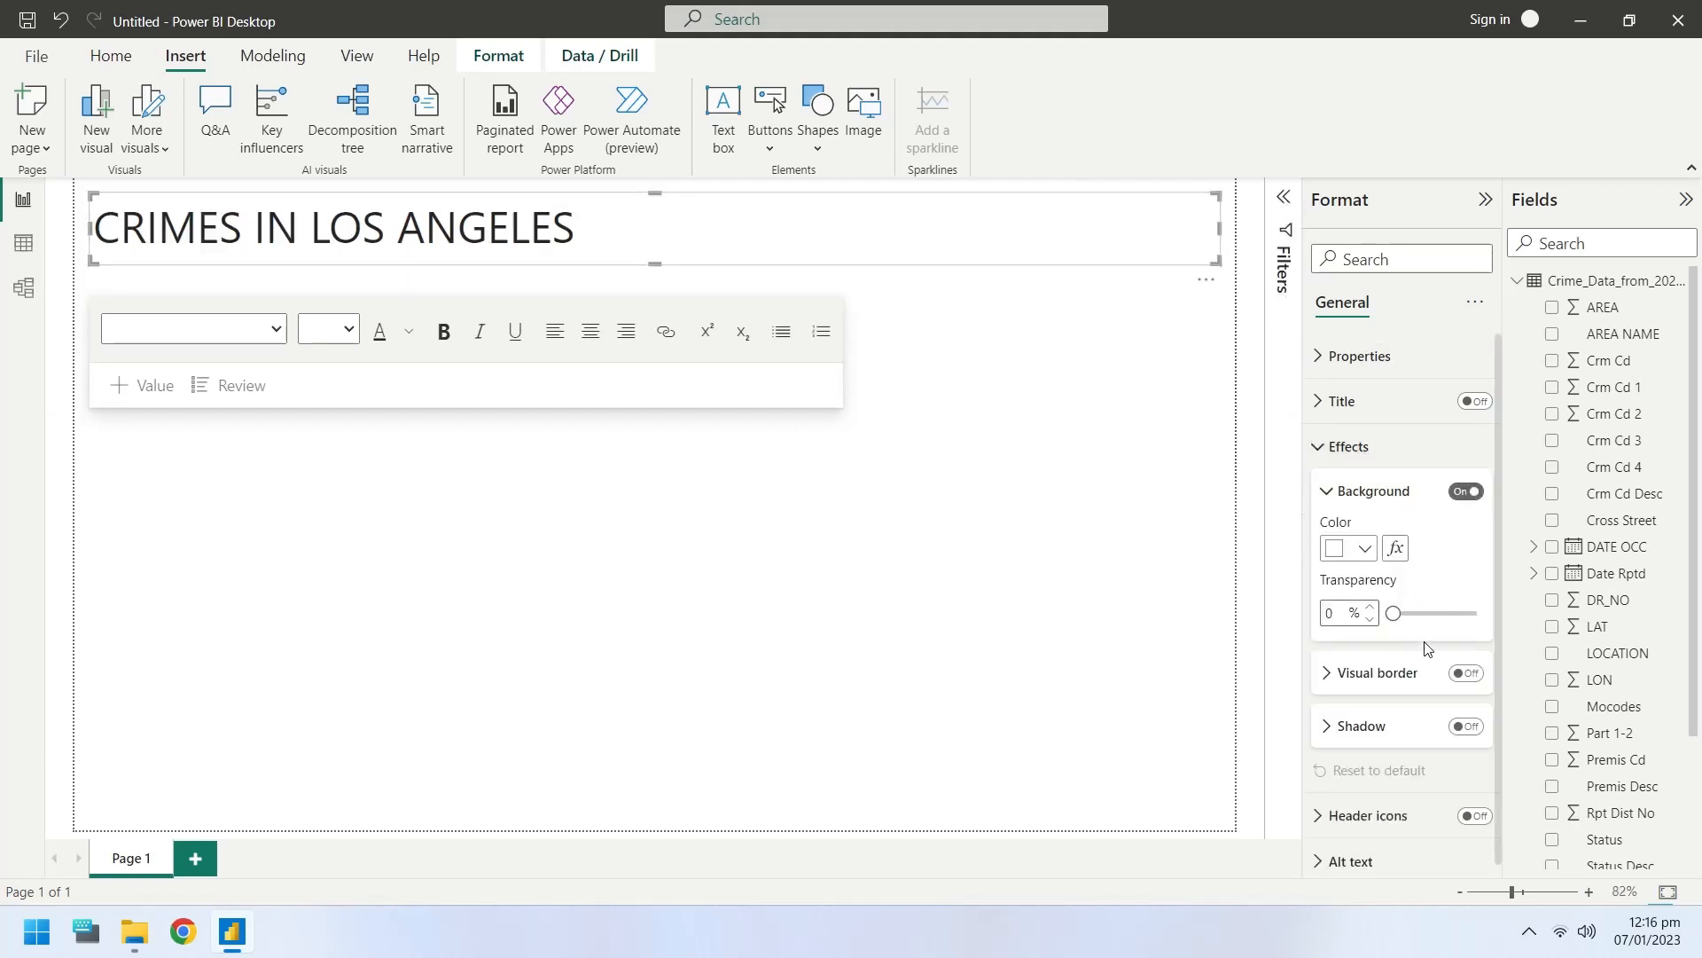
pyautogui.click(857, 478)
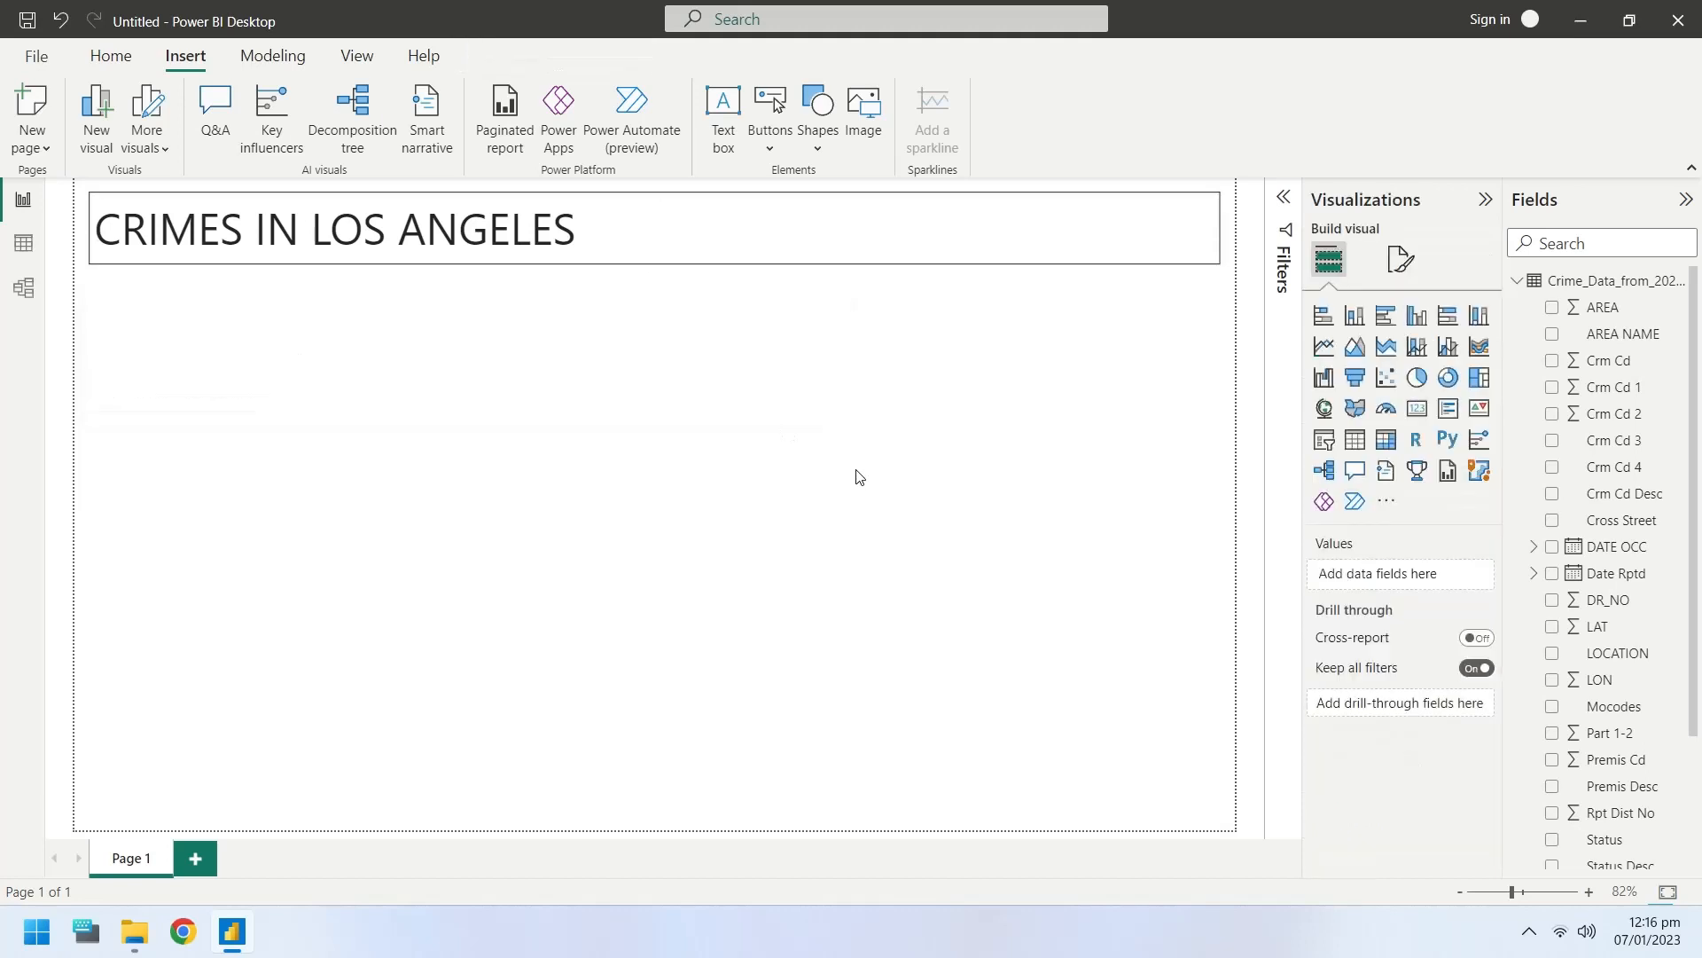
pyautogui.moveTo(823, 467)
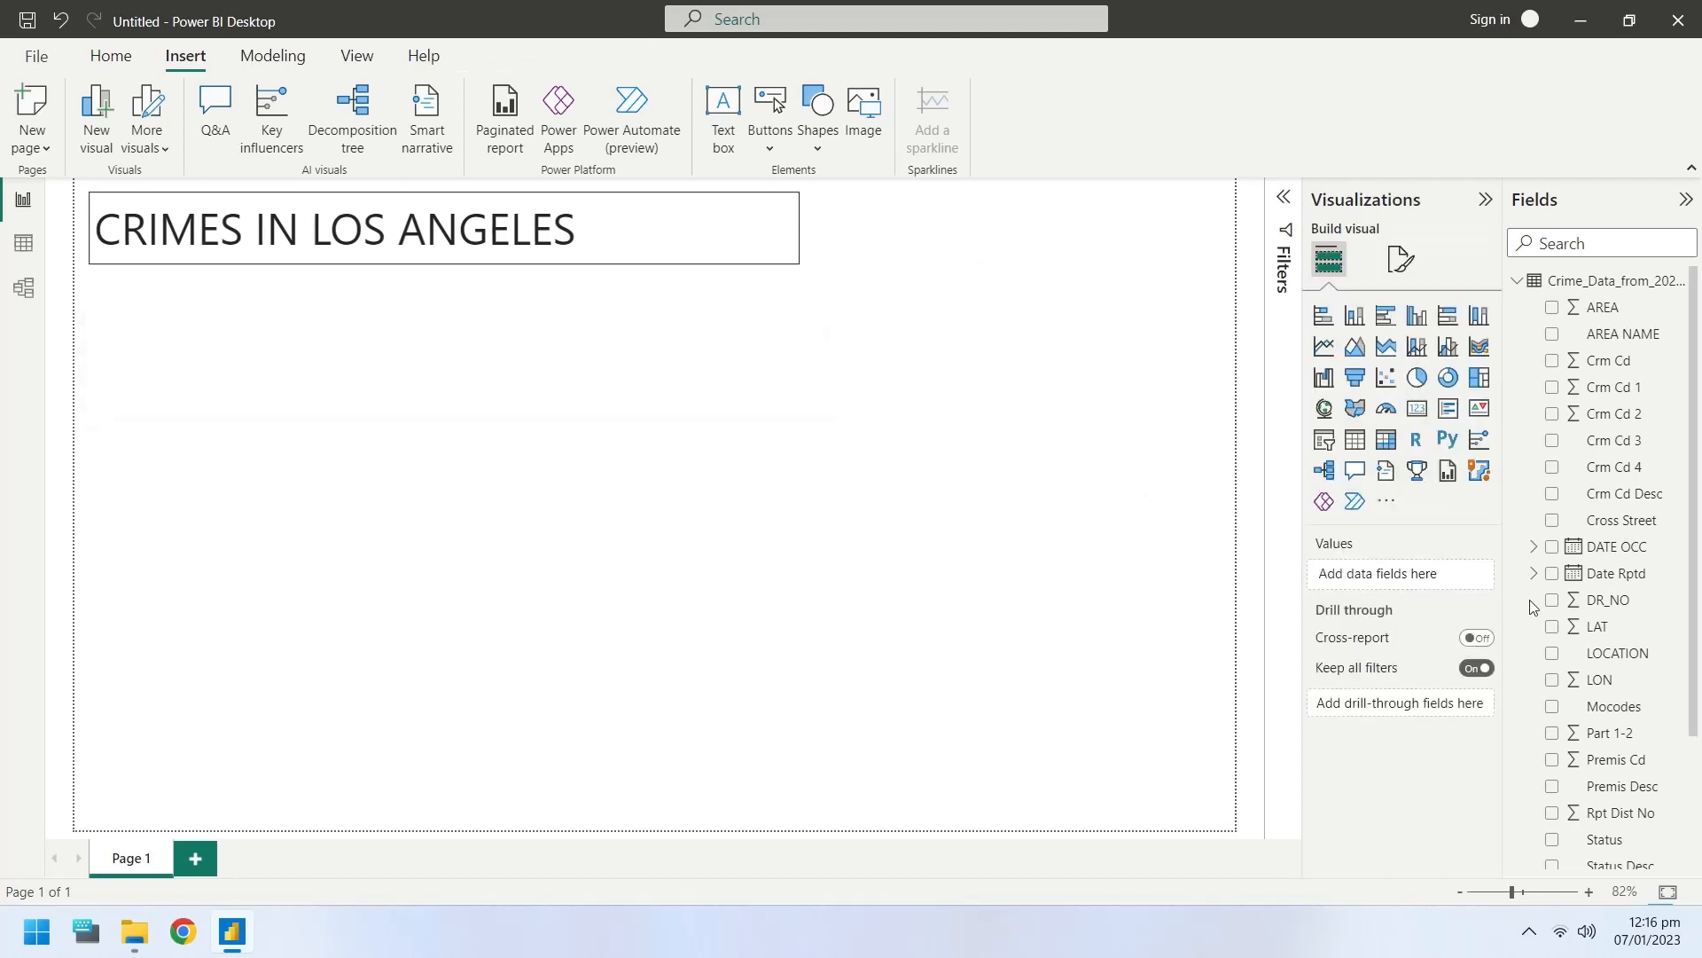
pyautogui.moveTo(1636, 553)
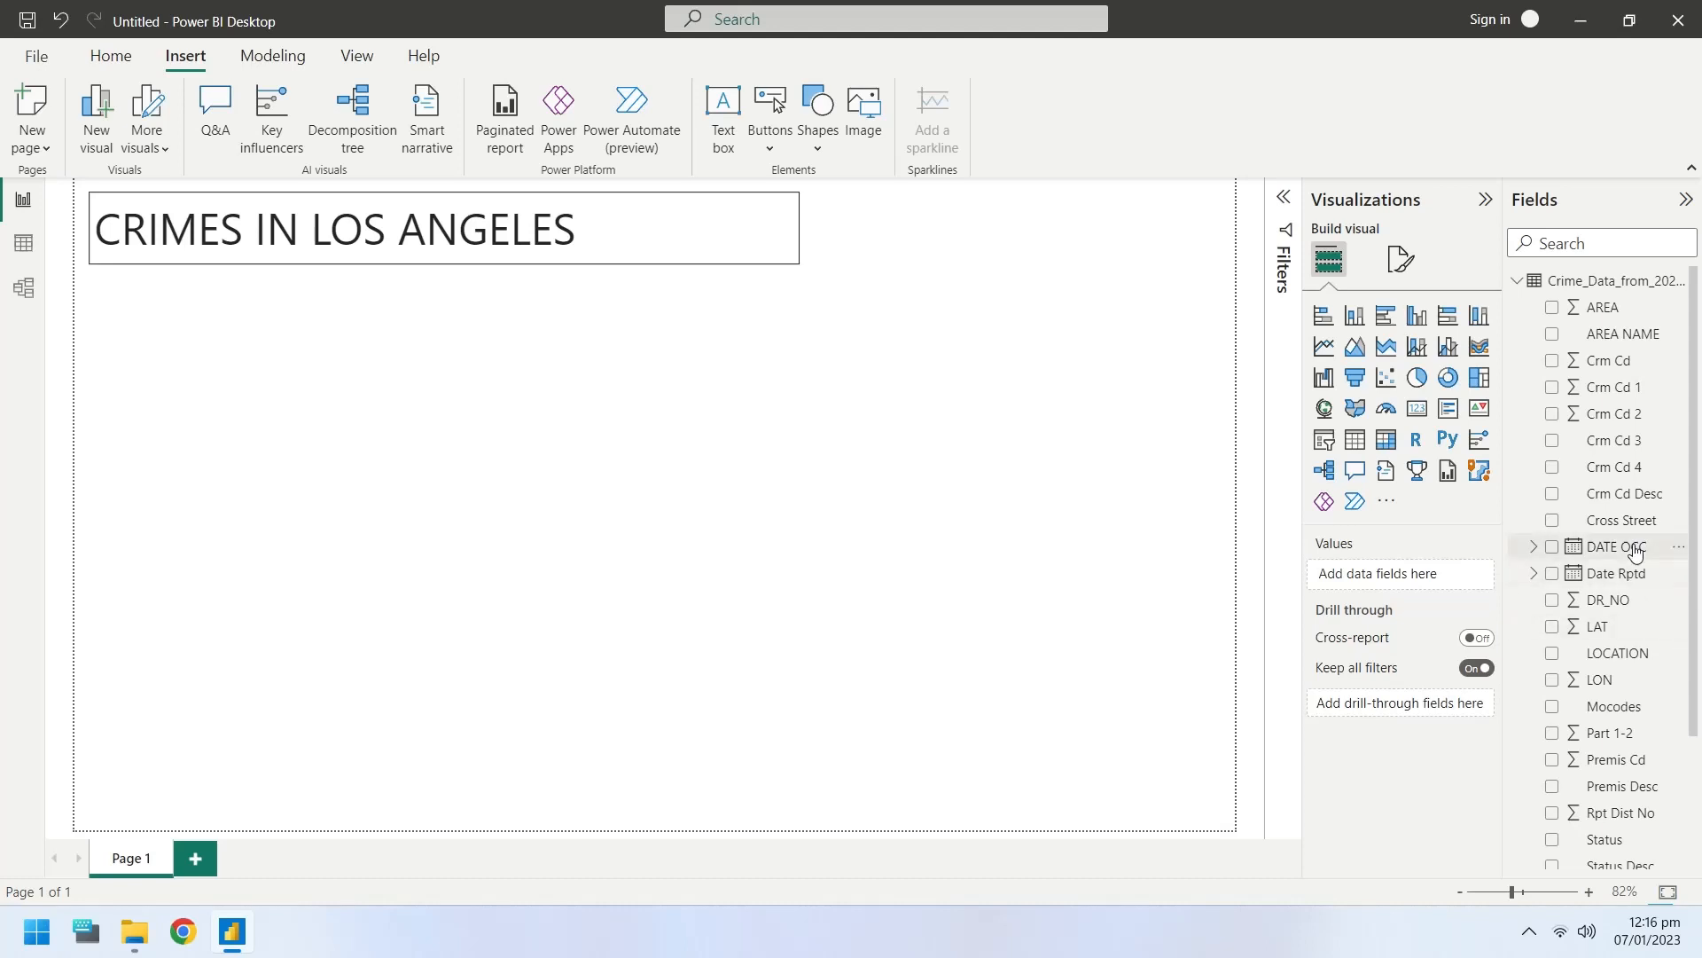
# - Add DATE OCC as a line chart without Day on the axis and position it
pyautogui.click(1552, 546)
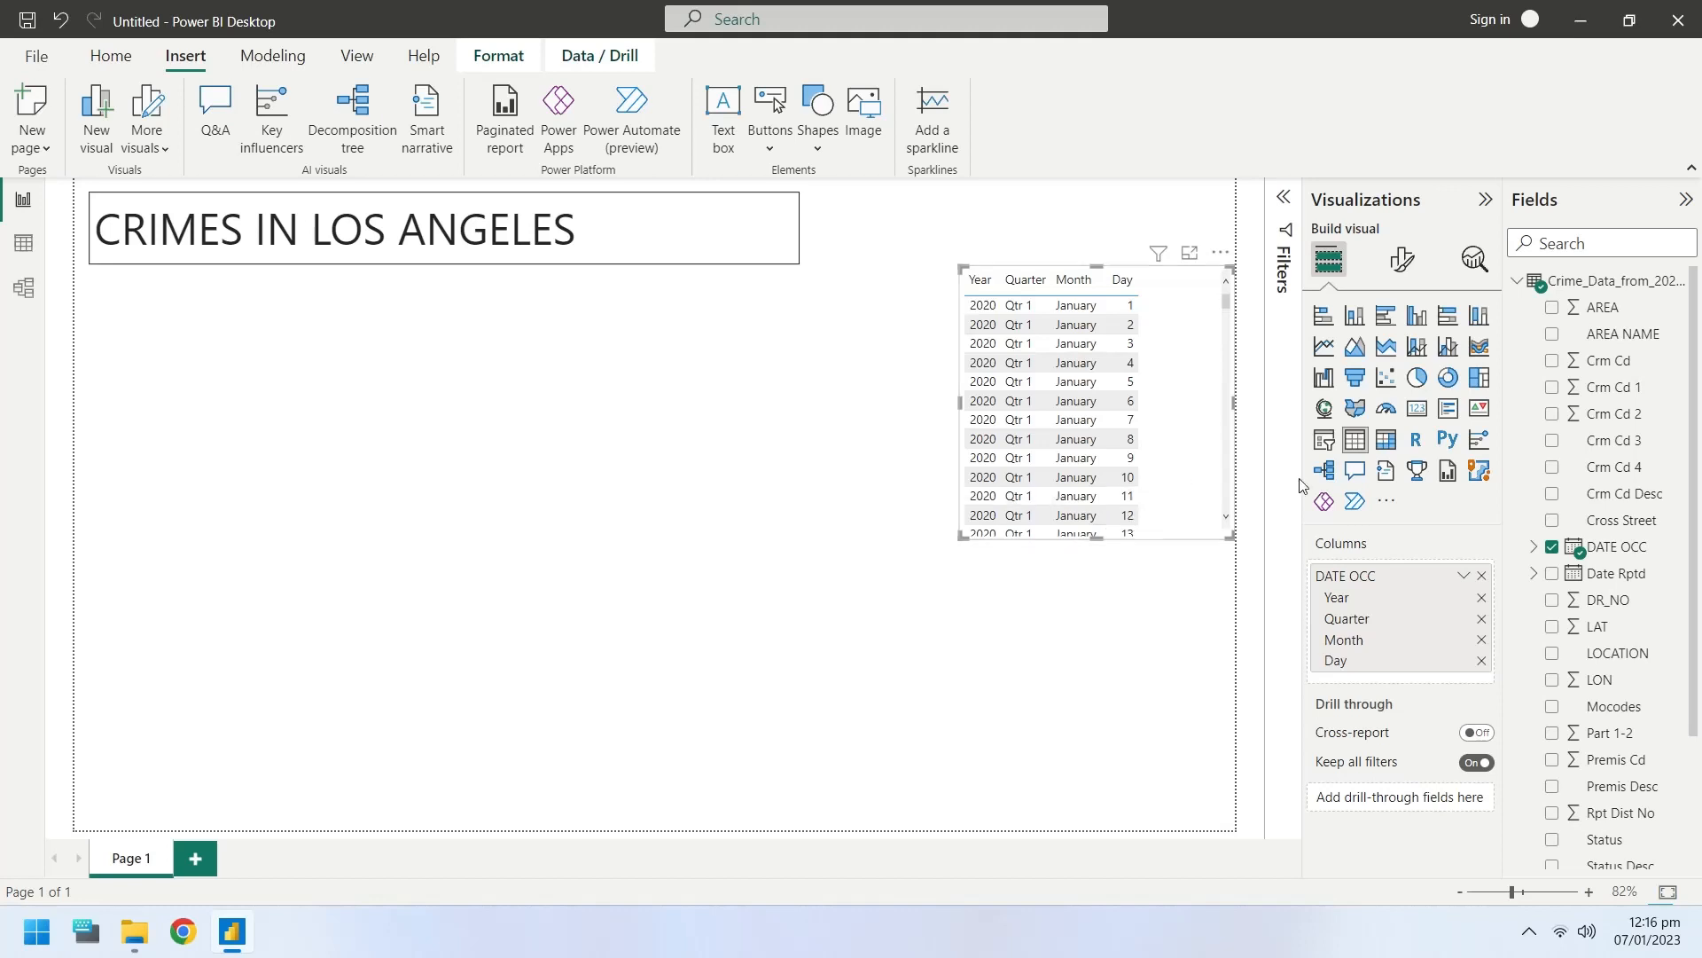
pyautogui.moveTo(1433, 494)
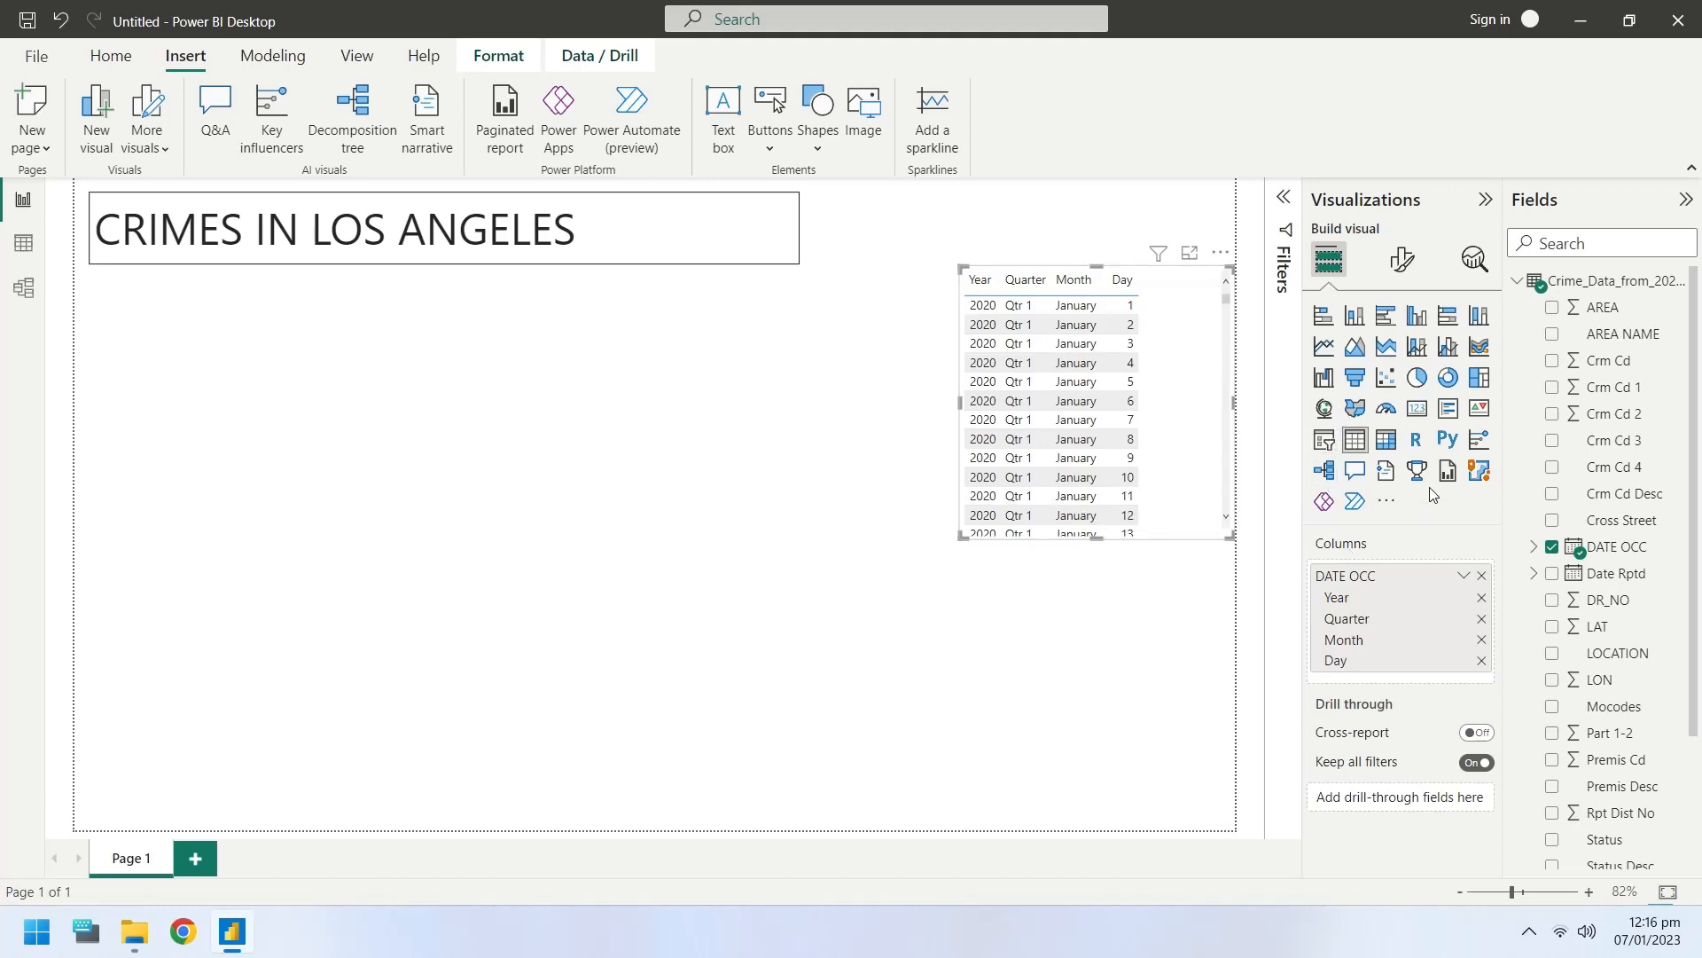
pyautogui.click(1324, 347)
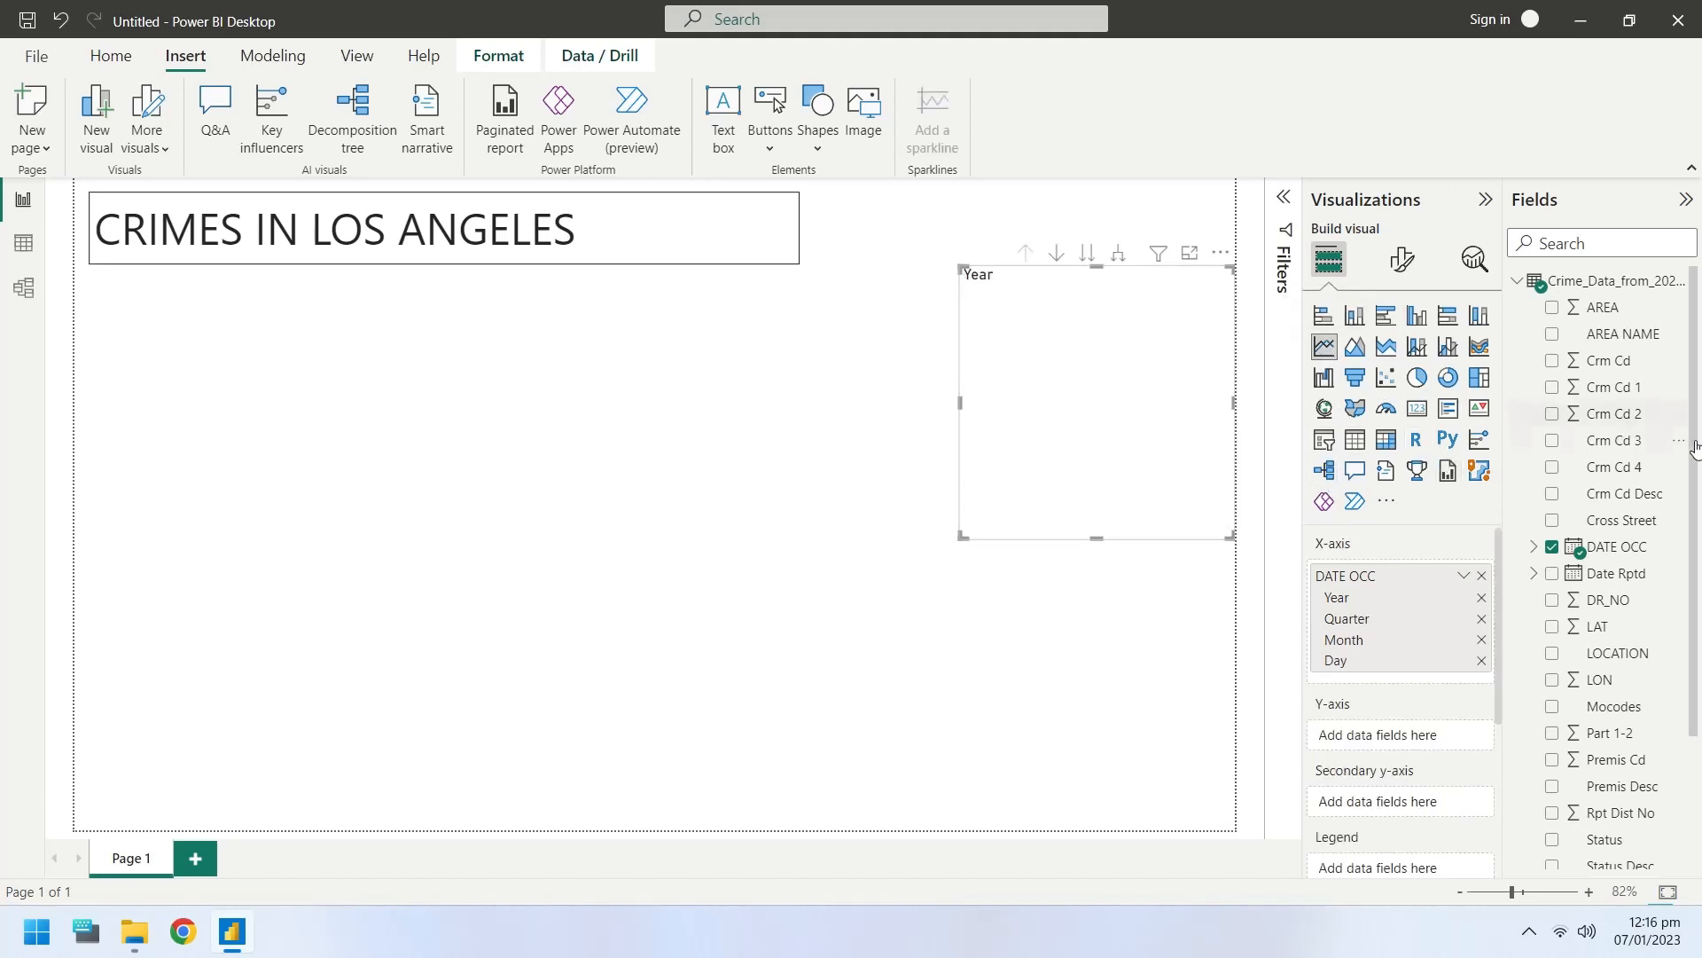
pyautogui.moveTo(1479, 671)
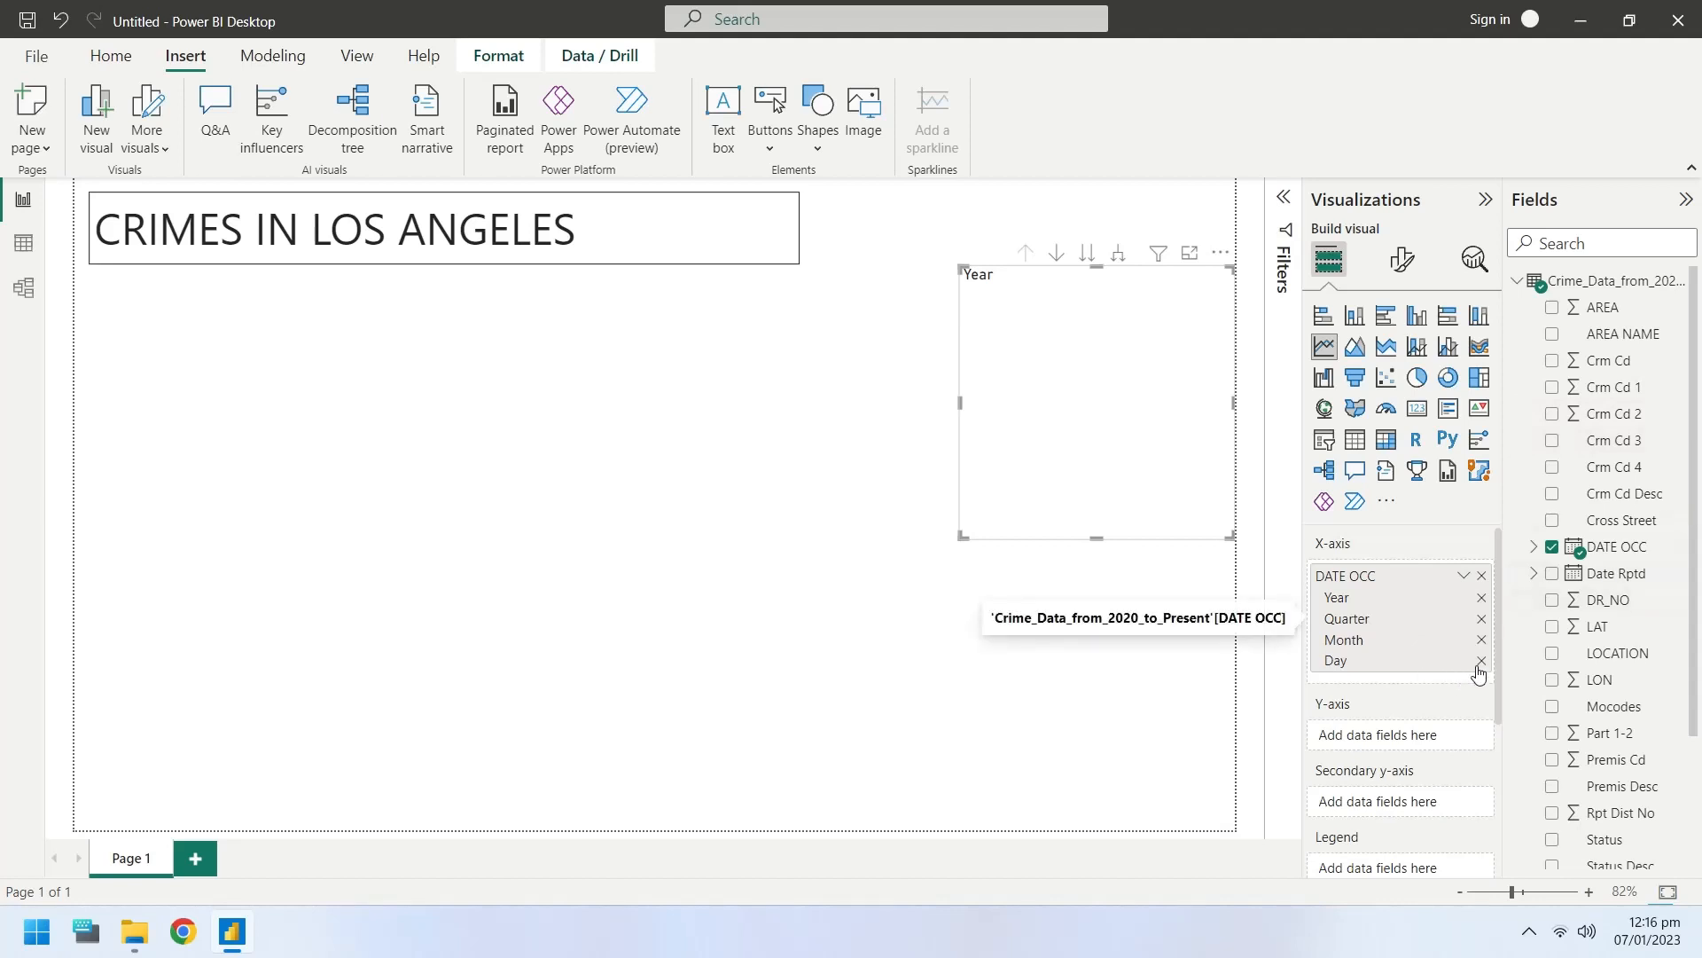
pyautogui.click(1479, 660)
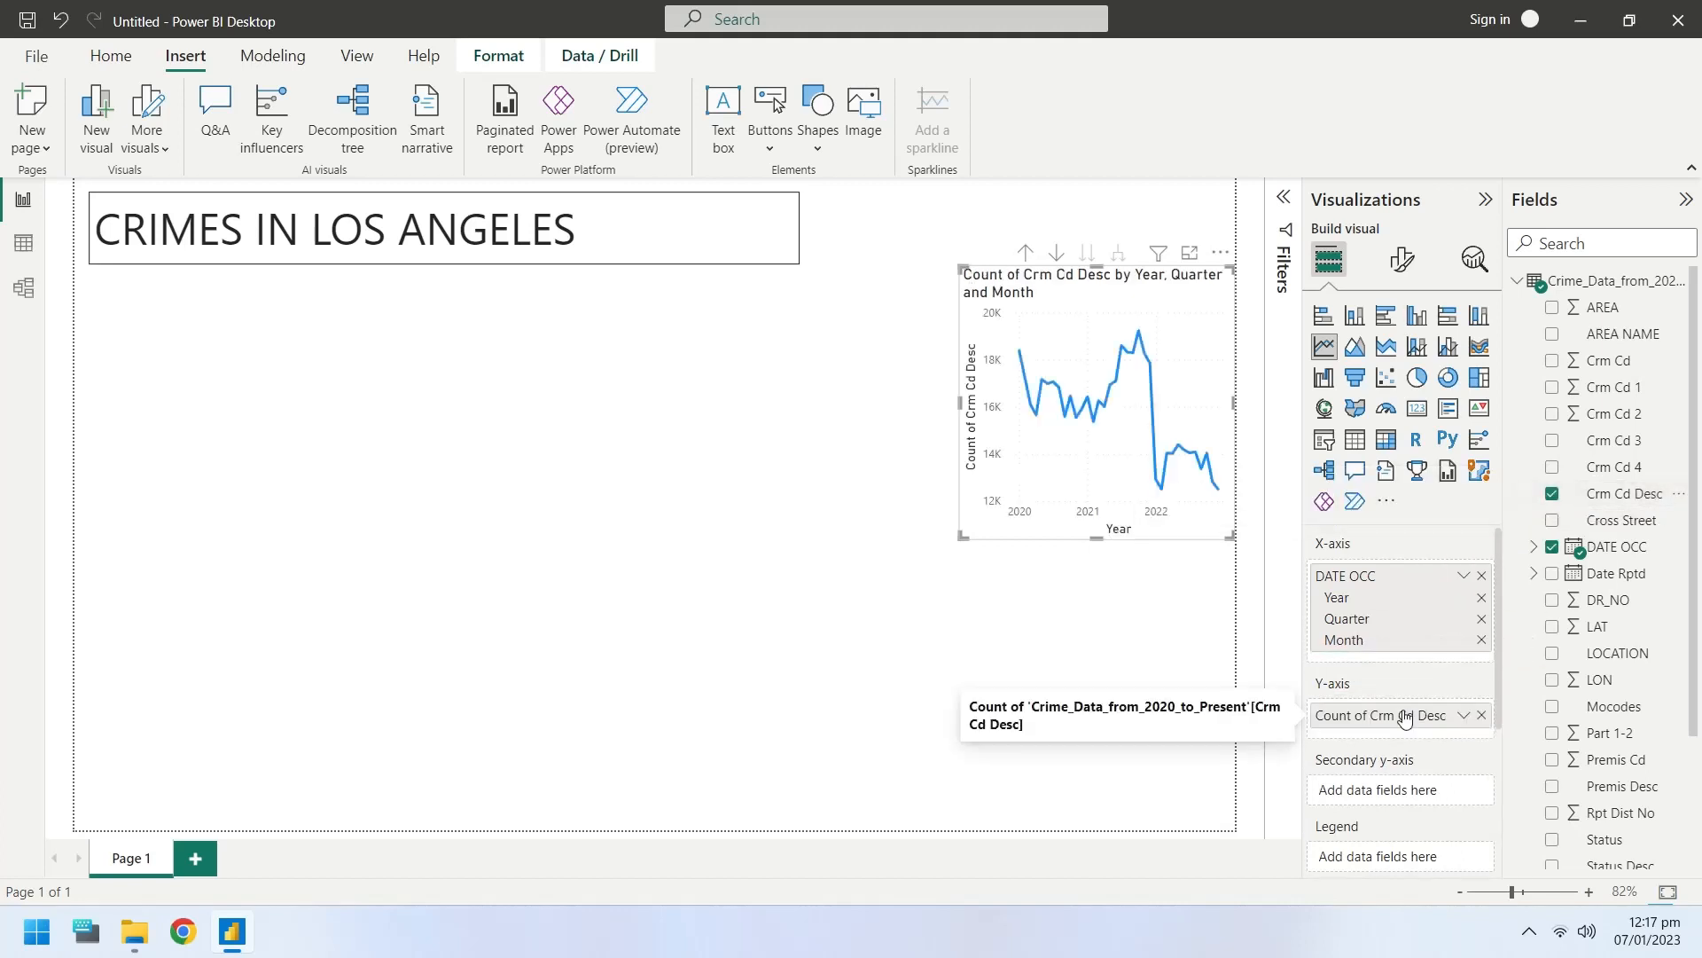
pyautogui.moveTo(1051, 467)
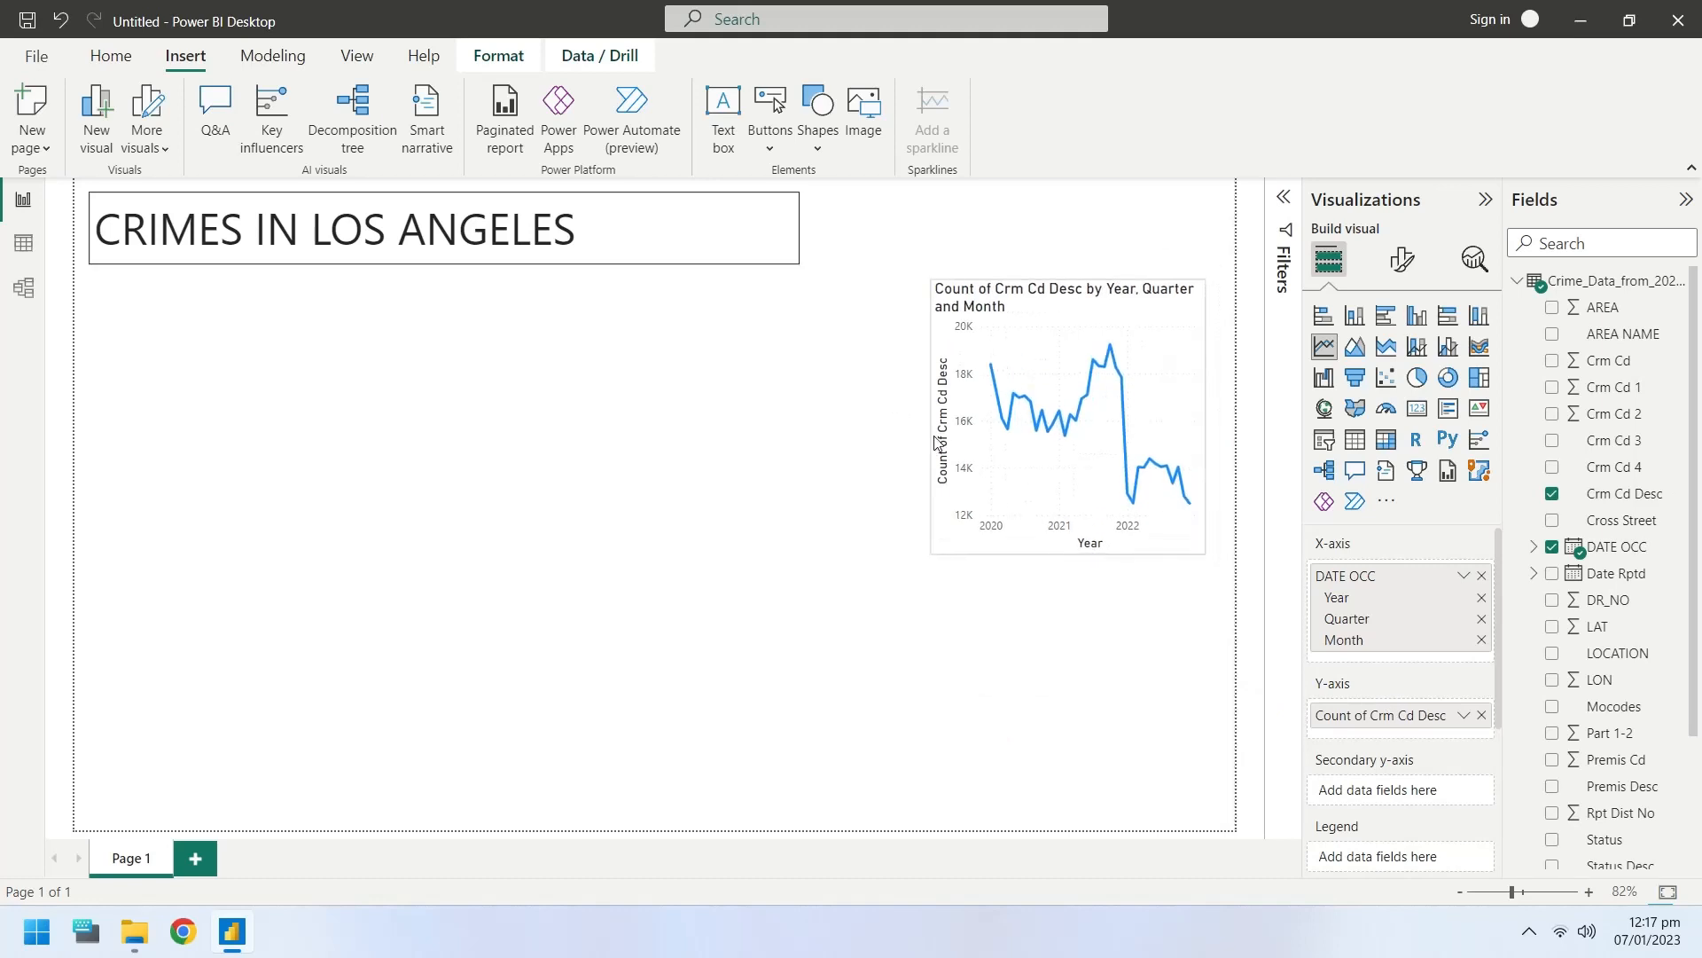
pyautogui.click(1067, 416)
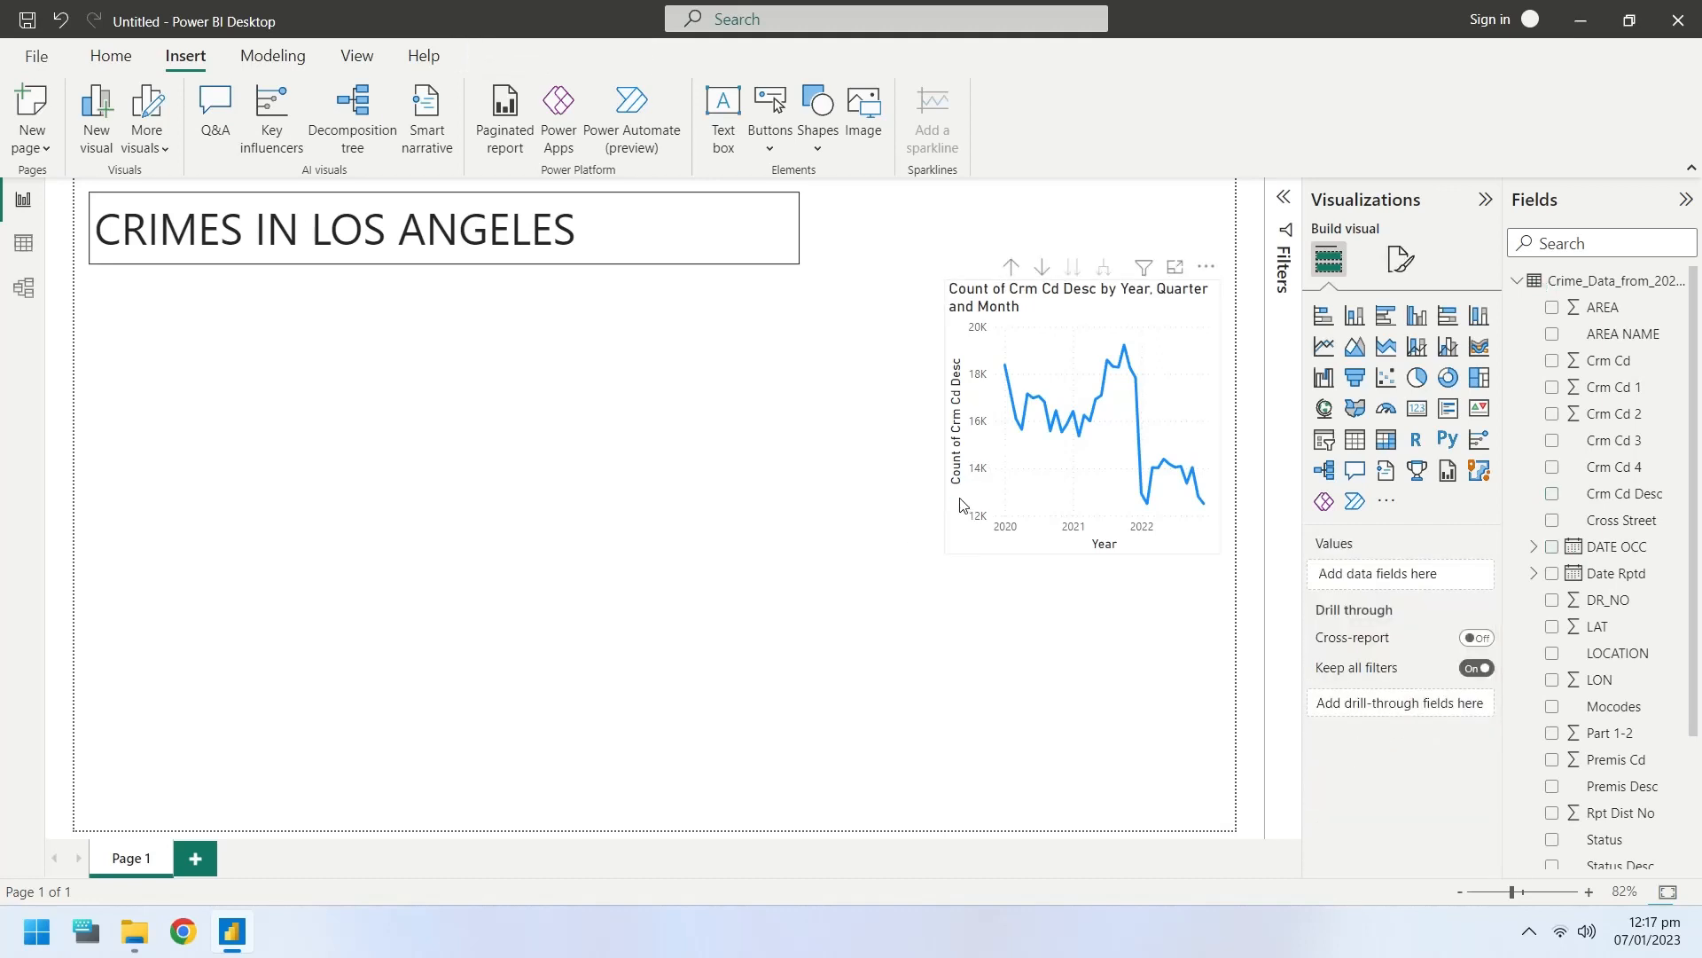
pyautogui.click(1080, 424)
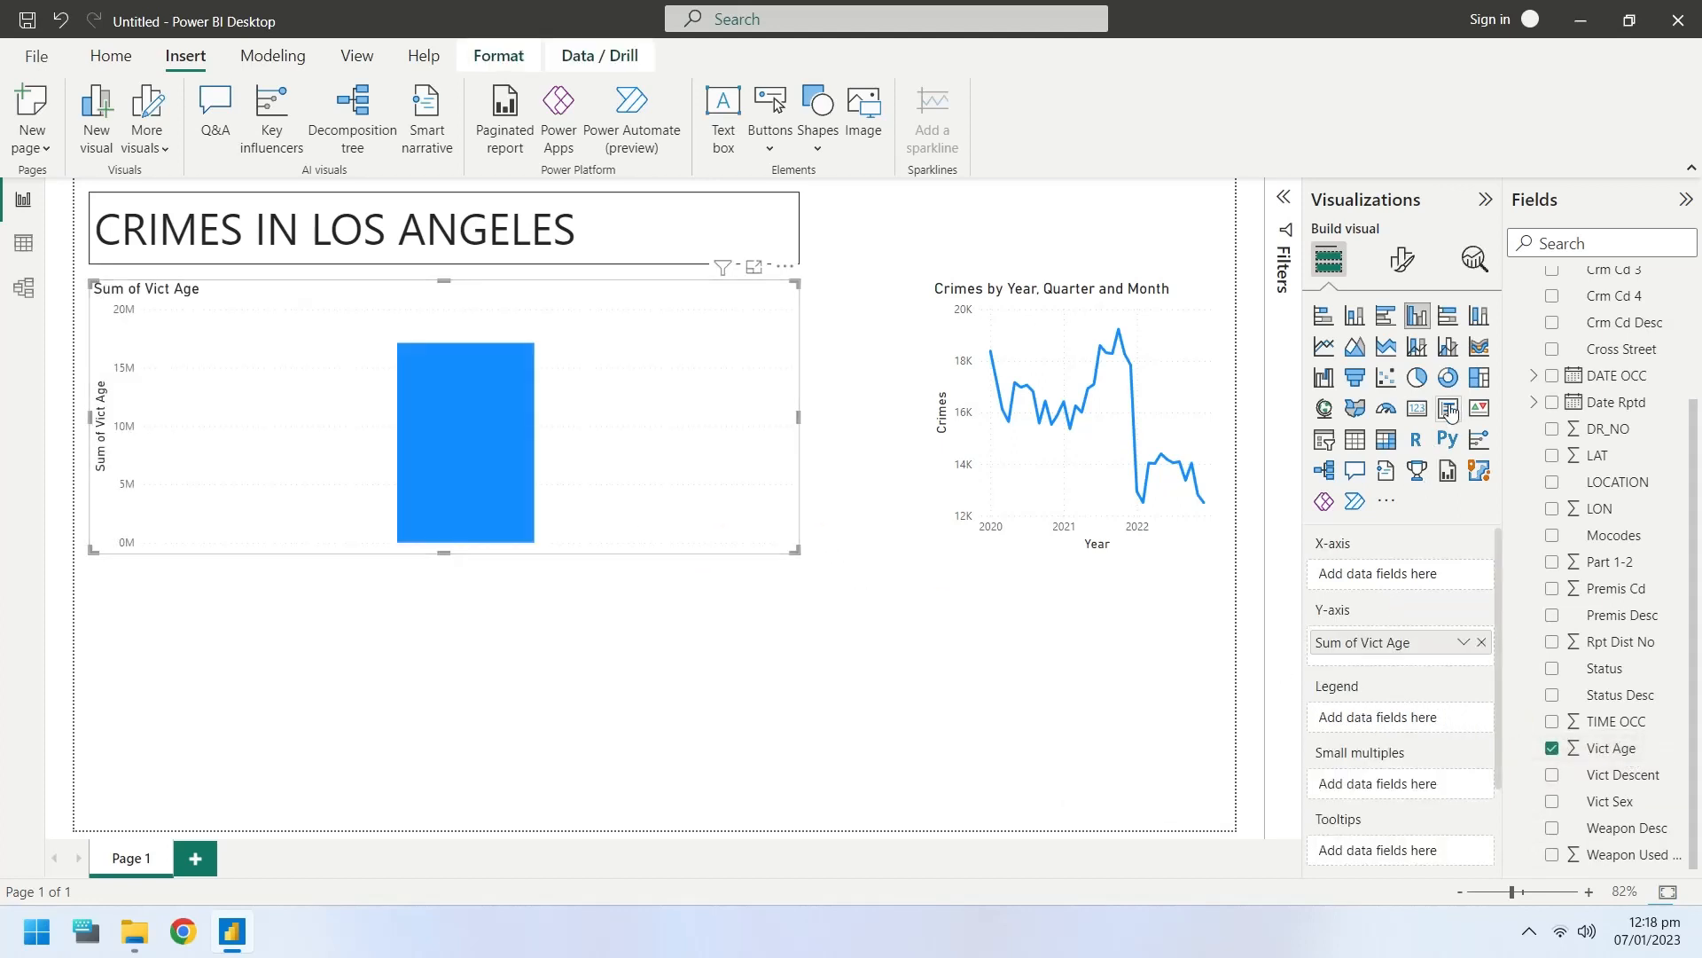
# - Turn Vict Age into a slicer beside the title with a visual border
pyautogui.click(1447, 408)
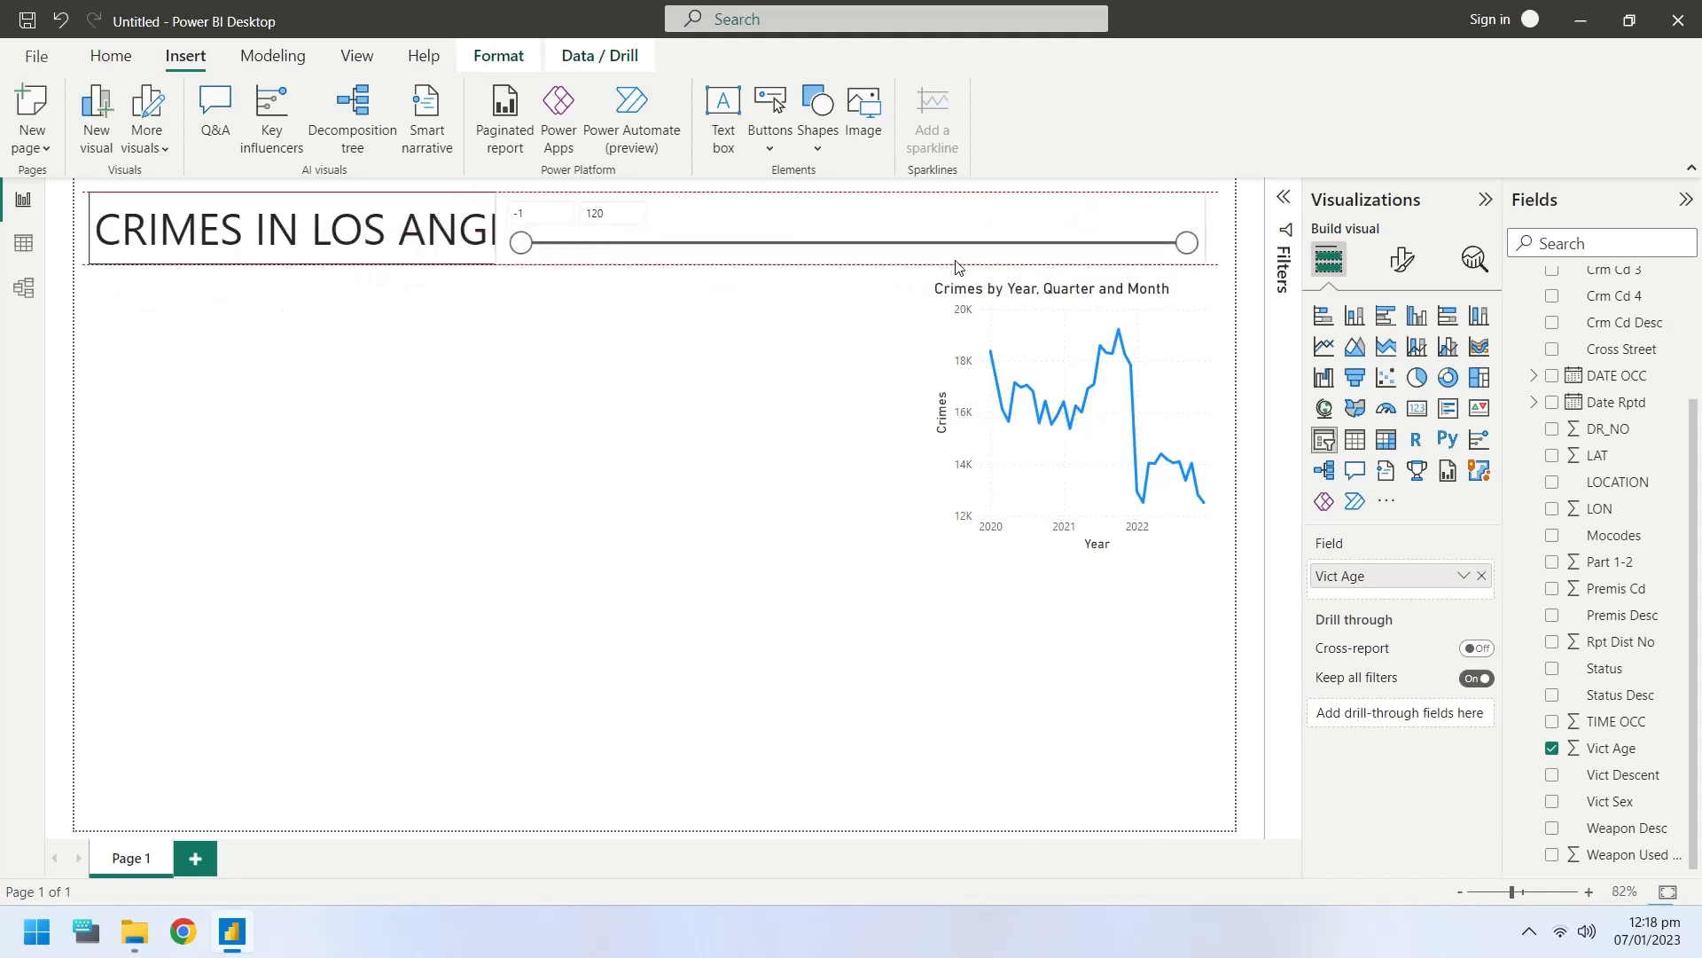
pyautogui.click(847, 242)
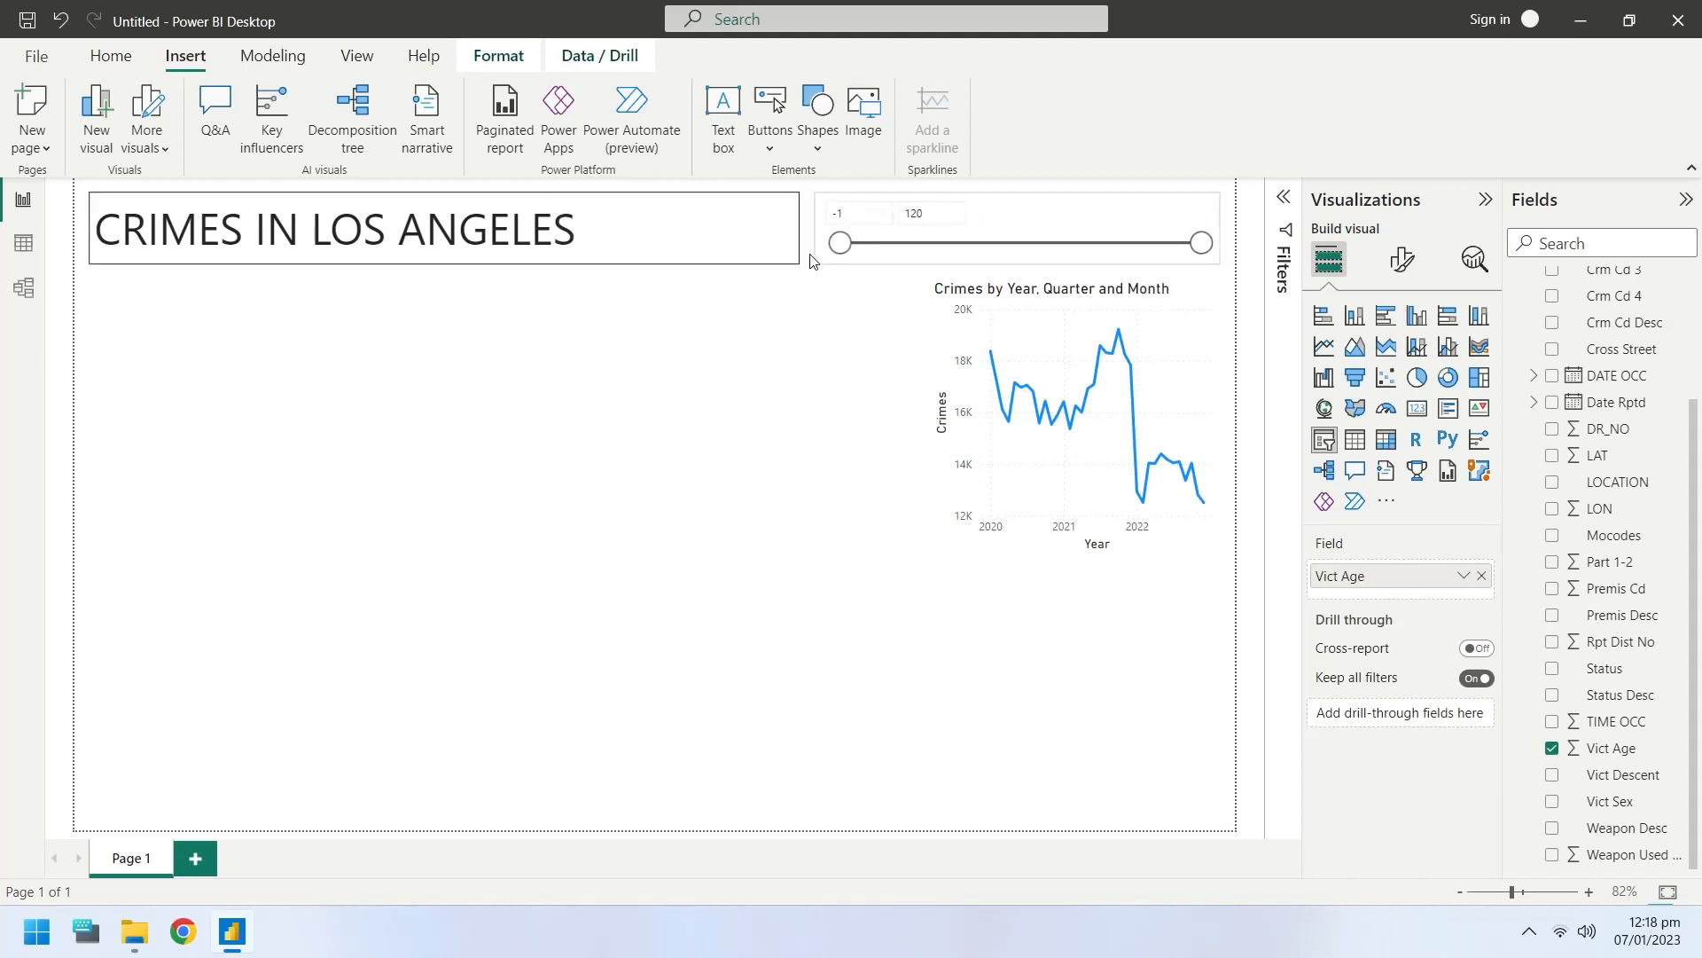
pyautogui.click(1019, 228)
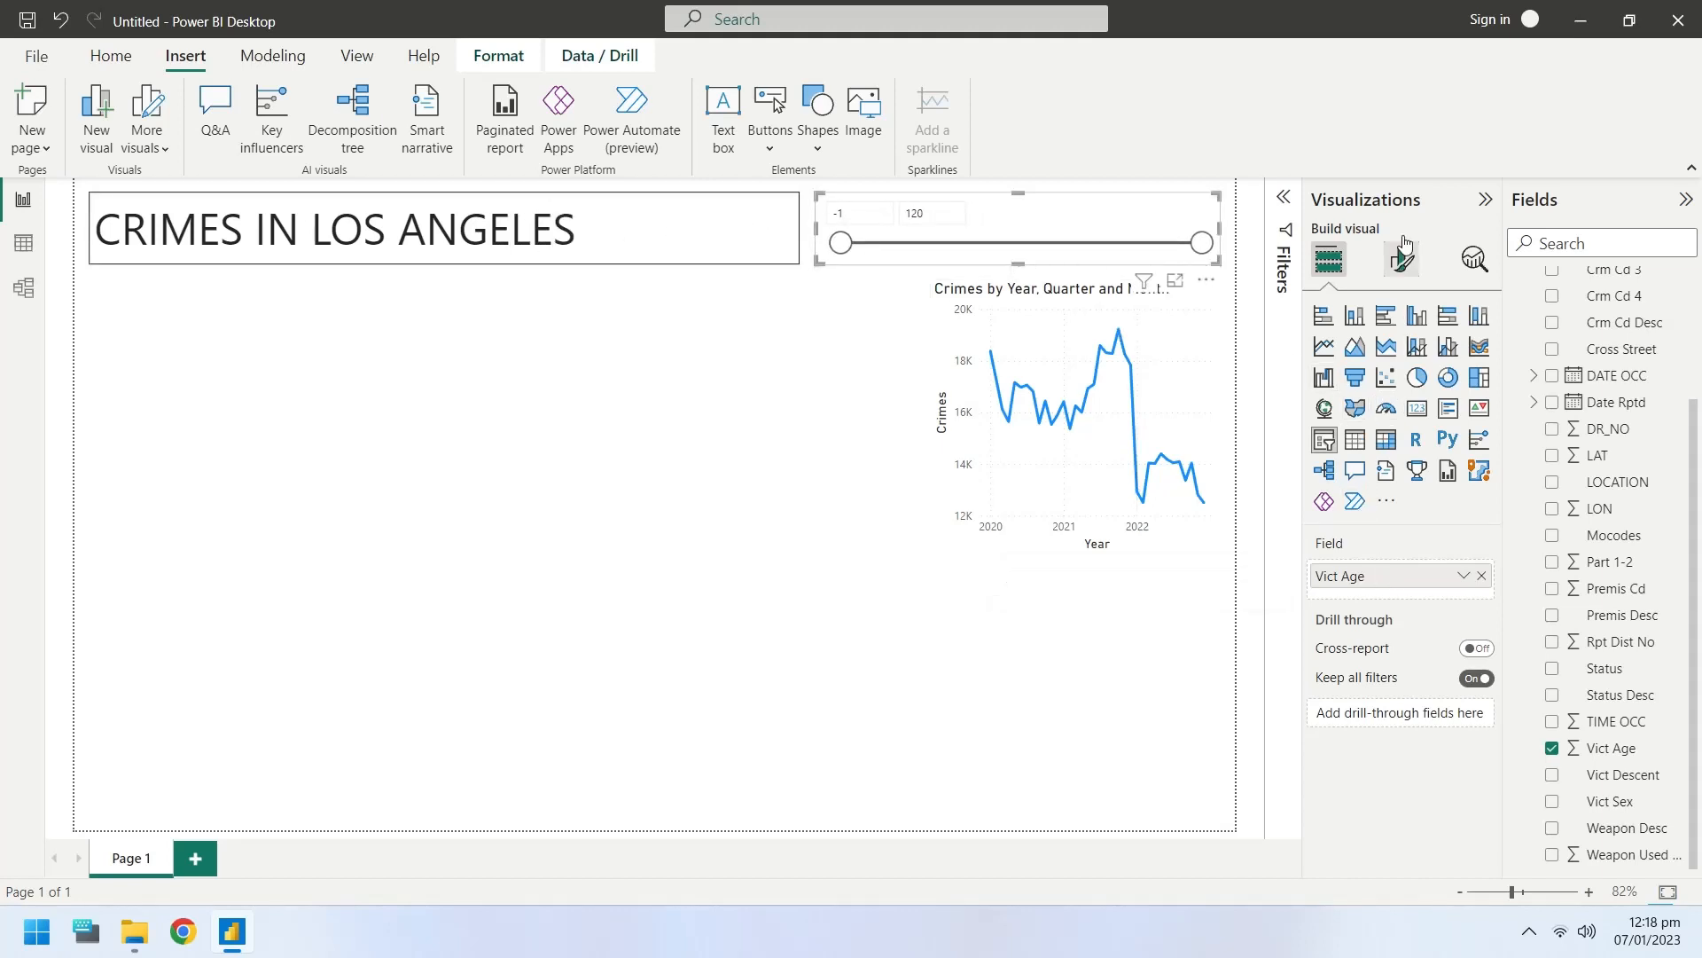
pyautogui.click(1402, 259)
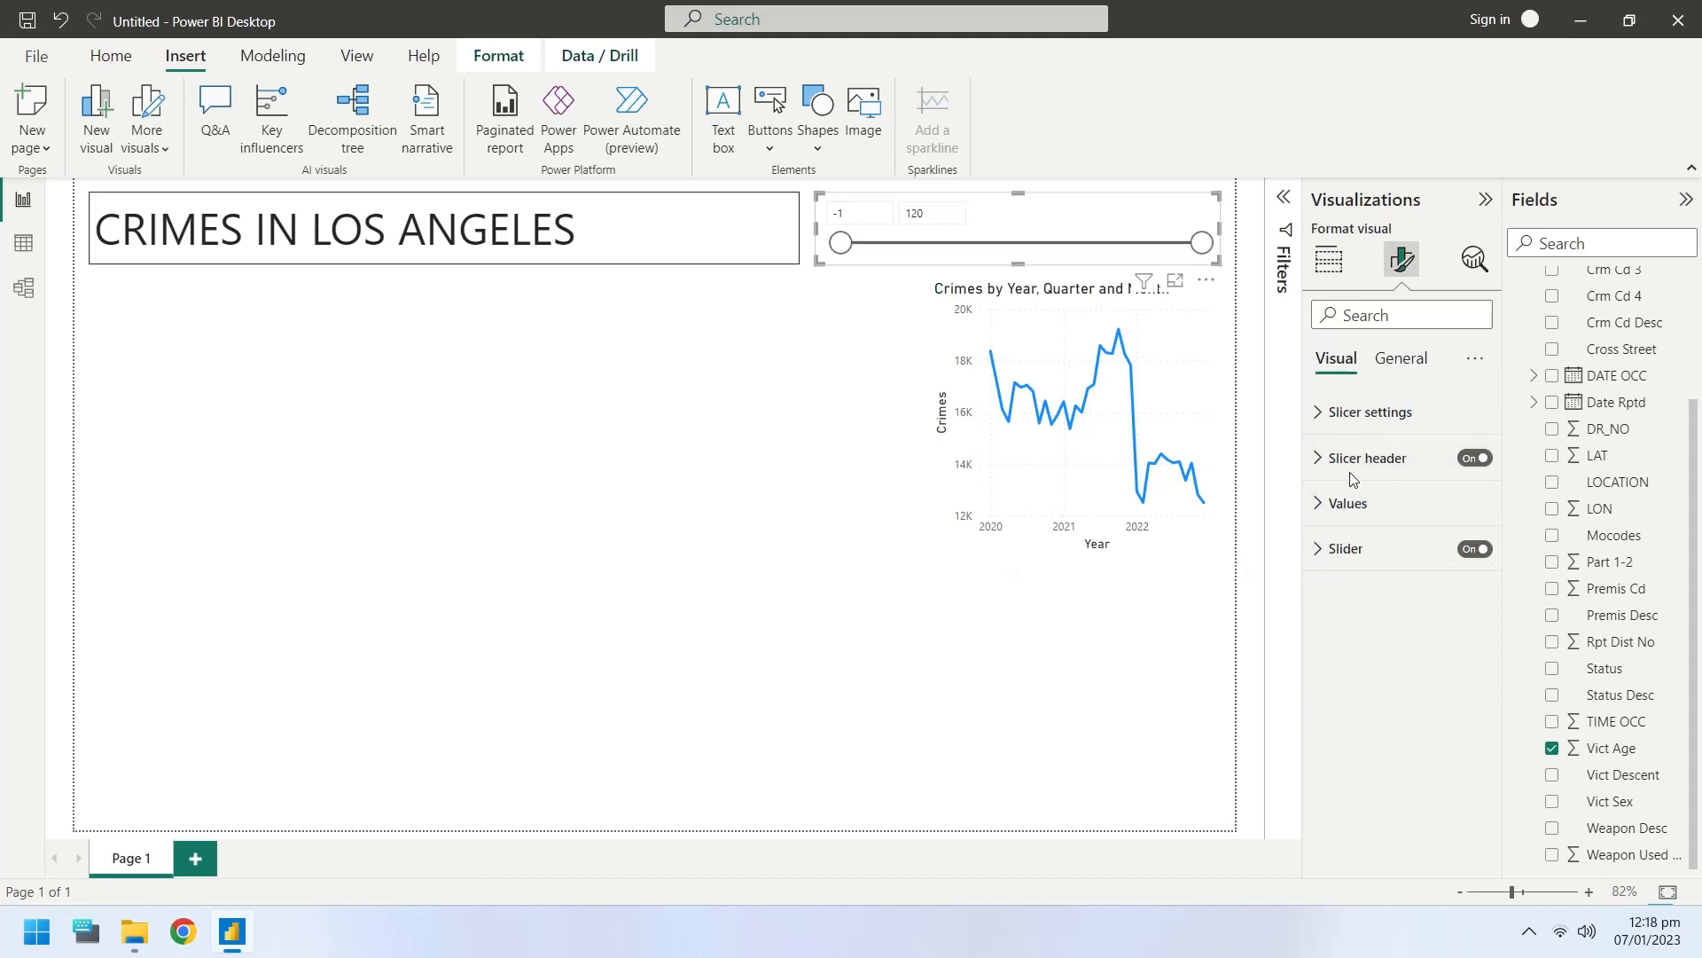
pyautogui.click(1401, 358)
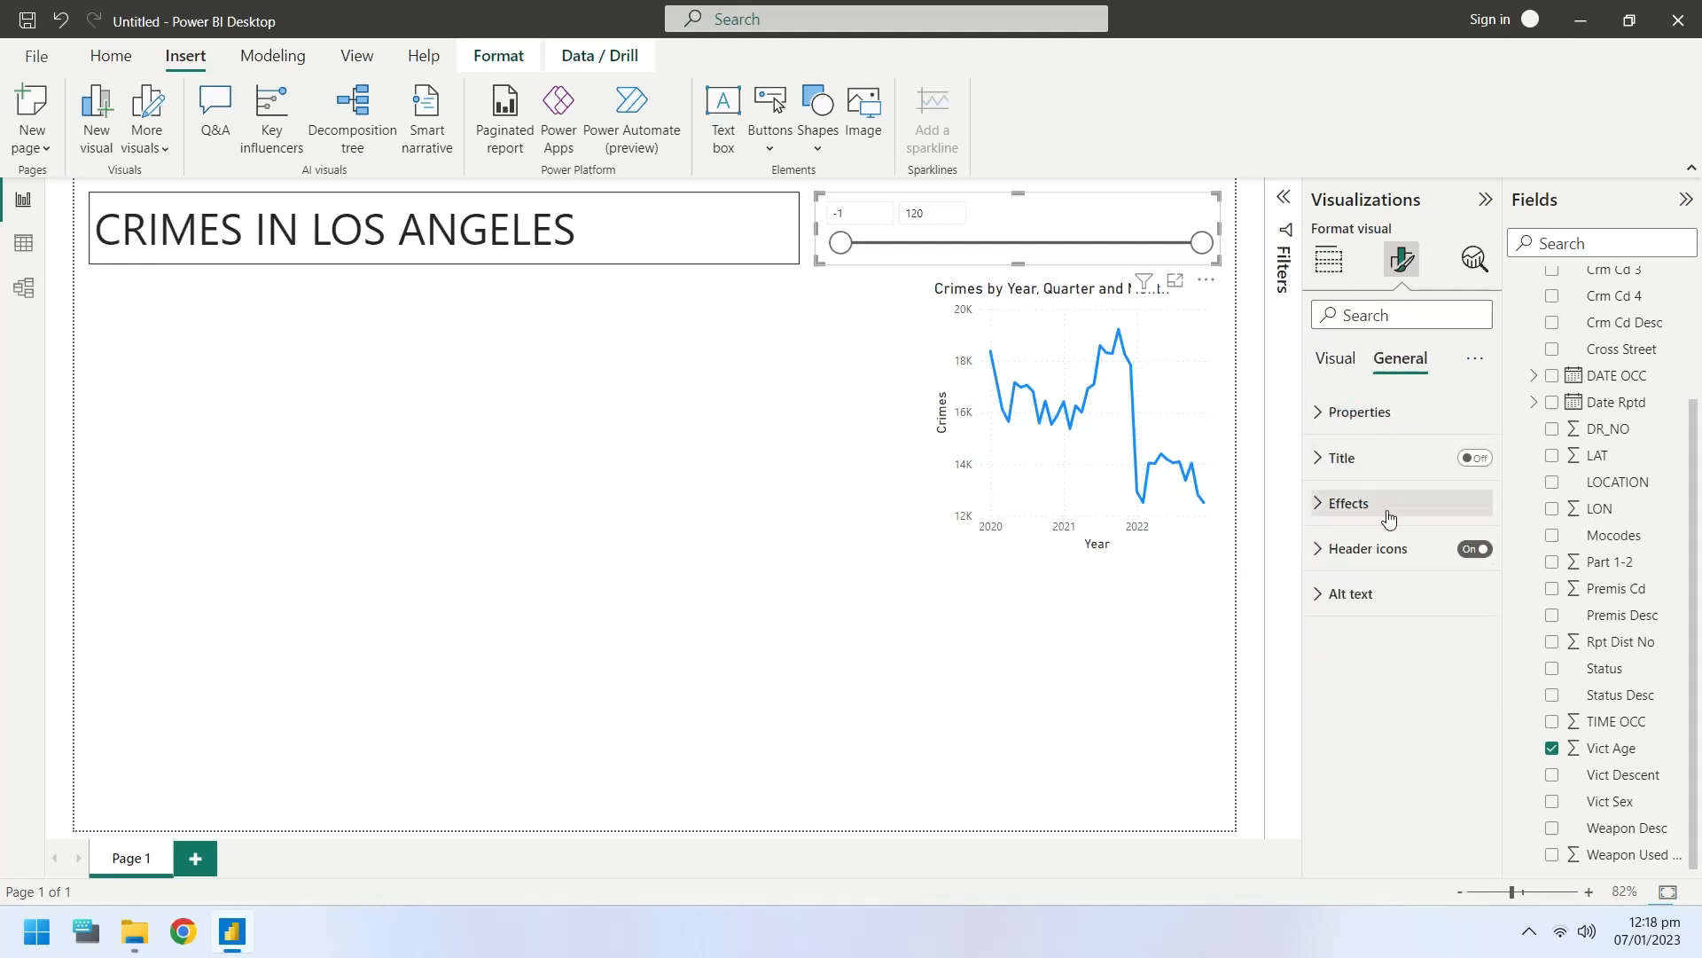
pyautogui.click(1351, 502)
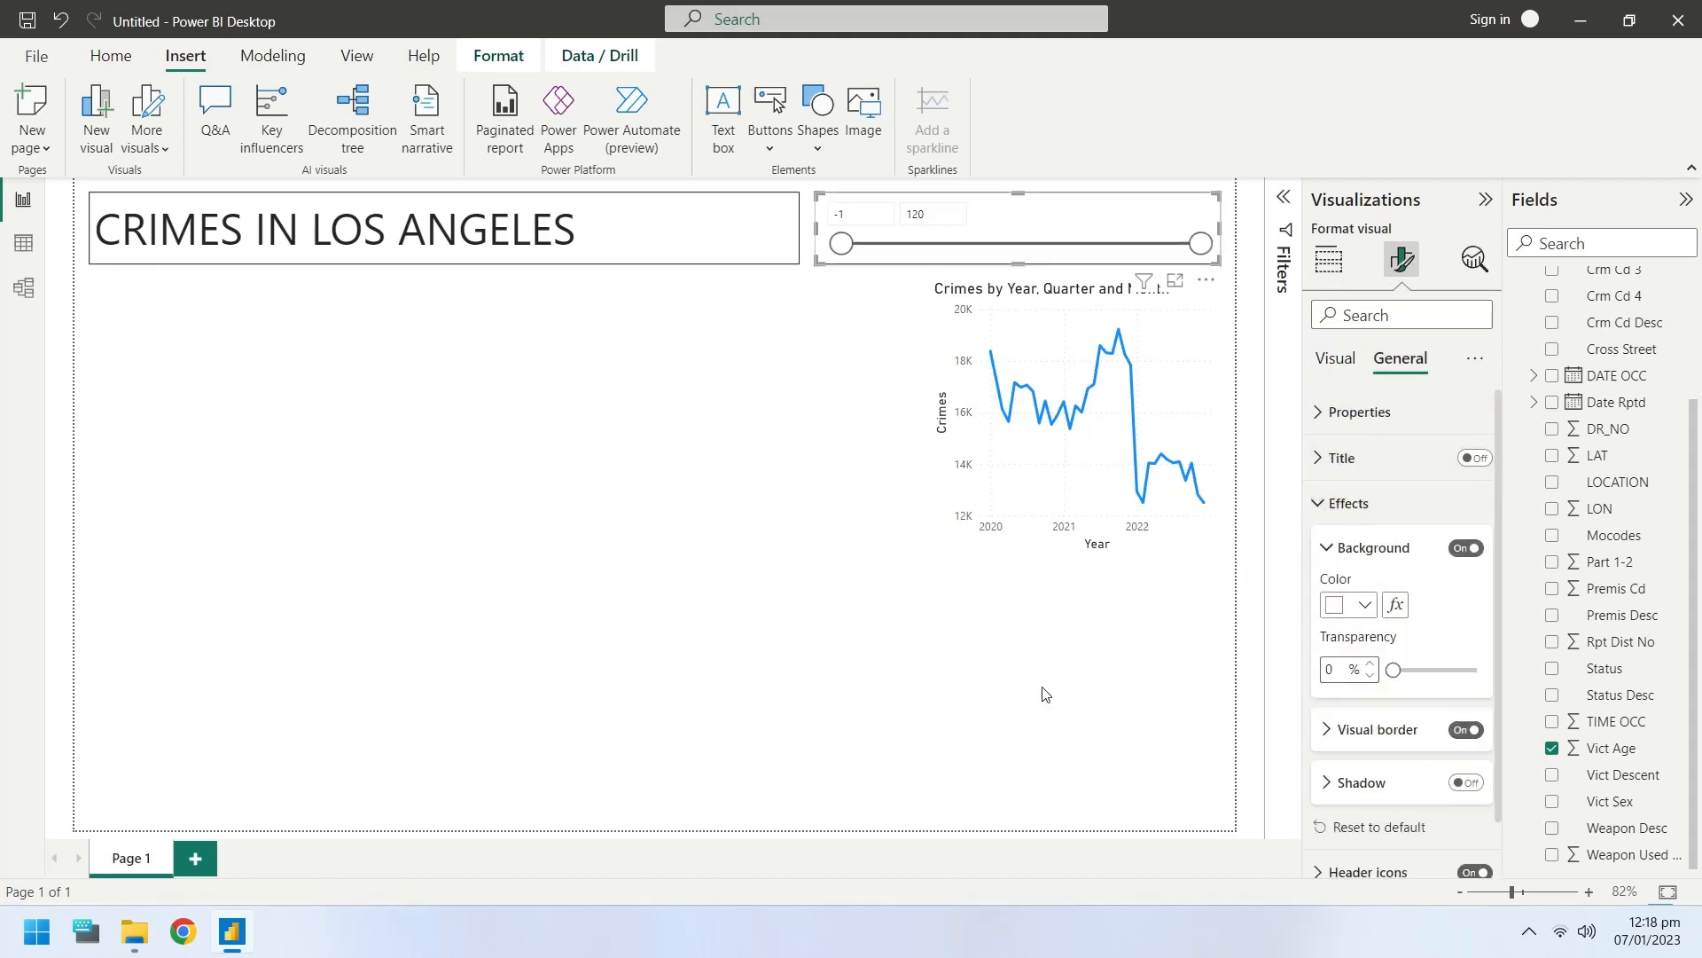
pyautogui.click(1330, 260)
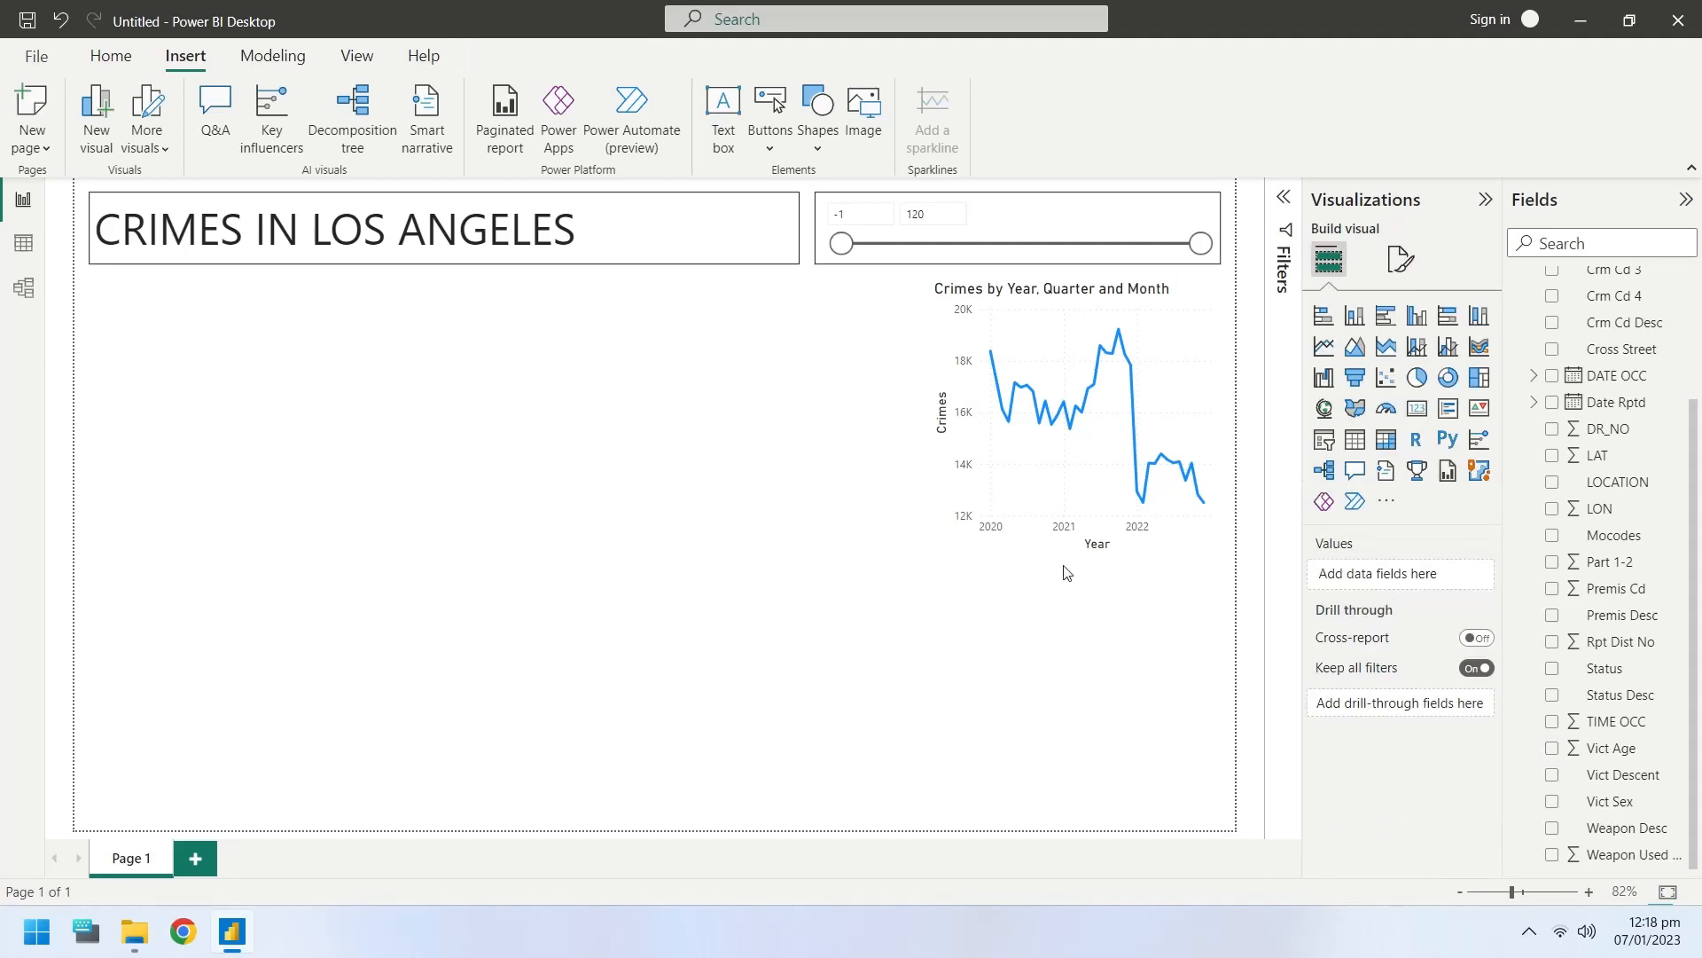
# - Open the line chart's General format settings to add its border
pyautogui.click(1075, 417)
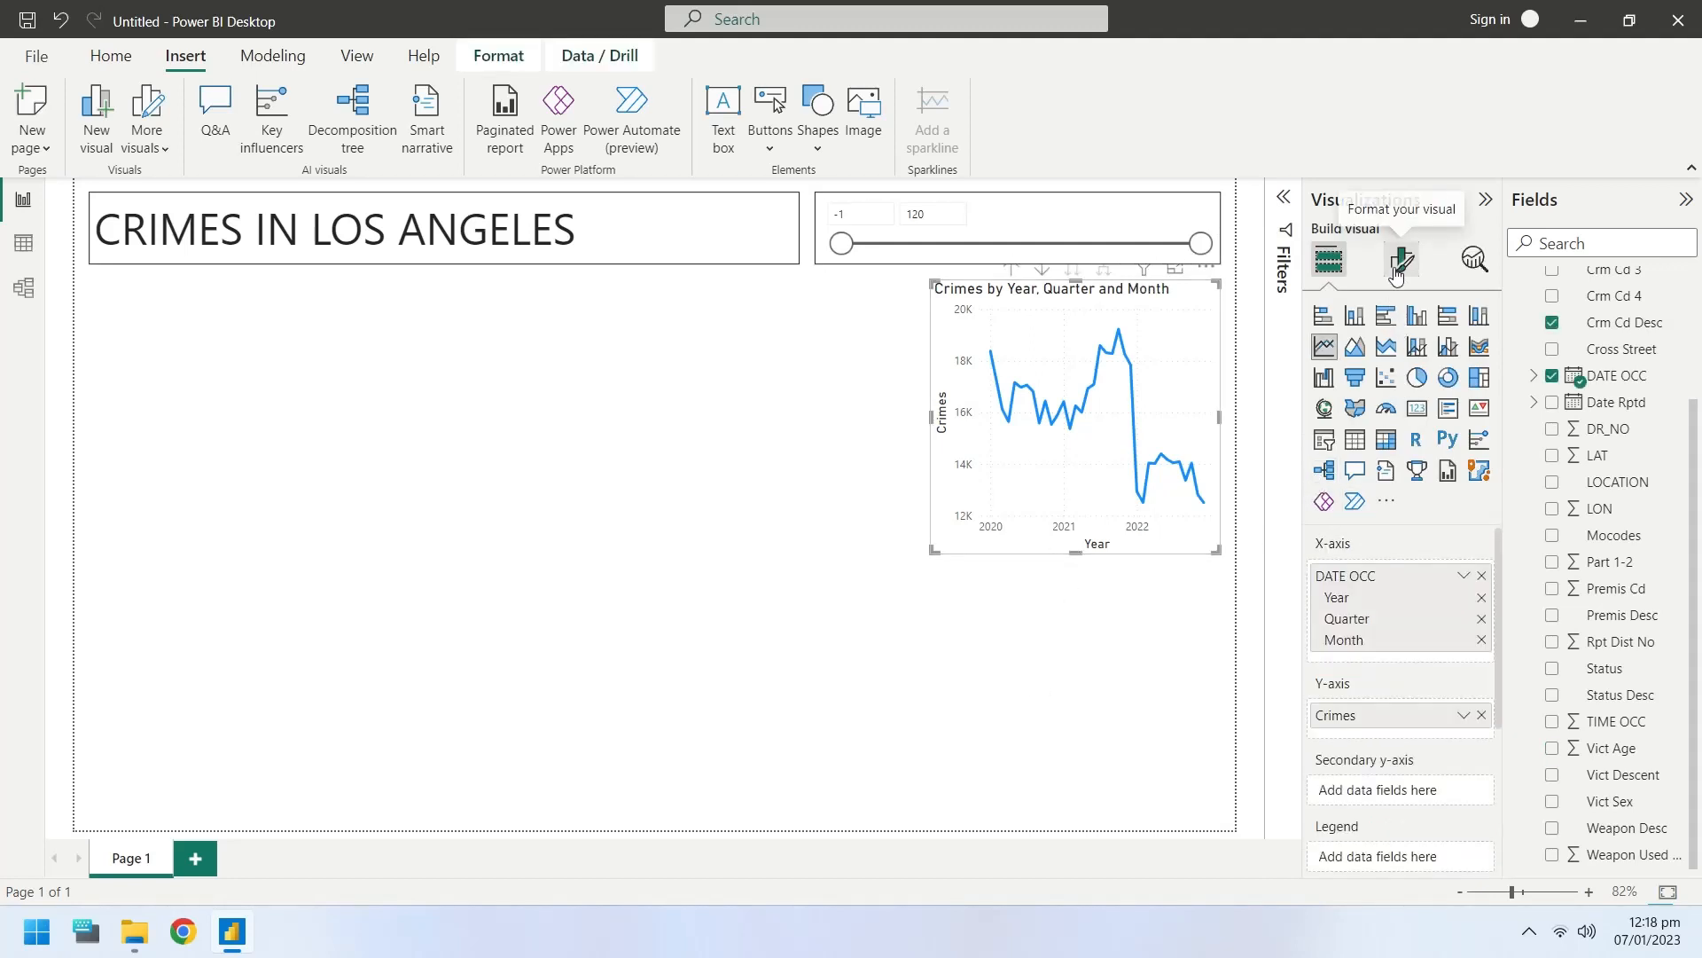
pyautogui.click(1401, 260)
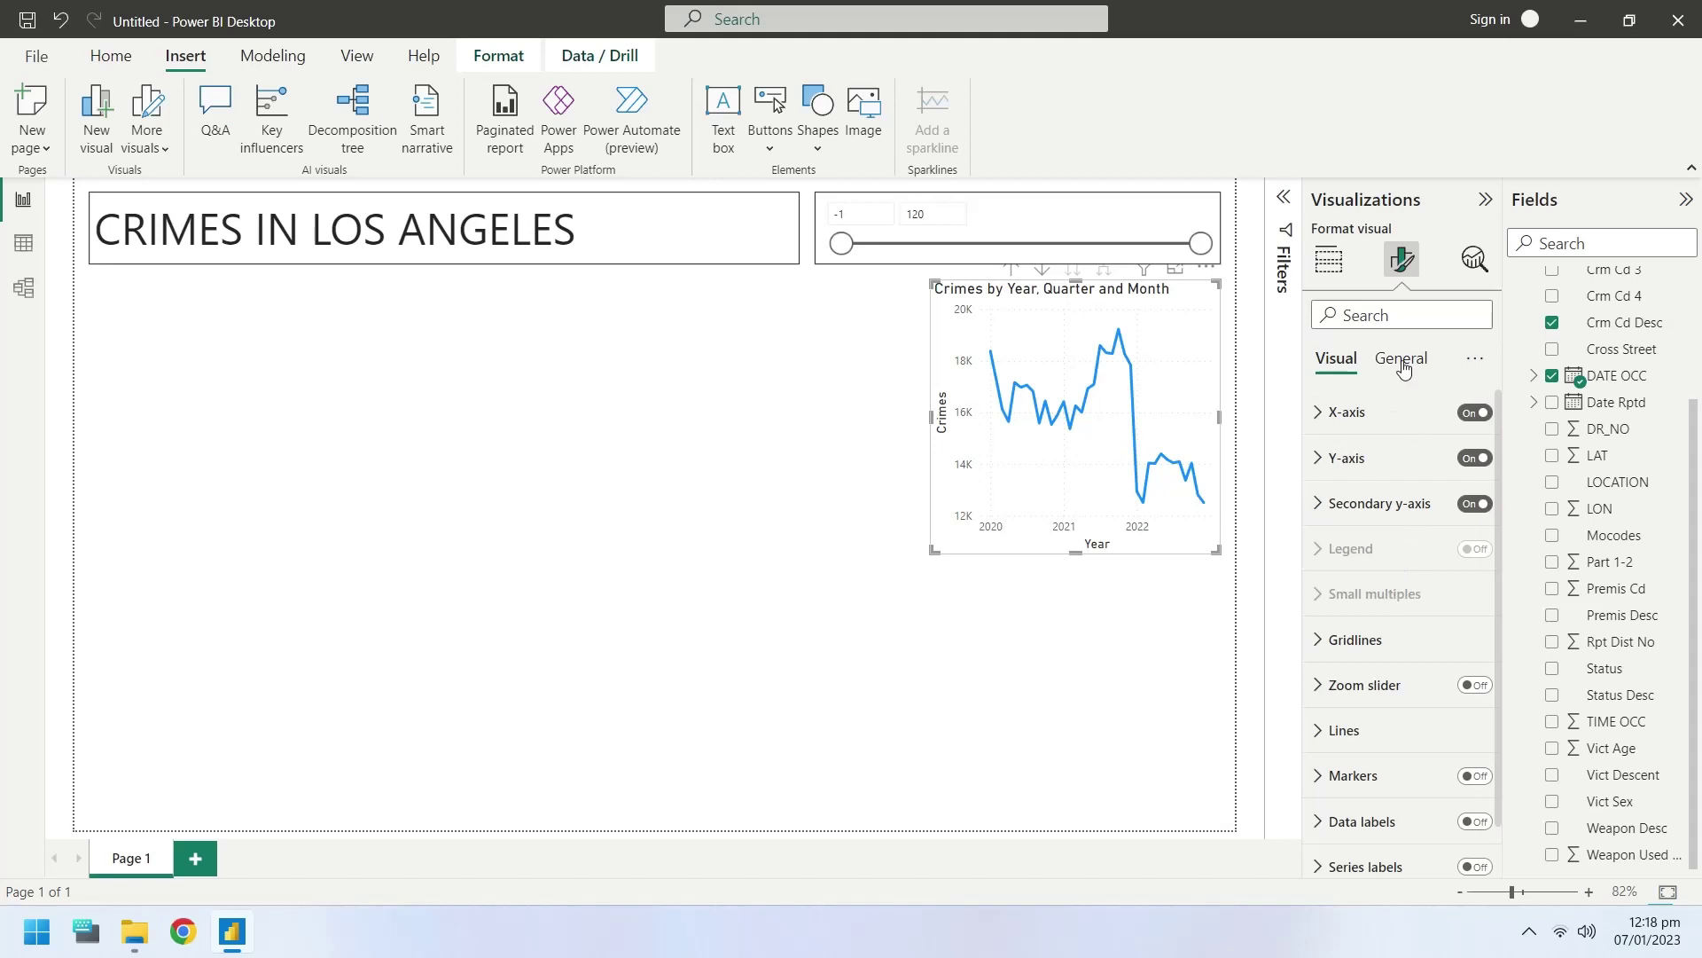
pyautogui.click(1401, 359)
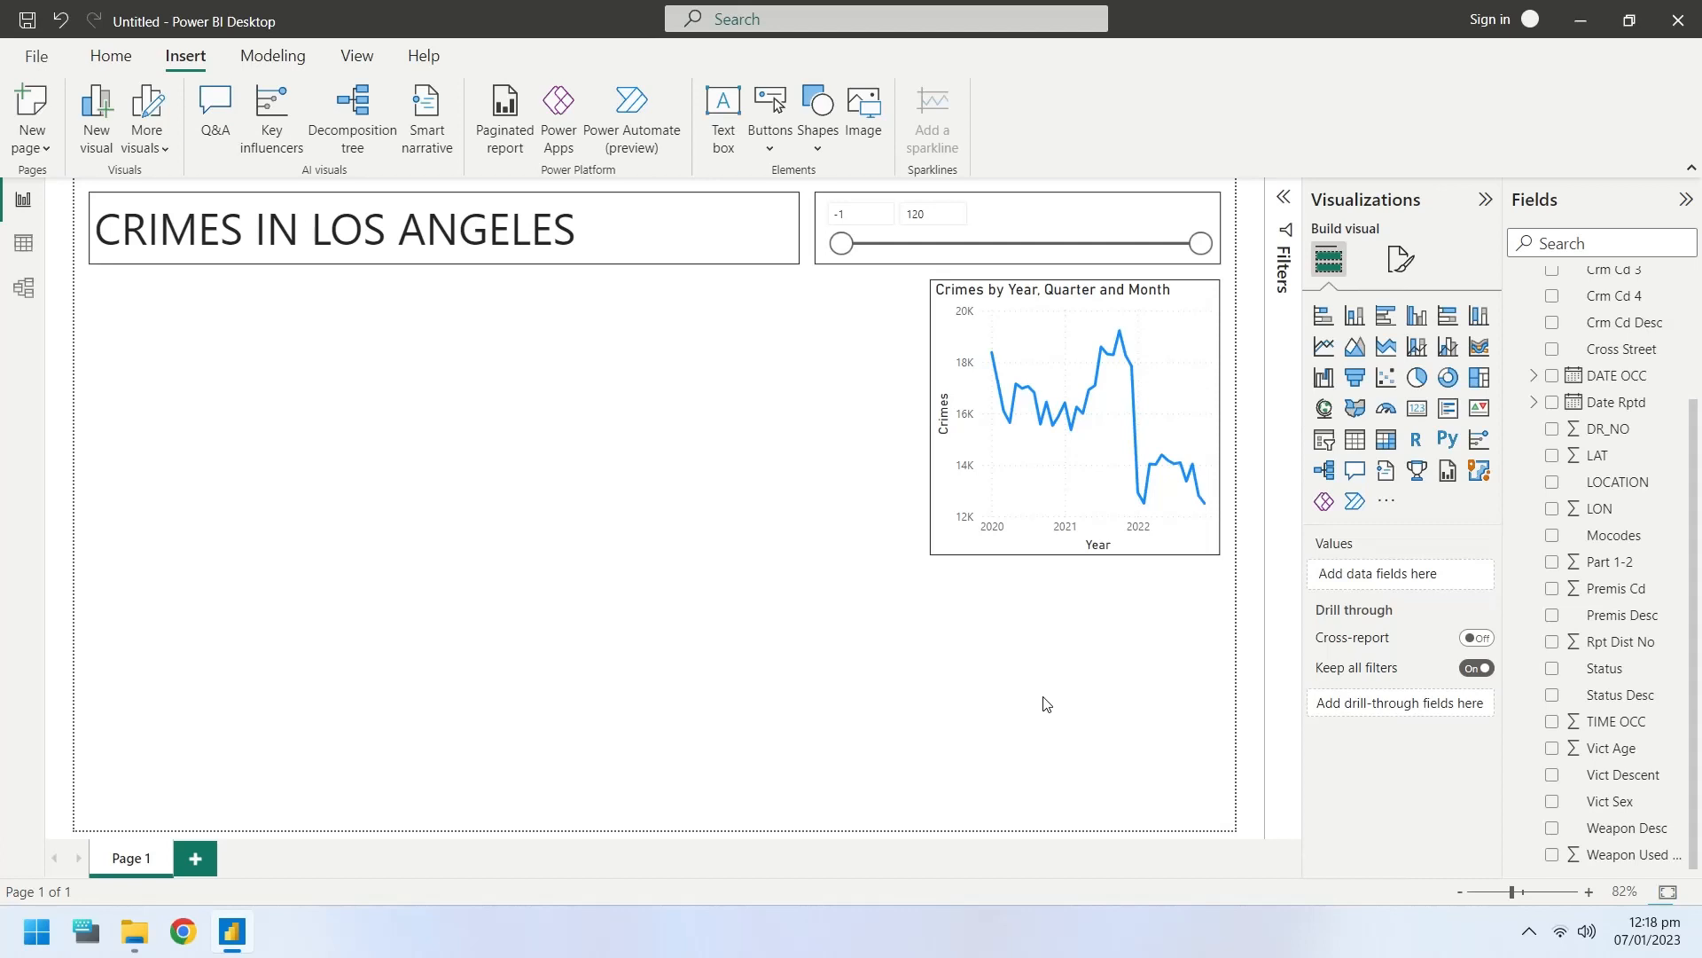
pyautogui.moveTo(980, 662)
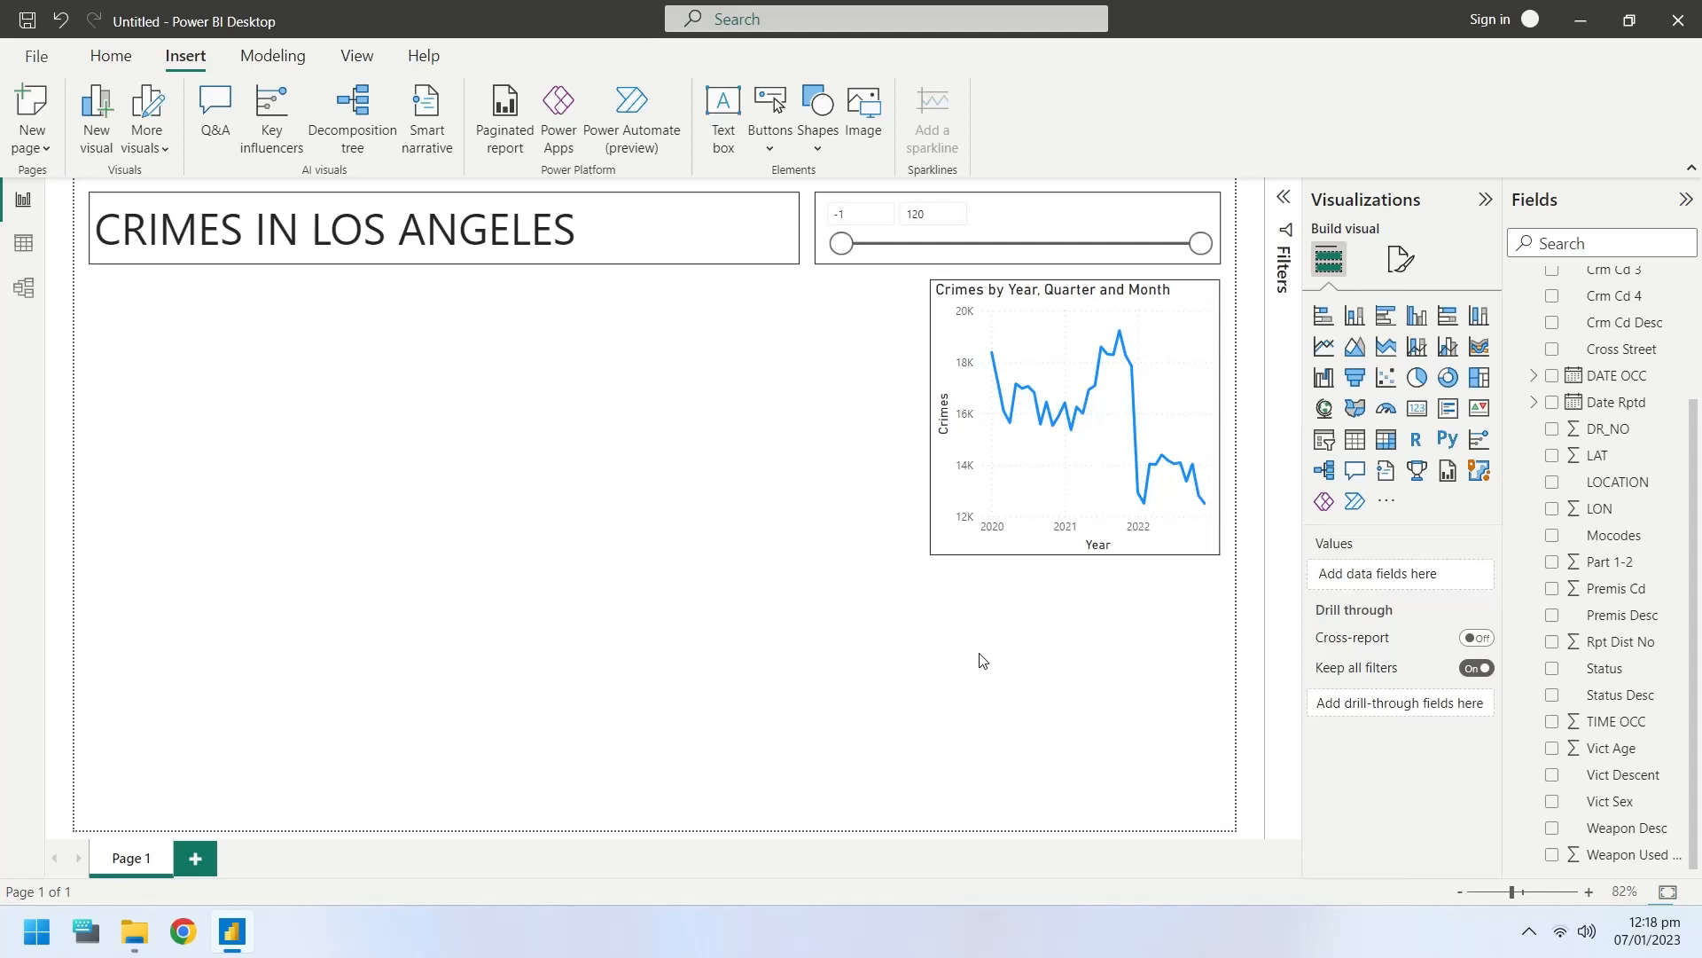
pyautogui.click(1075, 412)
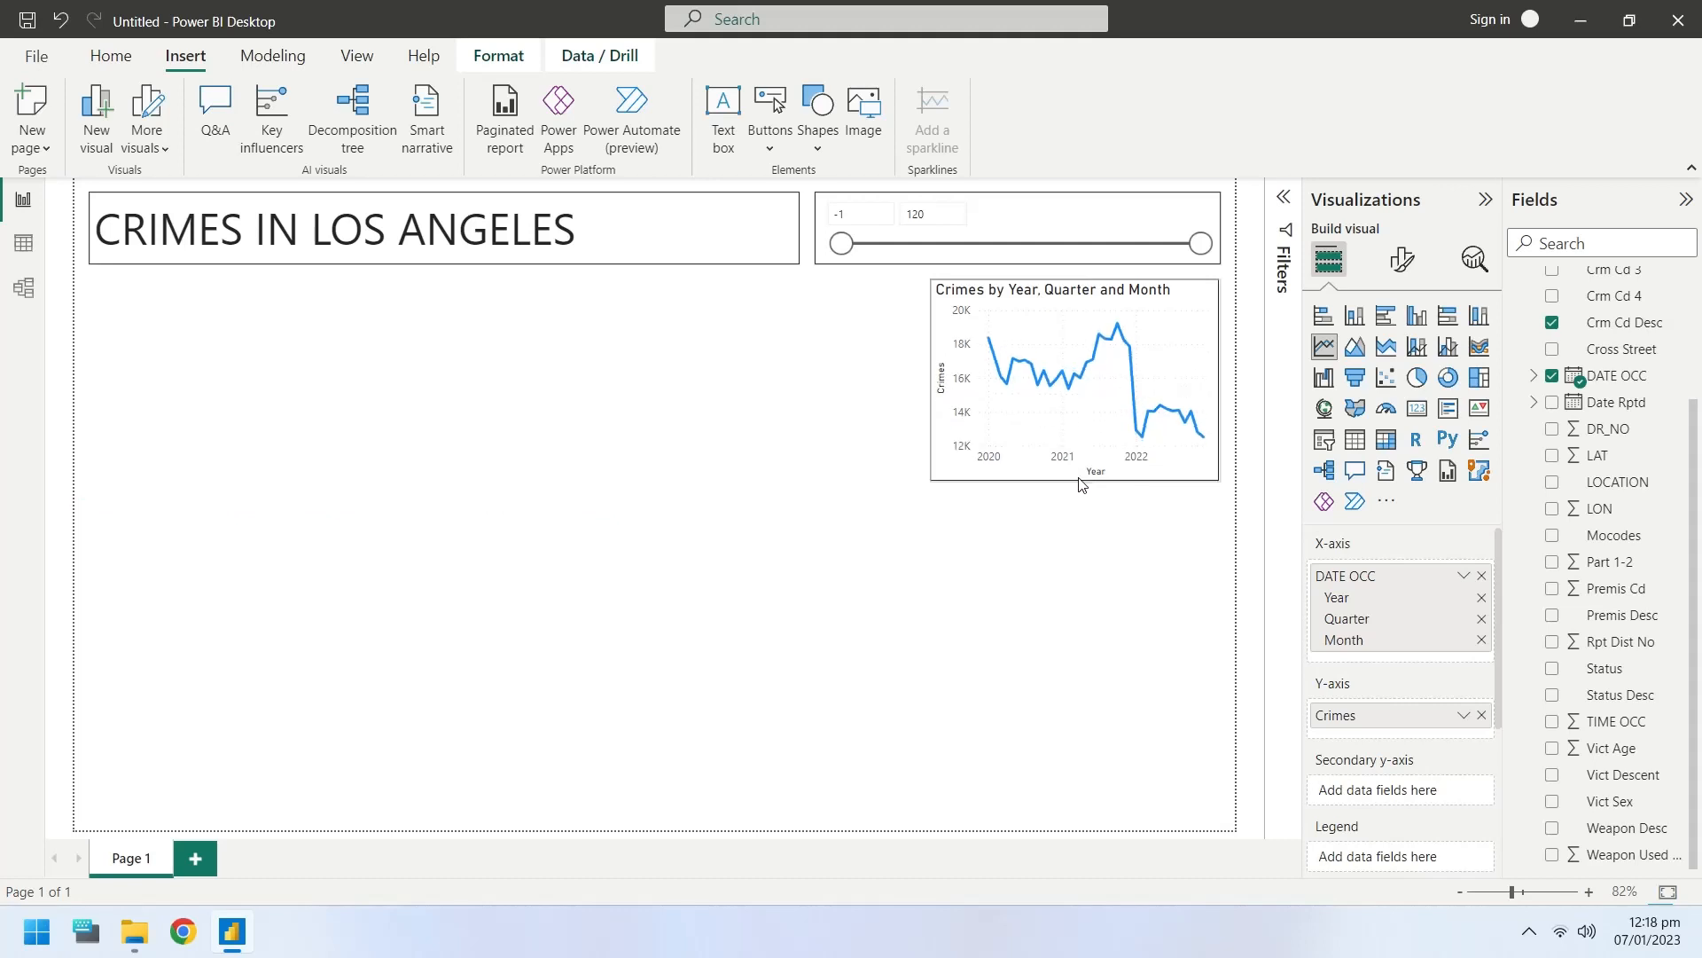
# - Add a map visual with LAT renamed Latitude and LON as longitude
pyautogui.click(1323, 408)
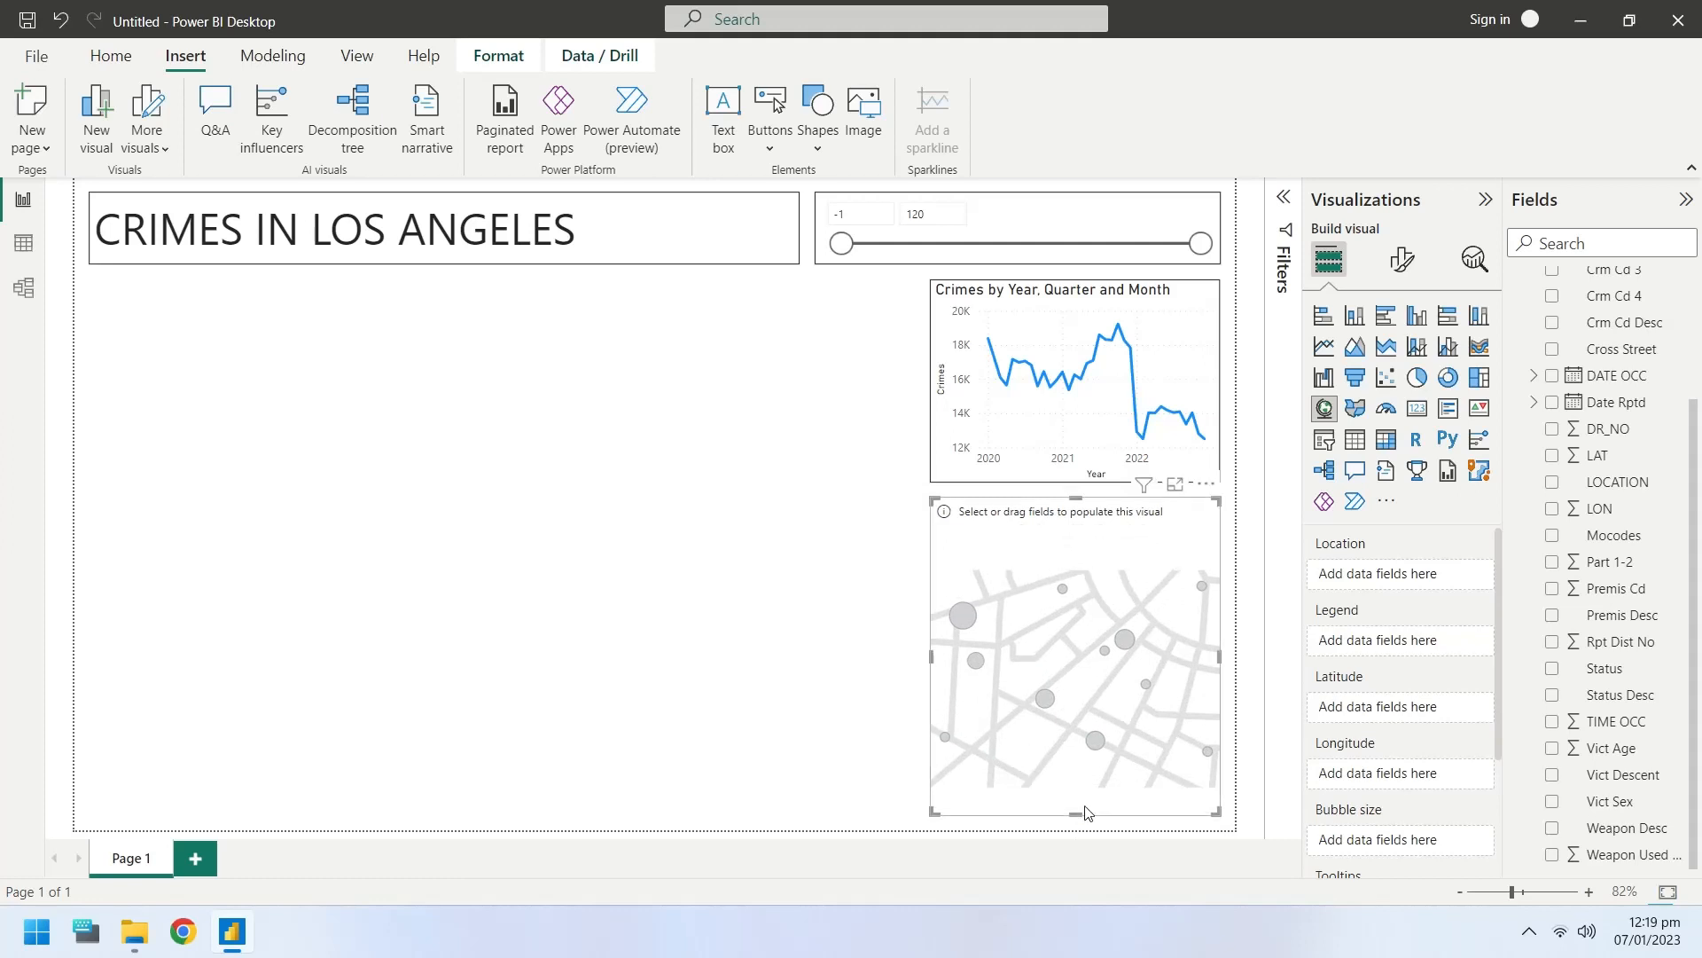
pyautogui.moveTo(1639, 776)
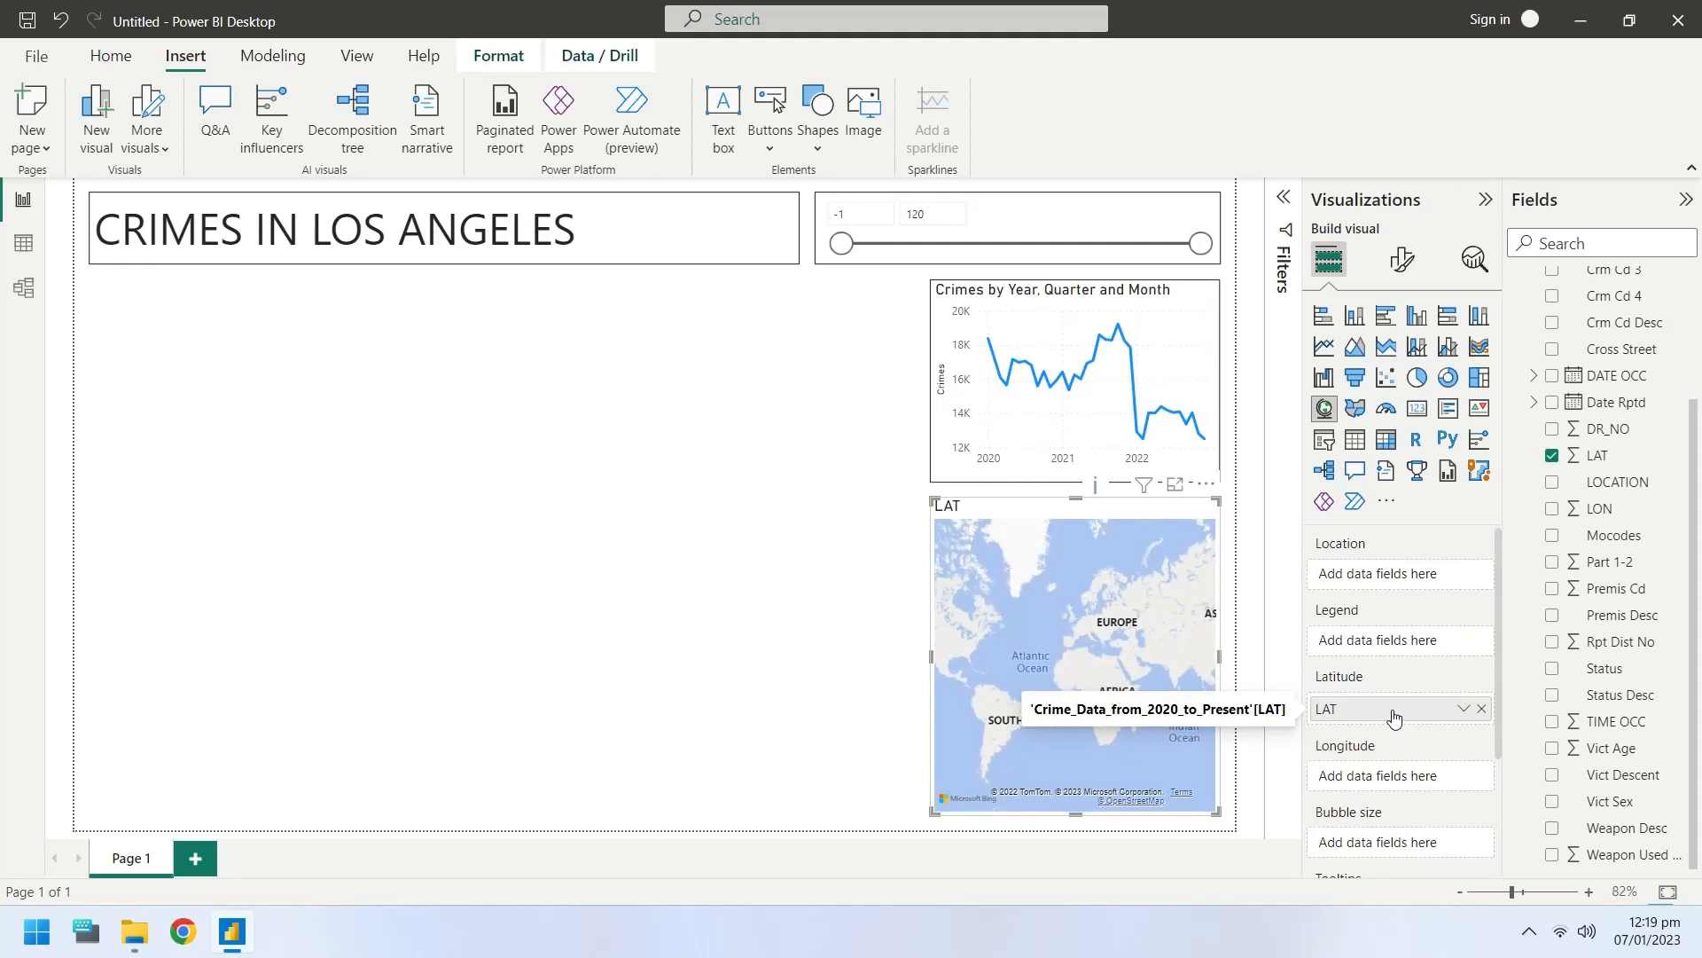
pyautogui.doubleClick(1329, 708)
pyautogui.write('Latitude')
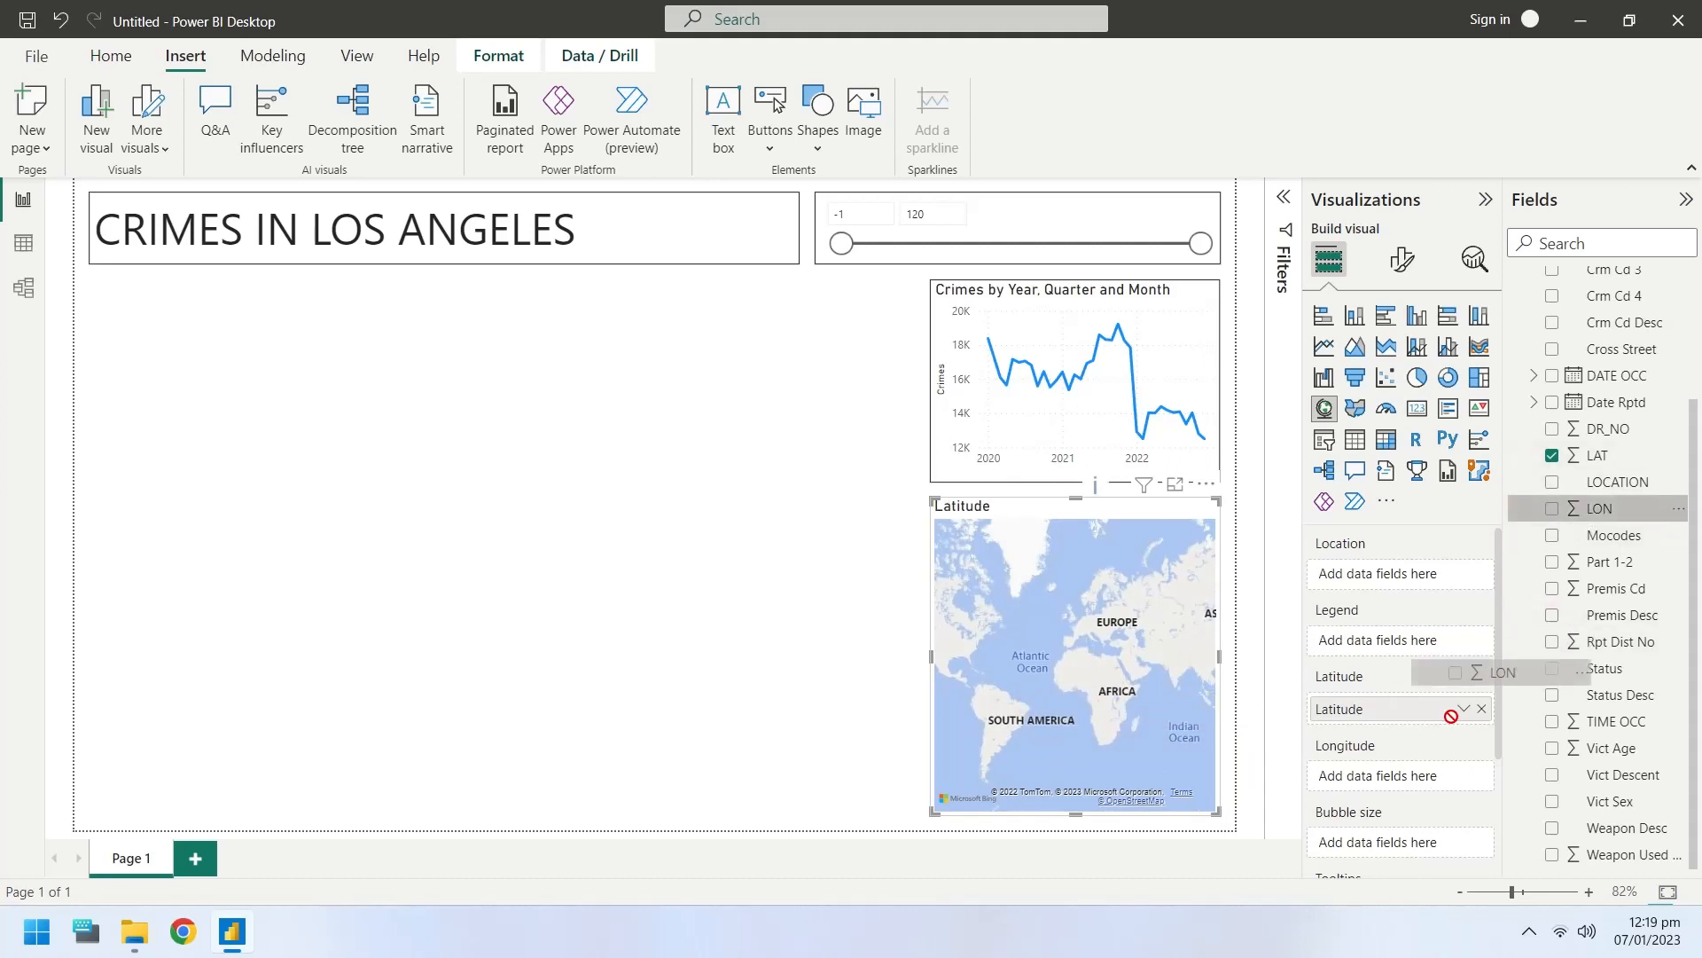
pyautogui.click(1552, 508)
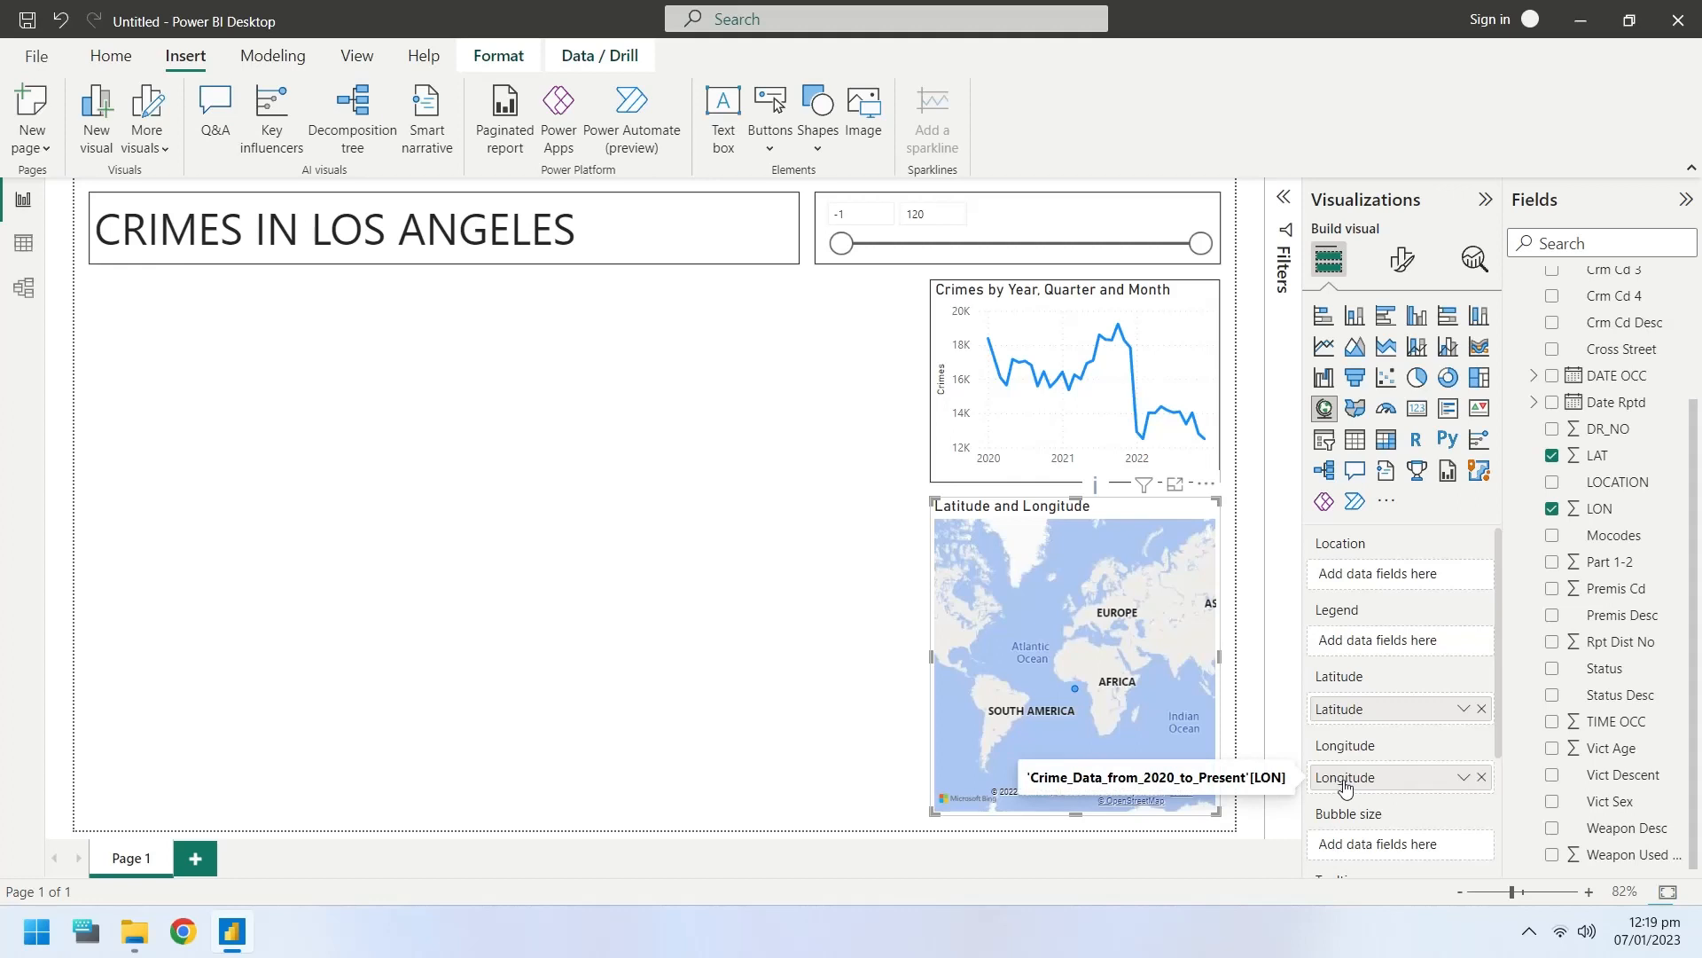
pyautogui.moveTo(1576, 703)
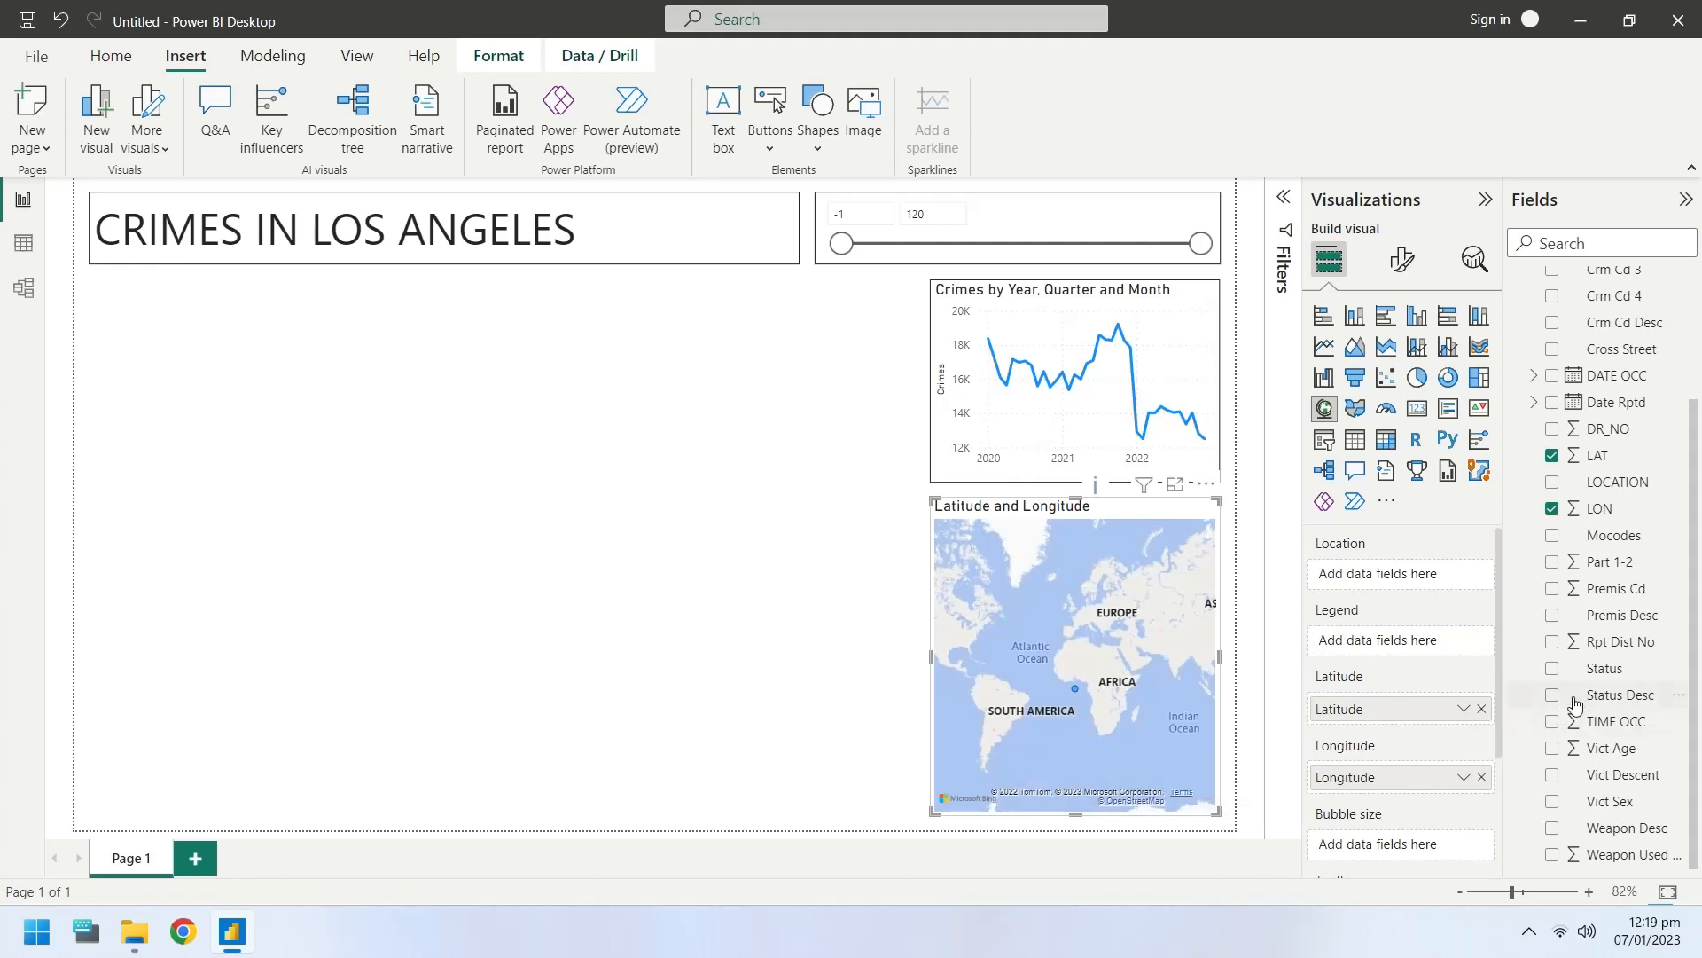
pyautogui.moveTo(1605, 668)
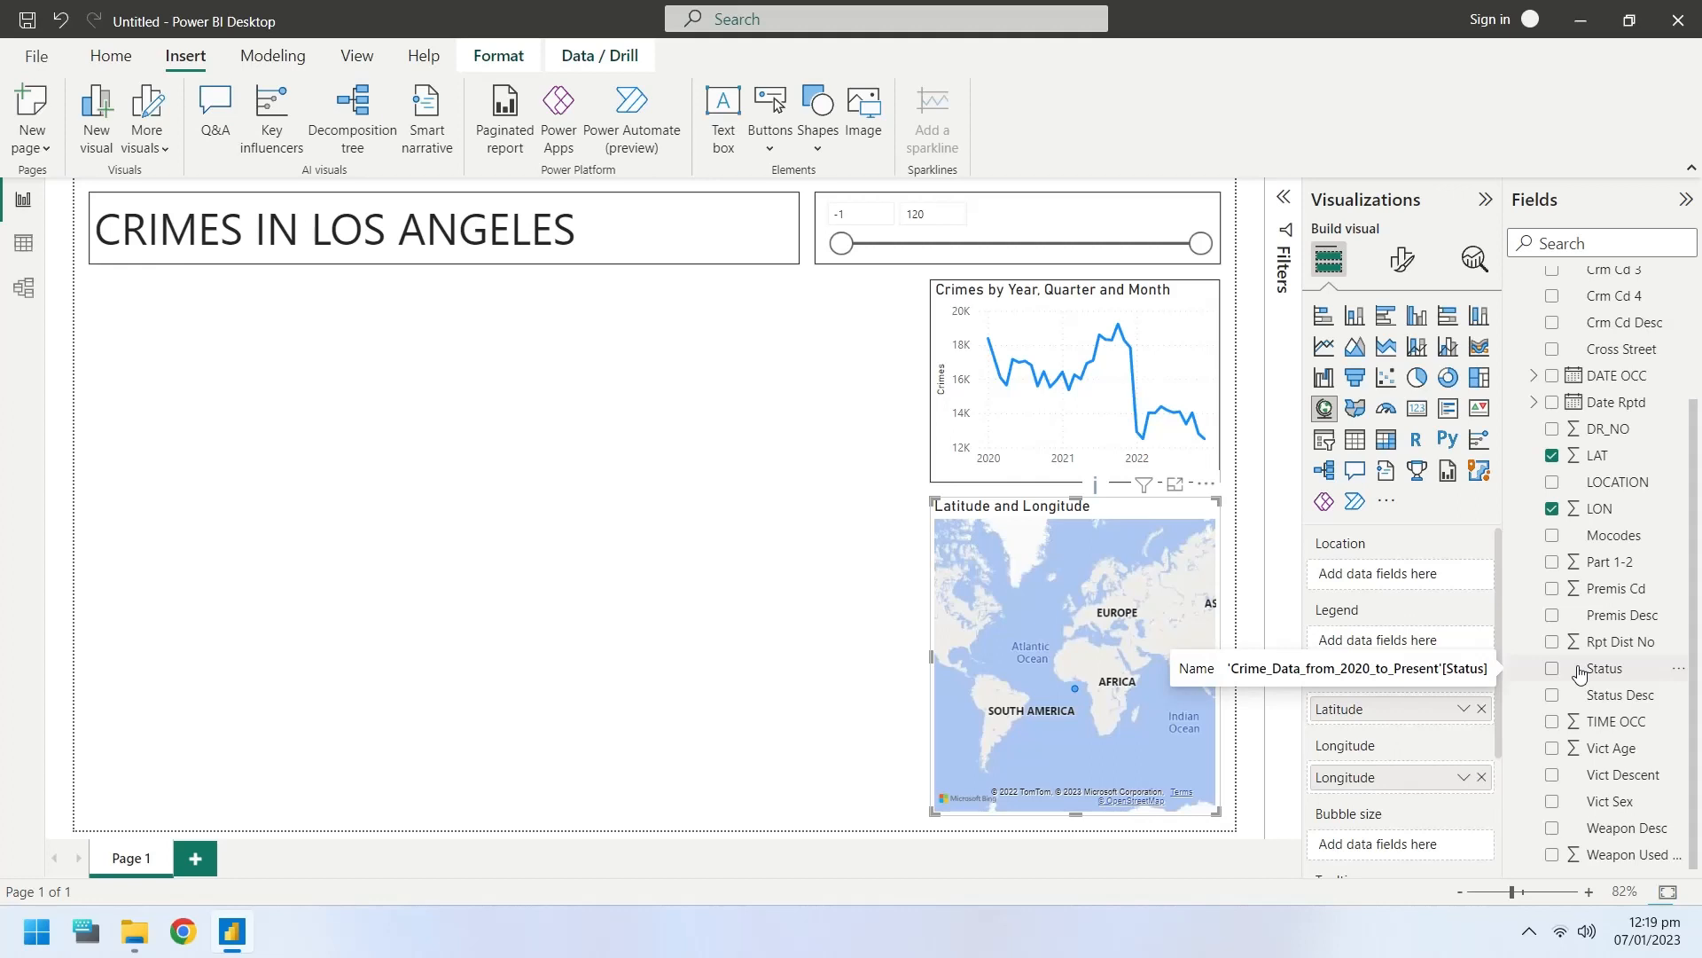
pyautogui.moveTo(1617, 467)
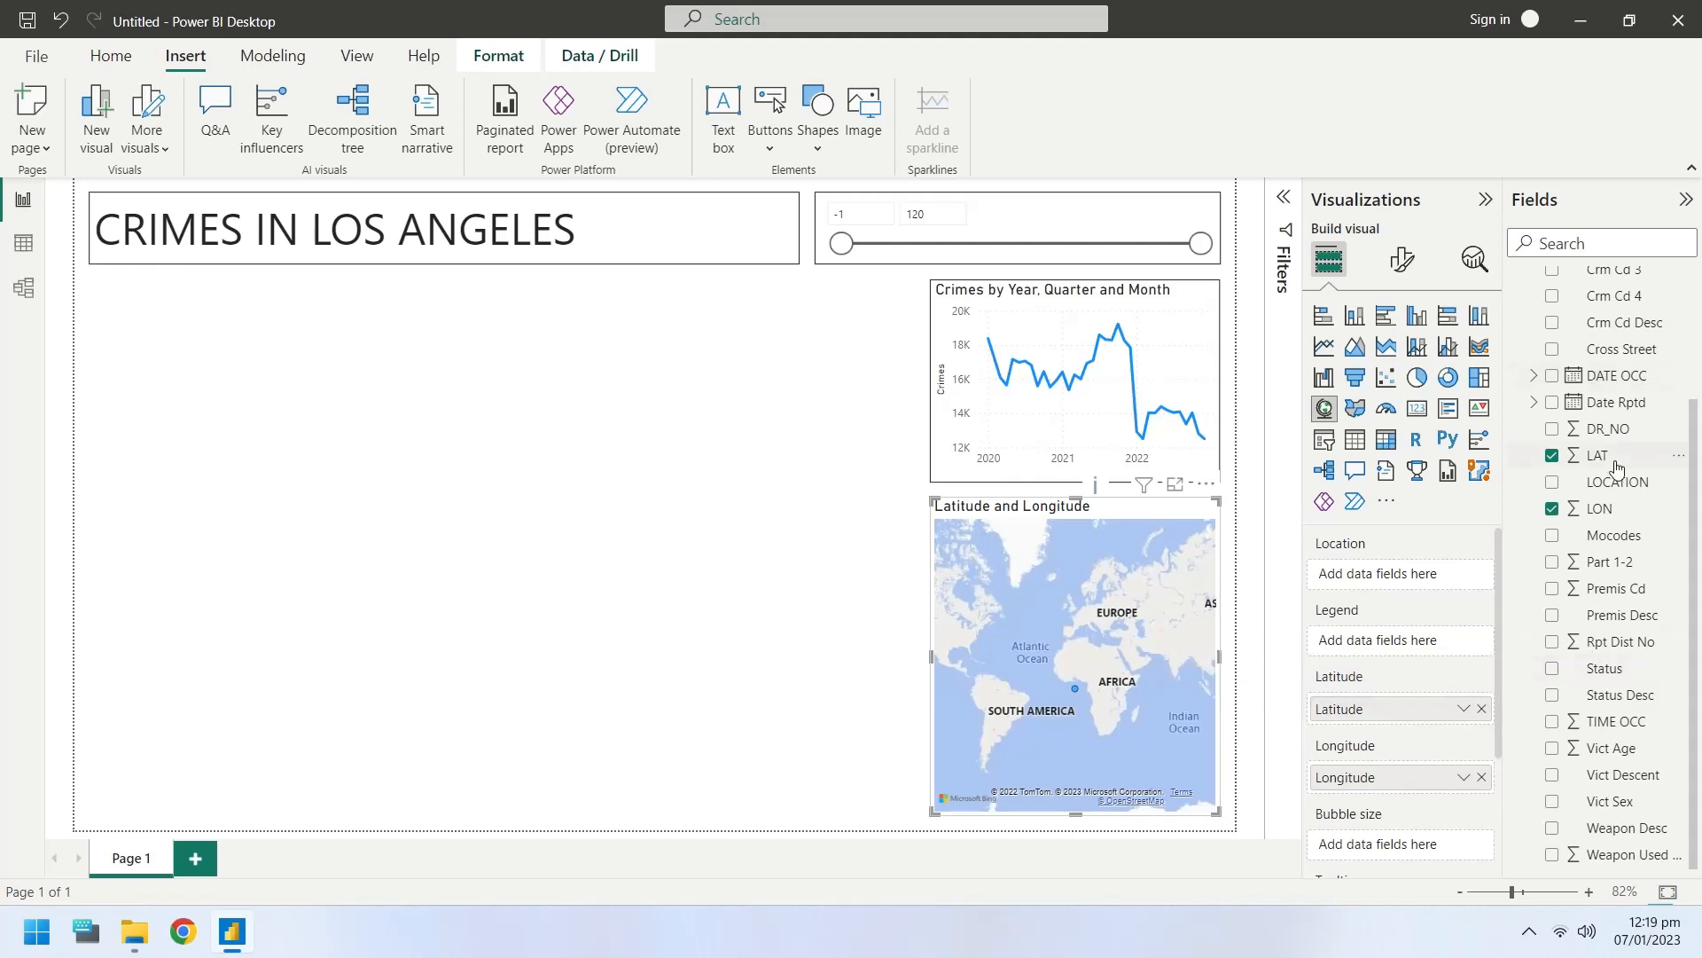
pyautogui.scroll(3)
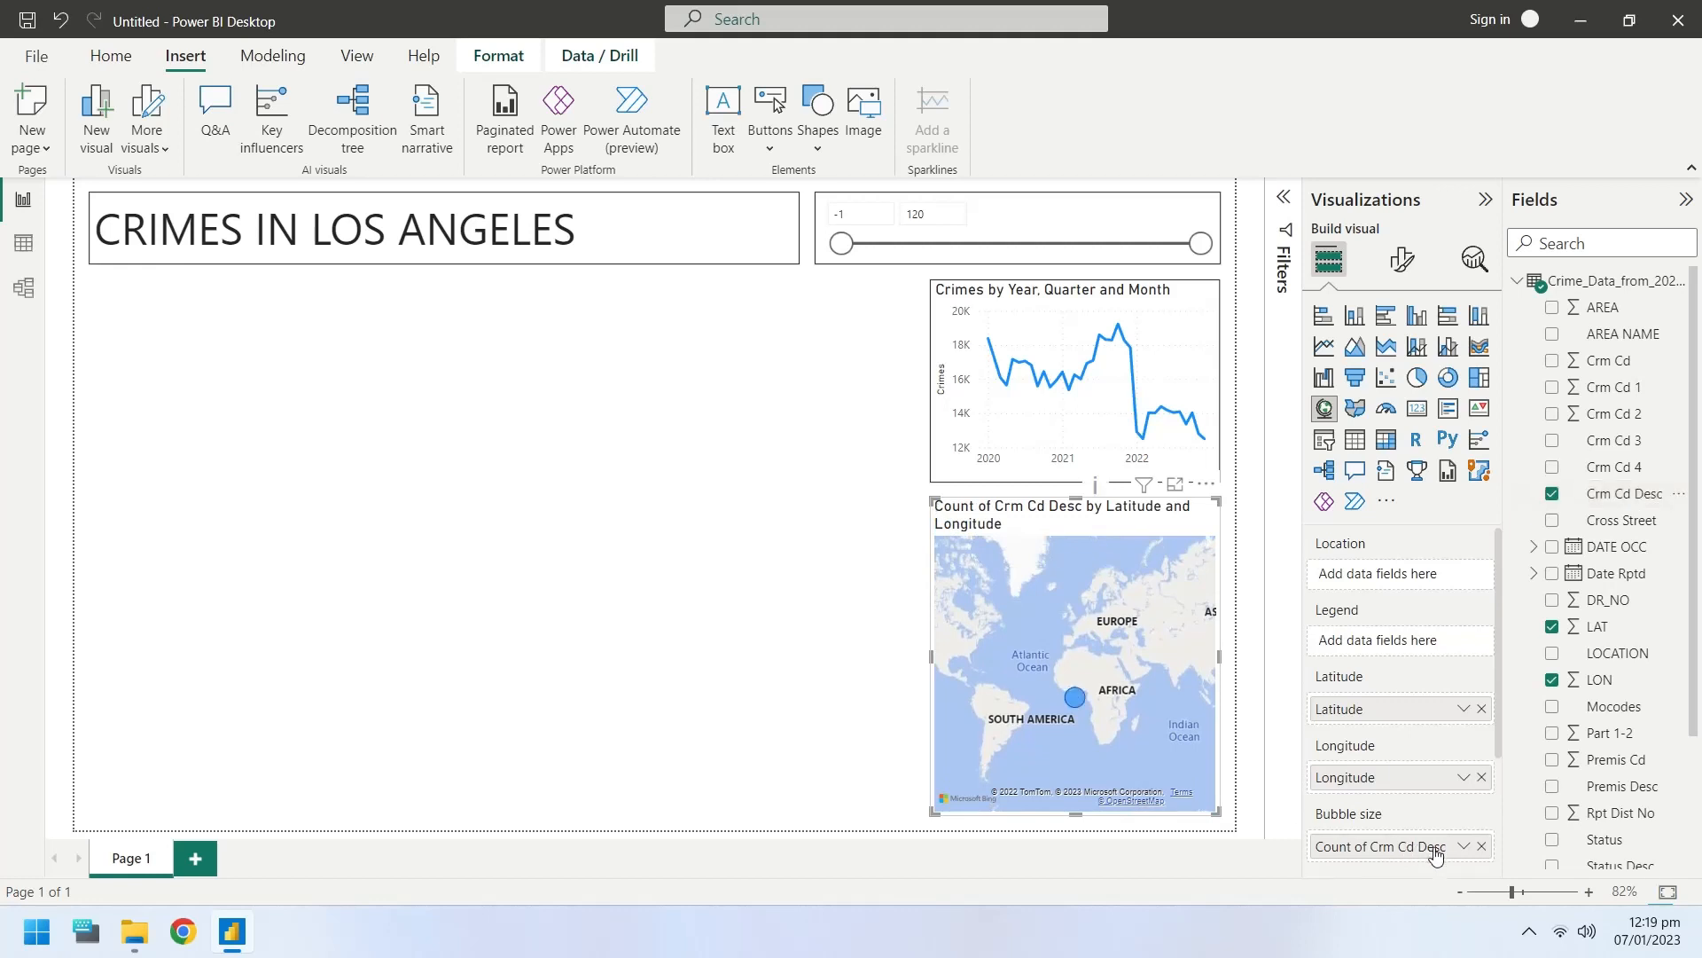
pyautogui.moveTo(1403, 846)
pyautogui.write('Crimes')
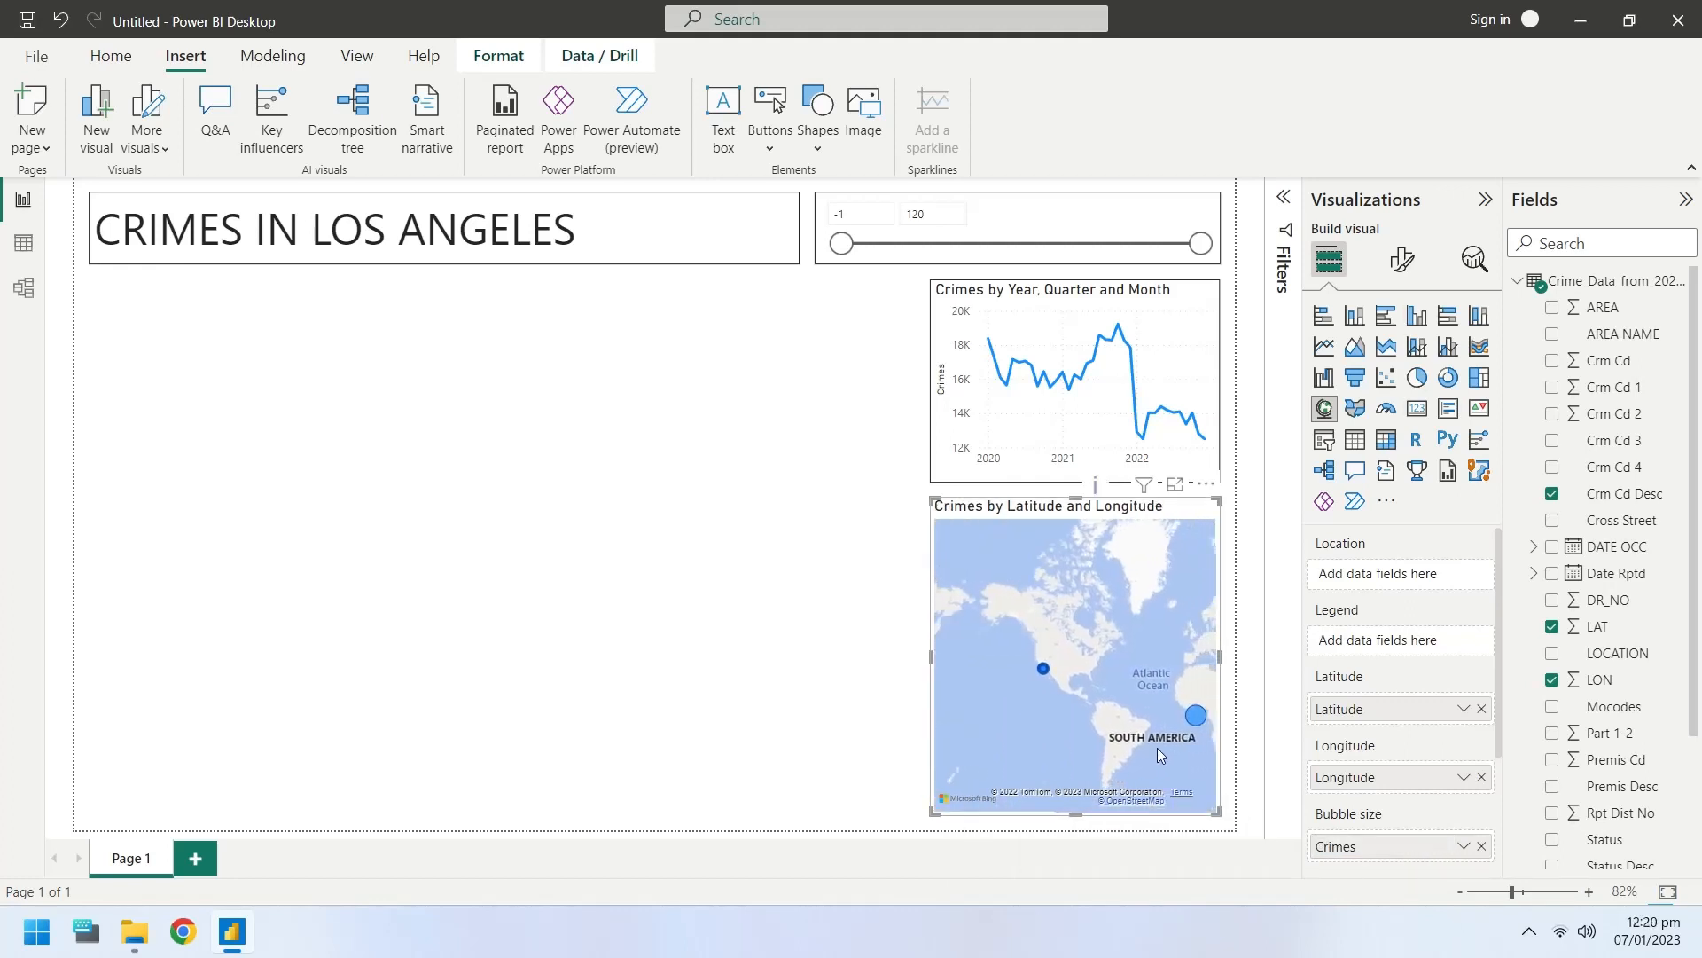
# - Turn on the heat map in the map's format settings
pyautogui.click(1402, 260)
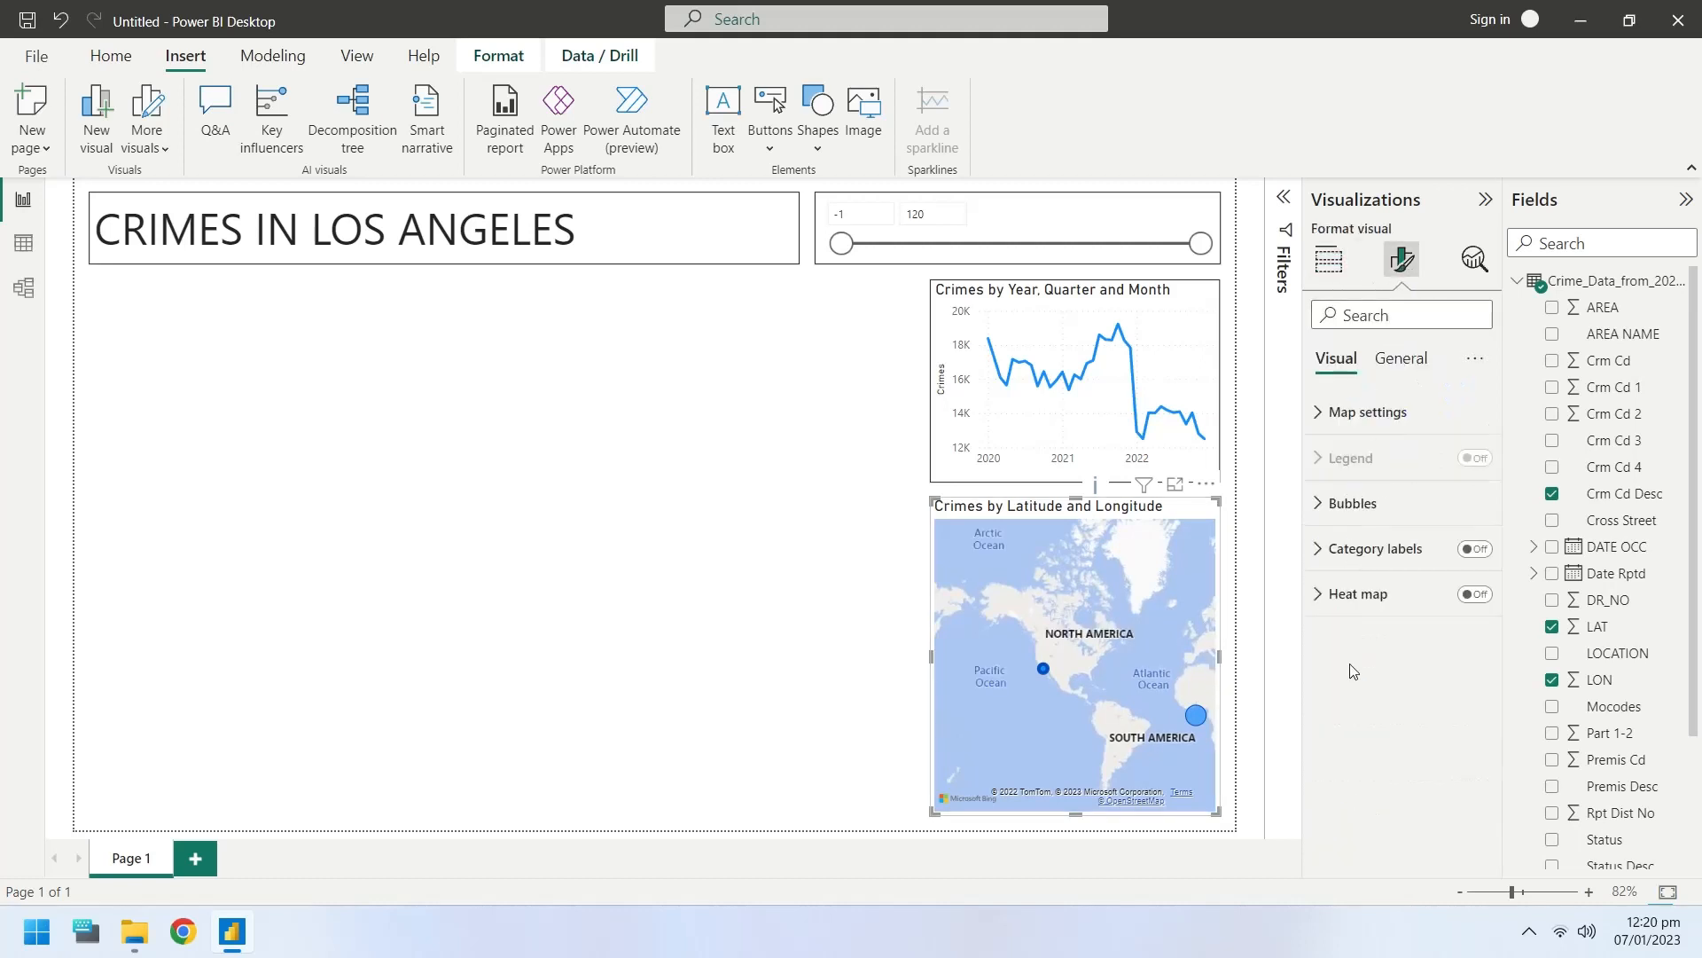
pyautogui.click(1475, 594)
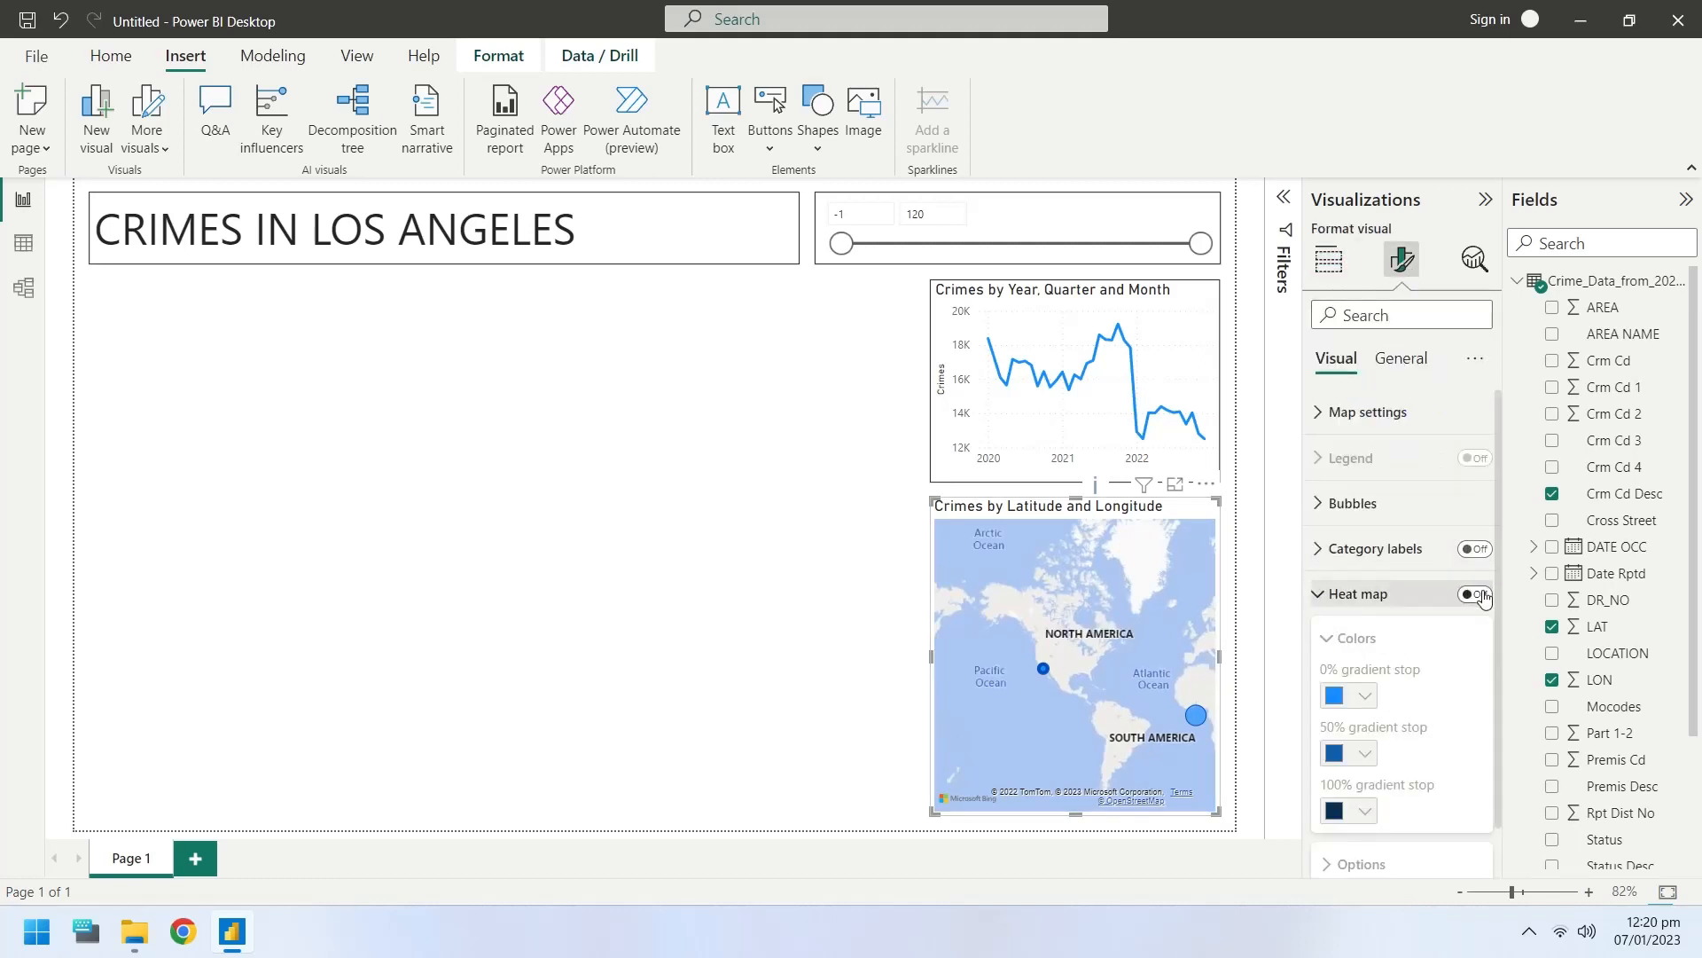
pyautogui.click(1475, 594)
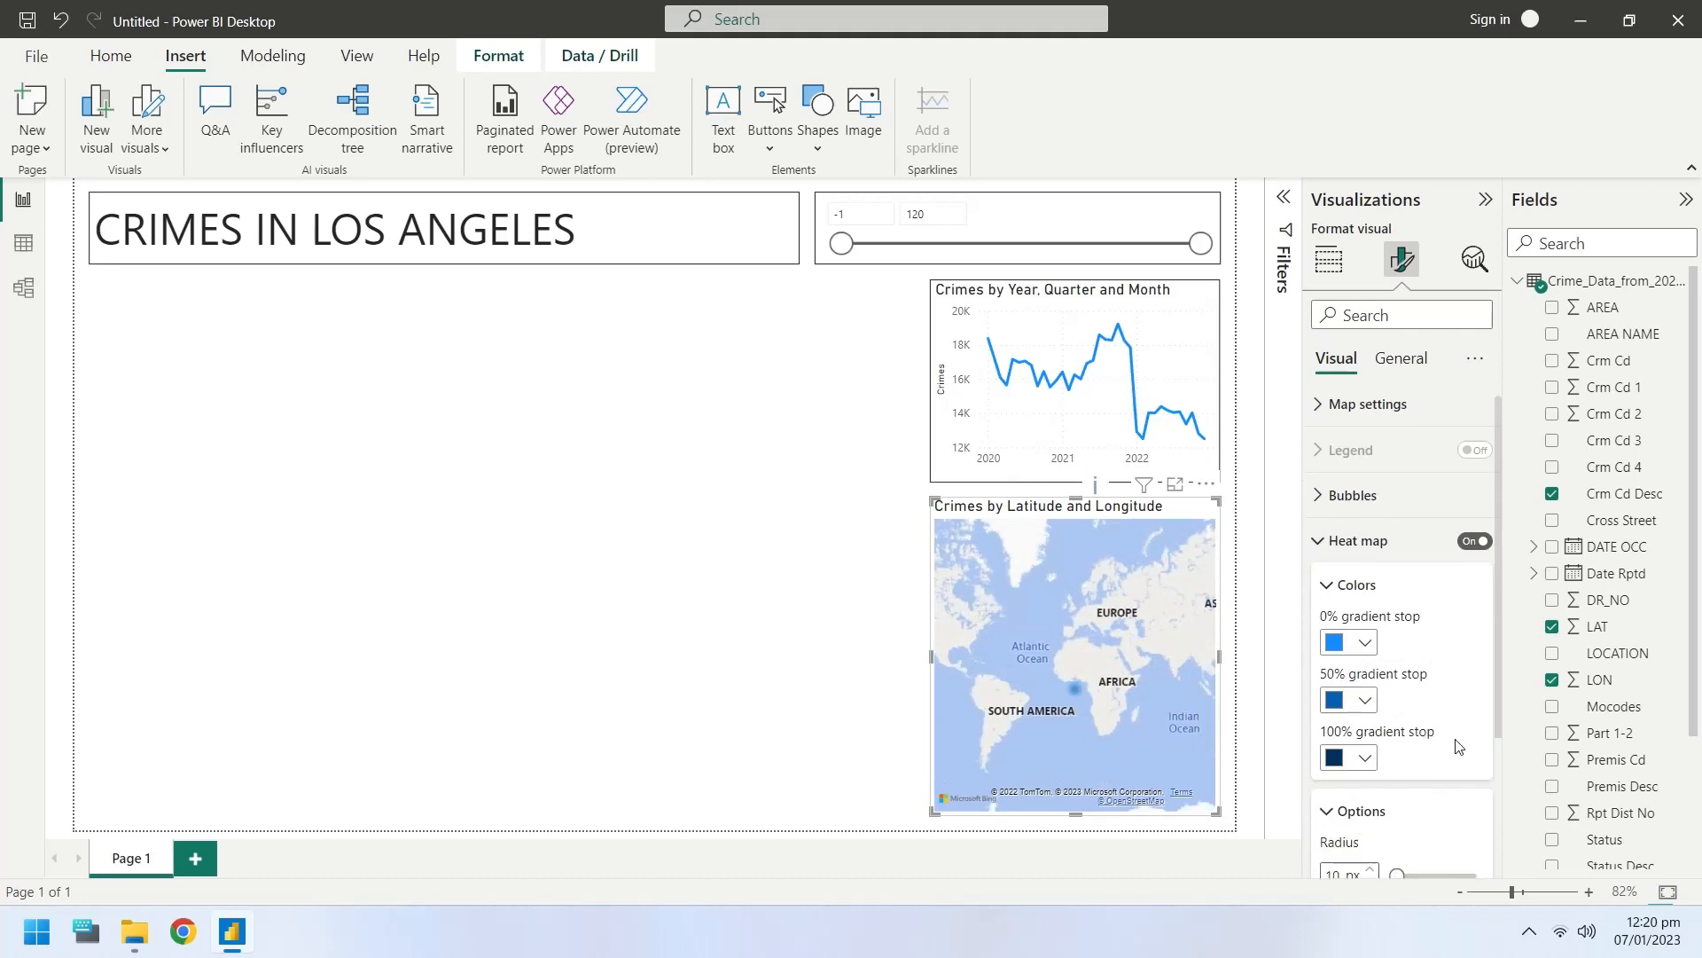
pyautogui.scroll(-3)
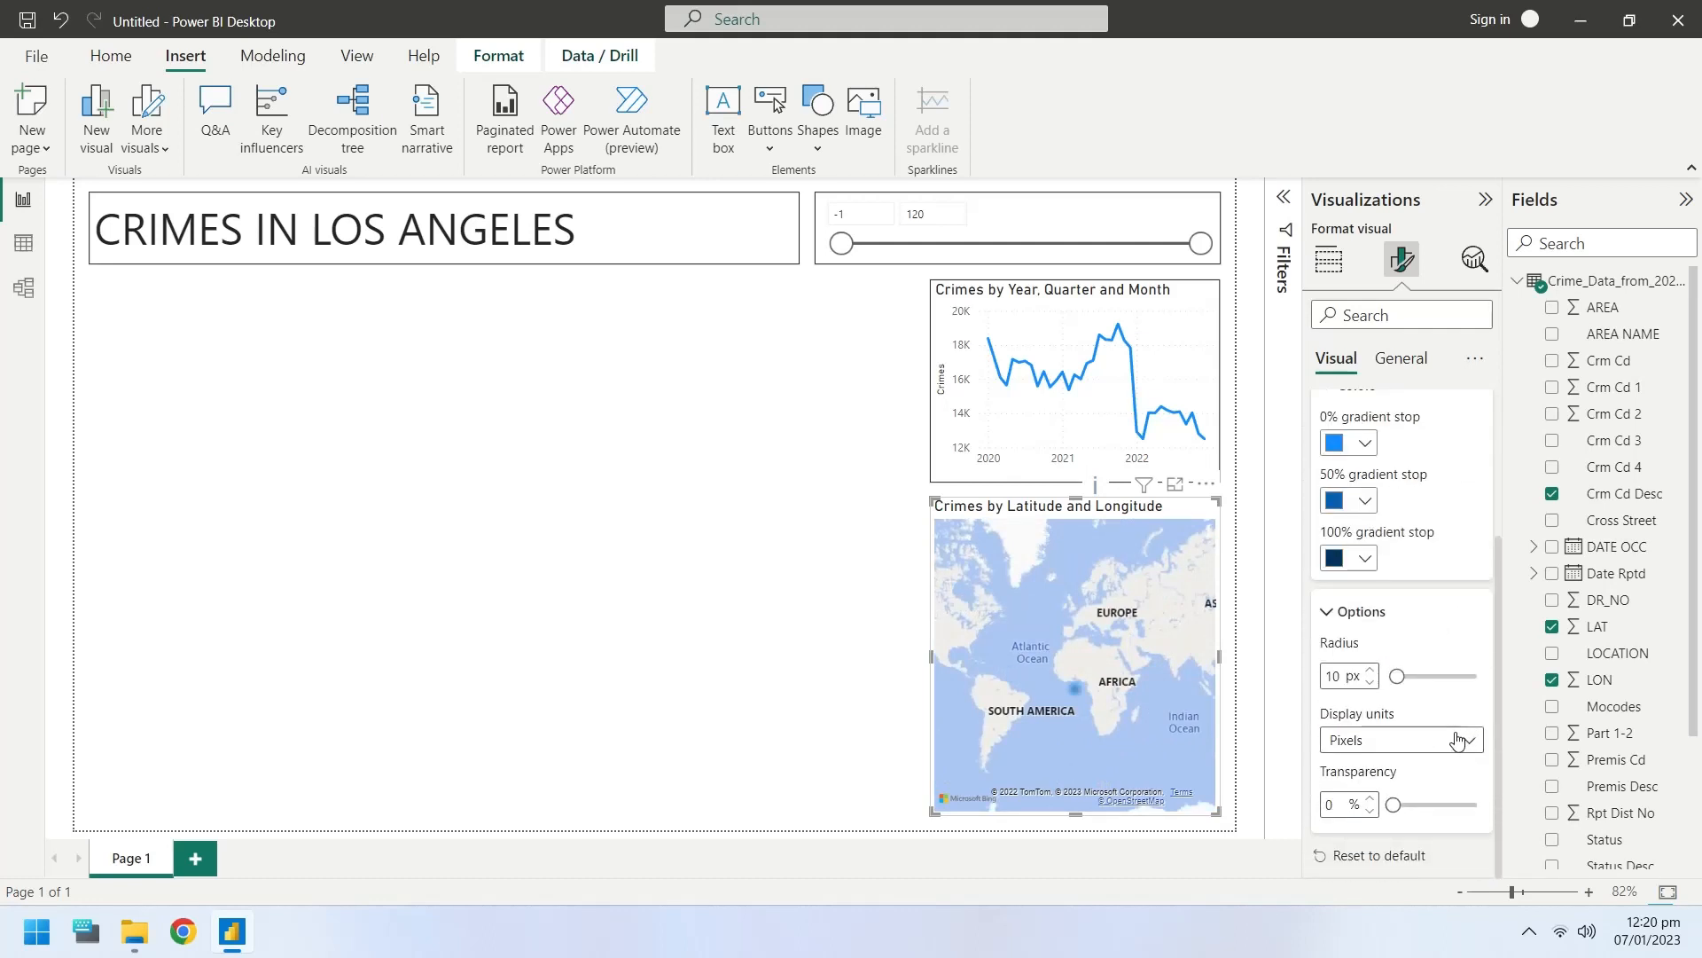
pyautogui.moveTo(1450, 551)
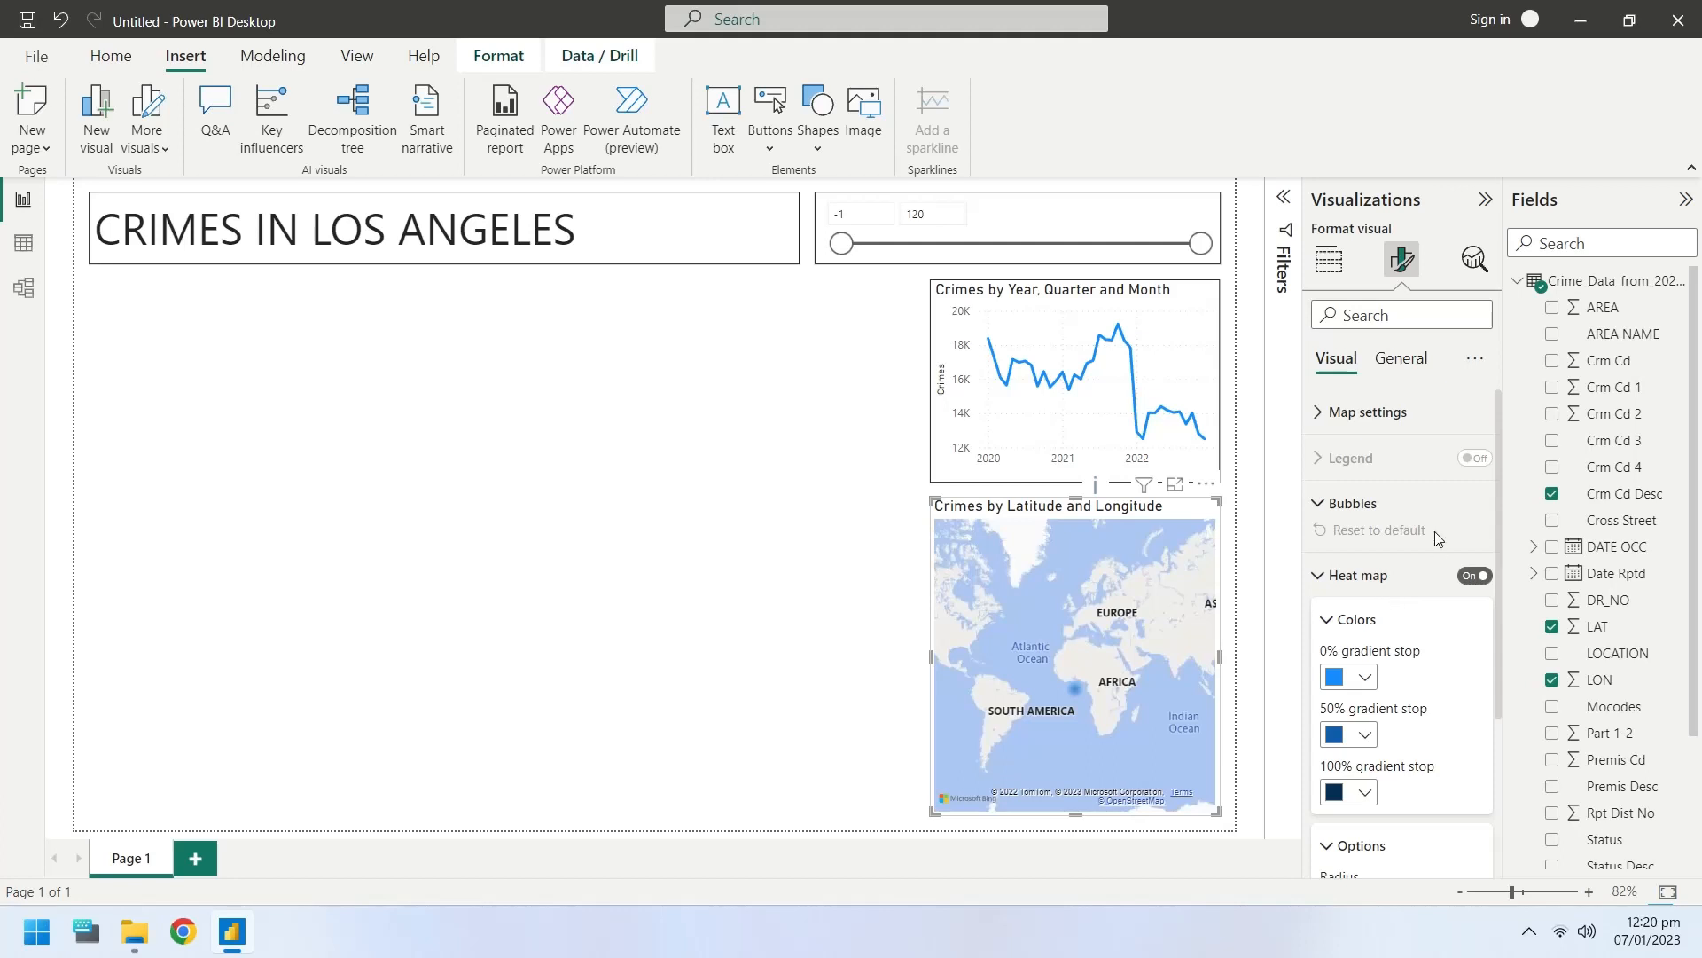
# - Switch off Auto zoom under Map settings > Controls
pyautogui.click(1369, 412)
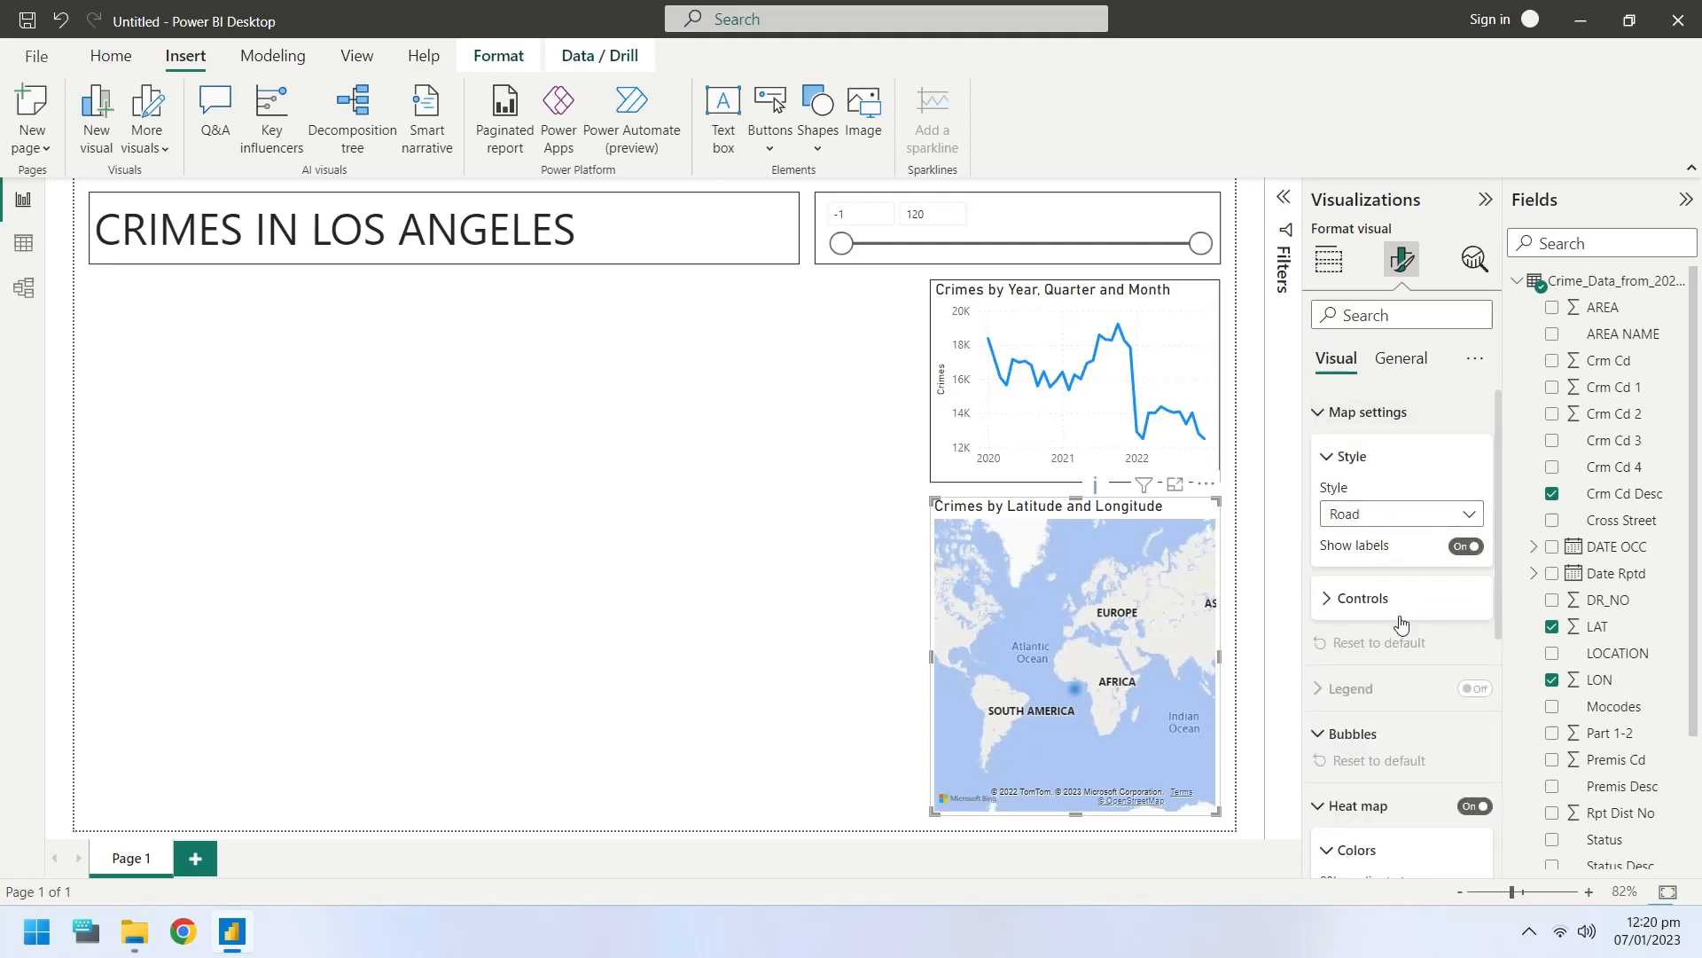
pyautogui.click(1362, 597)
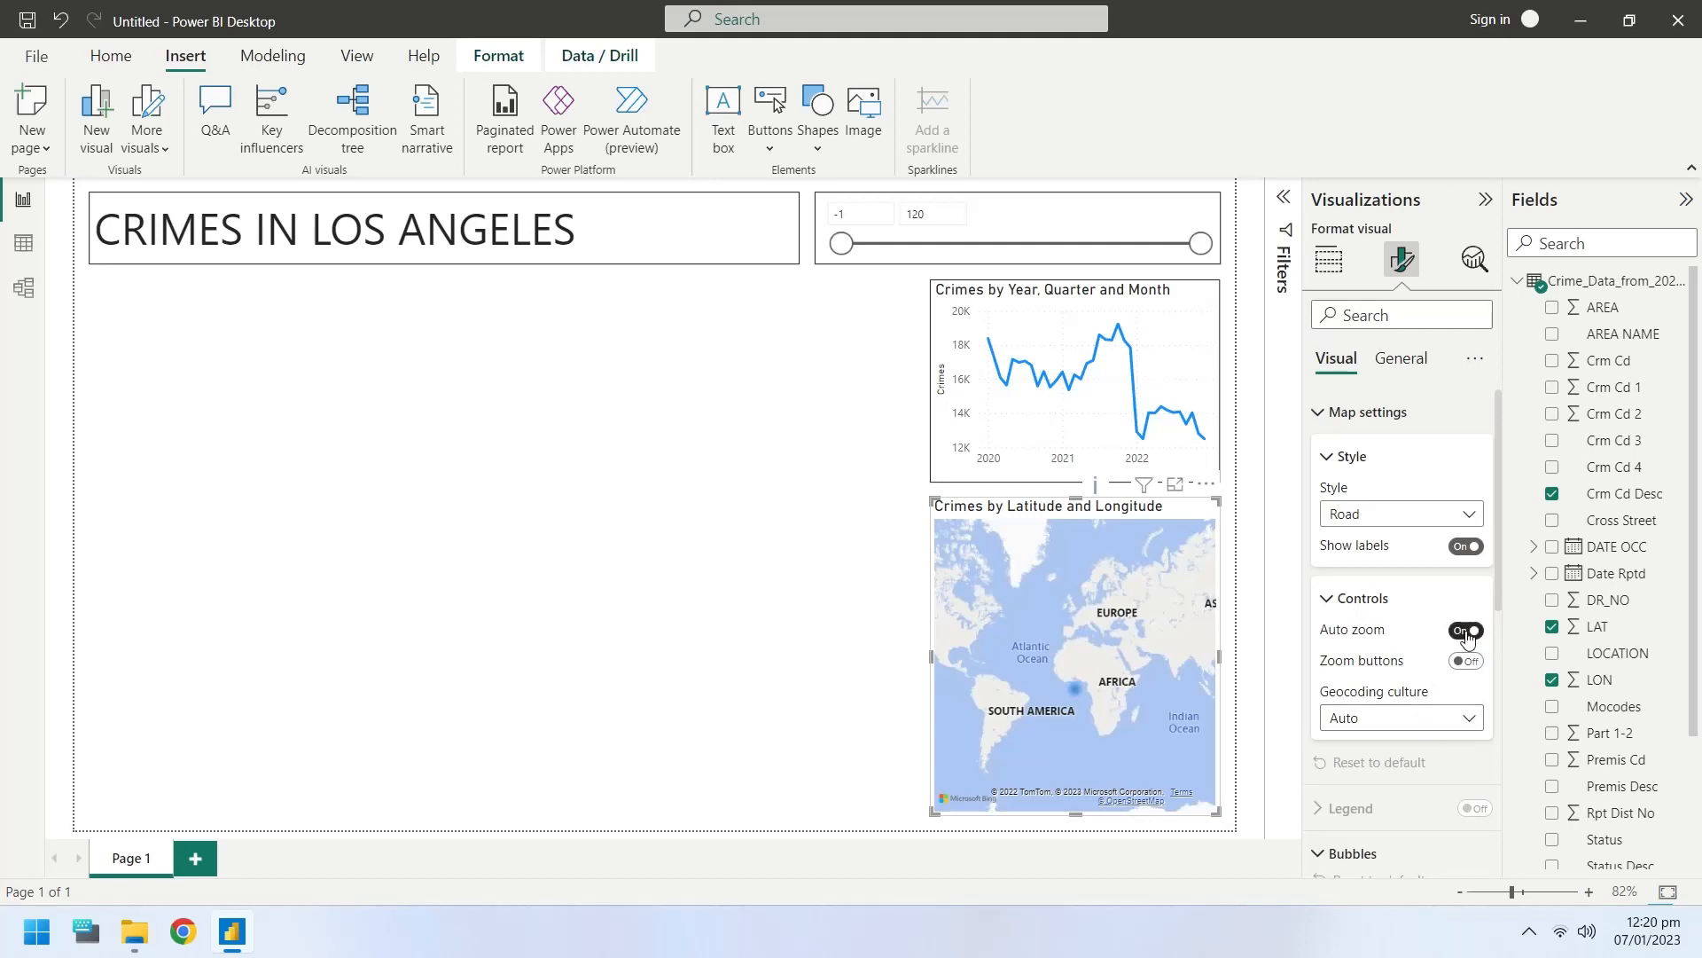
pyautogui.click(1465, 630)
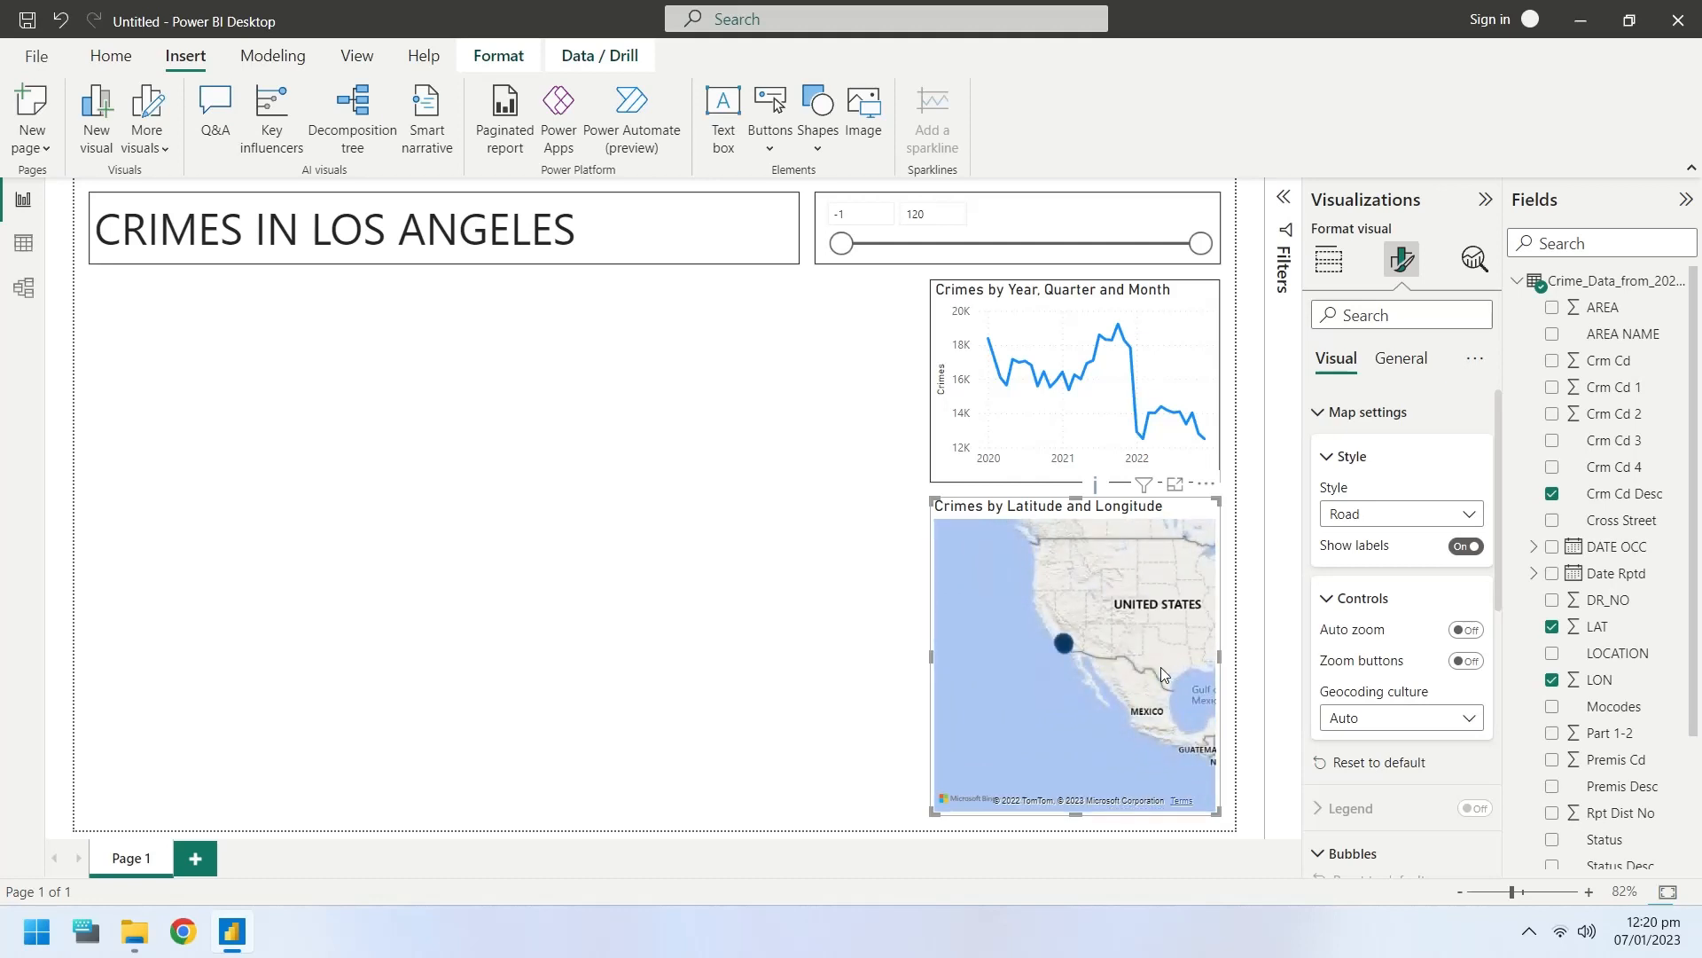
pyautogui.scroll(3)
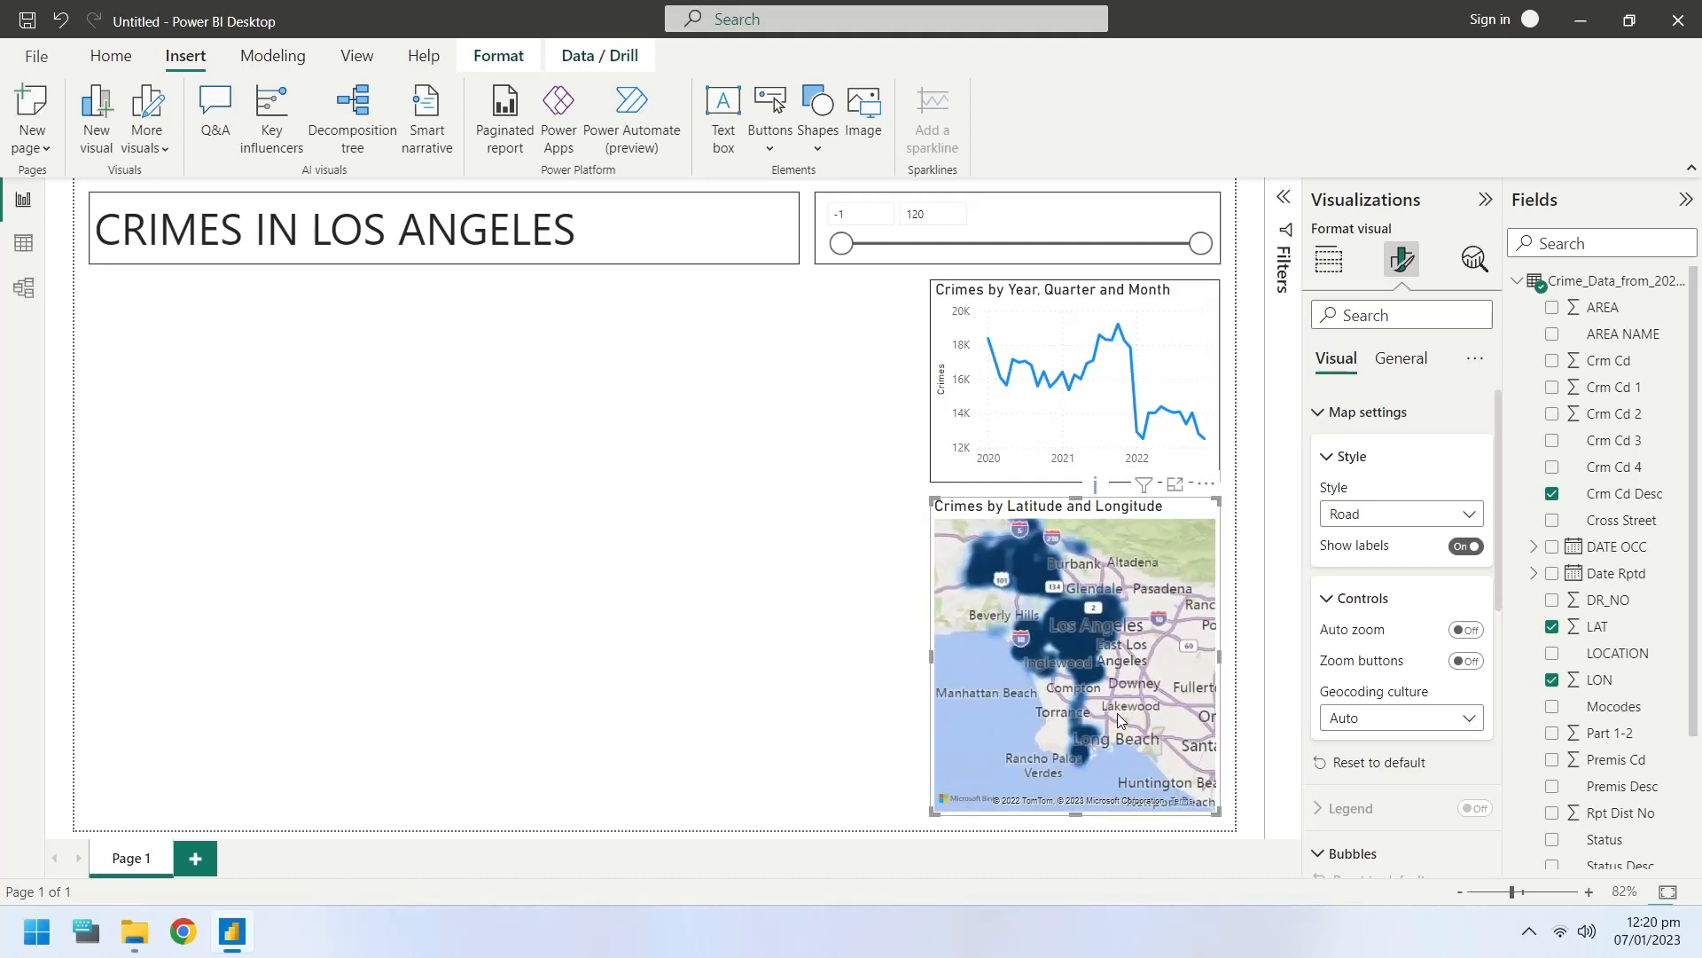
pyautogui.moveTo(1408, 680)
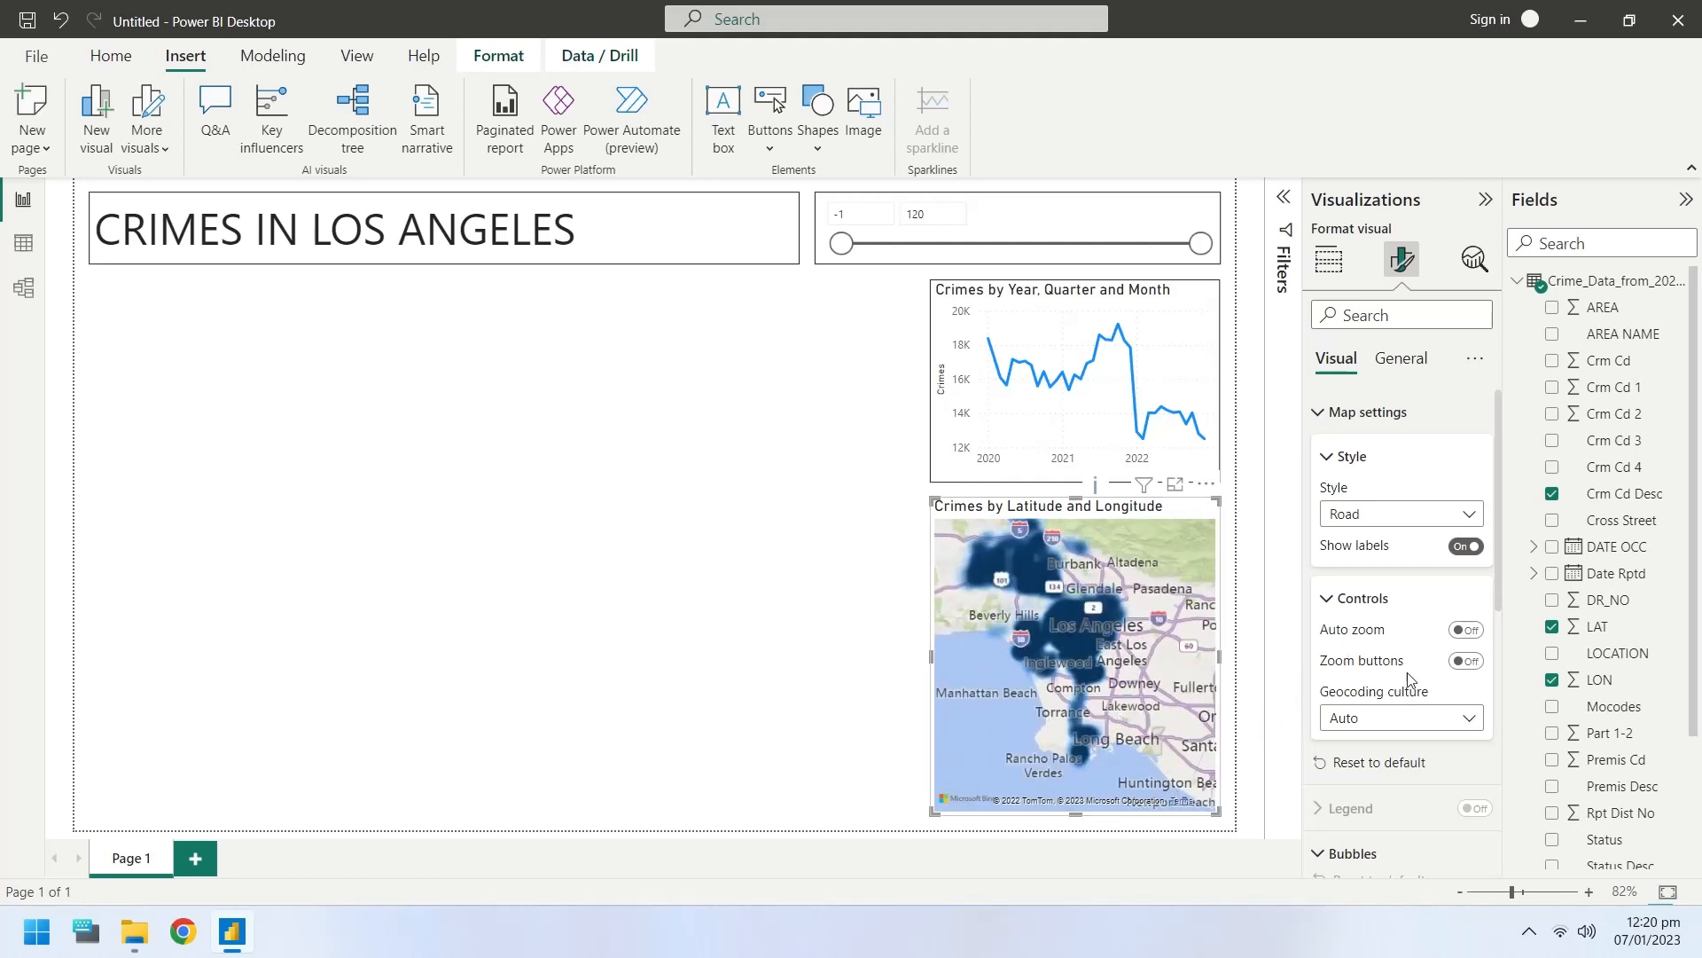
pyautogui.moveTo(1422, 594)
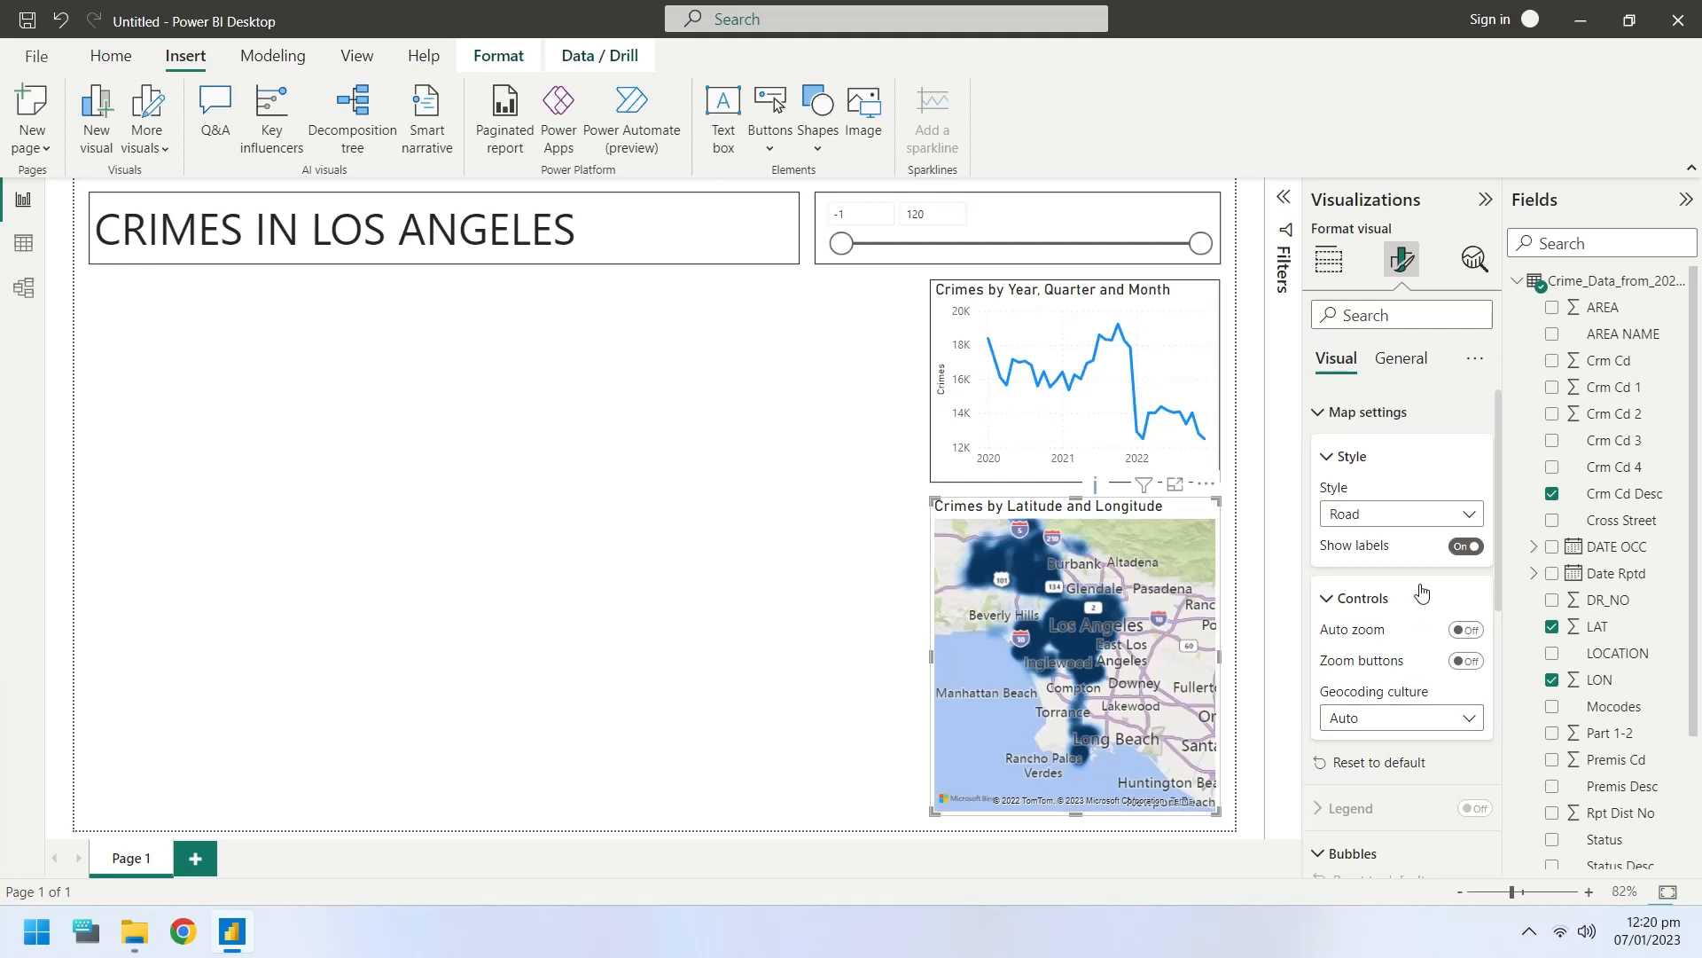
# - Reduce the heat map point radius from 10 px to 6 px
pyautogui.scroll(-3)
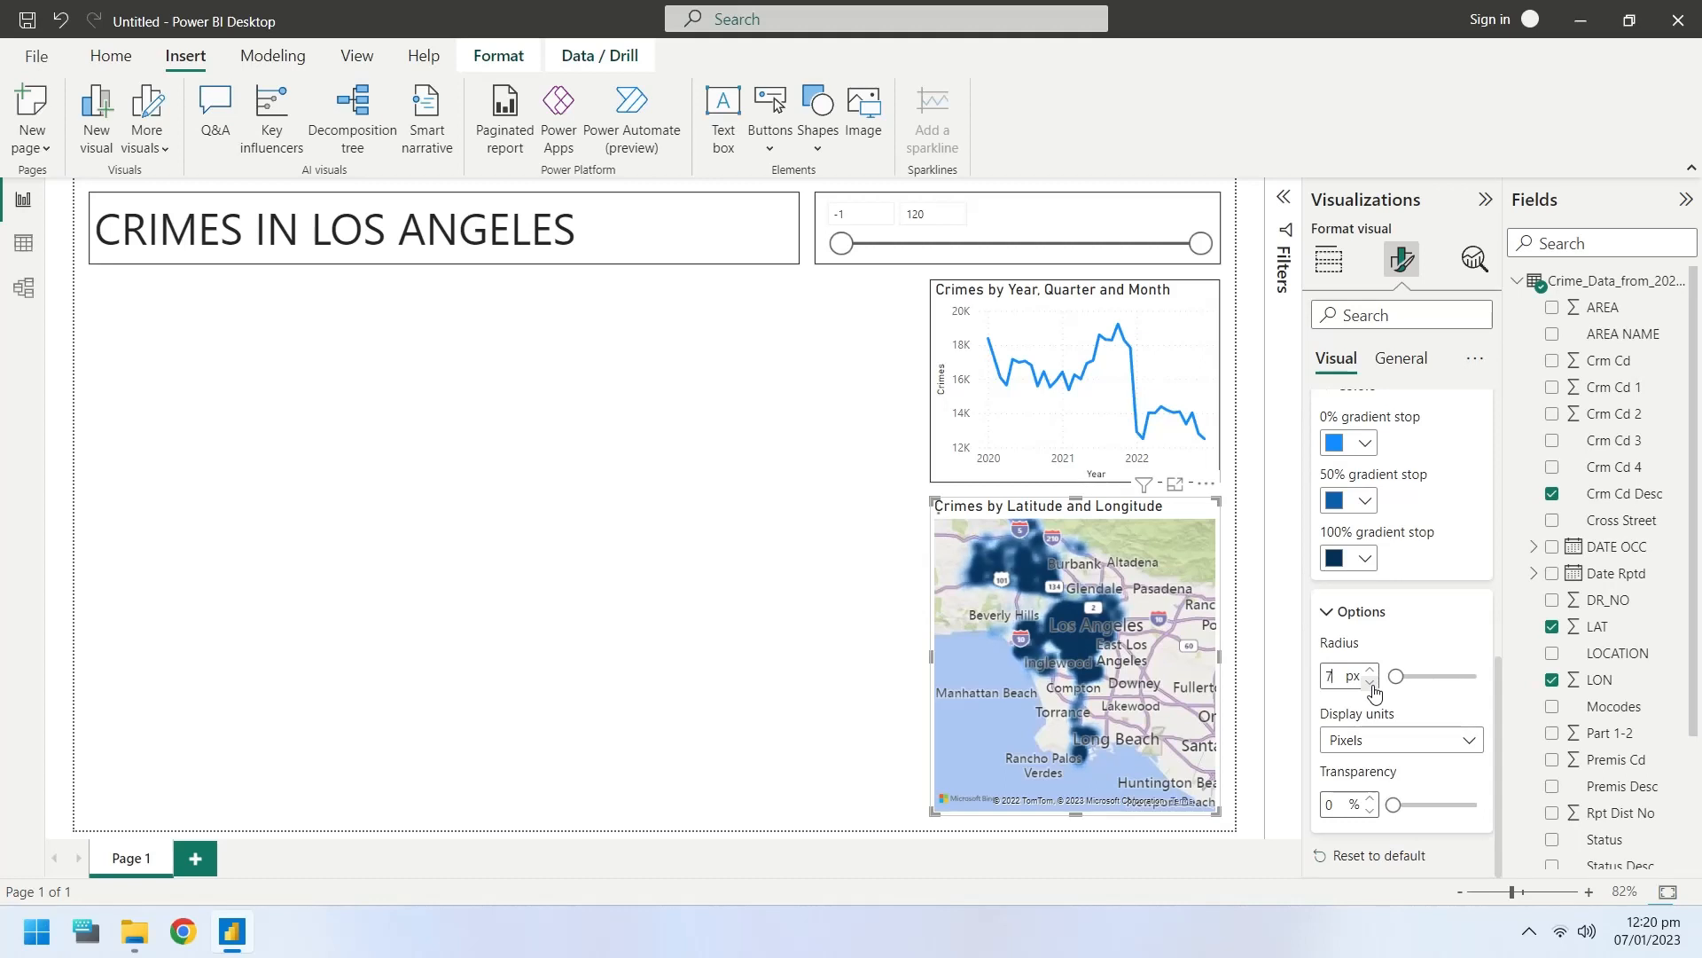
pyautogui.click(1372, 682)
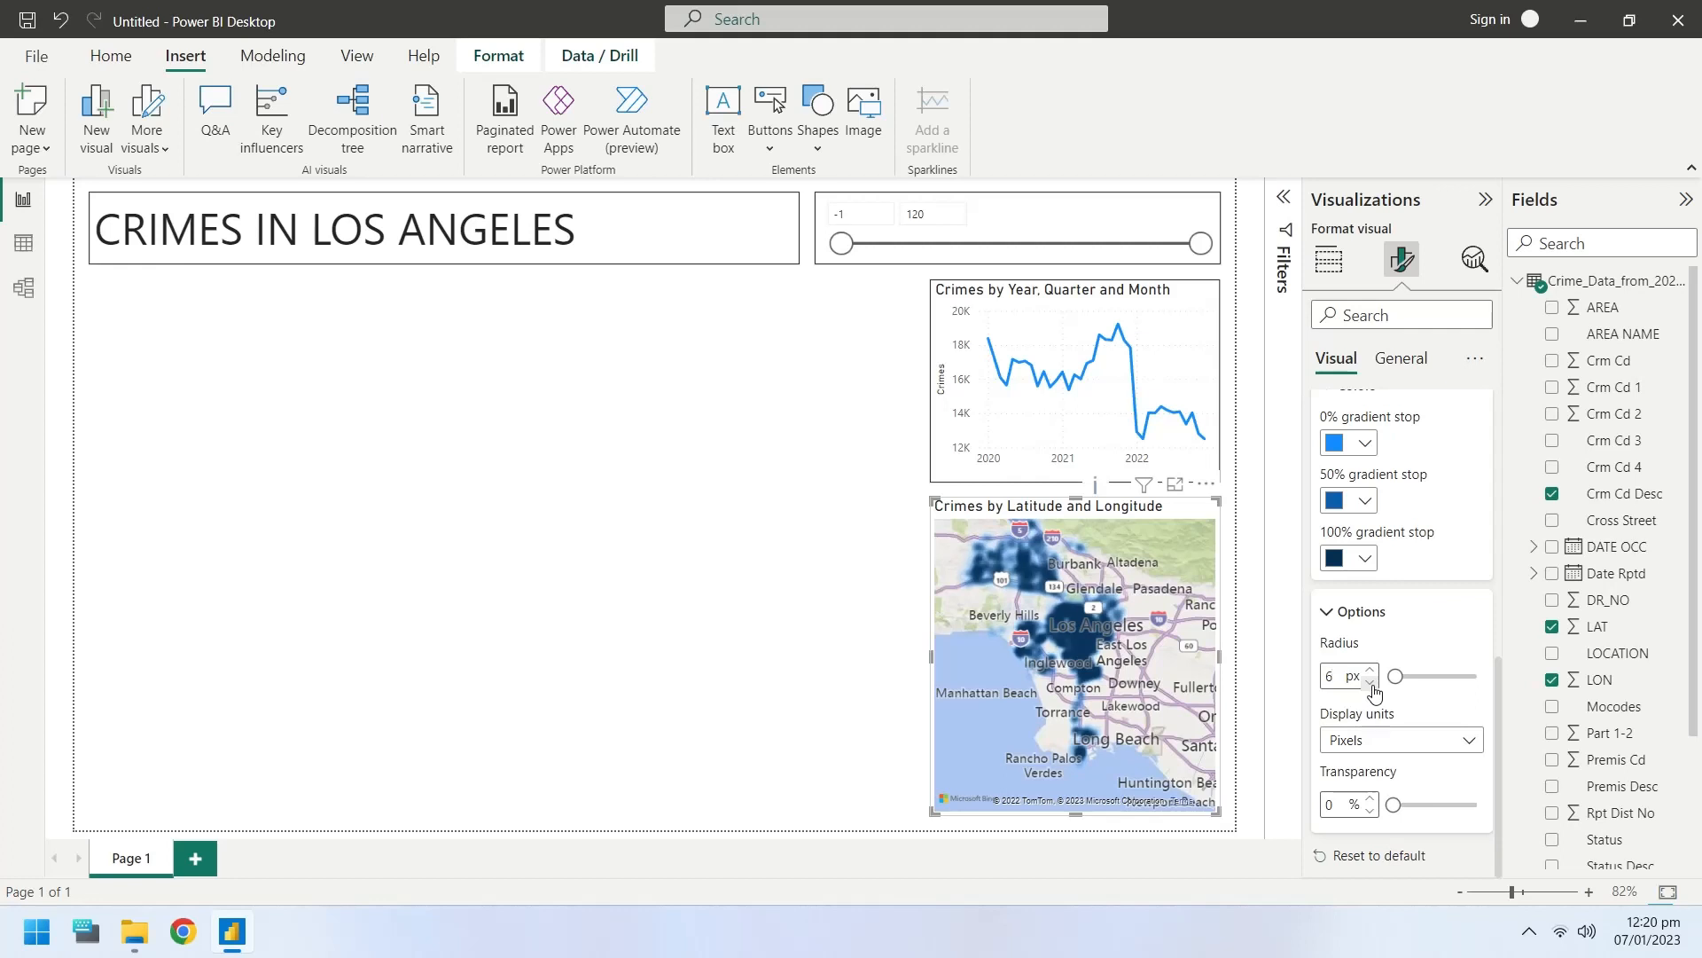
pyautogui.click(1370, 682)
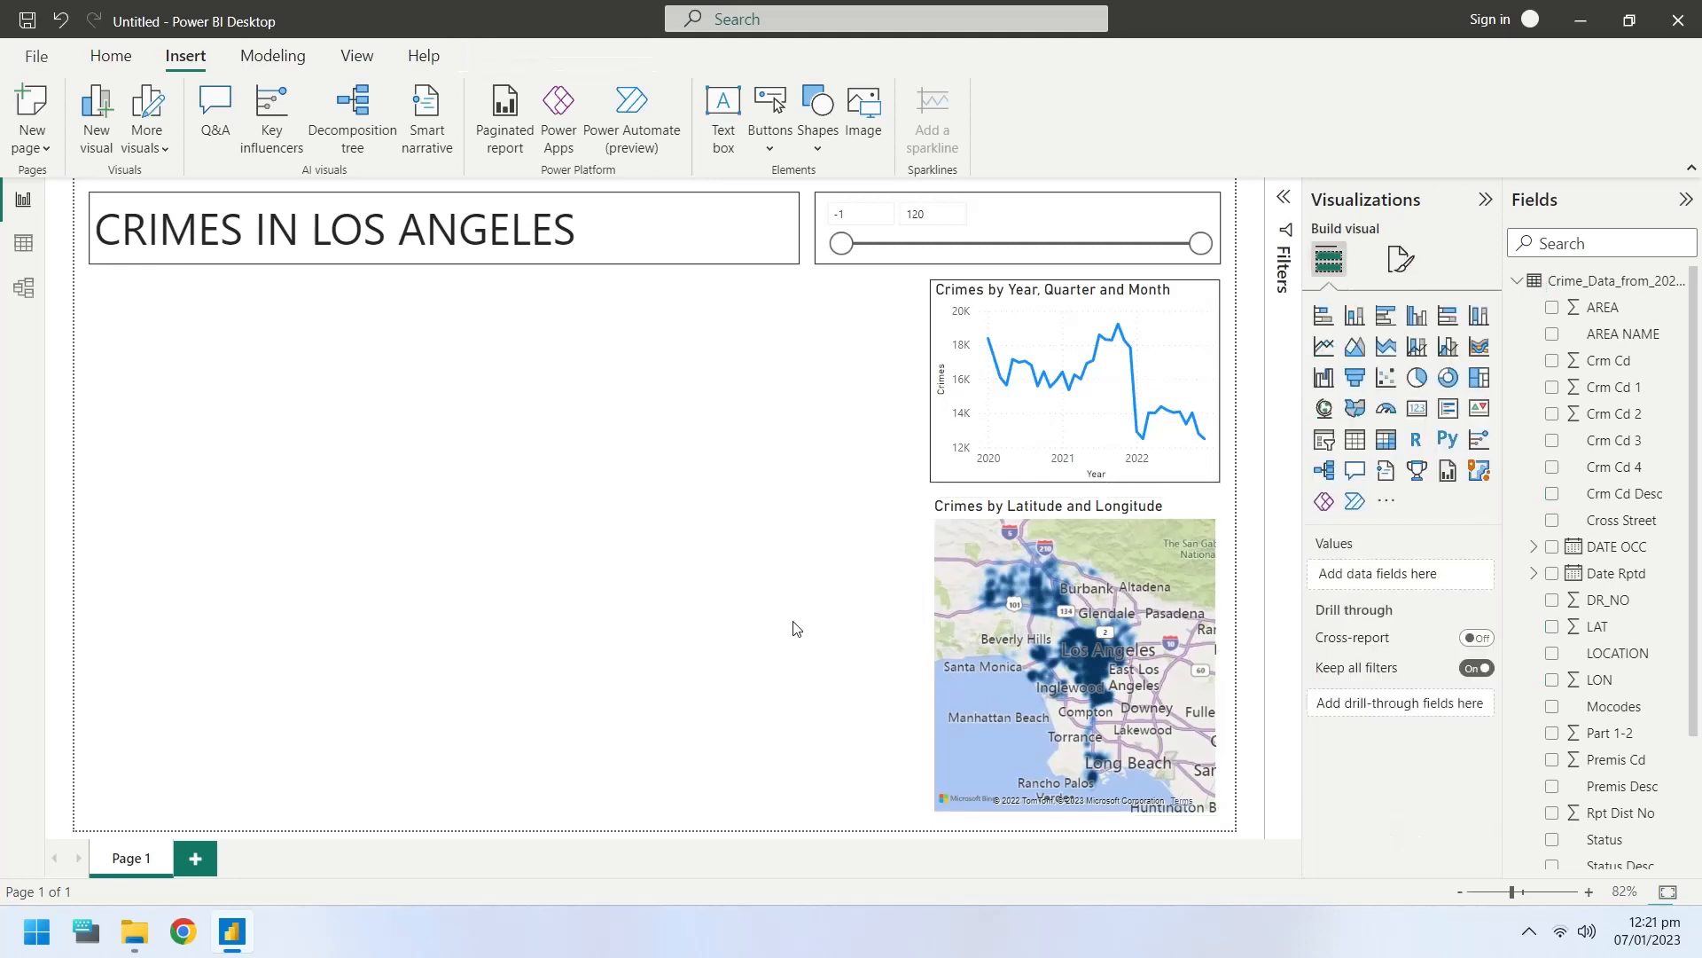
# - Turn on the Visual border for the crime heat map
pyautogui.click(1074, 652)
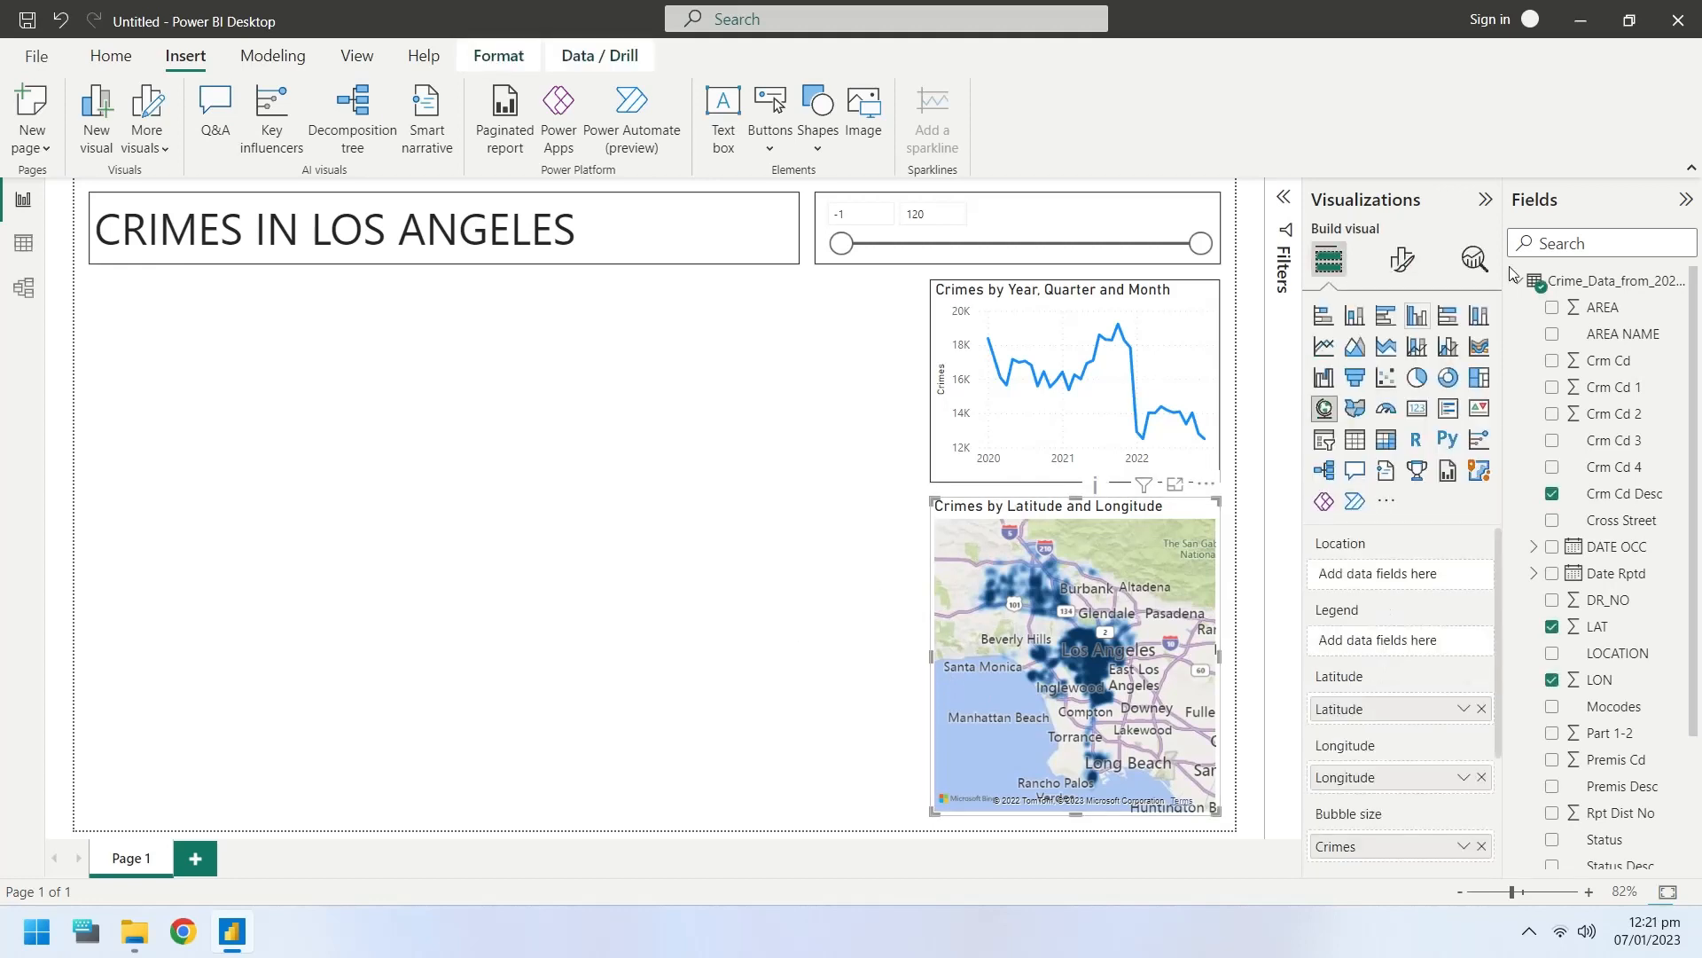
pyautogui.click(1402, 260)
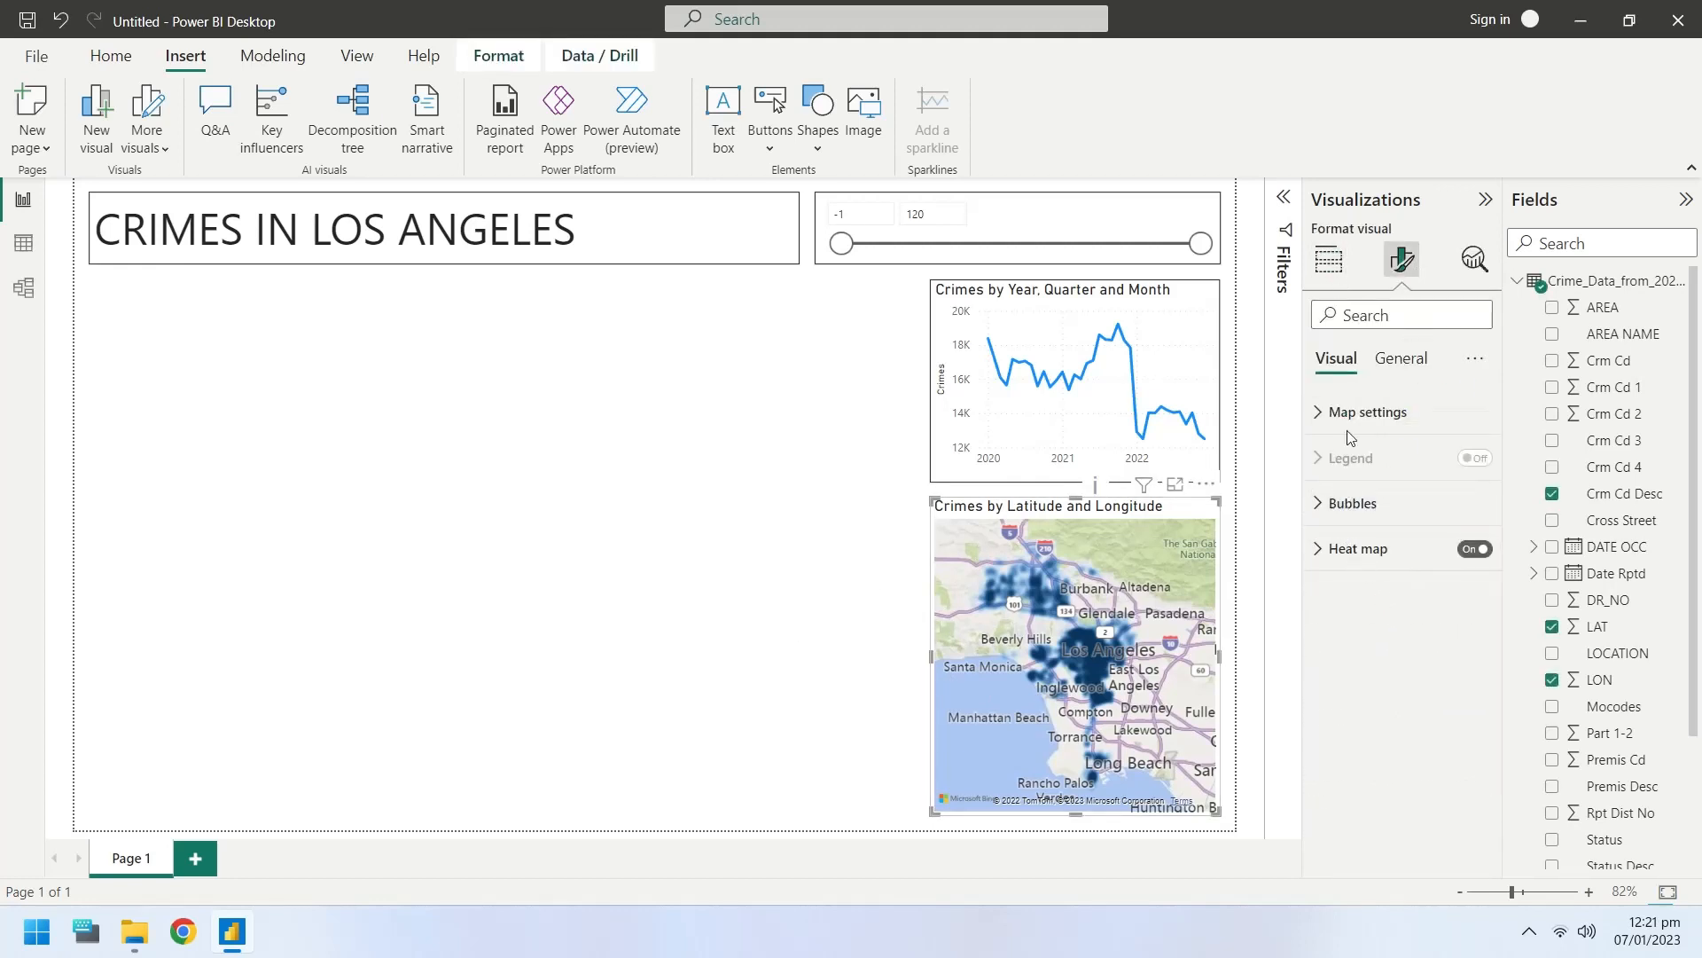
pyautogui.click(1401, 358)
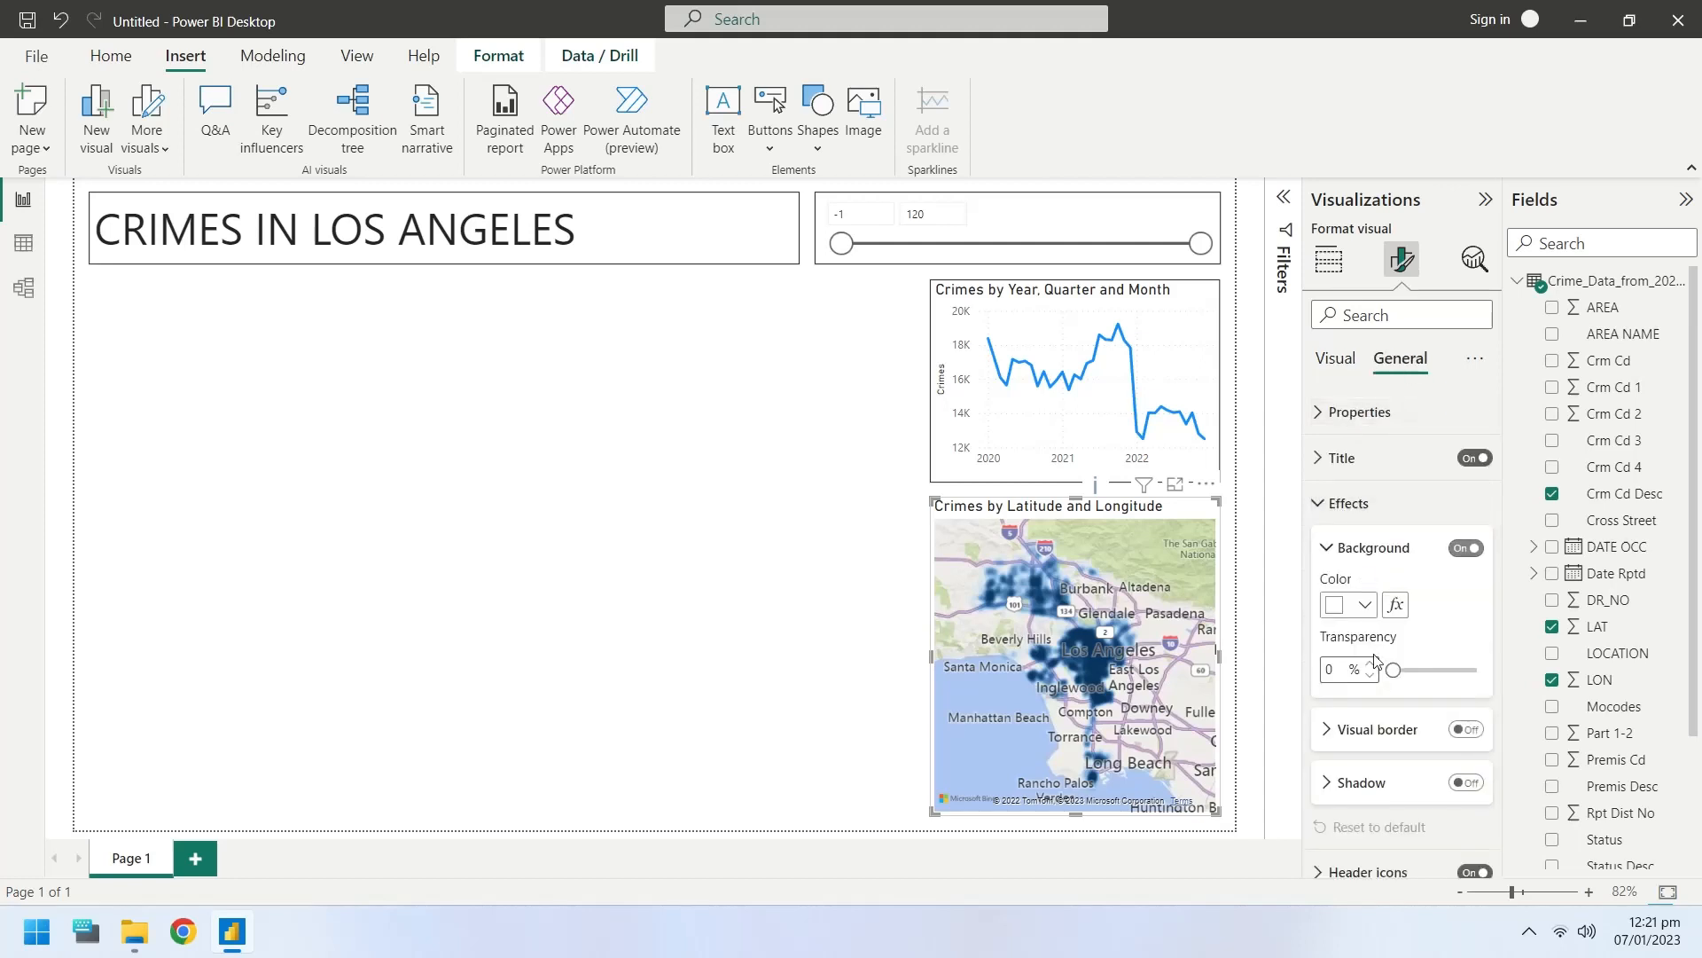
pyautogui.click(1329, 260)
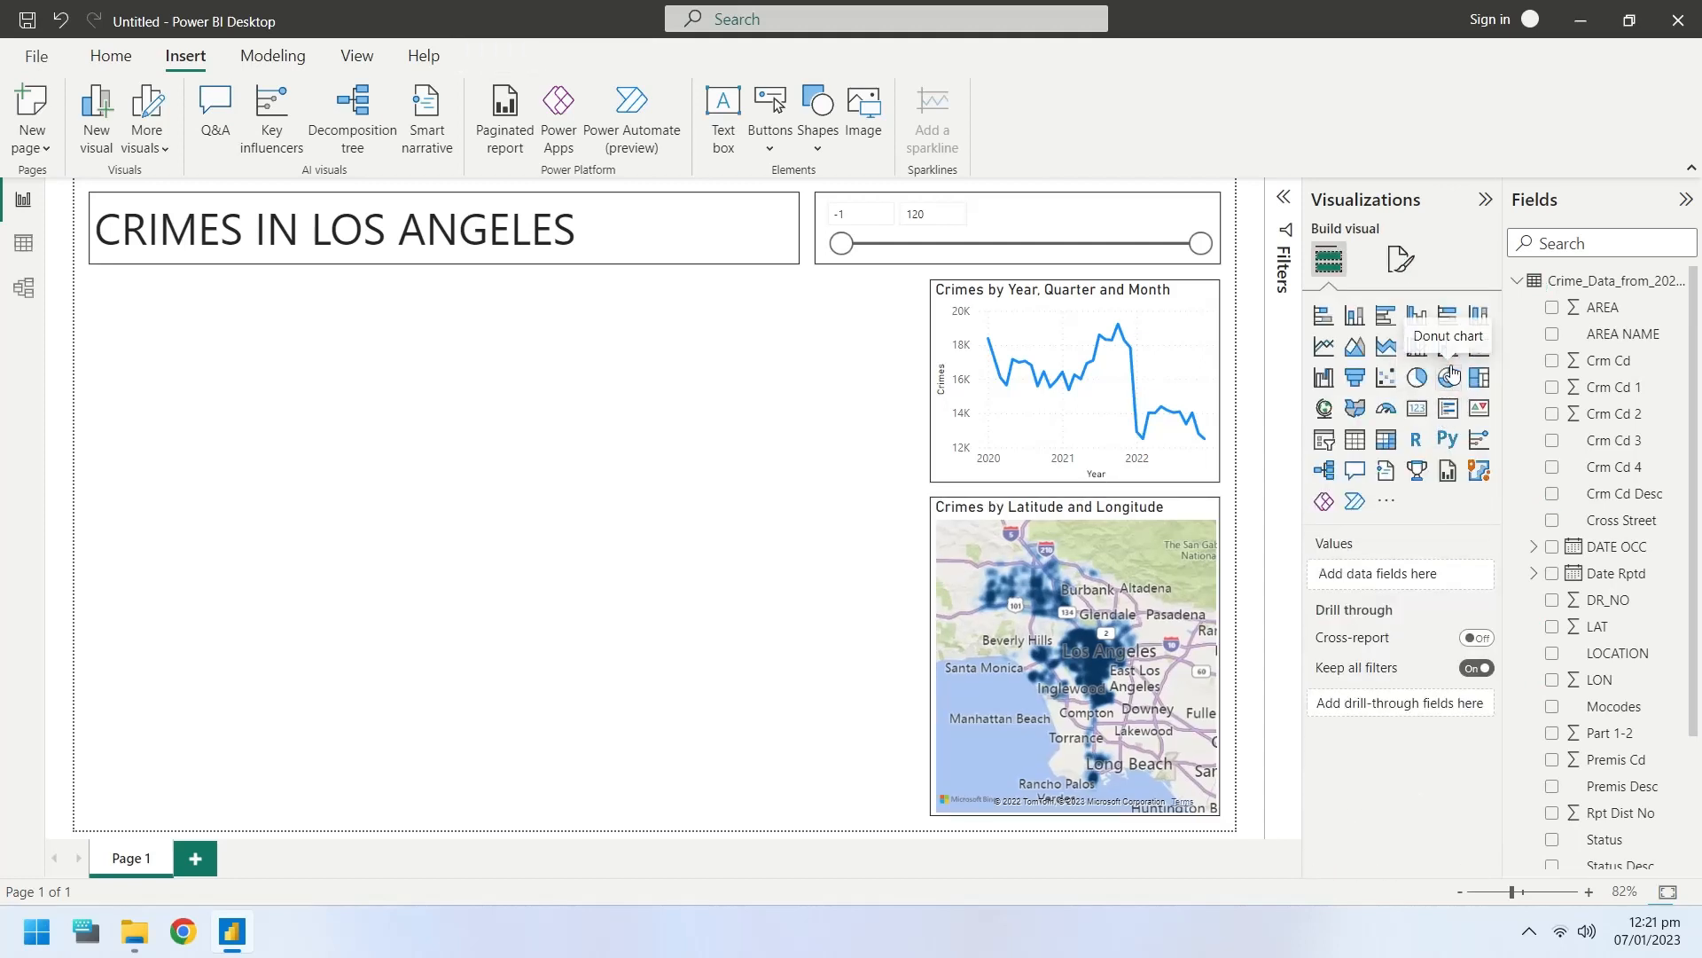
# - Add a donut chart showing Count of Crm Cd 4 by crime description
pyautogui.click(1448, 376)
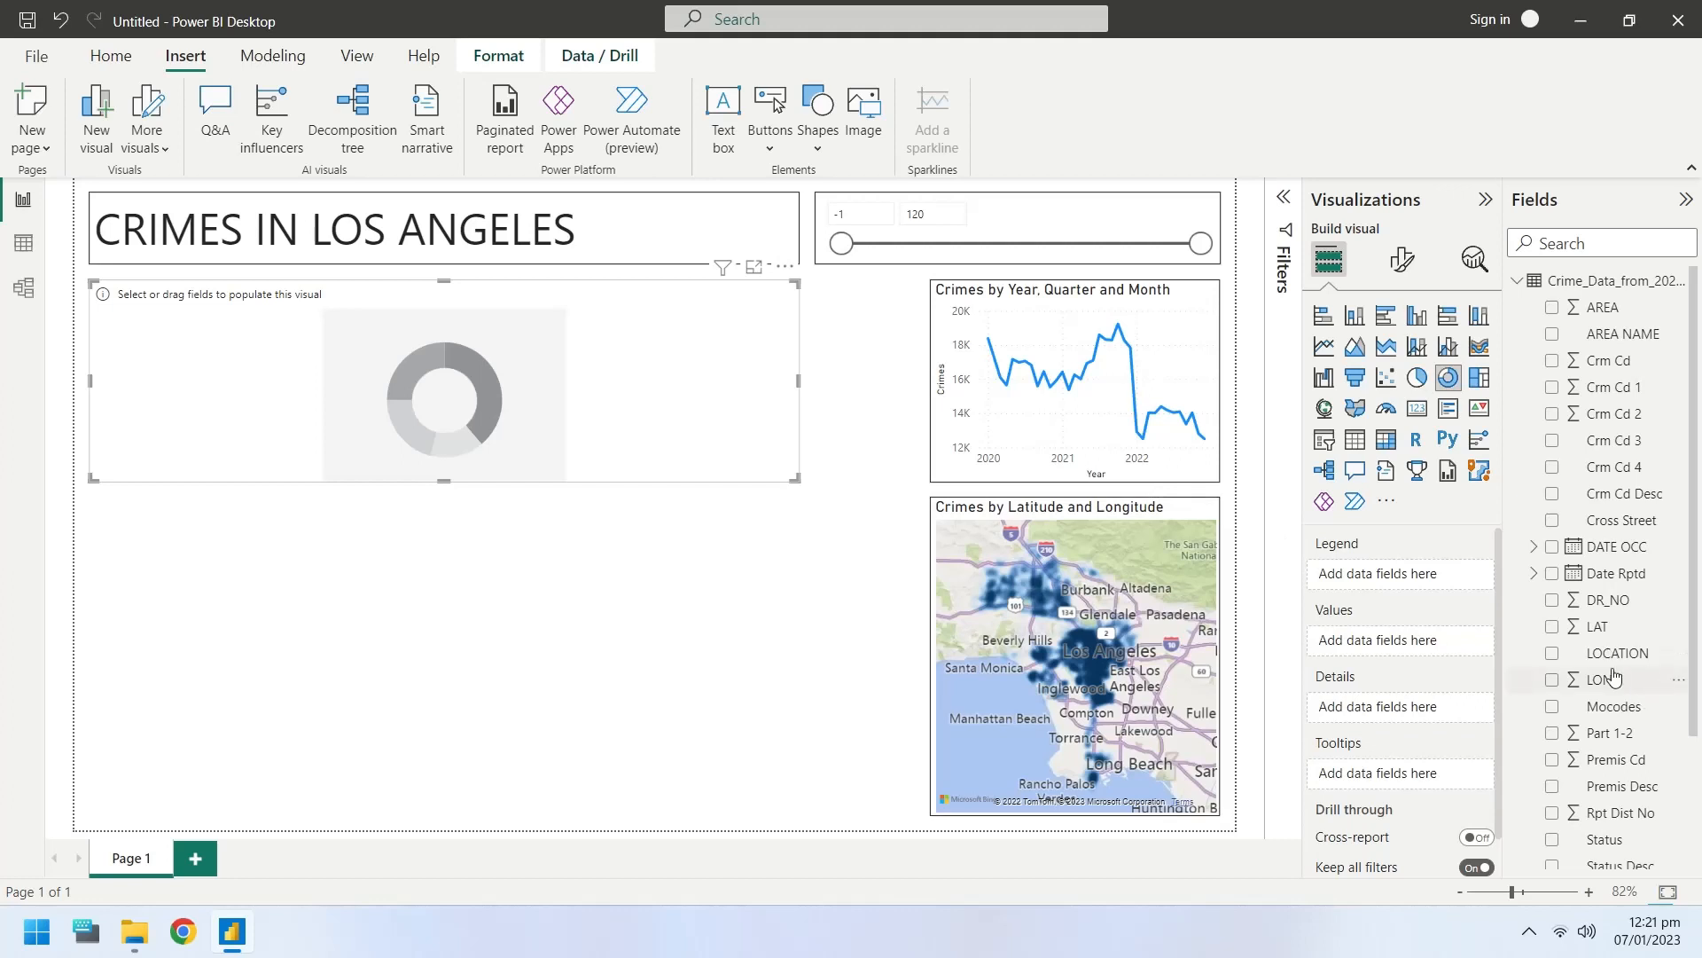
pyautogui.click(1552, 493)
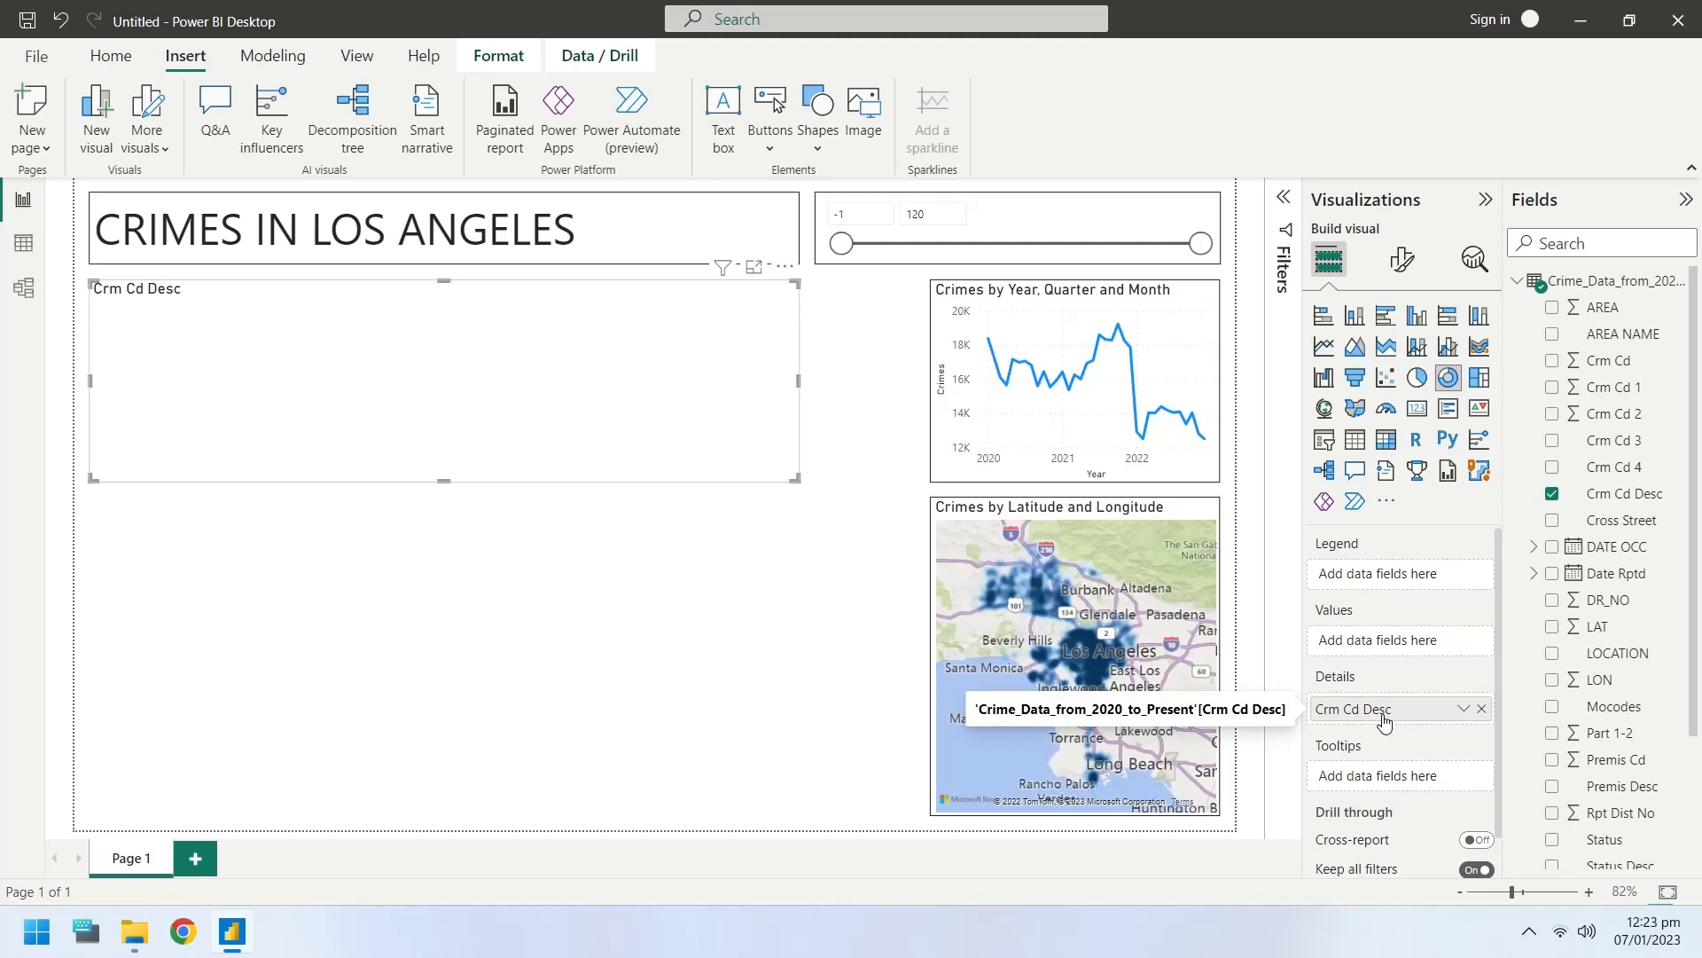
pyautogui.moveTo(1599, 428)
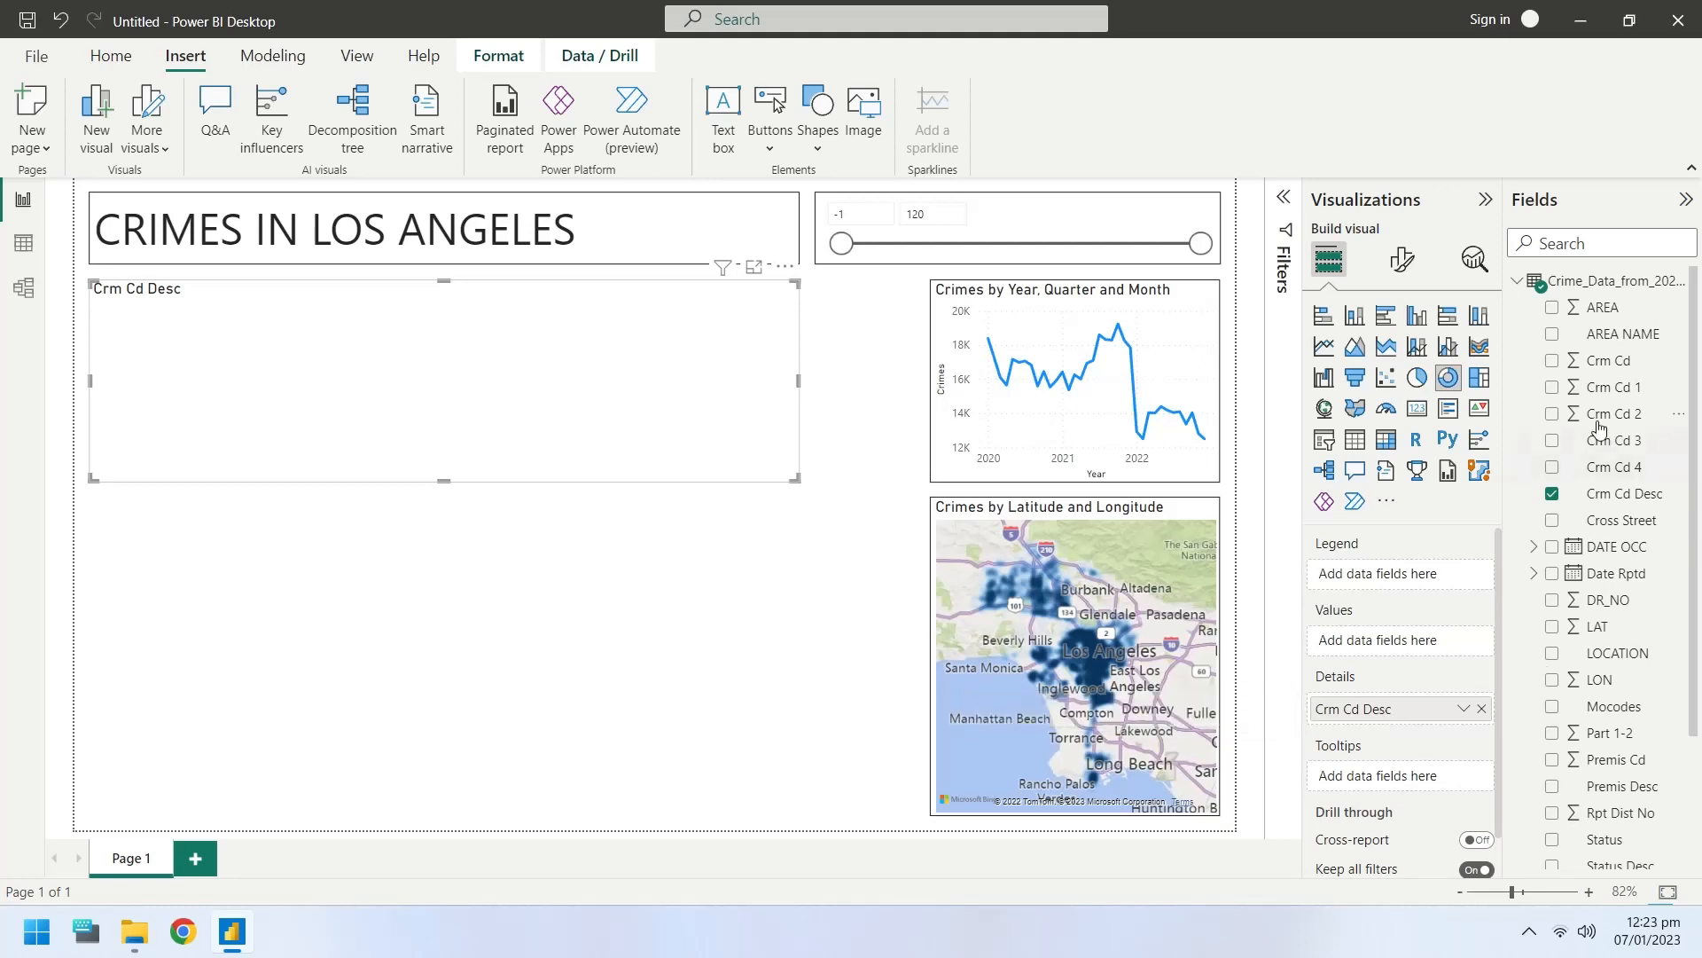
pyautogui.moveTo(1635, 478)
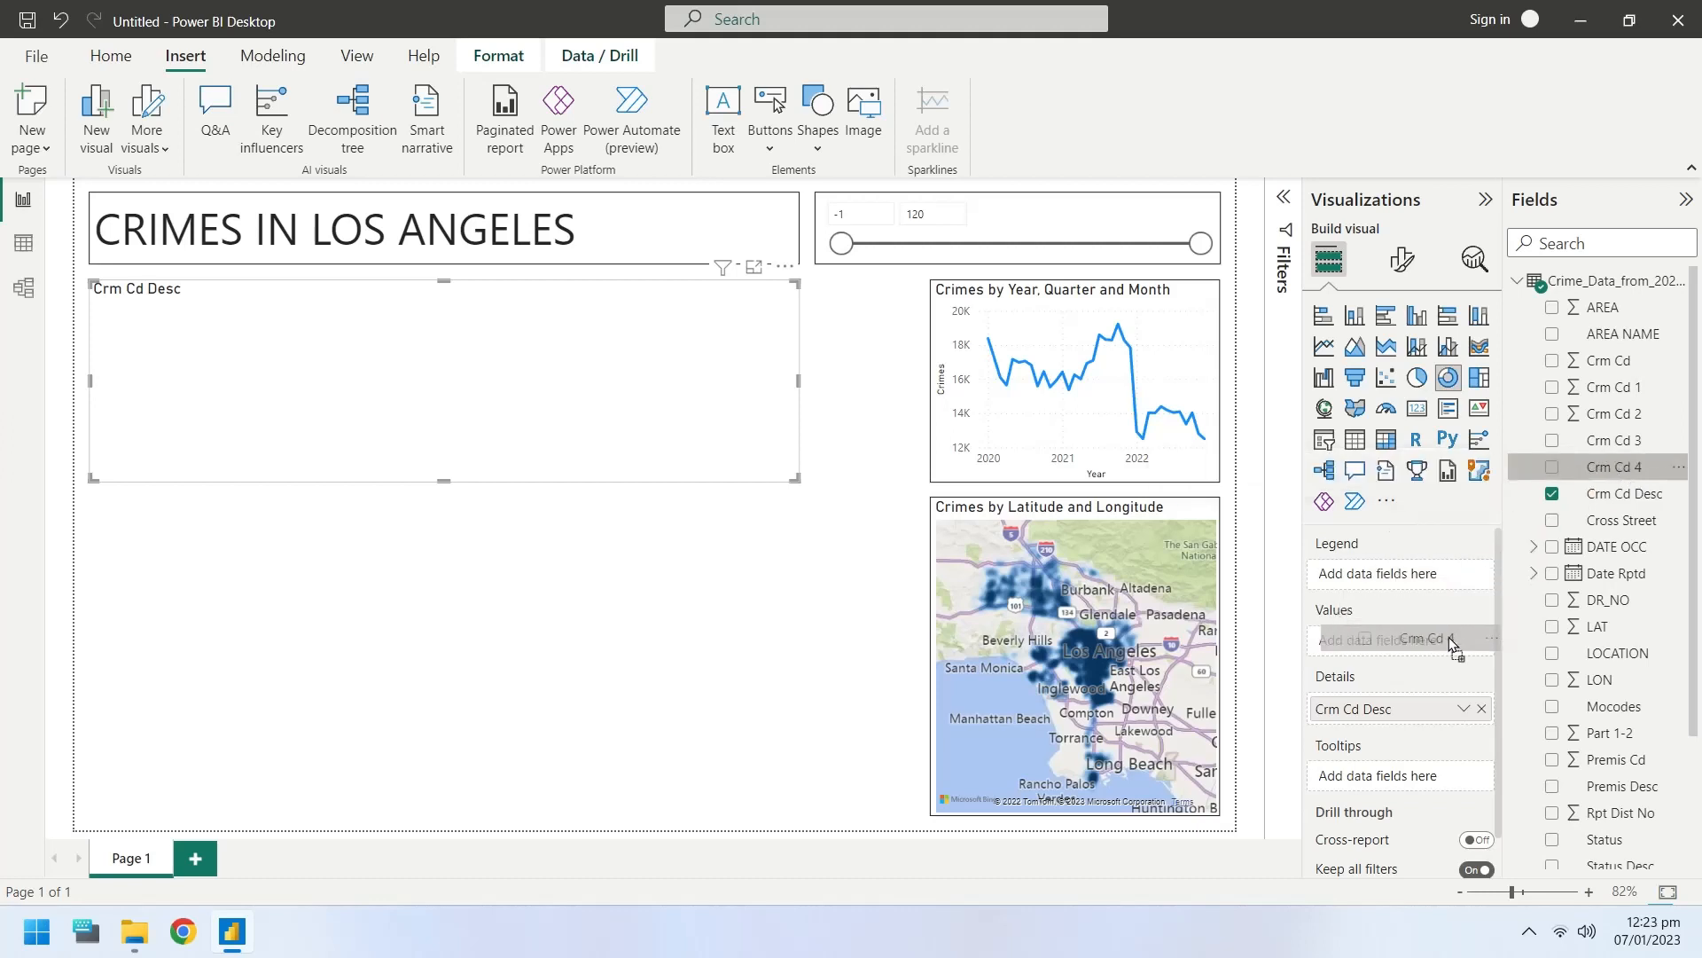
pyautogui.click(1552, 468)
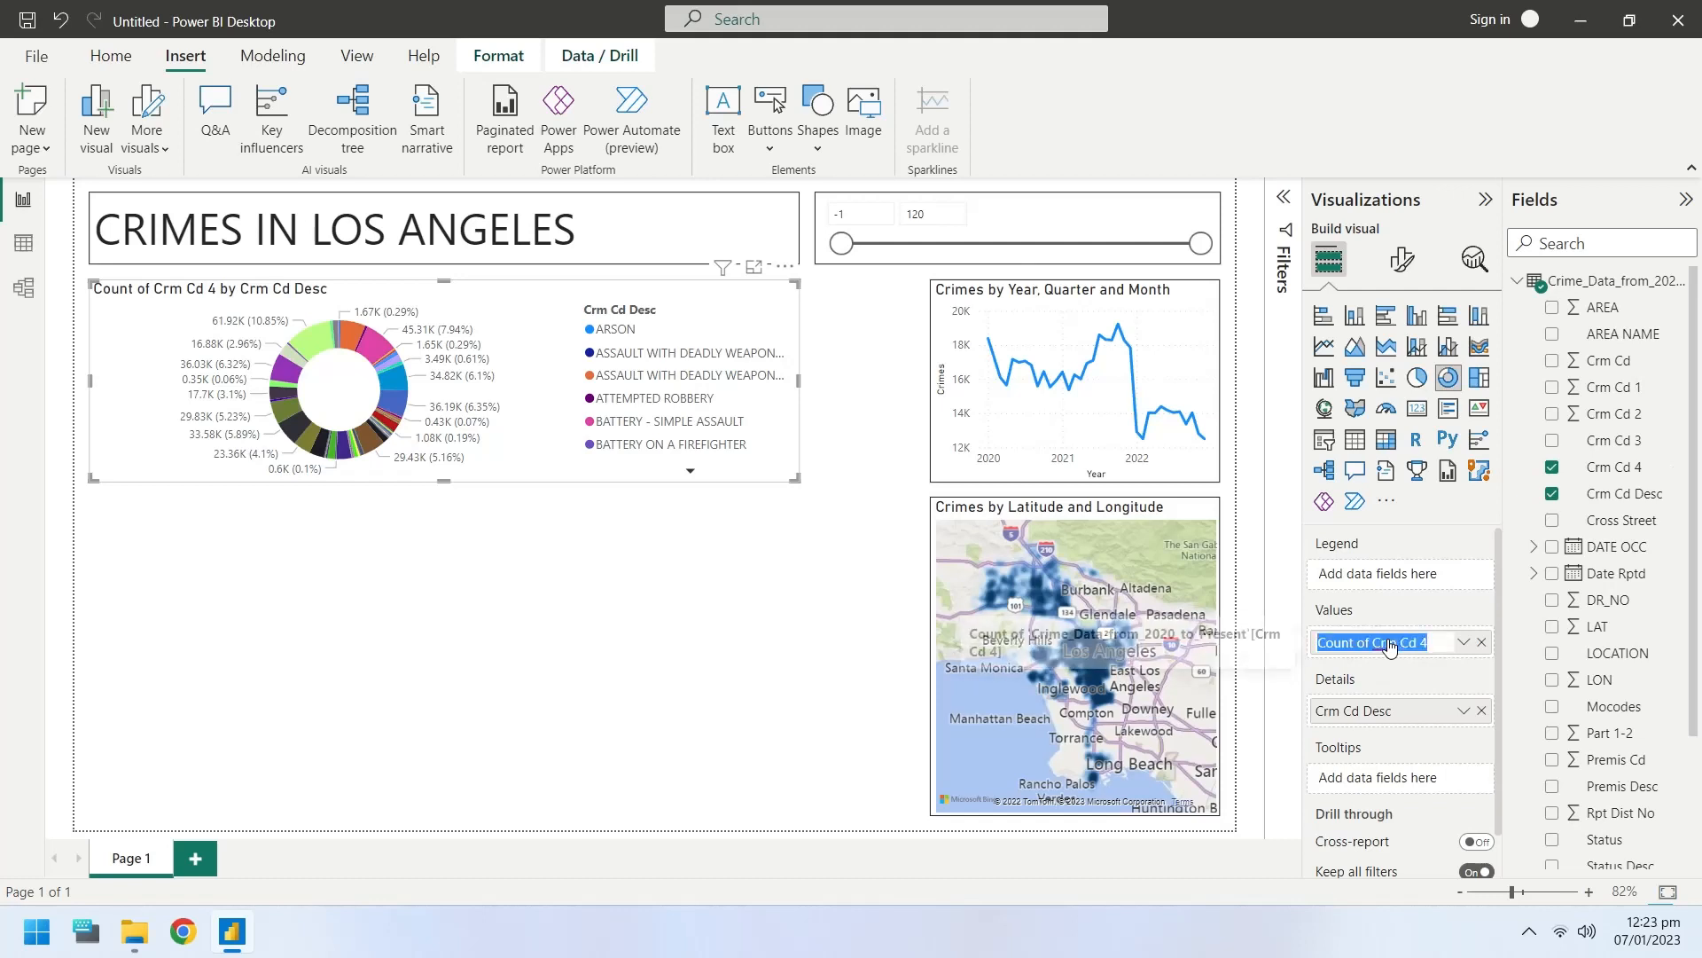
pyautogui.moveTo(1391, 642)
pyautogui.write('C')
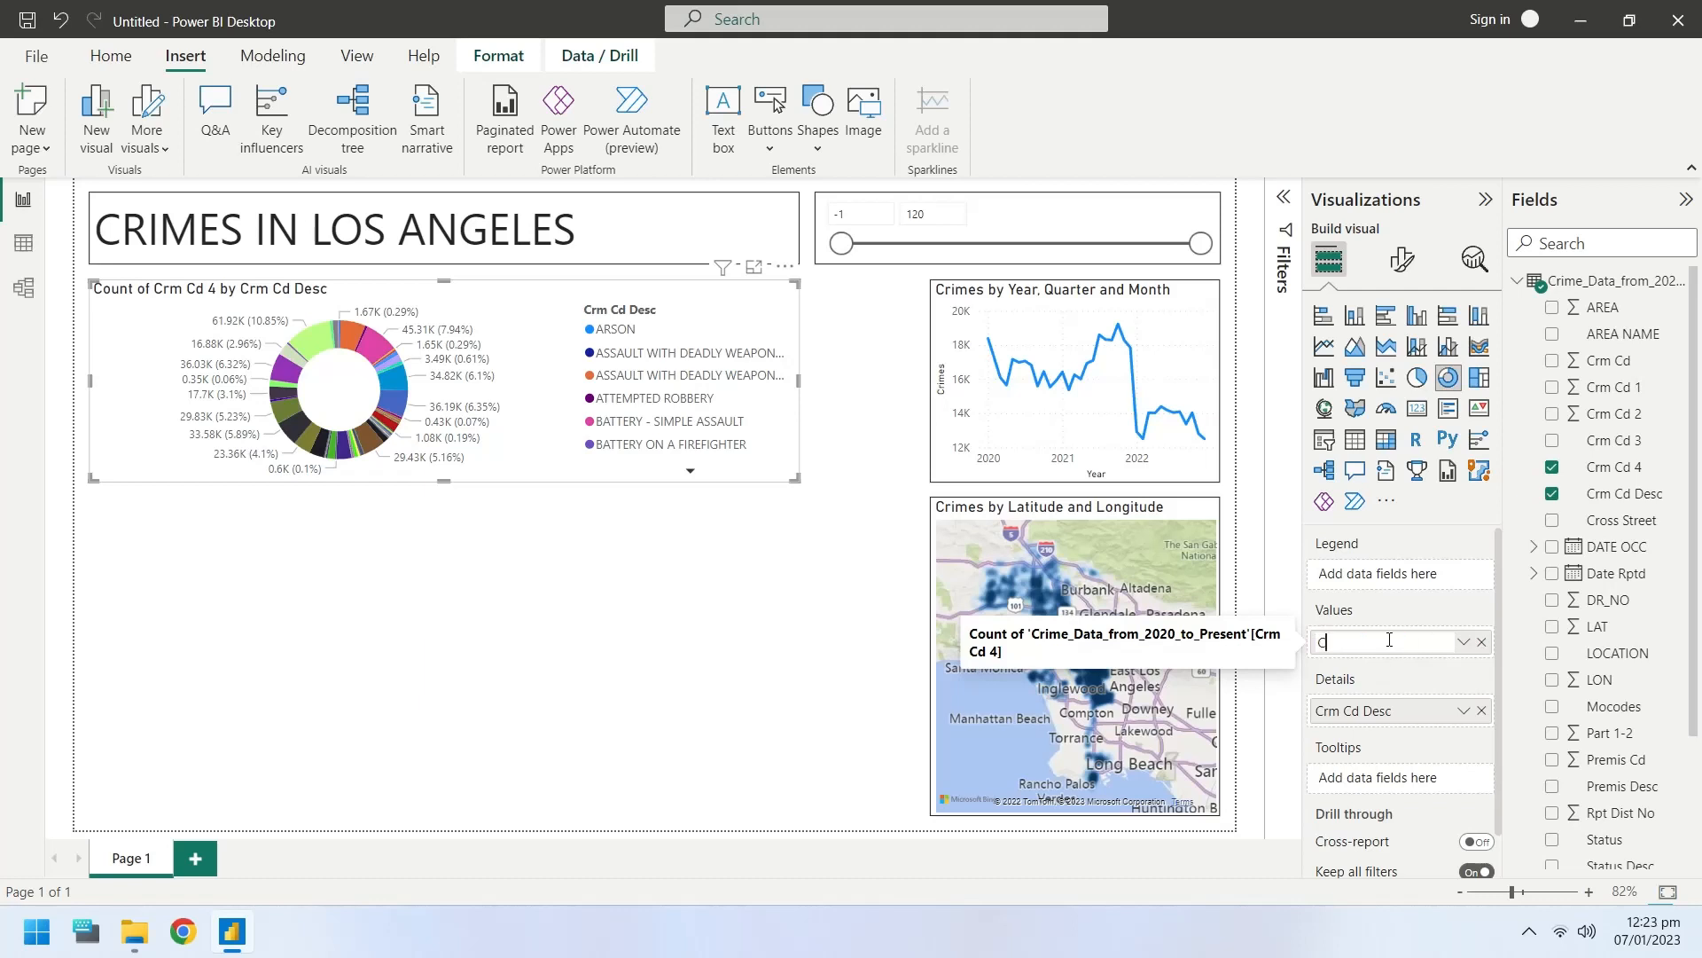
# - Rename the donut's Values to 'Crimes' and Details to 'Type of Crimes'
pyautogui.write('rimes')
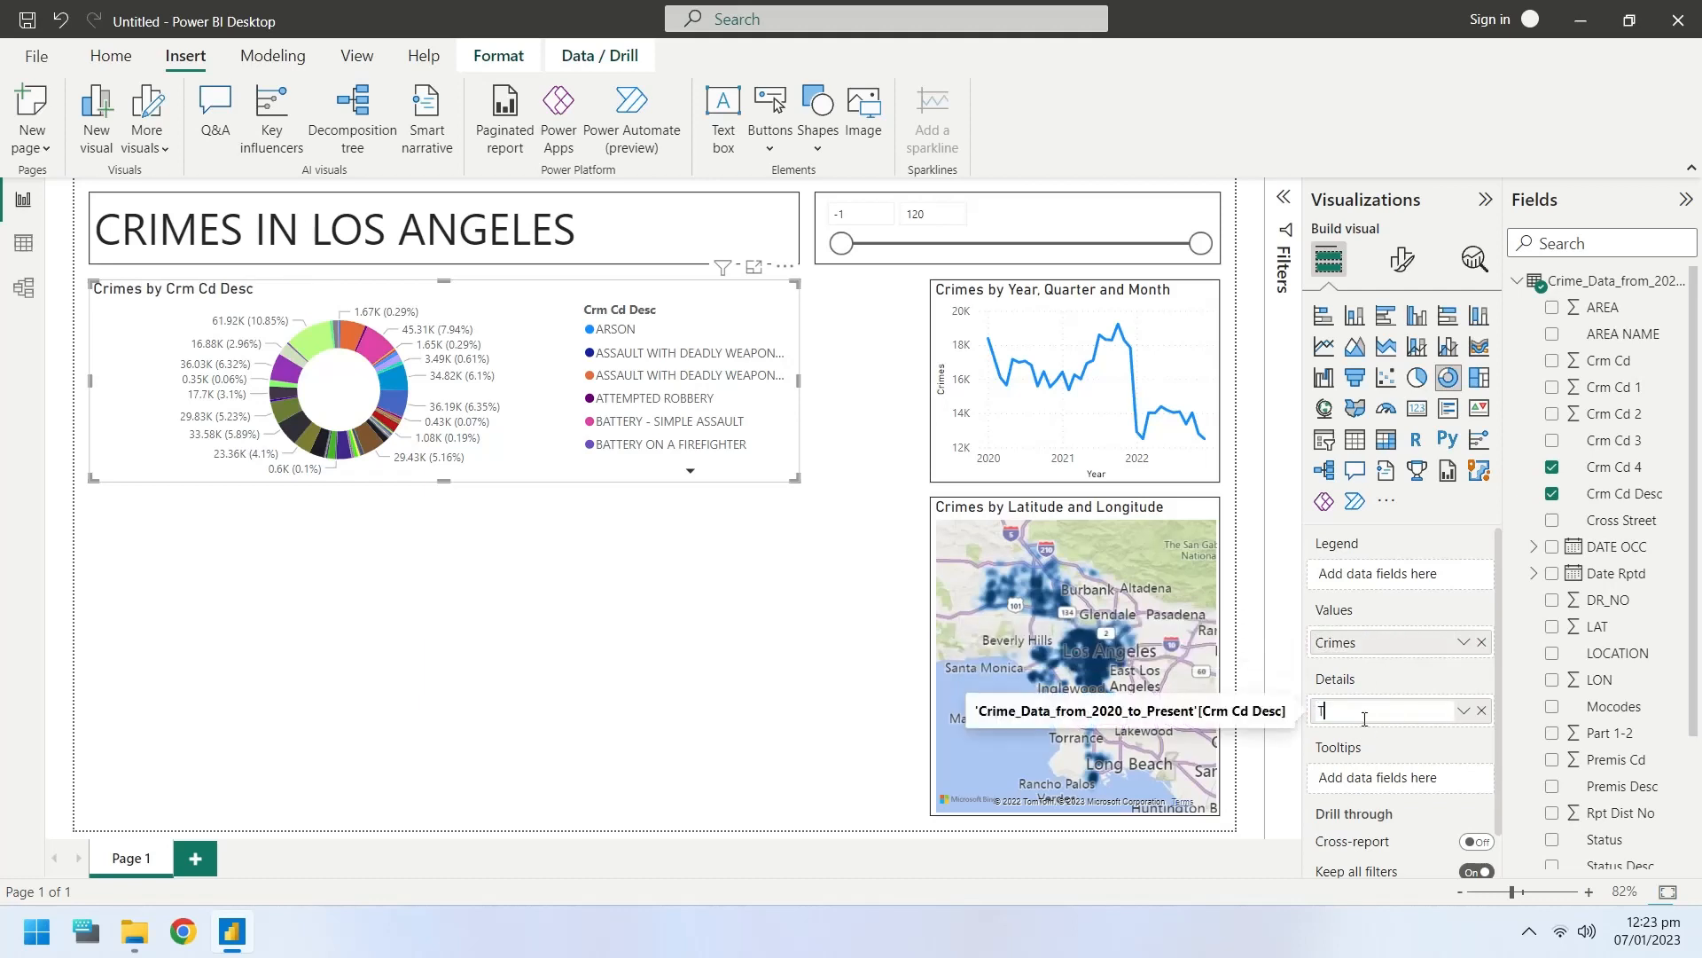
pyautogui.write('Ty')
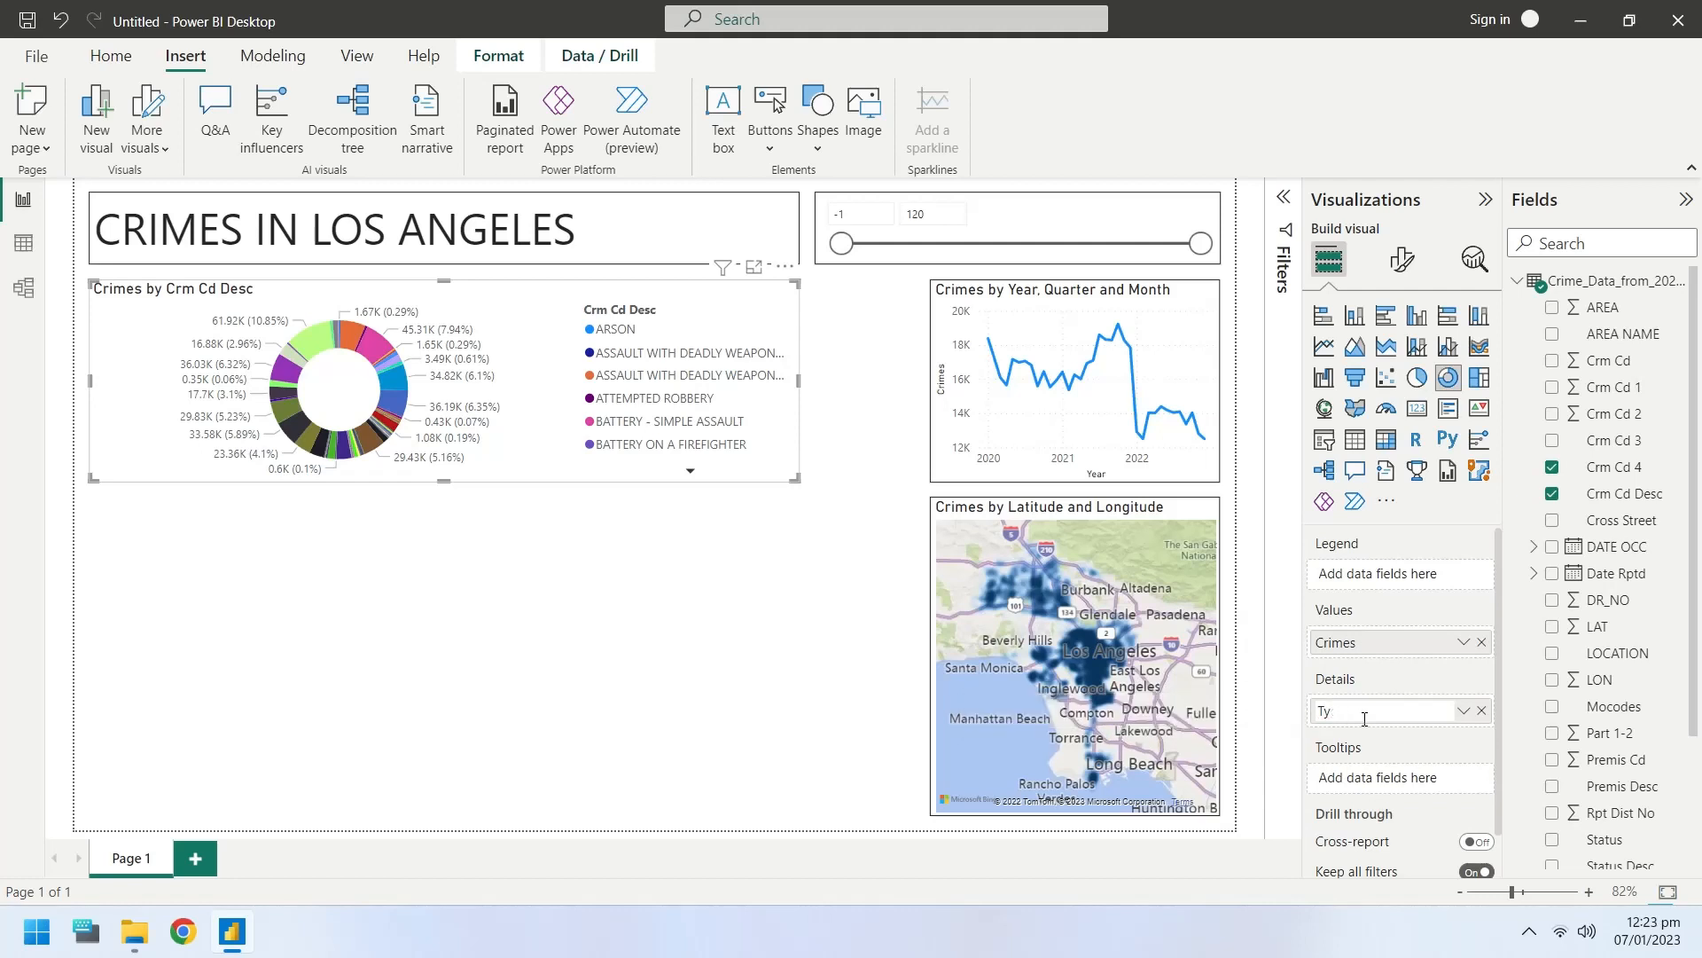
pyautogui.write('pe of')
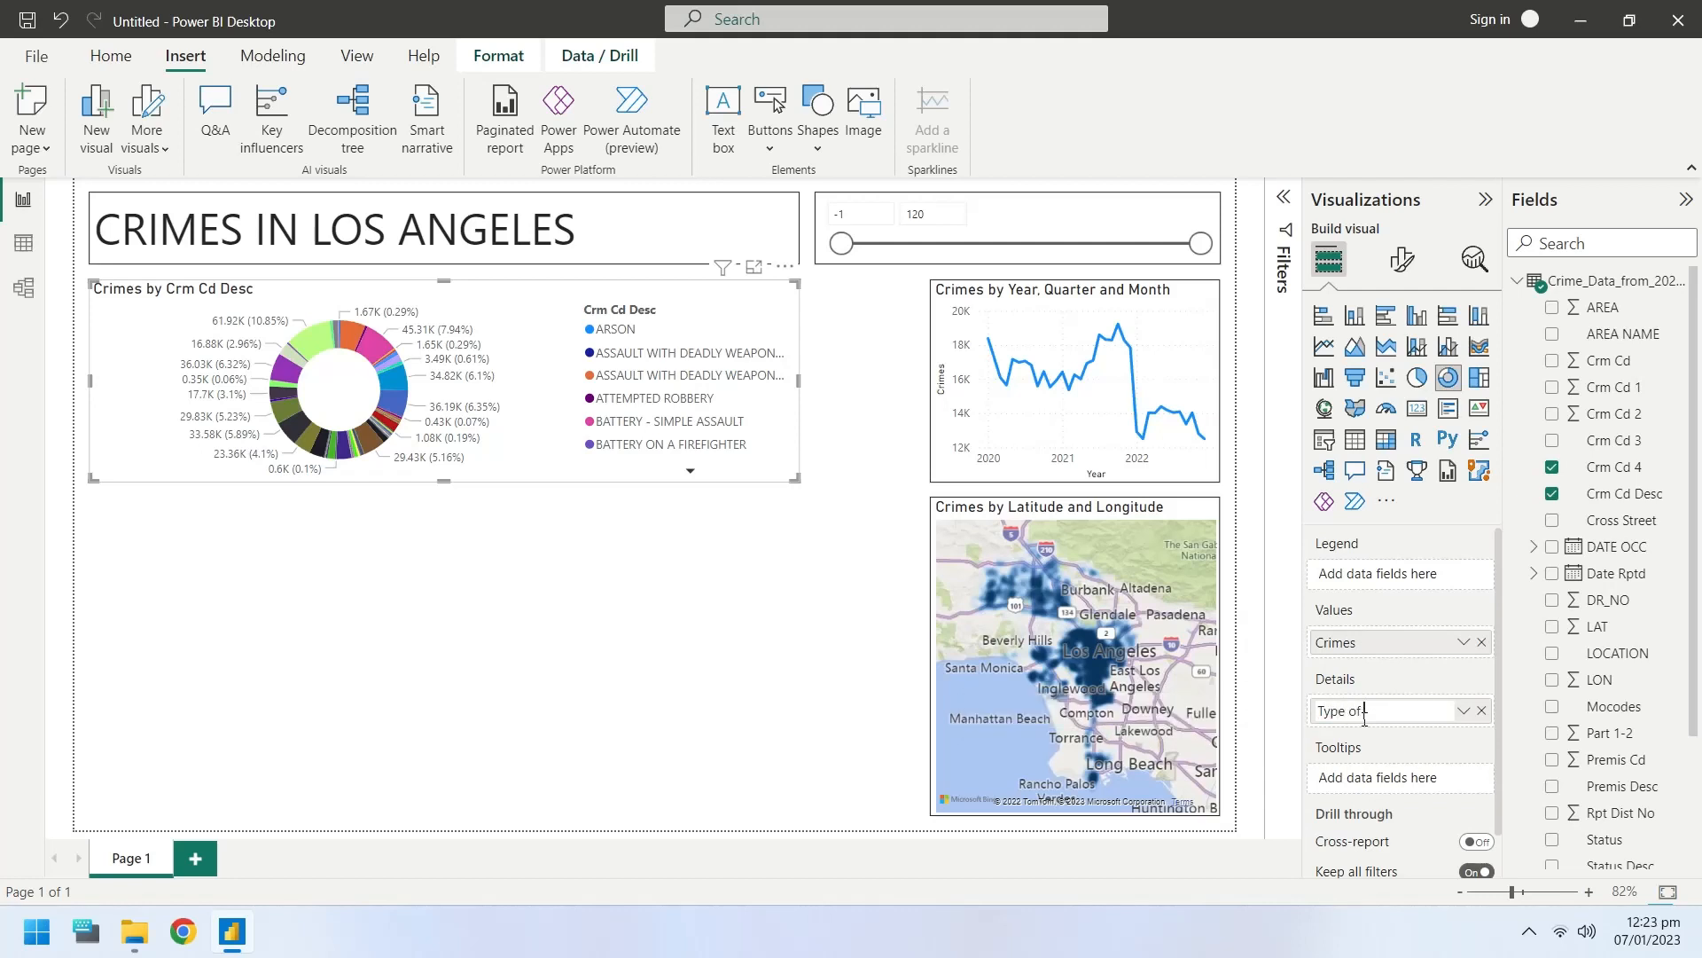
pyautogui.write('Crimes')
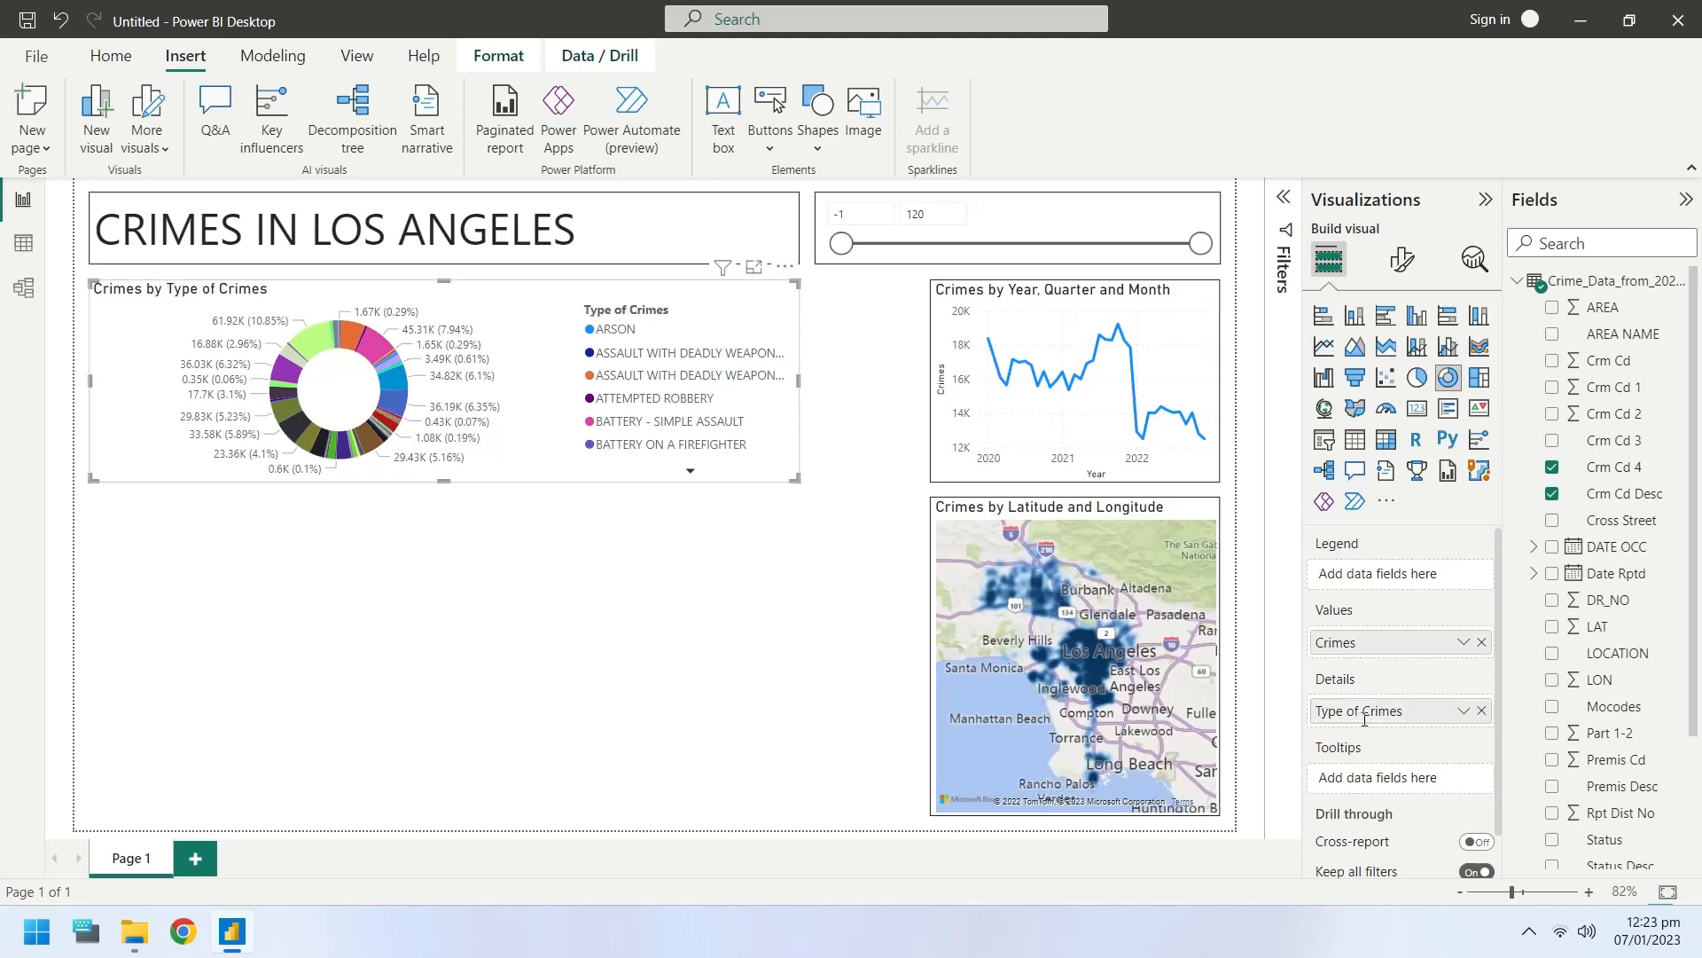
pyautogui.moveTo(440, 345)
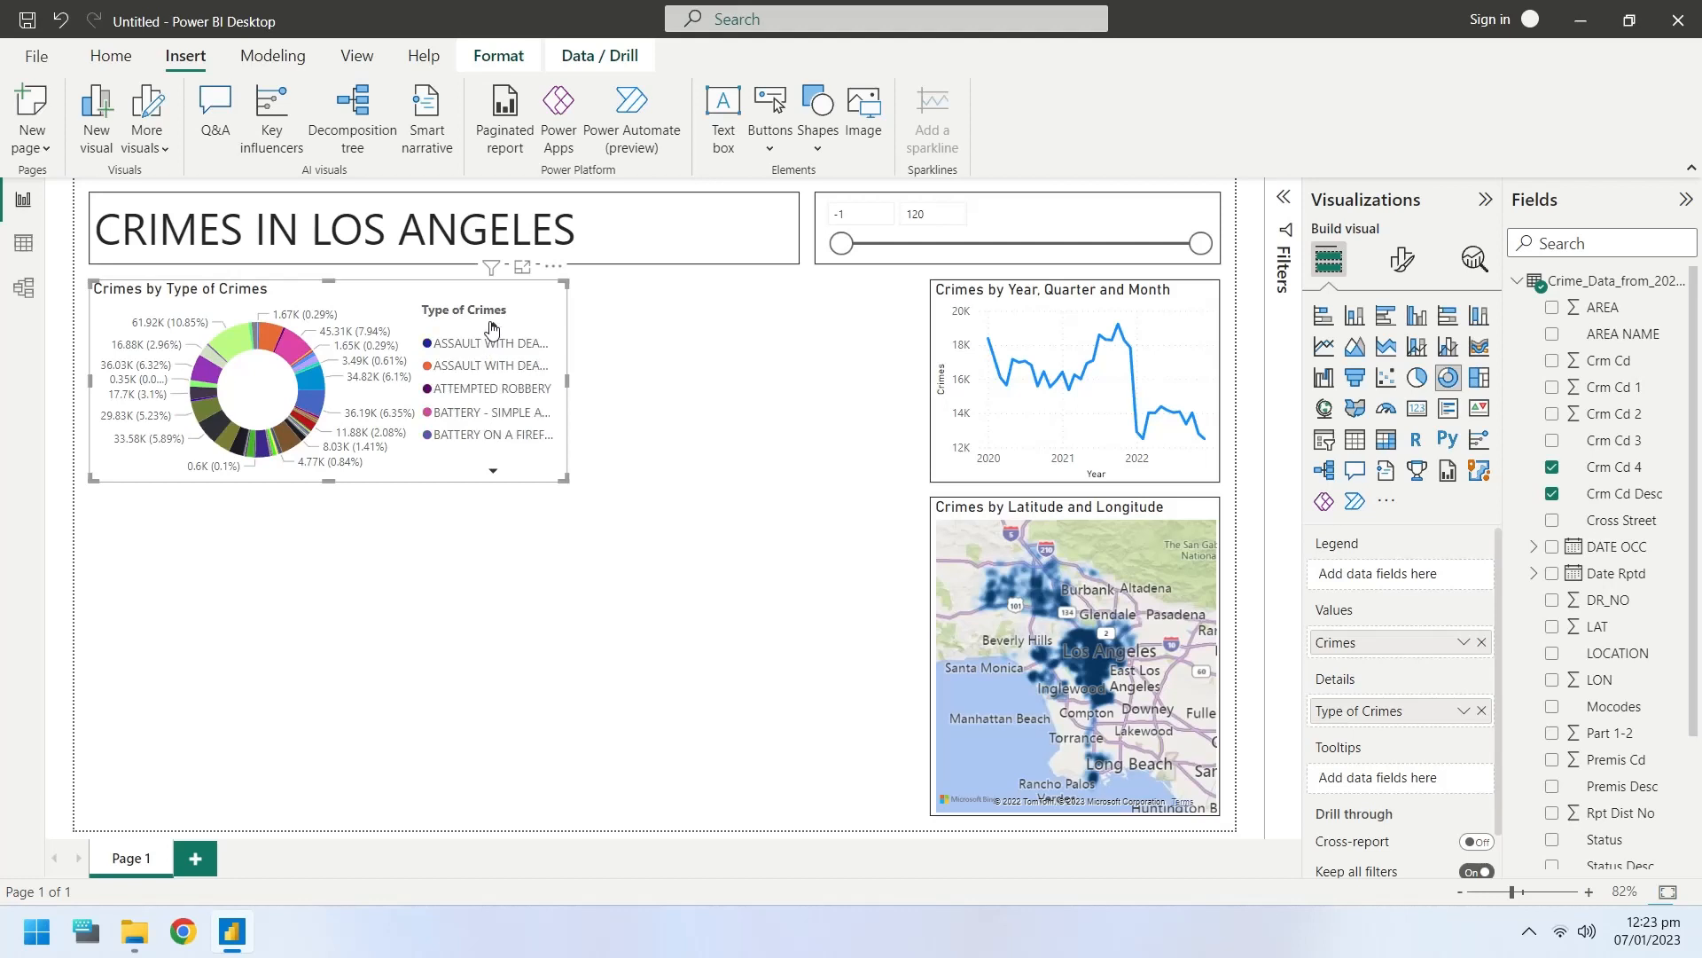
# - Review the first donut's Effects settings, then select its duplicate
pyautogui.scroll(3)
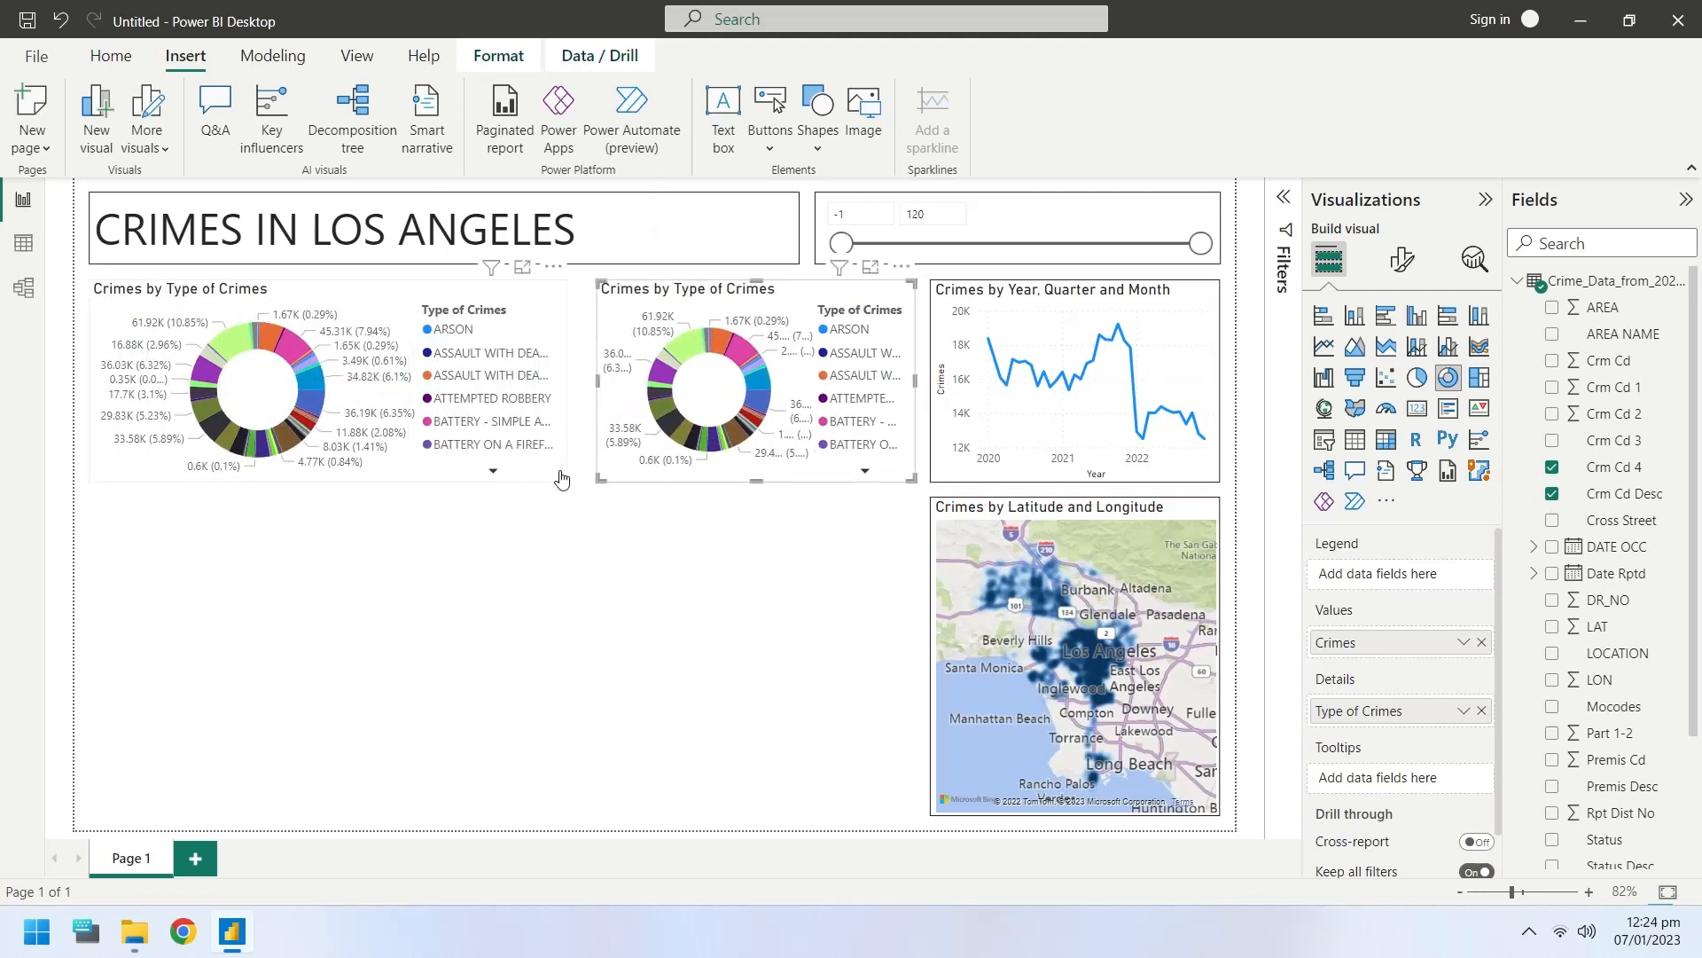
pyautogui.click(1402, 260)
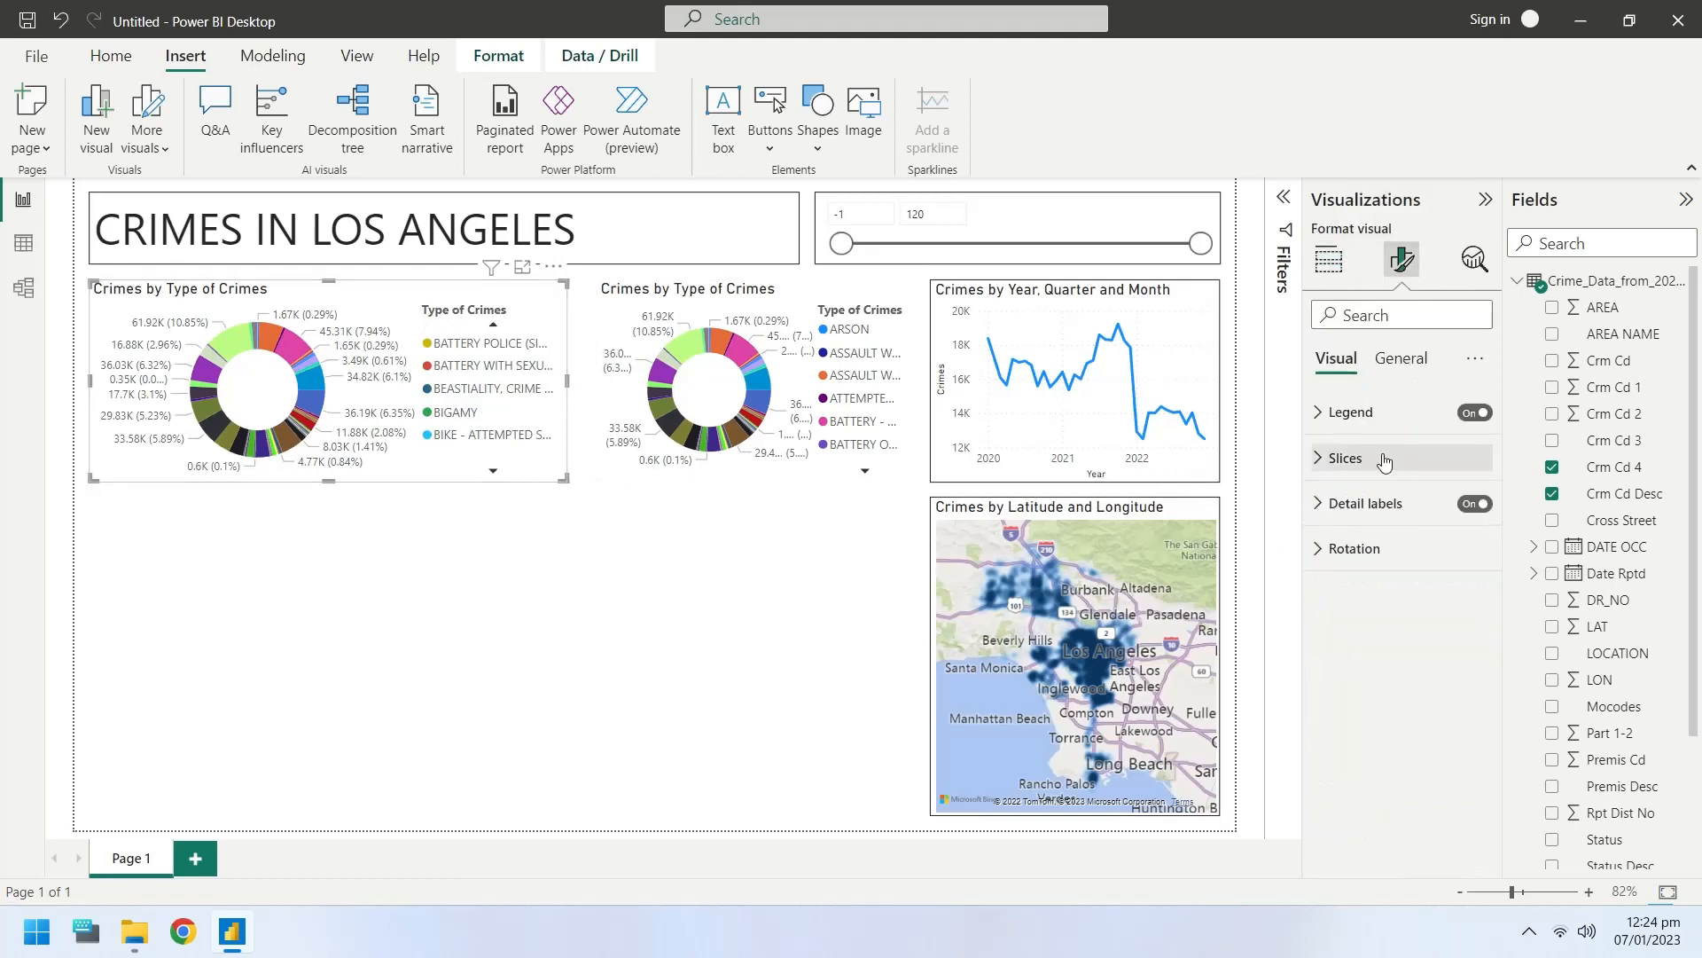
pyautogui.click(1401, 357)
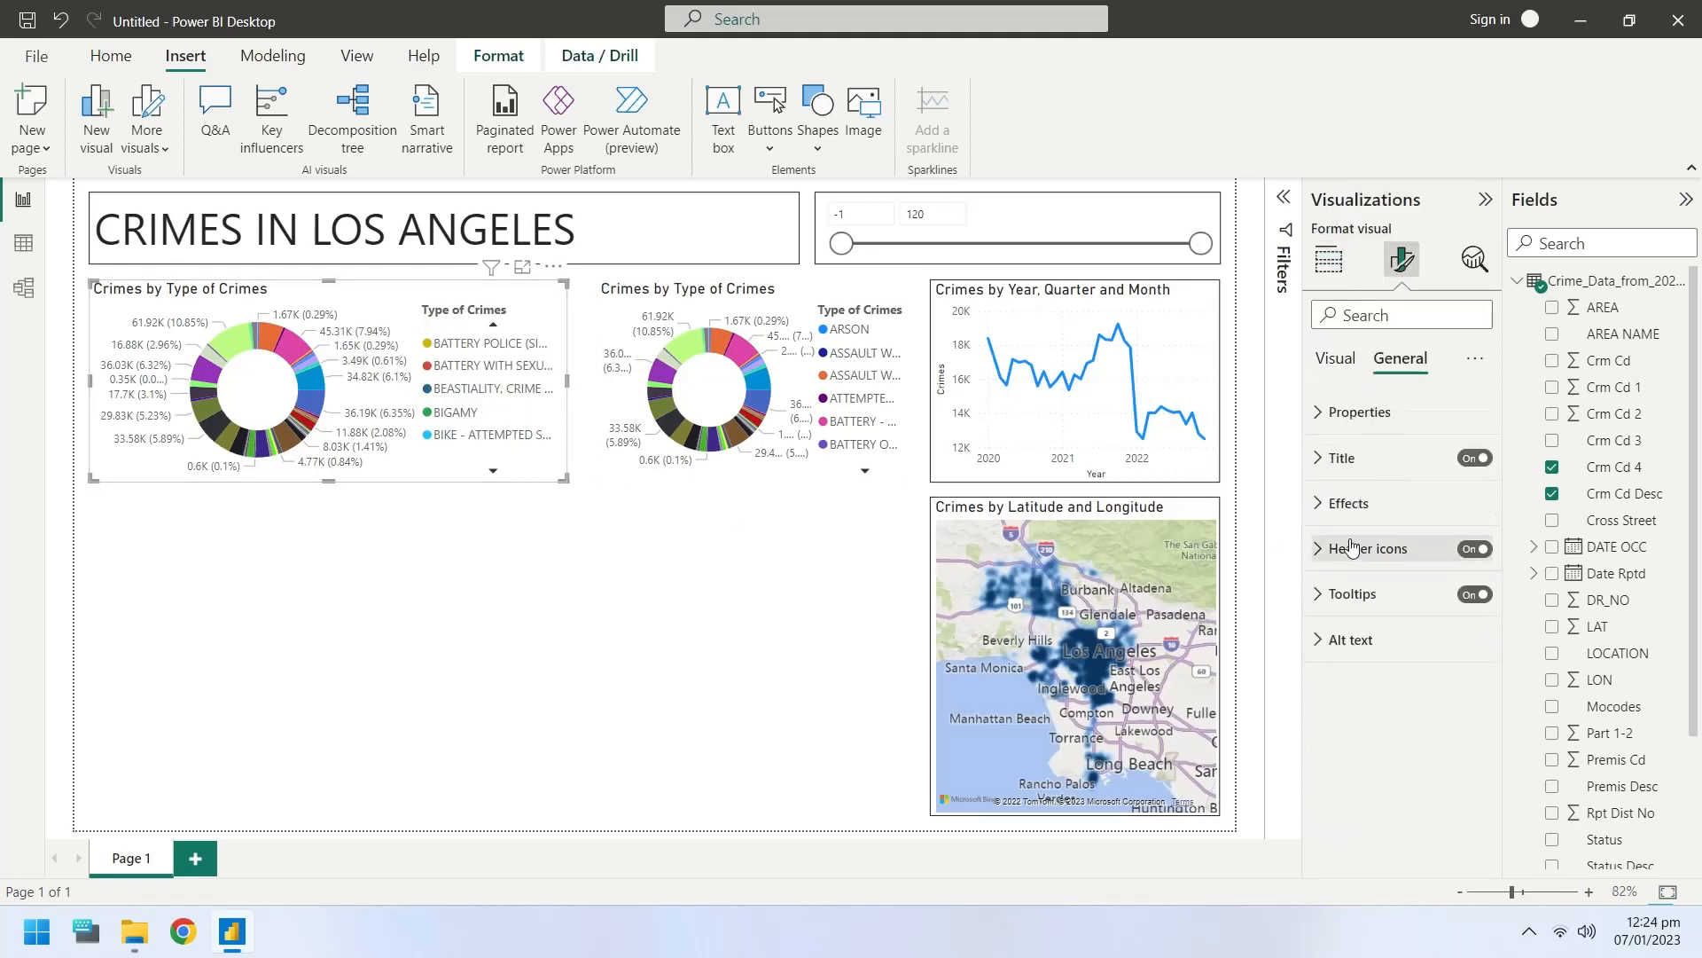
pyautogui.click(1350, 502)
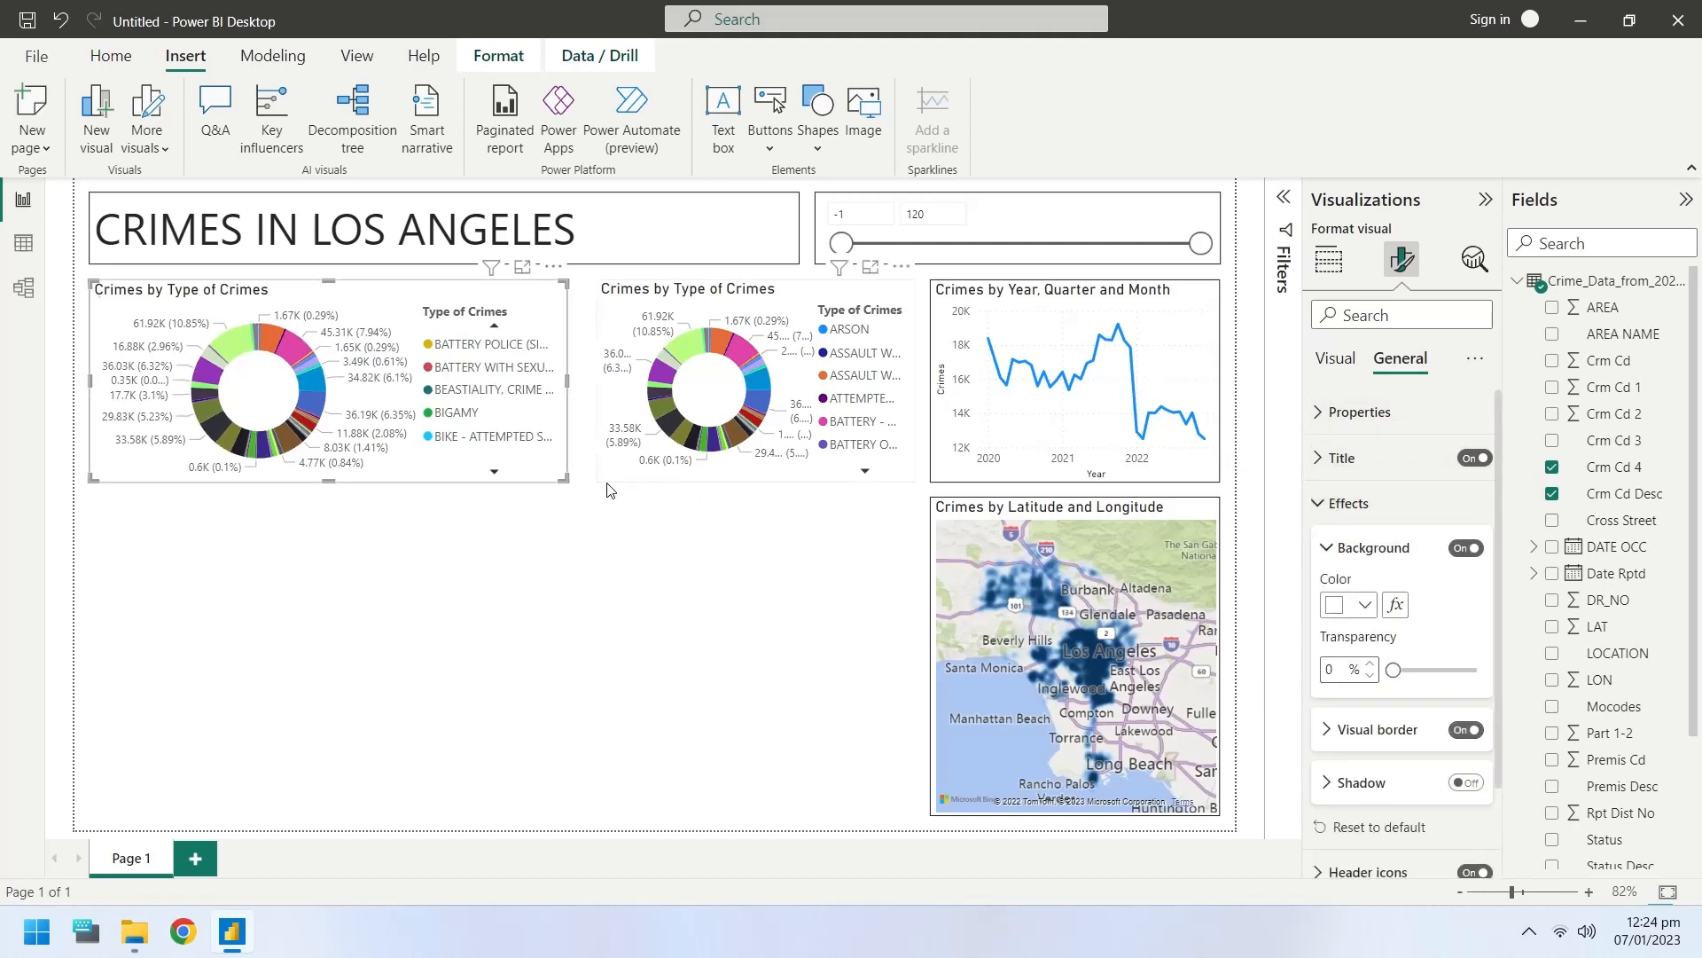
pyautogui.click(1465, 729)
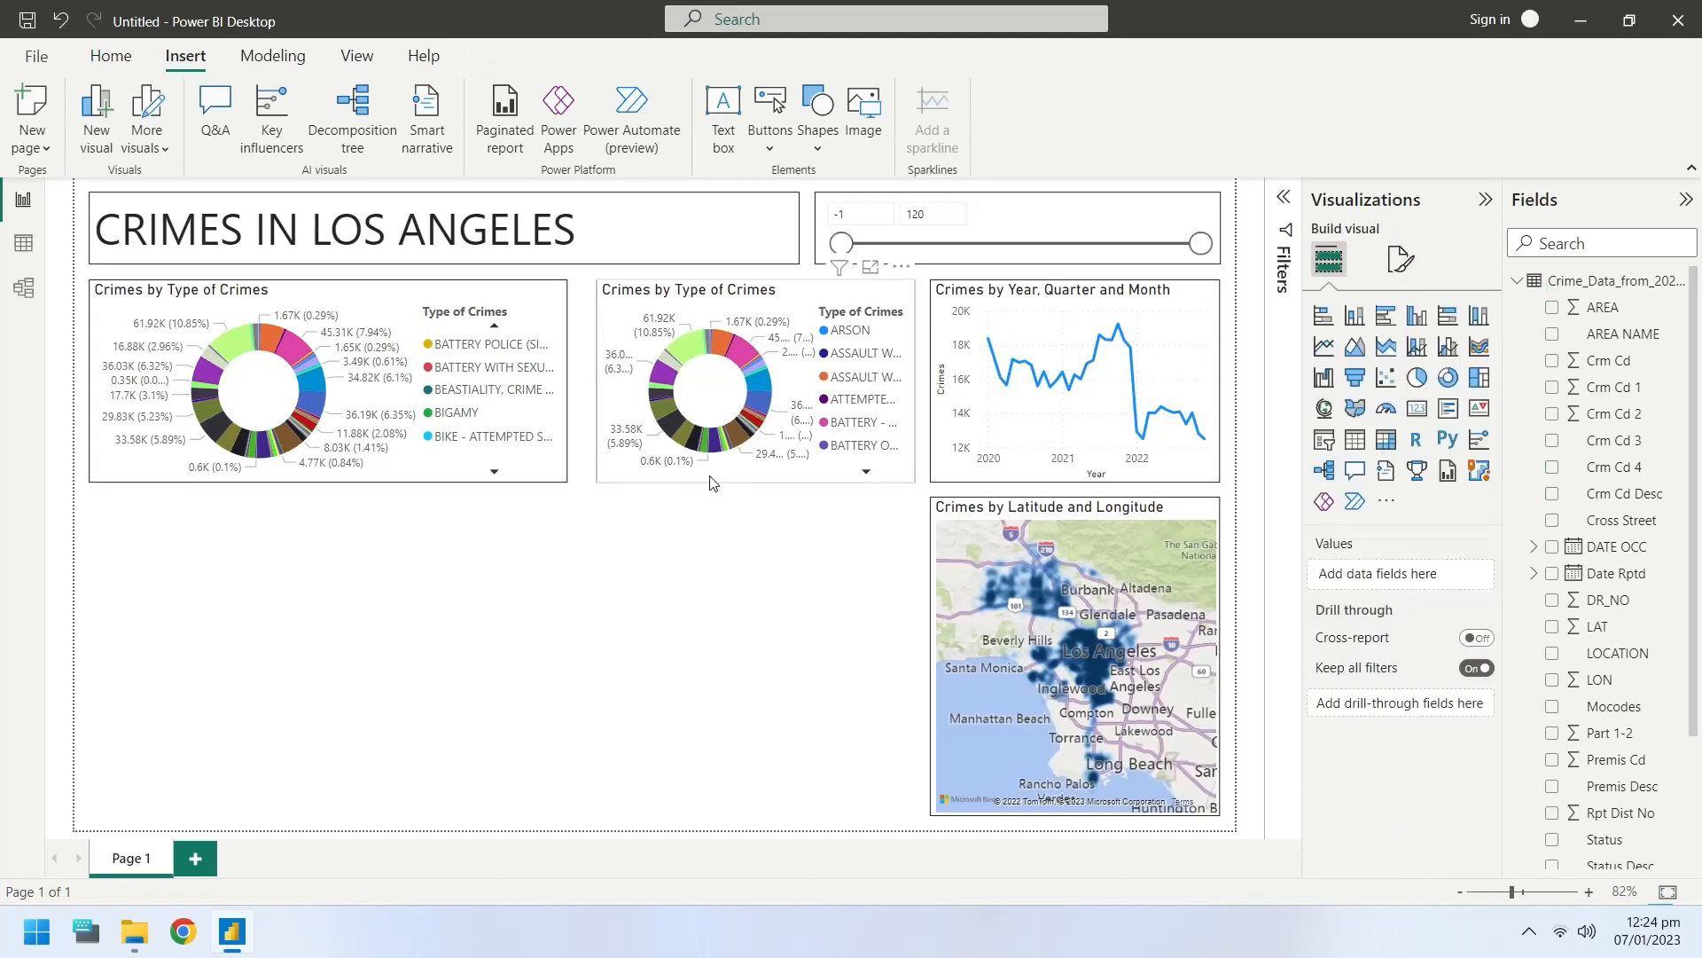
pyautogui.click(705, 412)
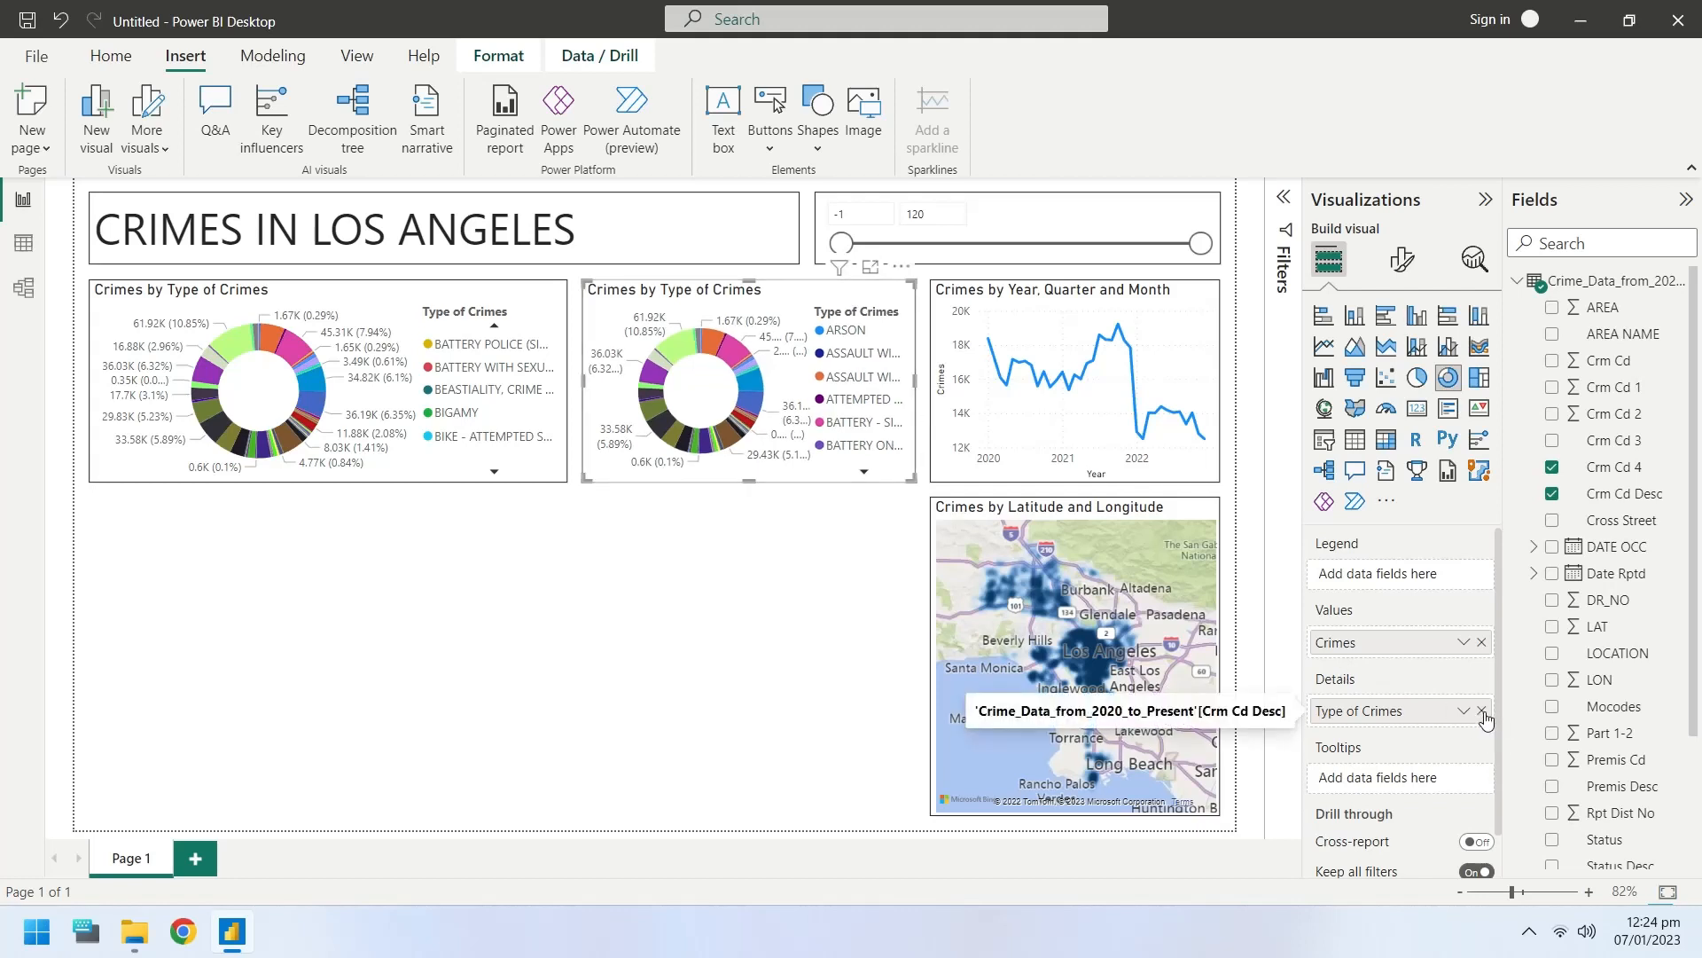
# - Replace the duplicate donut's Type of Crimes breakdown with AREA NAME
pyautogui.click(1480, 711)
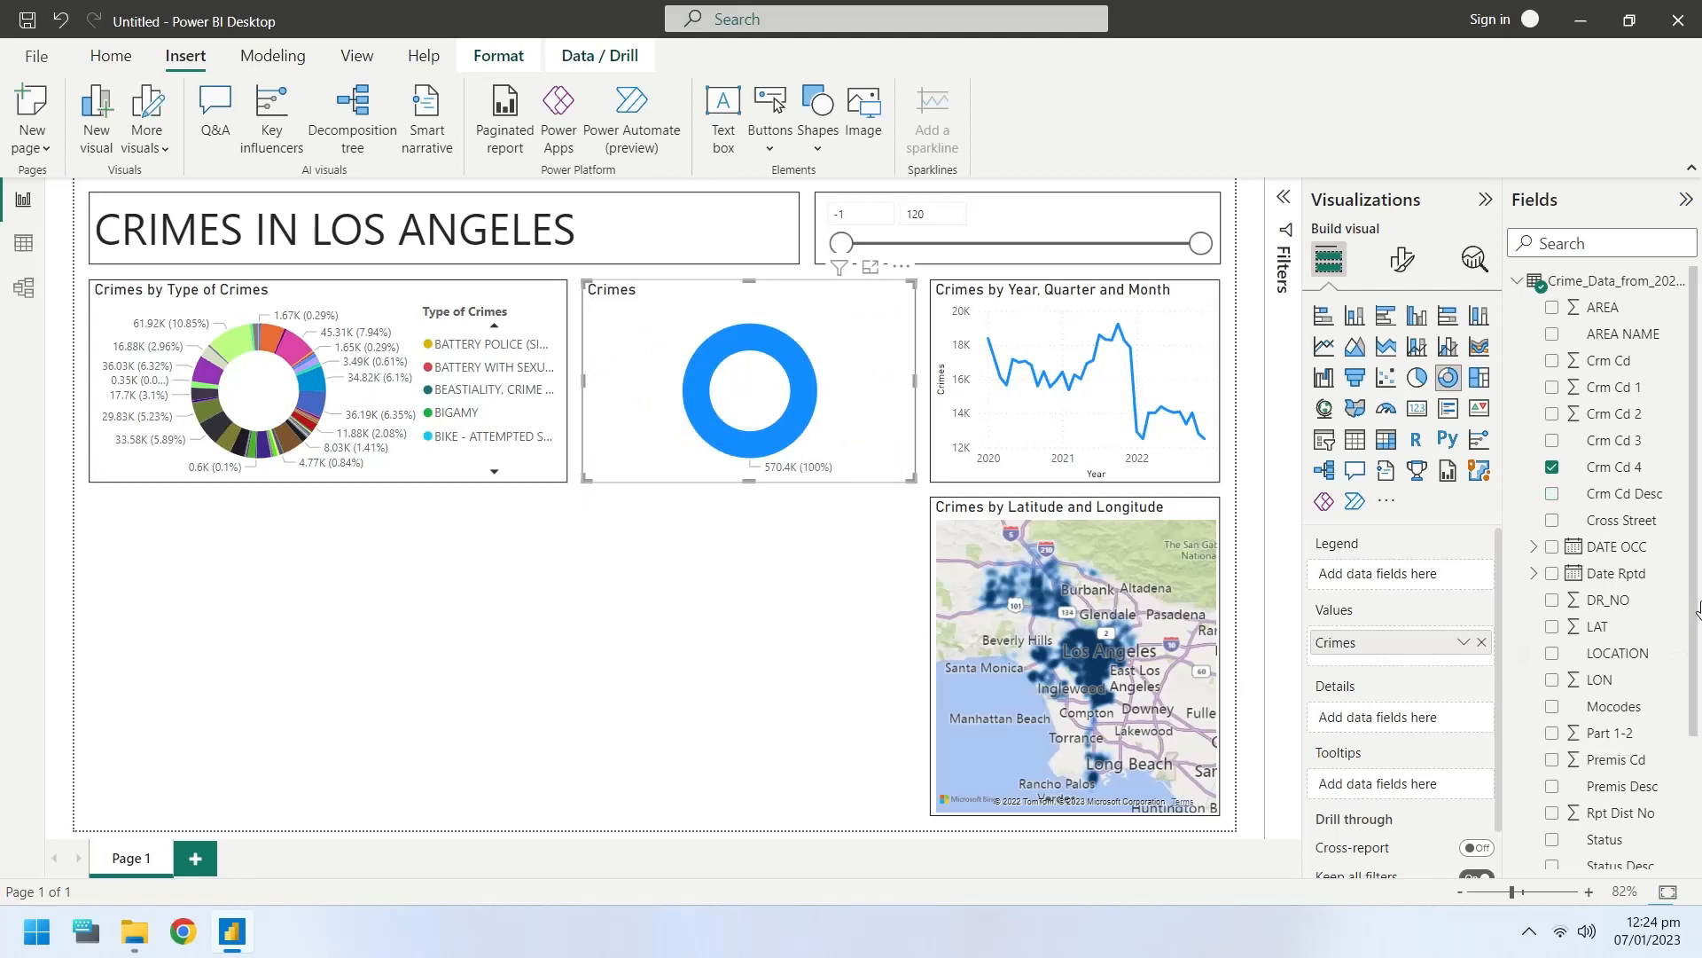
pyautogui.moveTo(1624, 334)
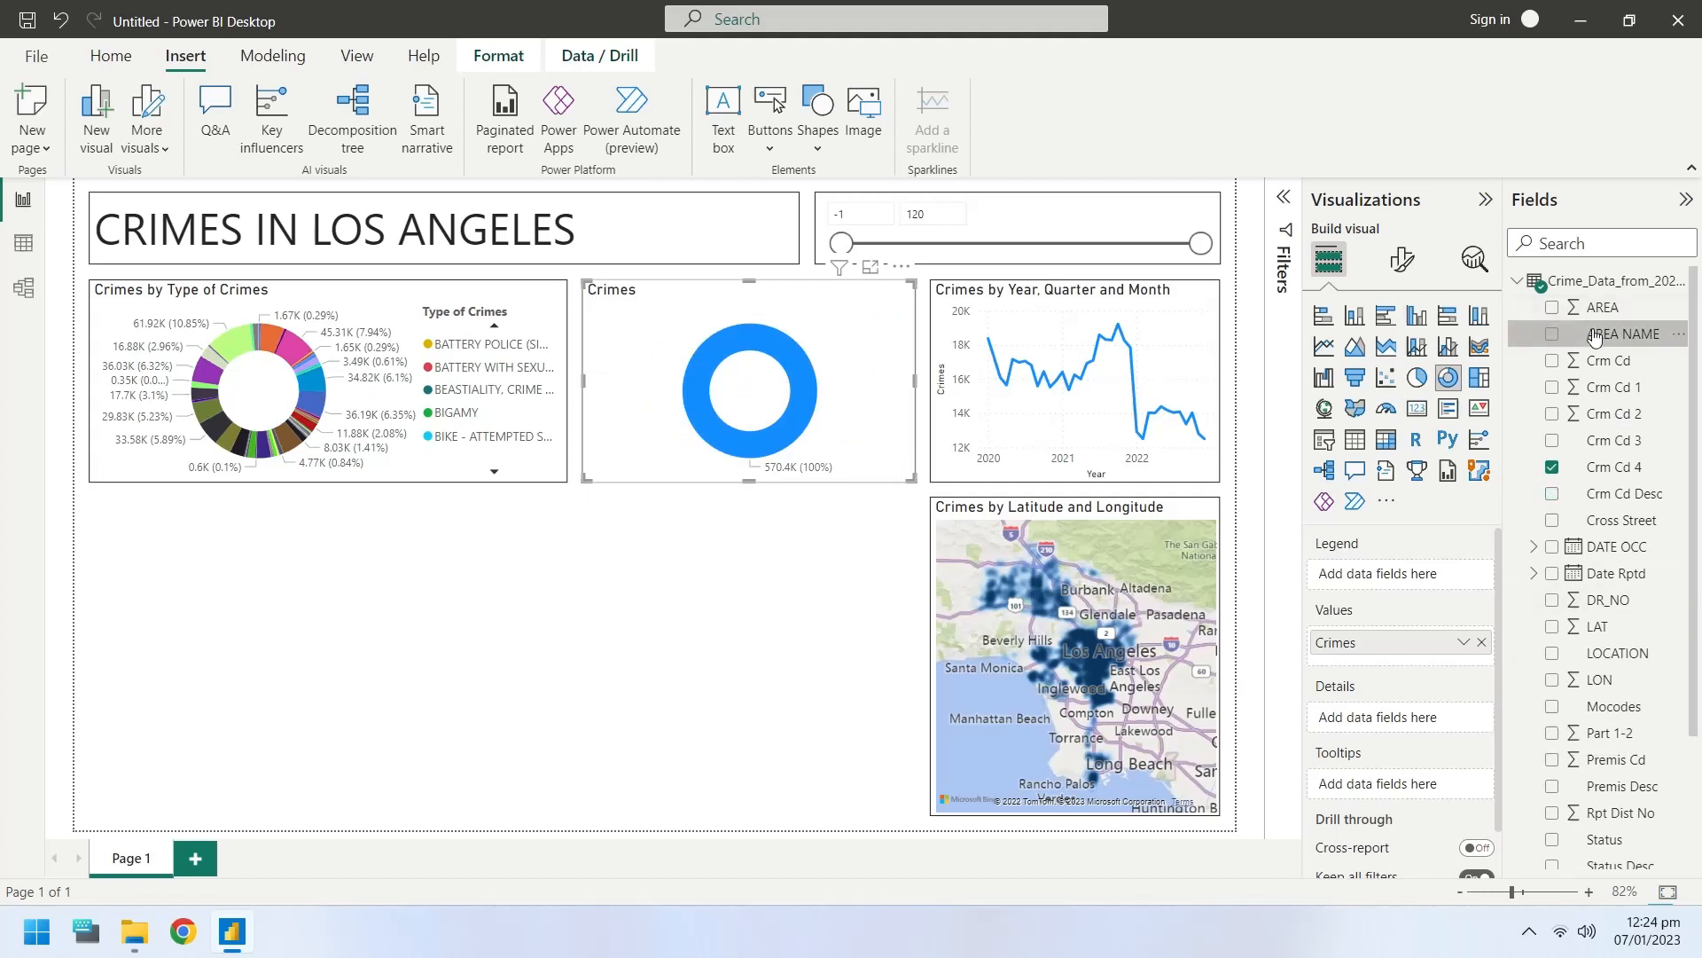
pyautogui.click(1552, 333)
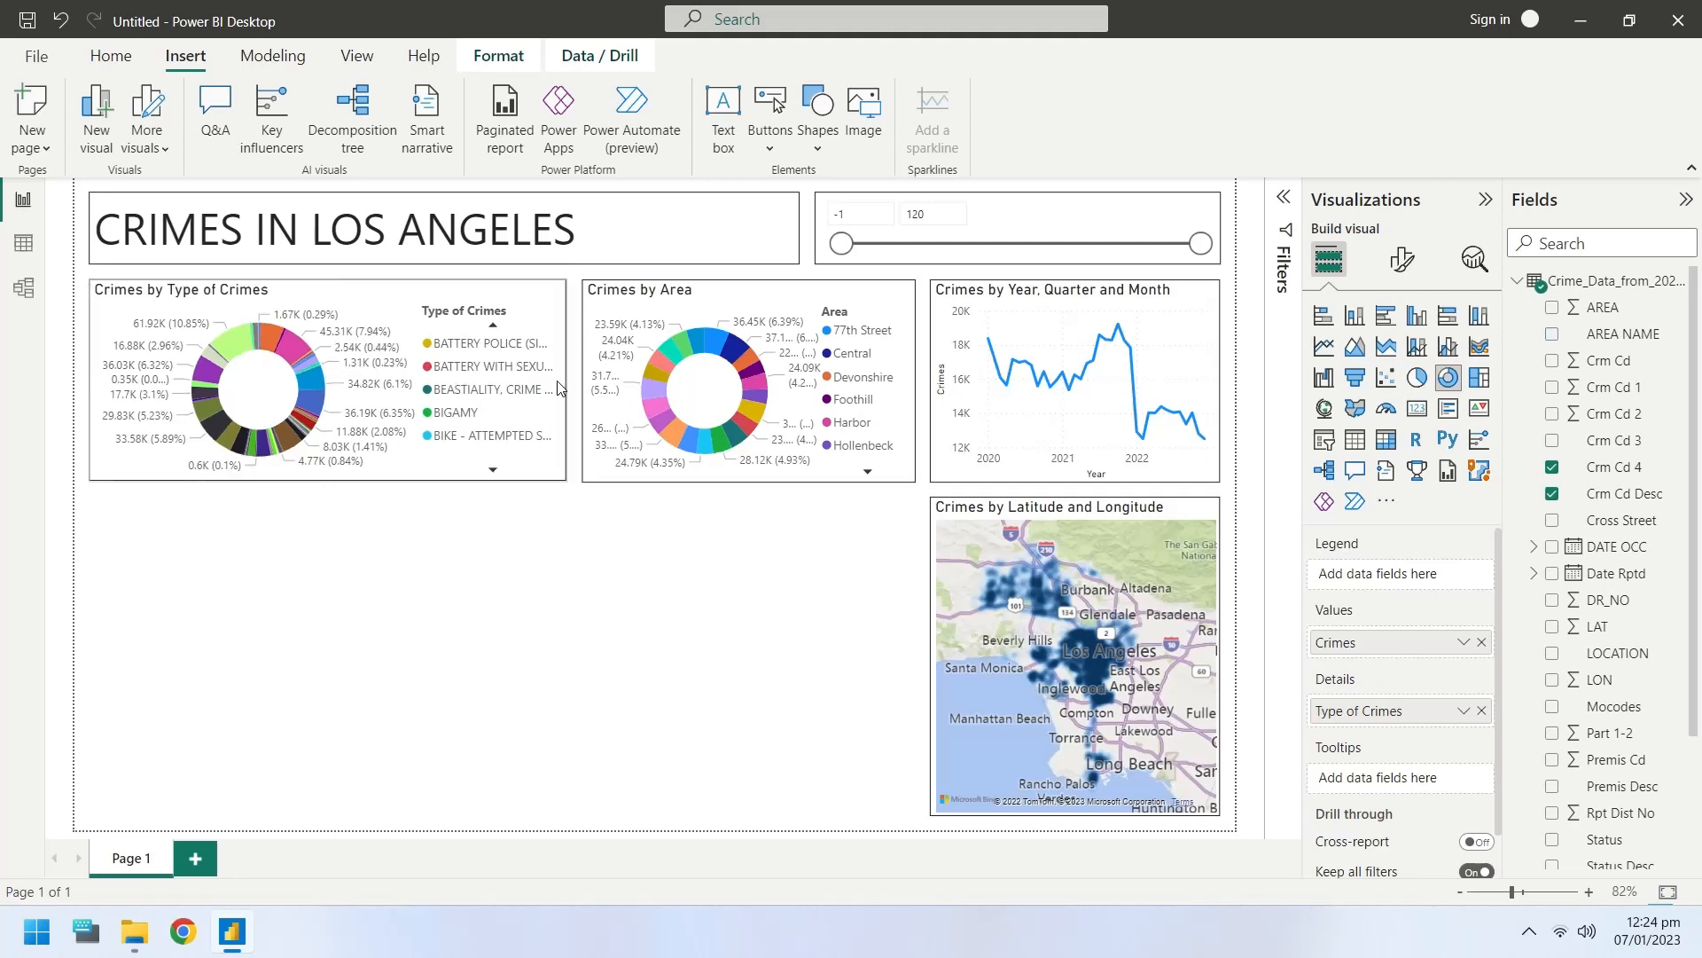
pyautogui.click(1551, 333)
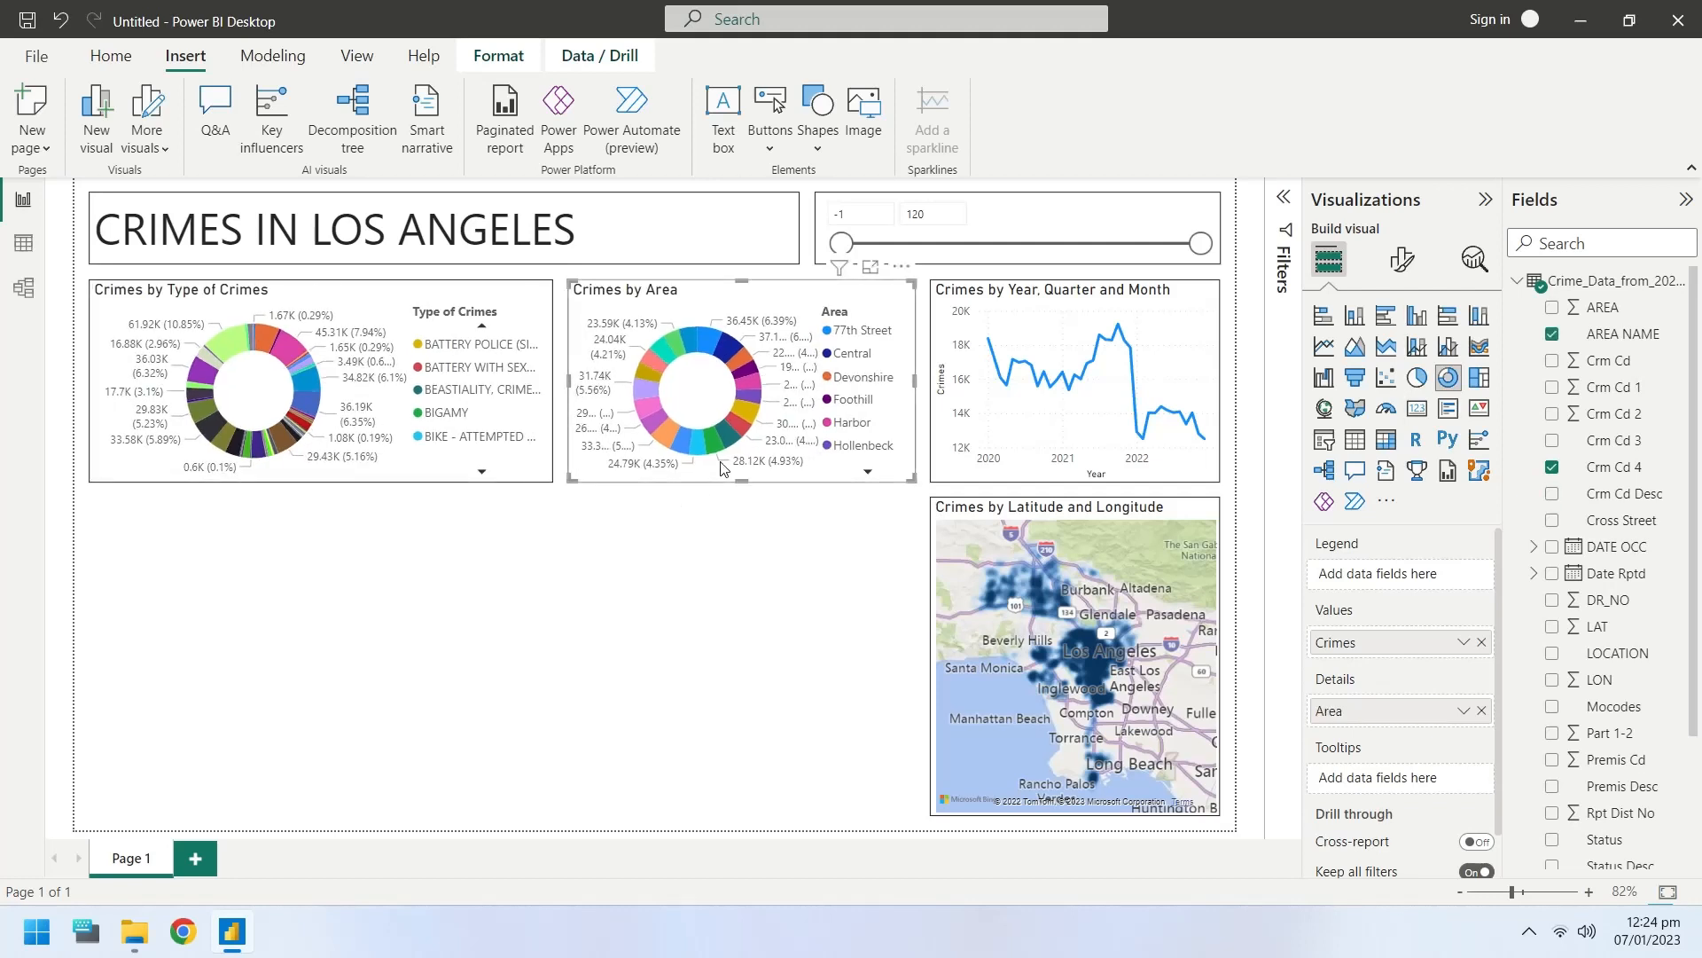
pyautogui.moveTo(705, 347)
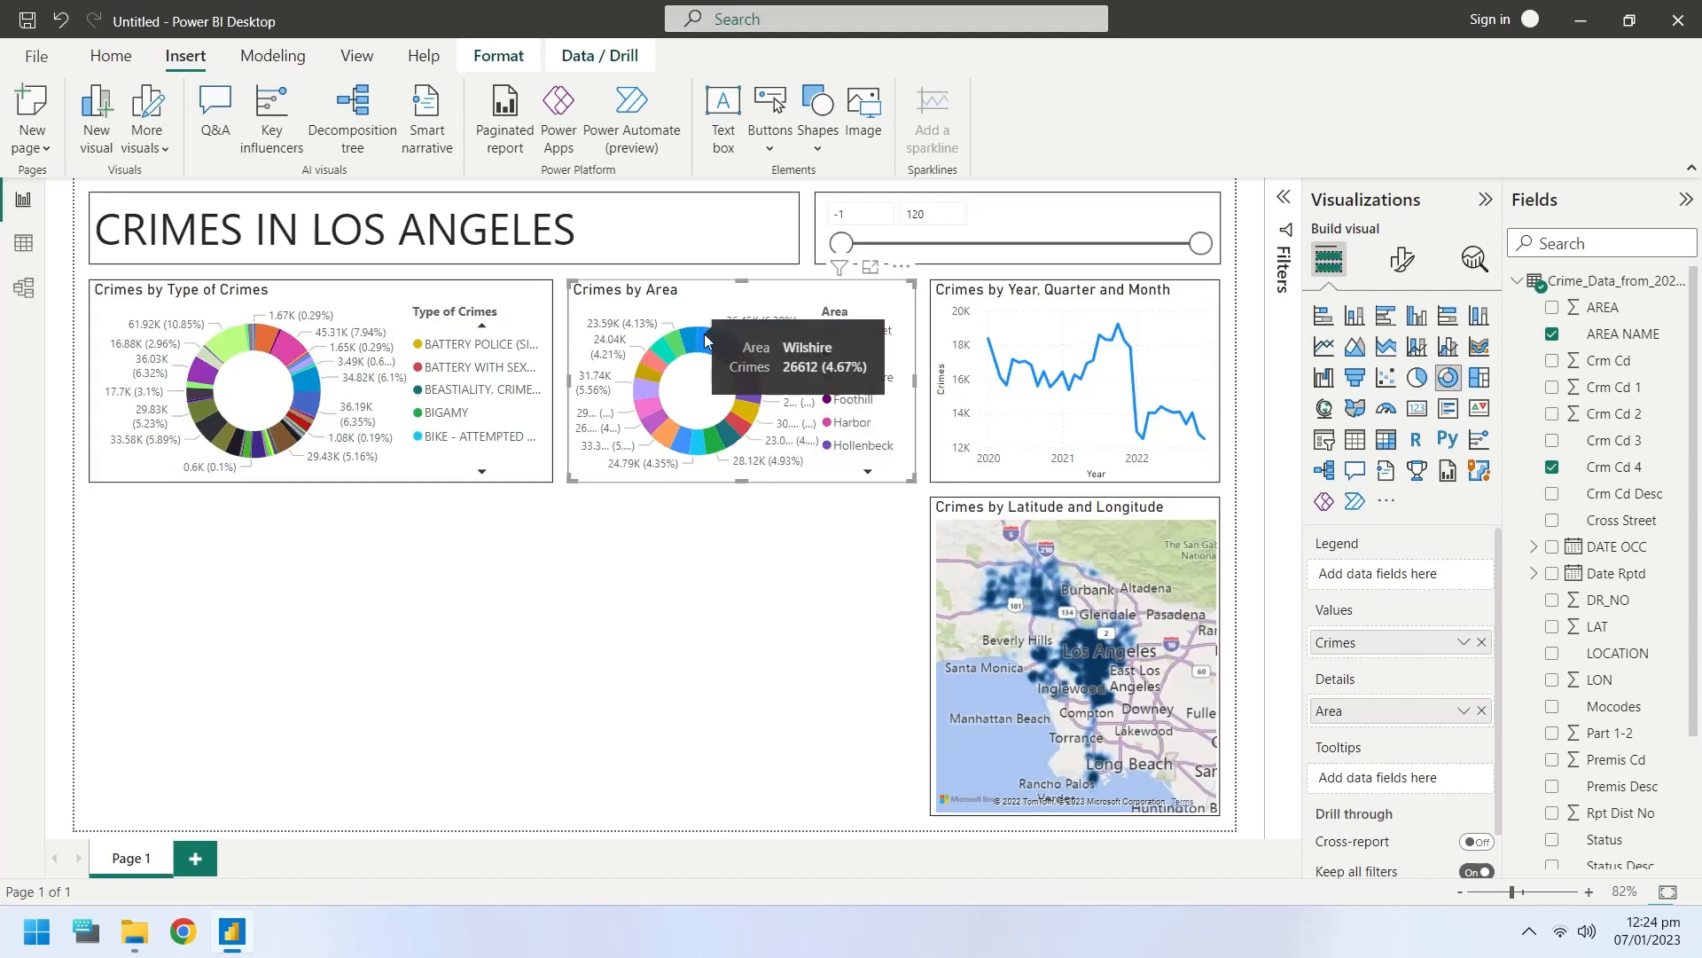
# - Test cross-filtering by clicking area slices such as Central, then clear the filter
pyautogui.click(706, 344)
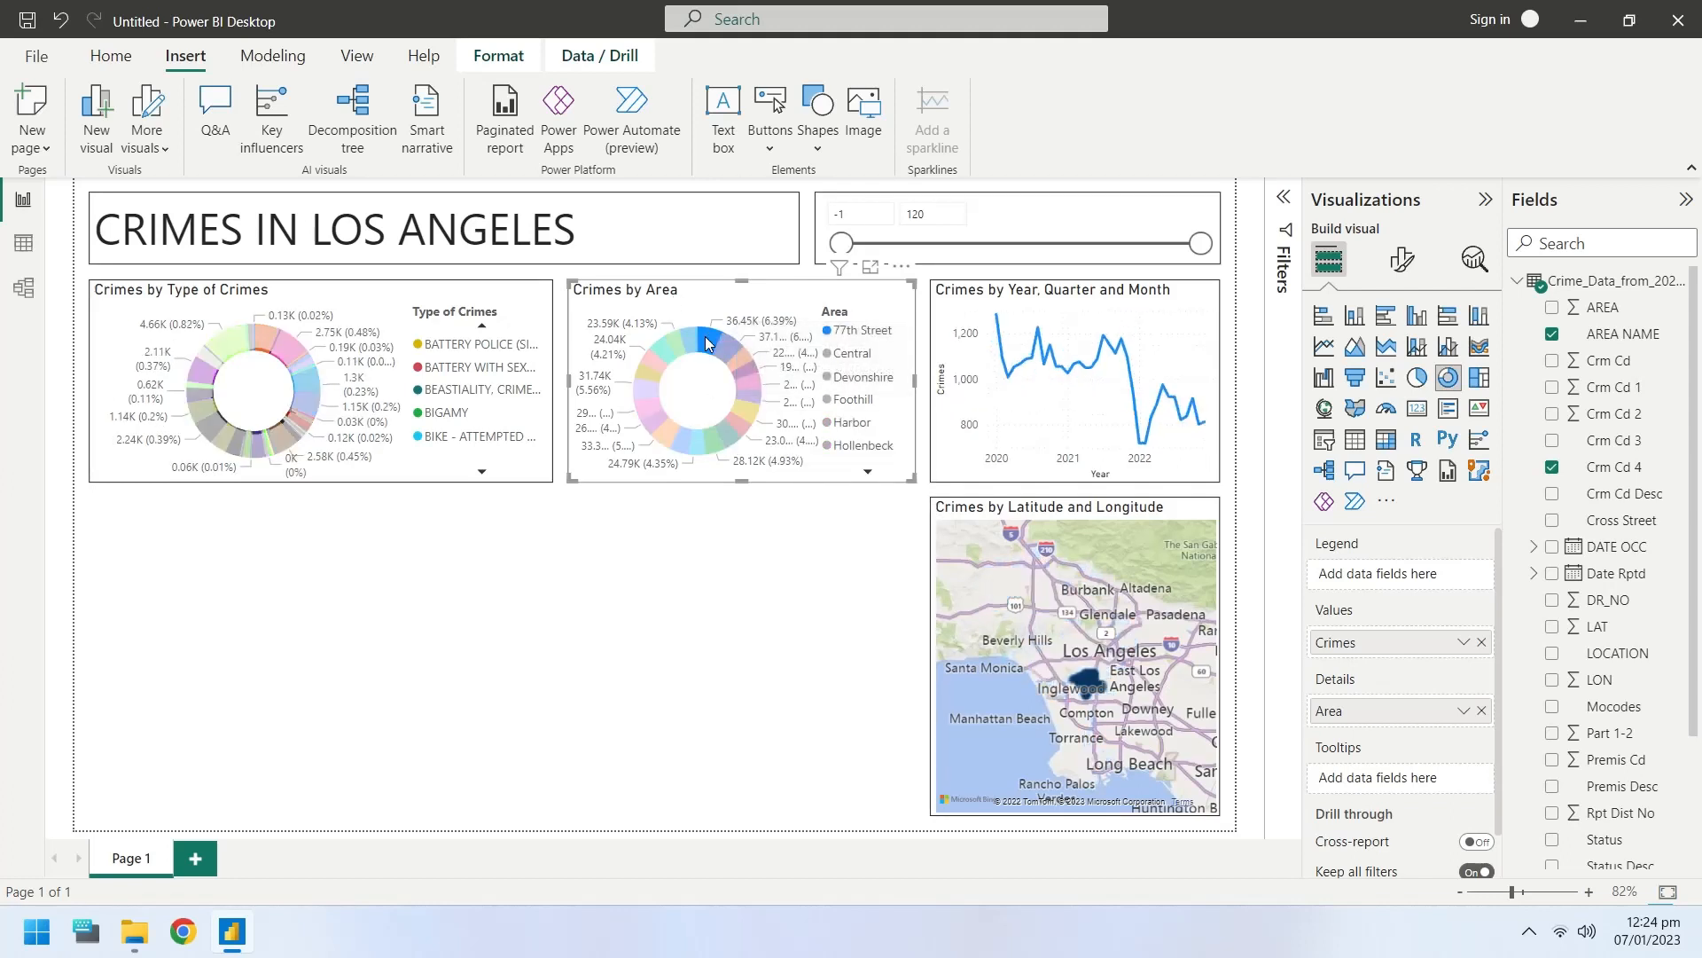
pyautogui.click(711, 344)
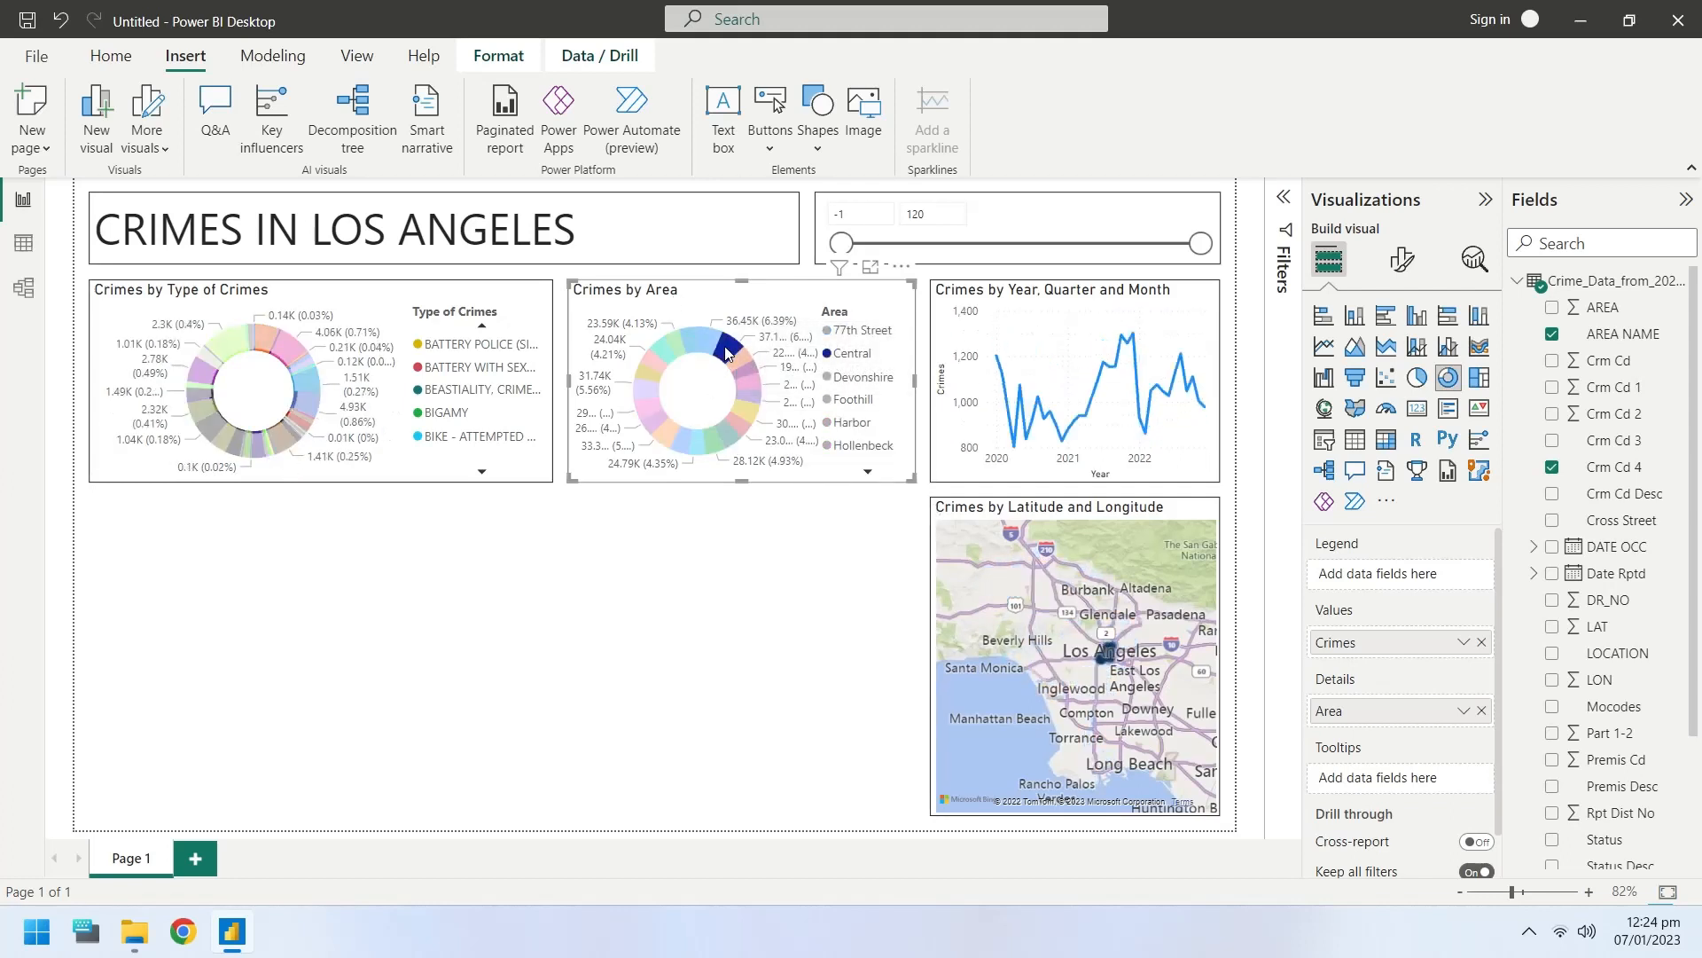
pyautogui.click(736, 367)
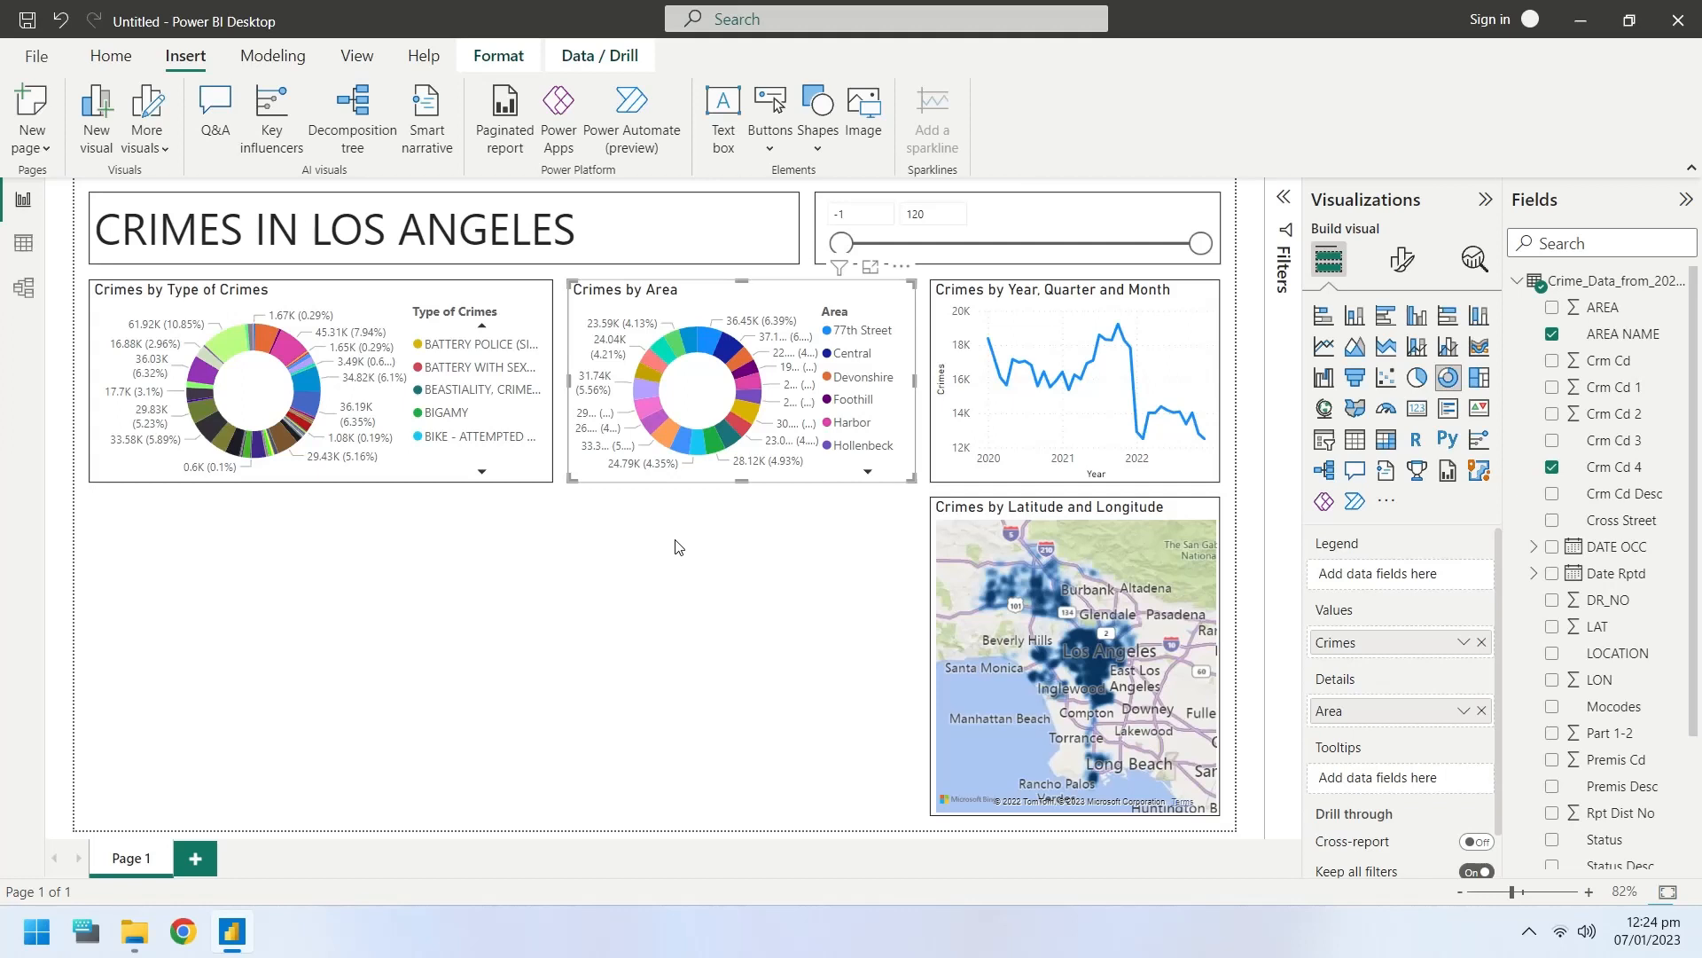
pyautogui.moveTo(952, 494)
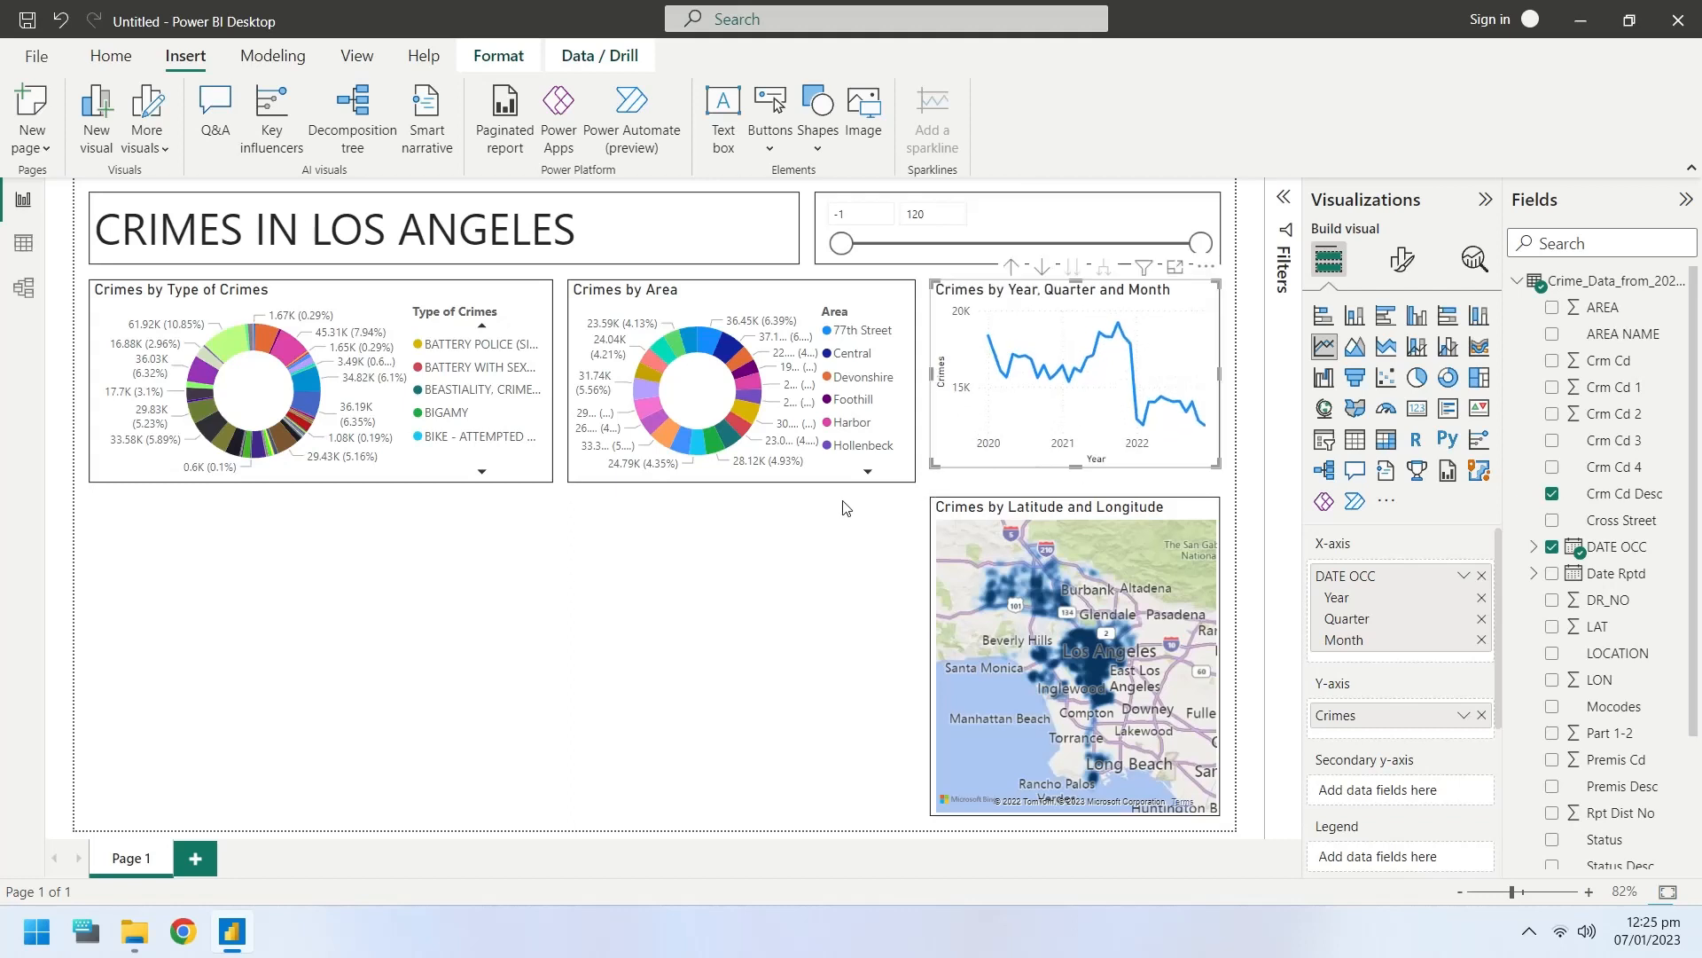
# - Select the Crimes by Type of Crimes donut and the map to adjust the top row
pyautogui.click(739, 380)
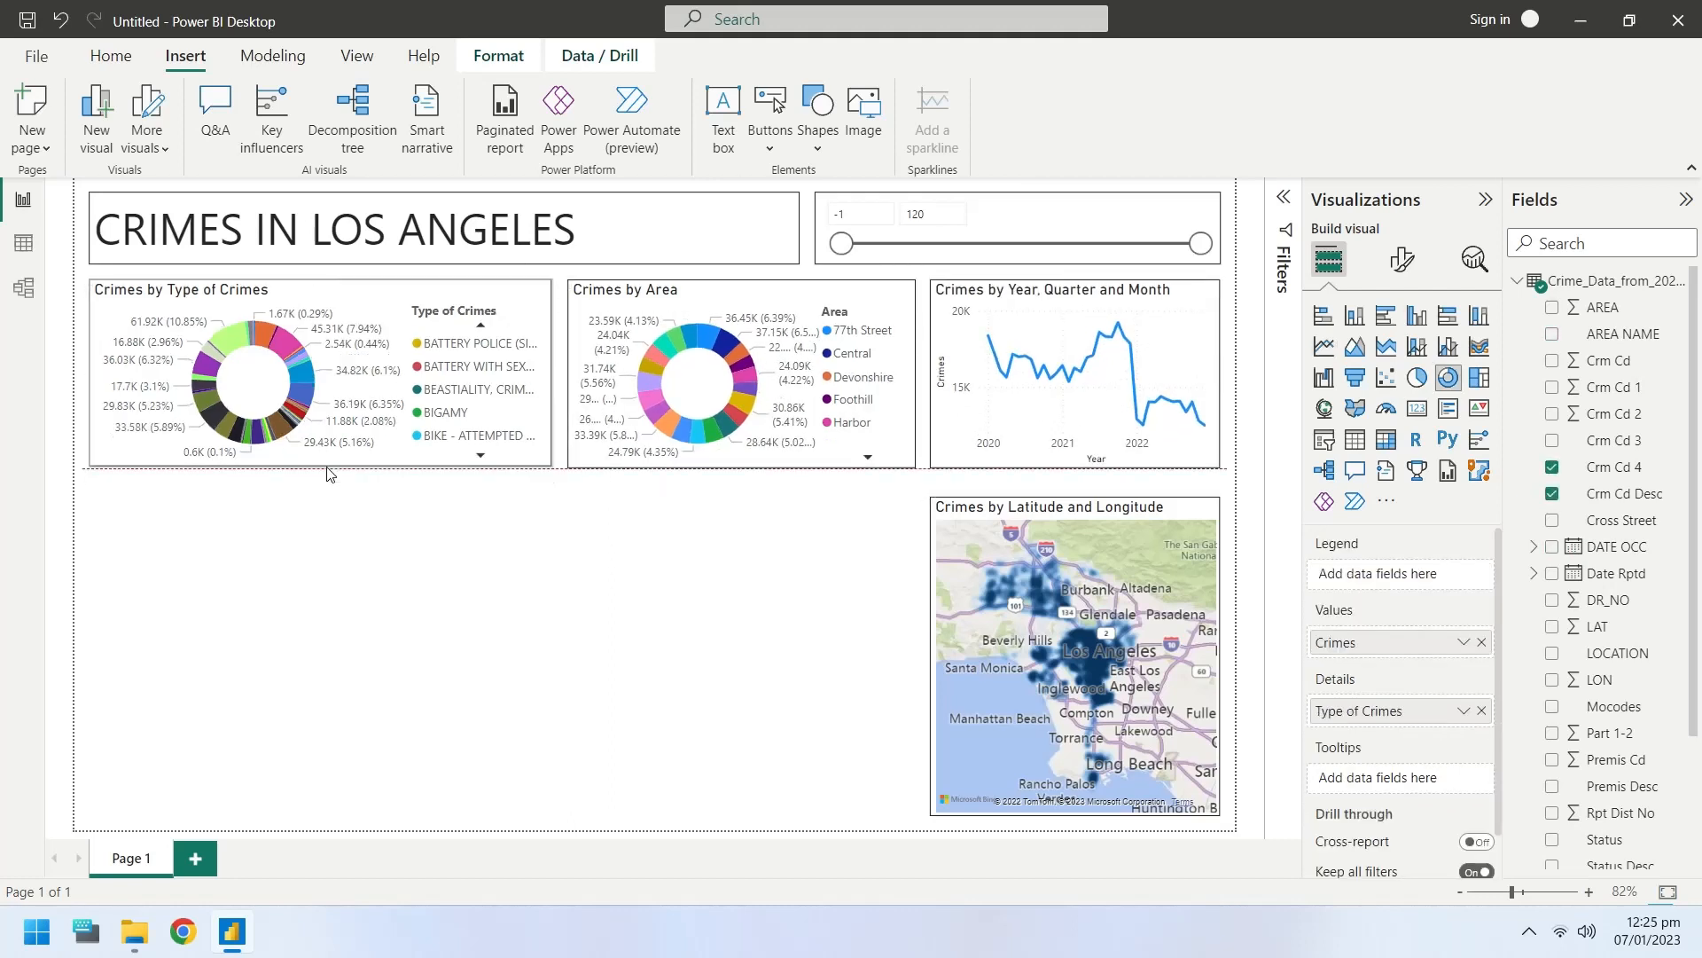
pyautogui.click(1074, 652)
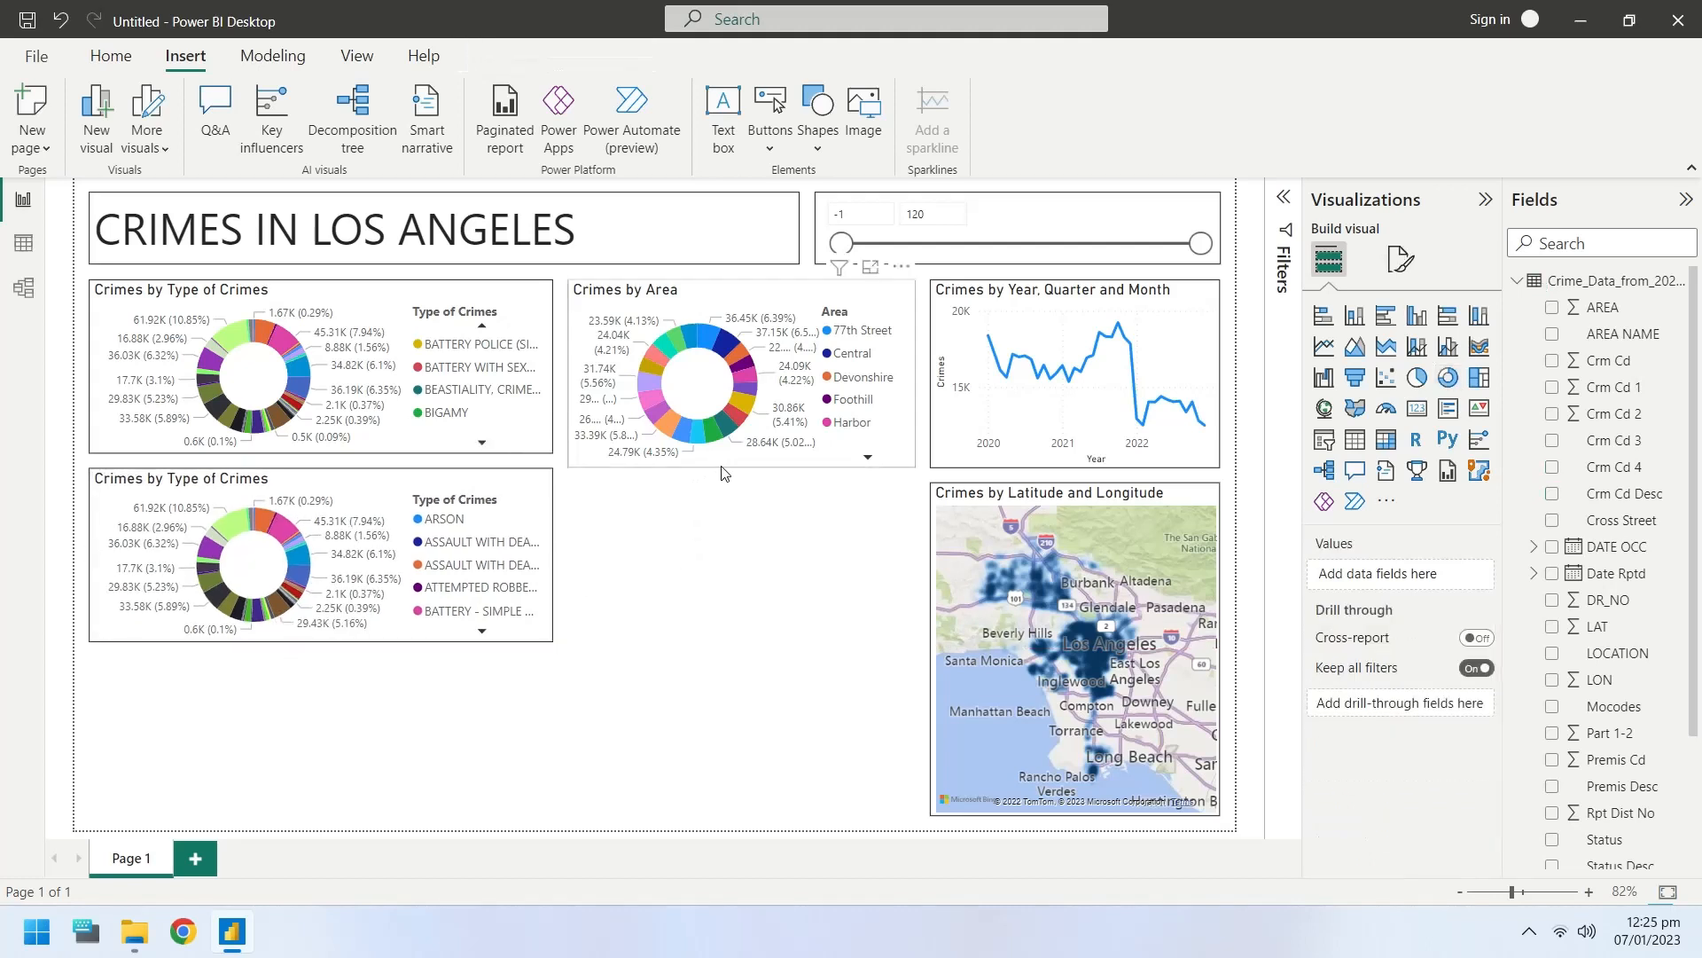
# - Break the lower donut down by Vict Sex, renaming the legend 'Victim Gender'
pyautogui.click(695, 374)
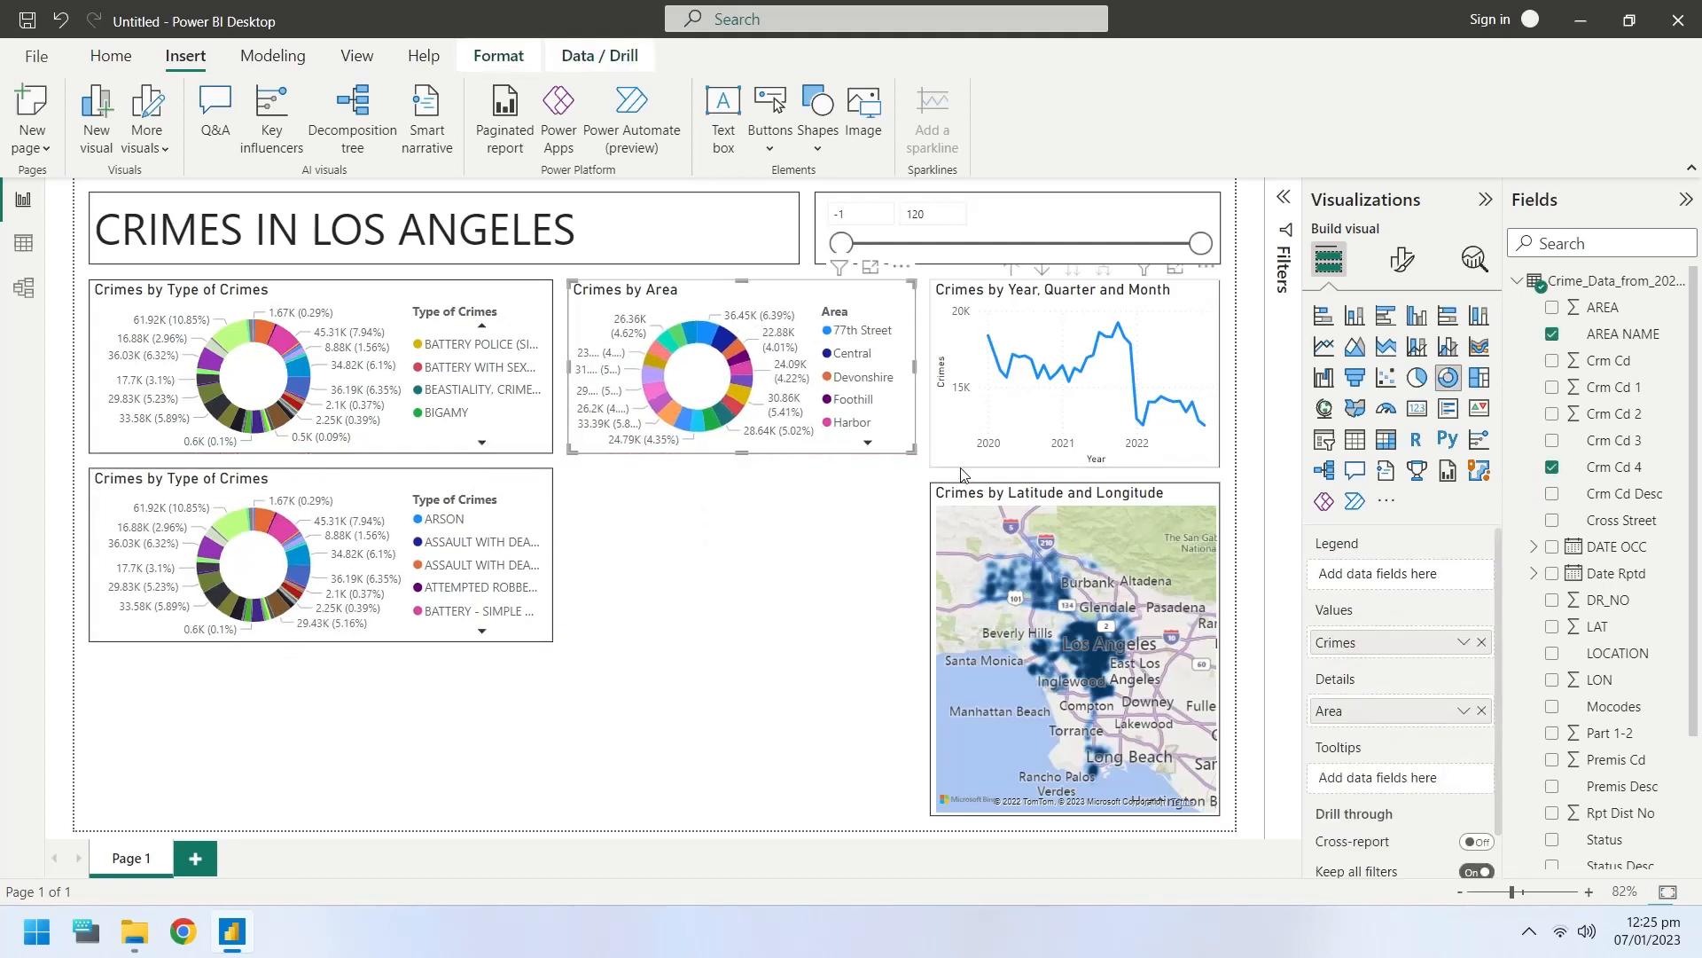
pyautogui.click(1069, 369)
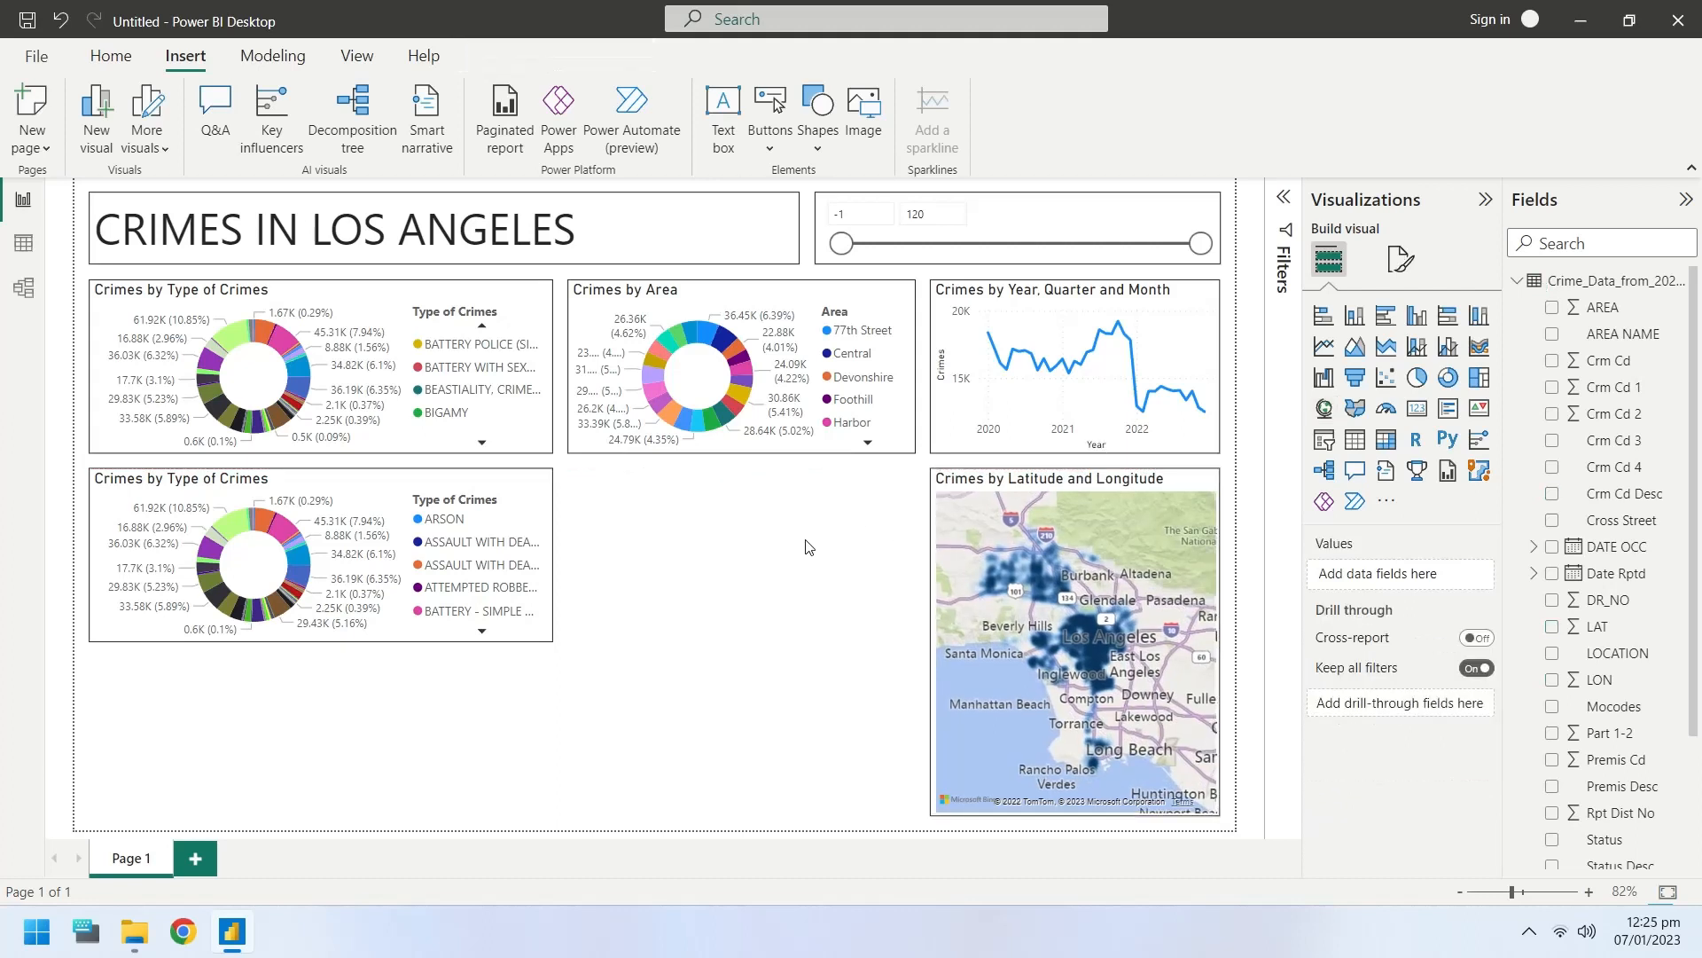
pyautogui.moveTo(521, 485)
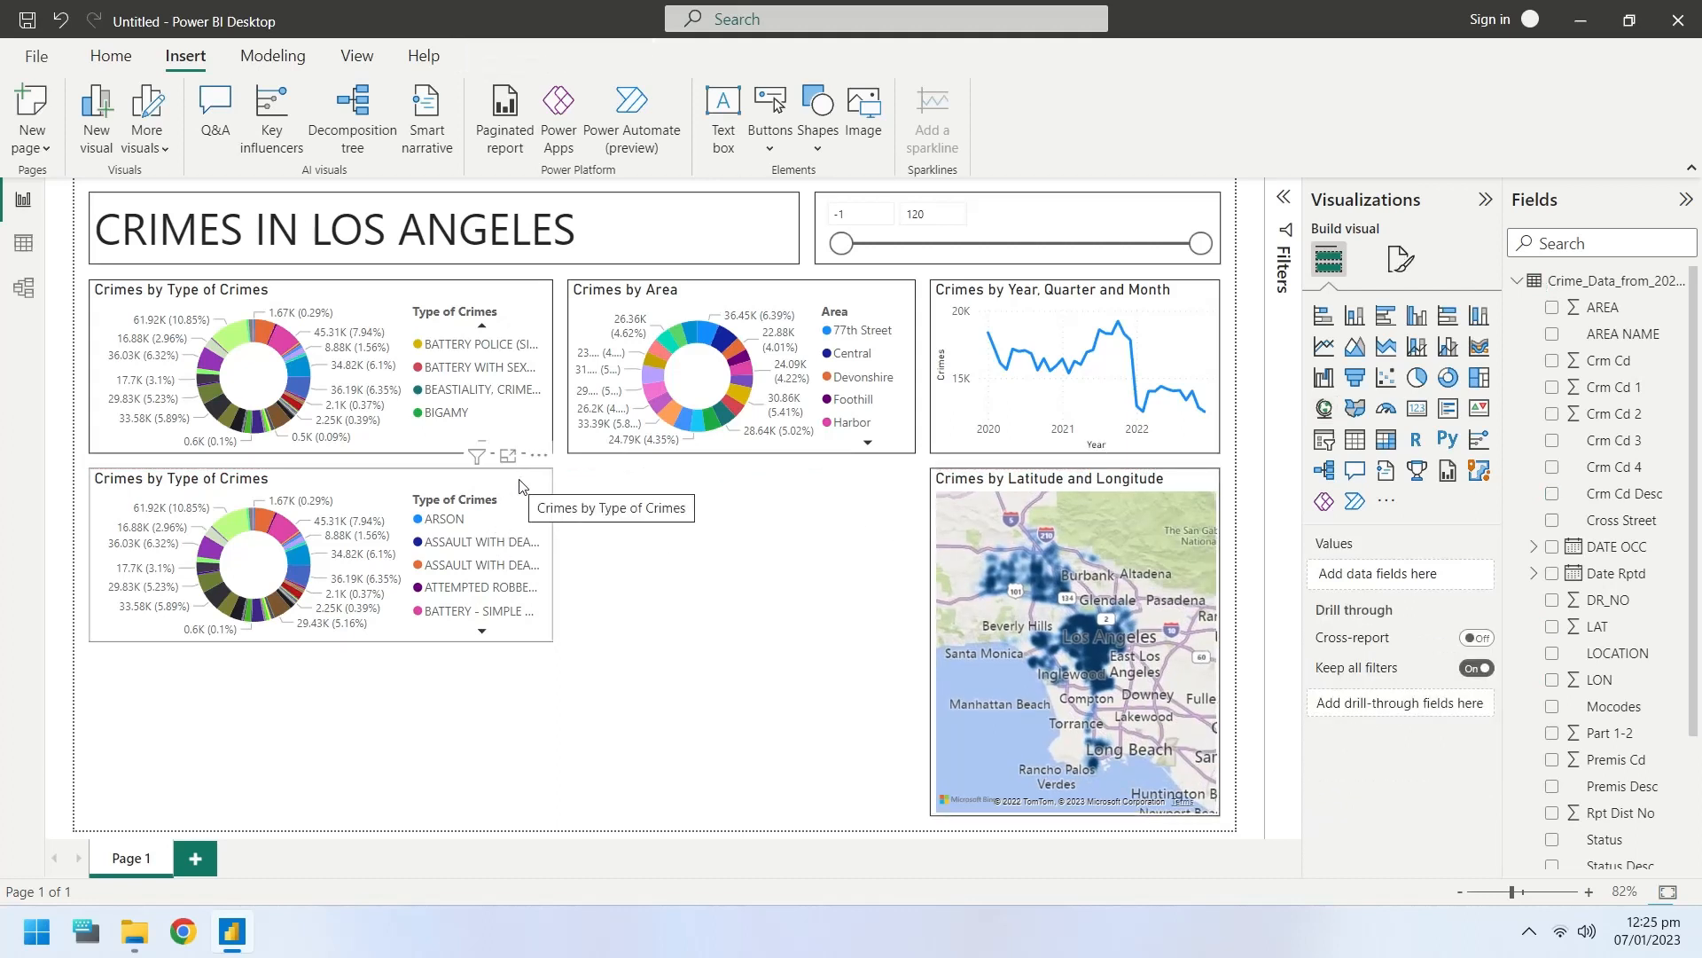
pyautogui.click(272, 553)
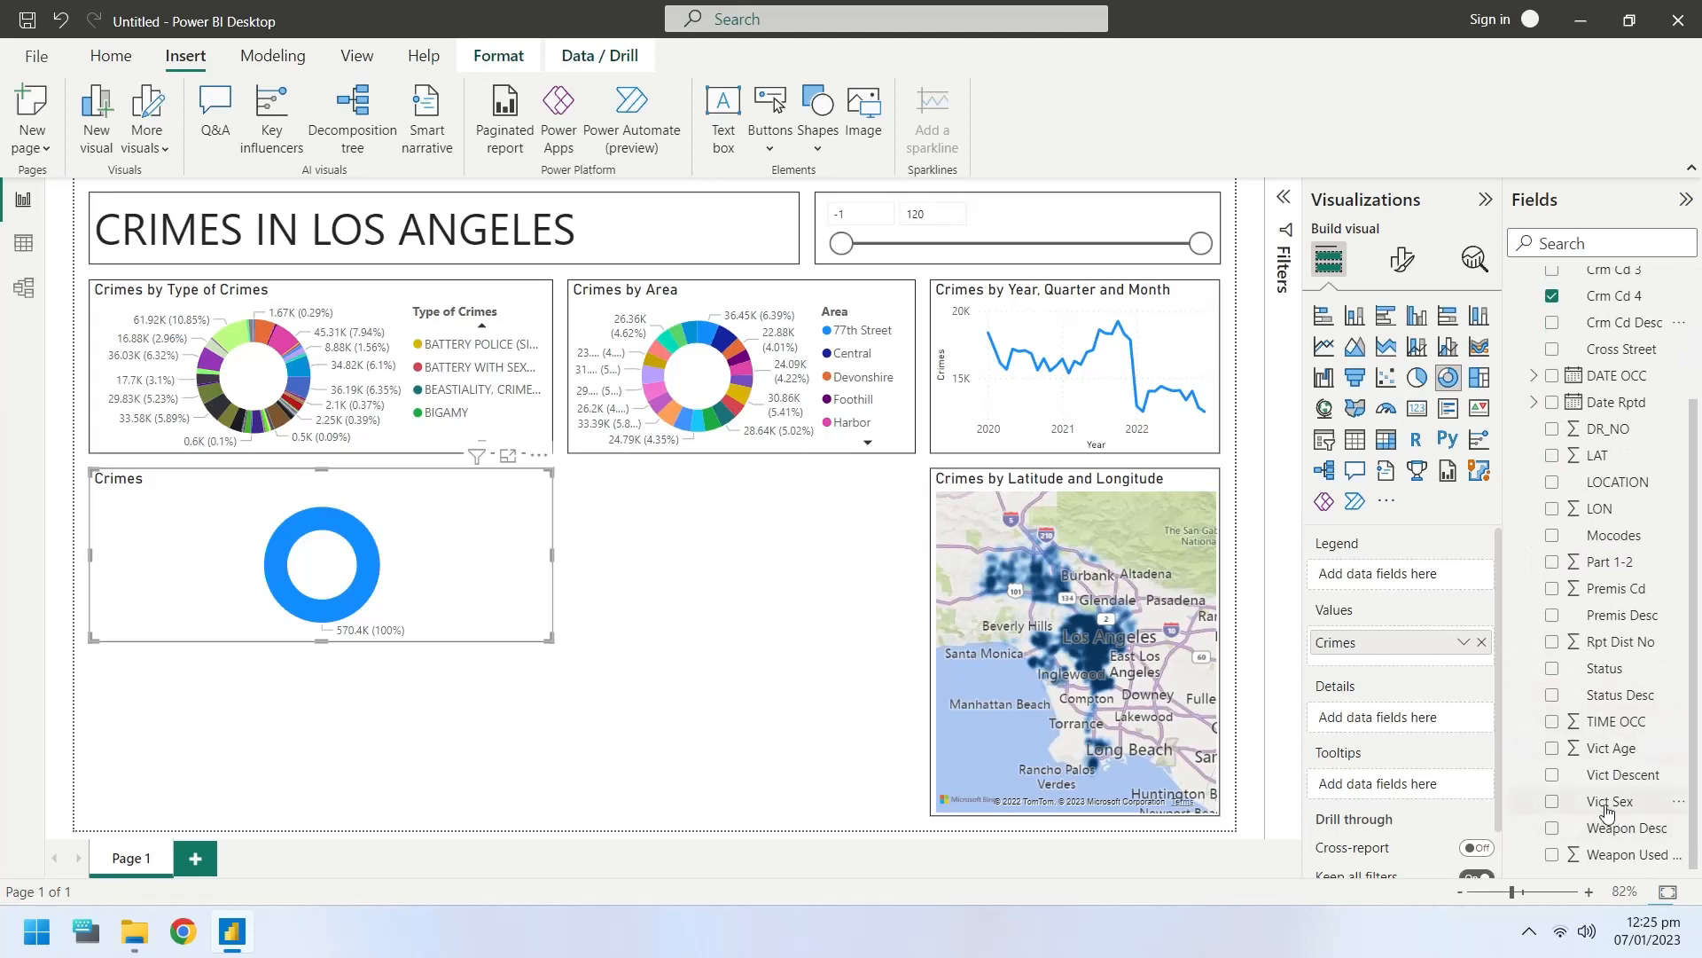
pyautogui.click(1552, 801)
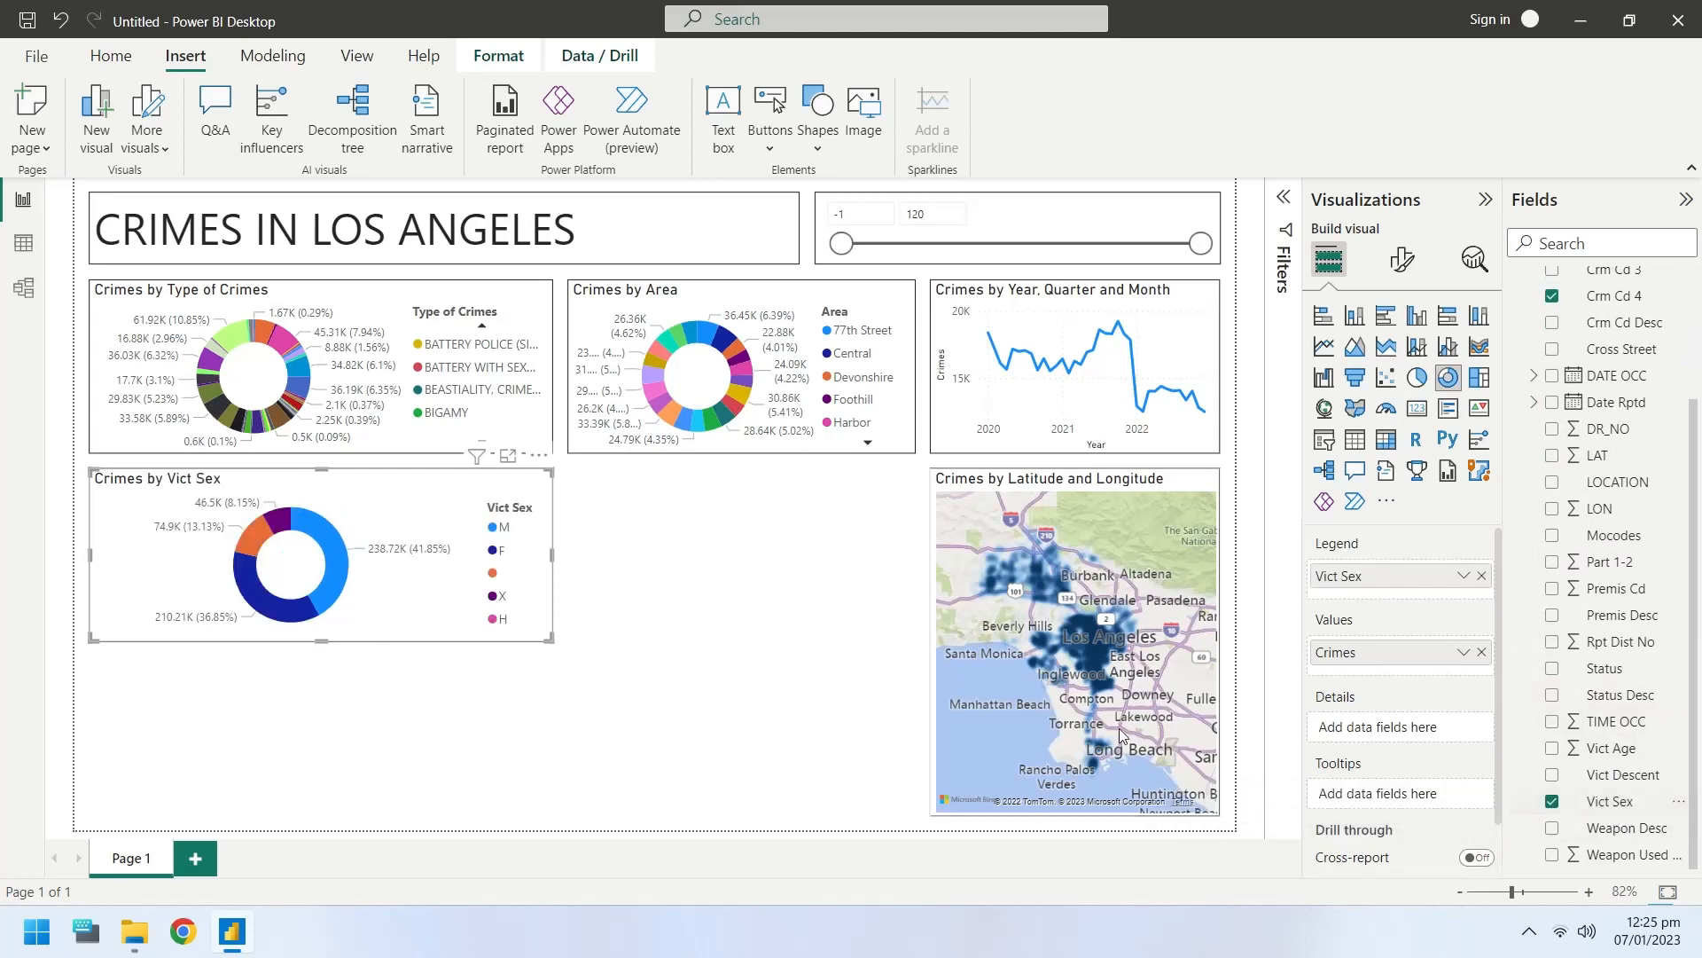
pyautogui.moveTo(1360, 674)
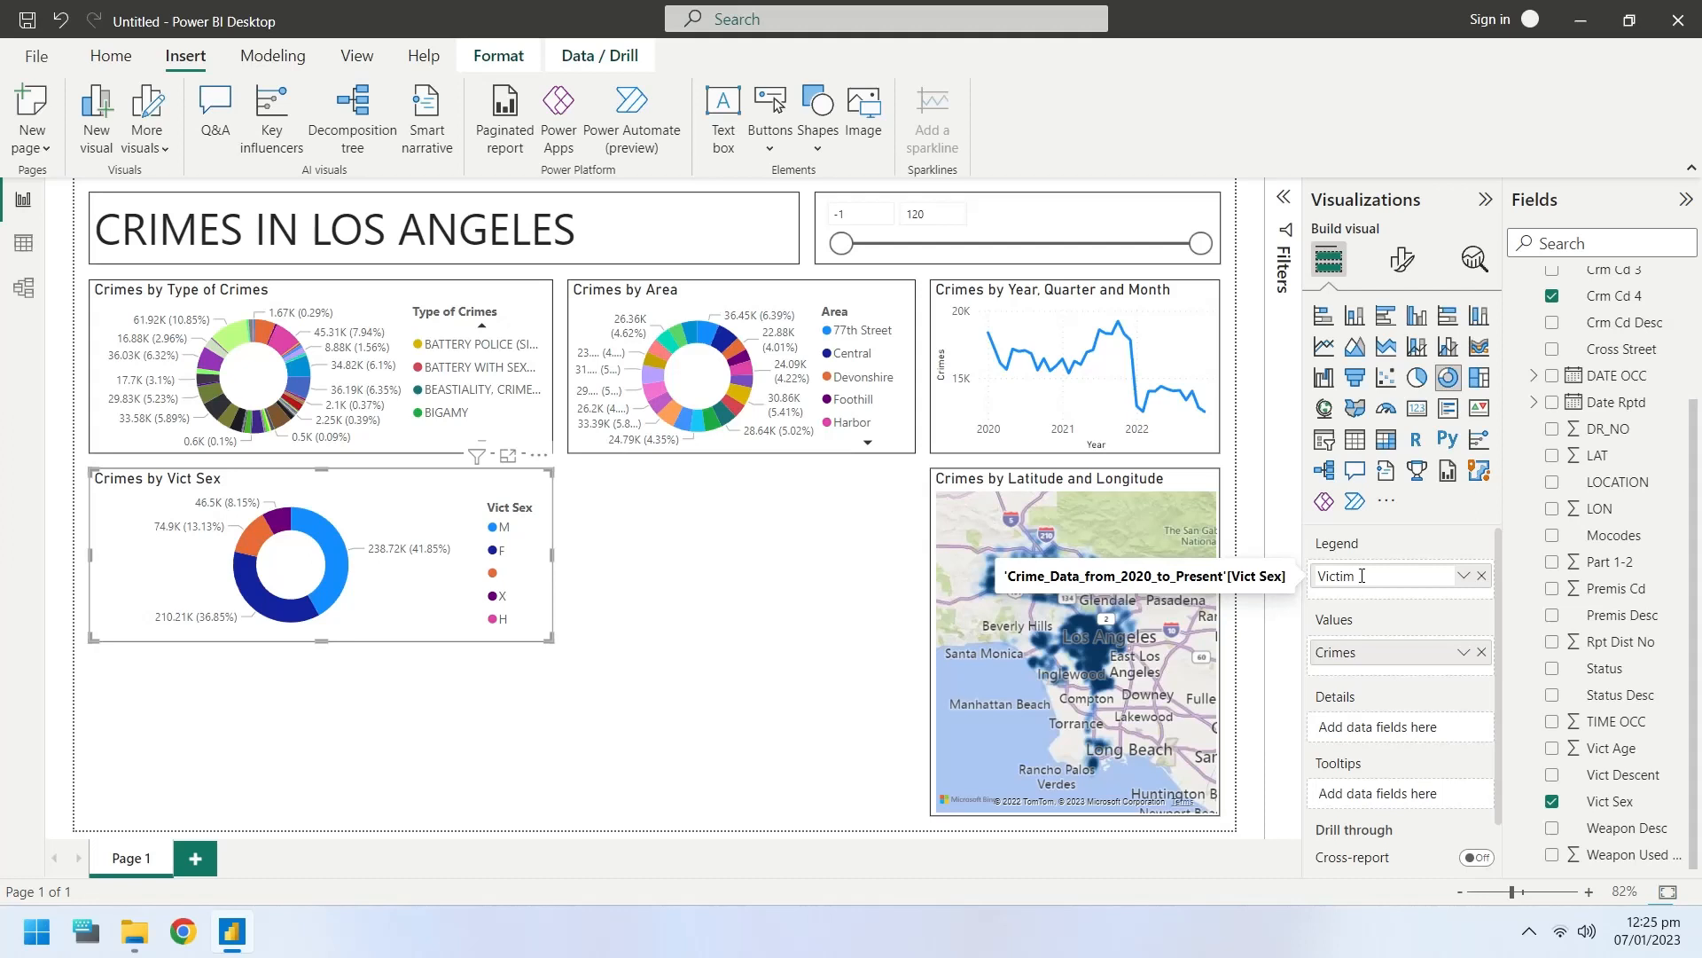
pyautogui.write('Victim Gender')
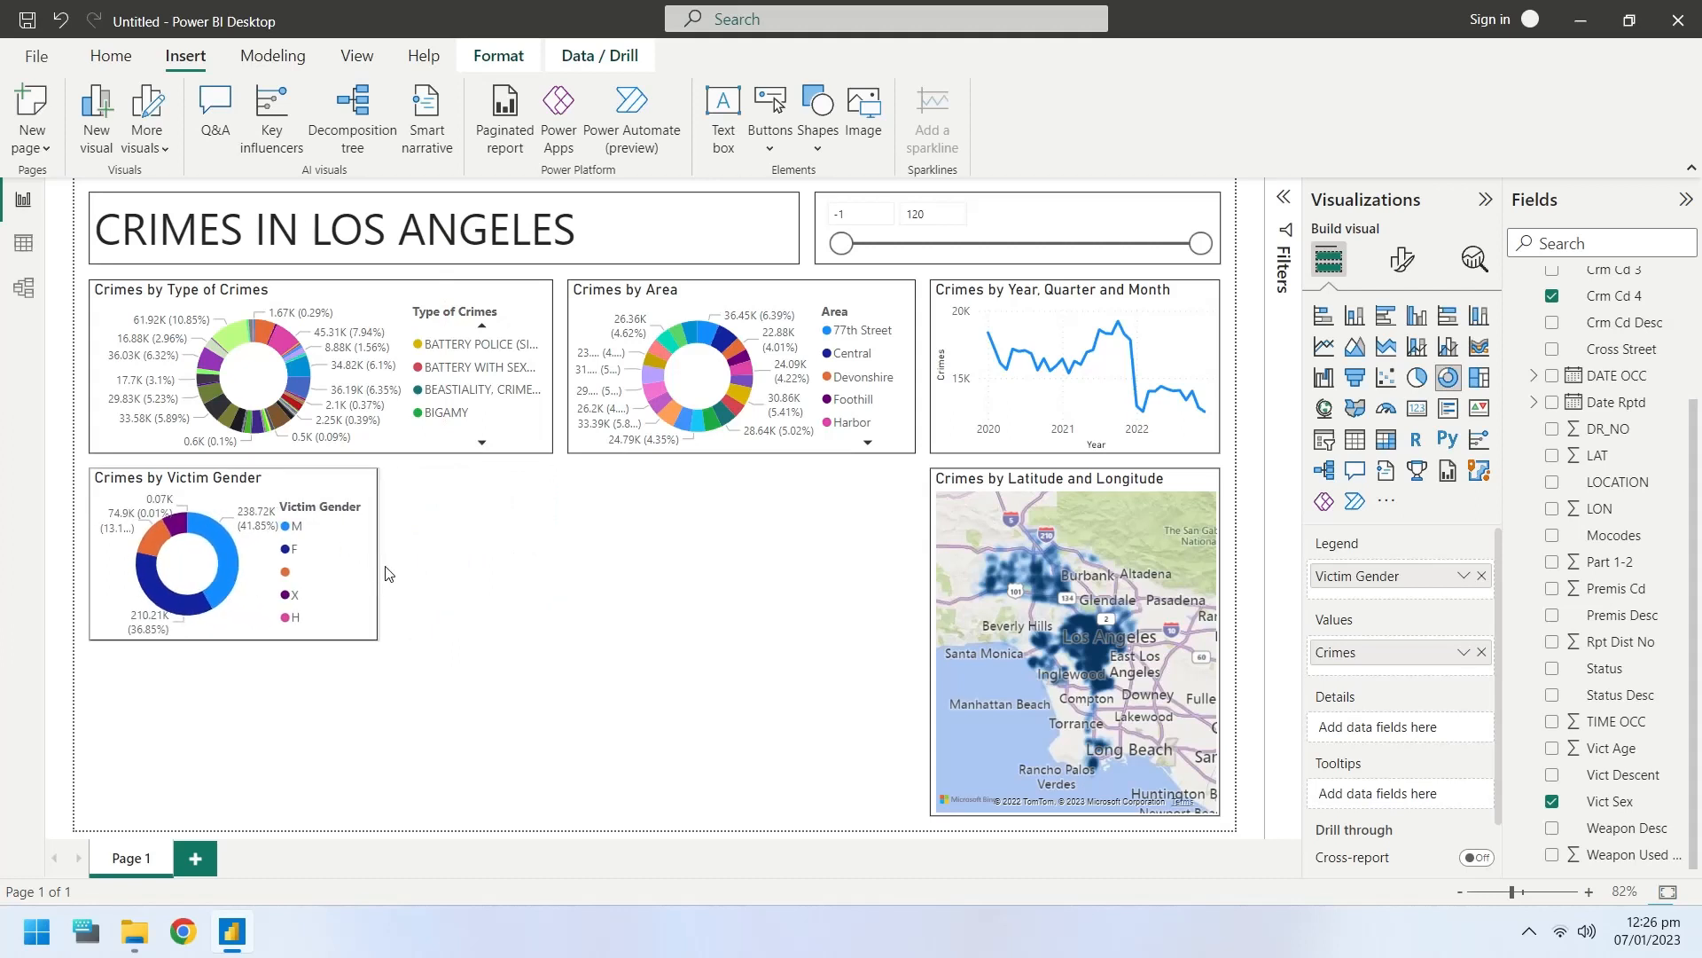
# - Add Vict Descent renamed 'Victim Descent' to the fourth donut, then resize and reposition charts
pyautogui.click(190, 565)
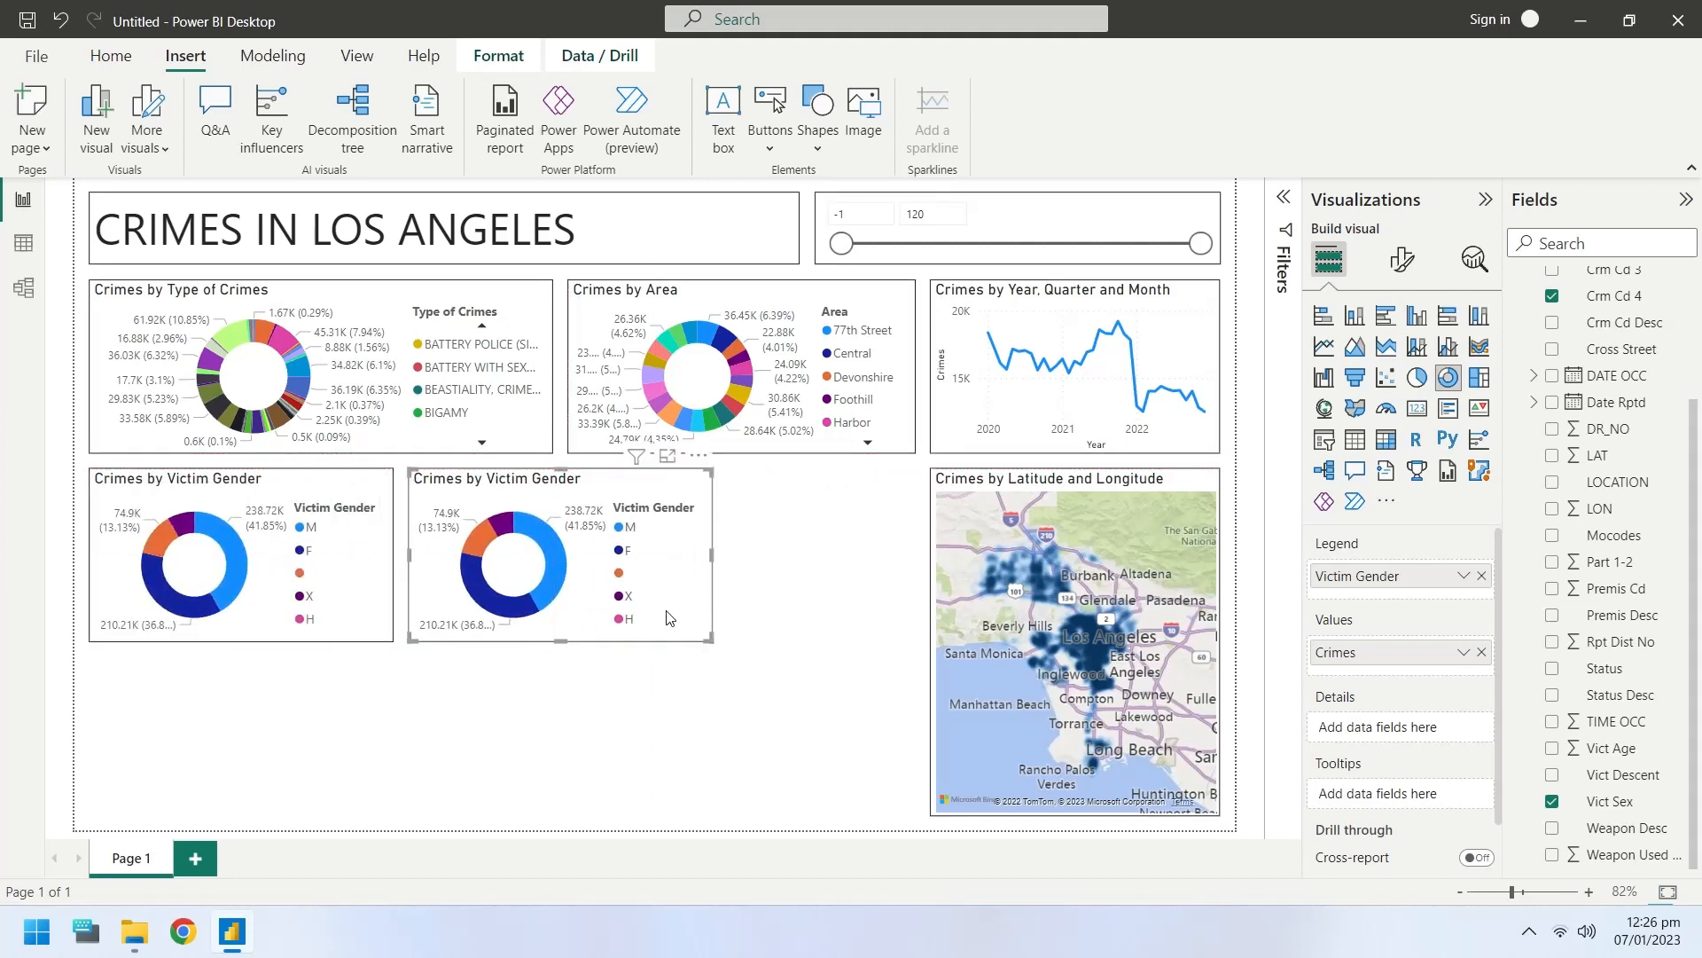
pyautogui.moveTo(1566, 758)
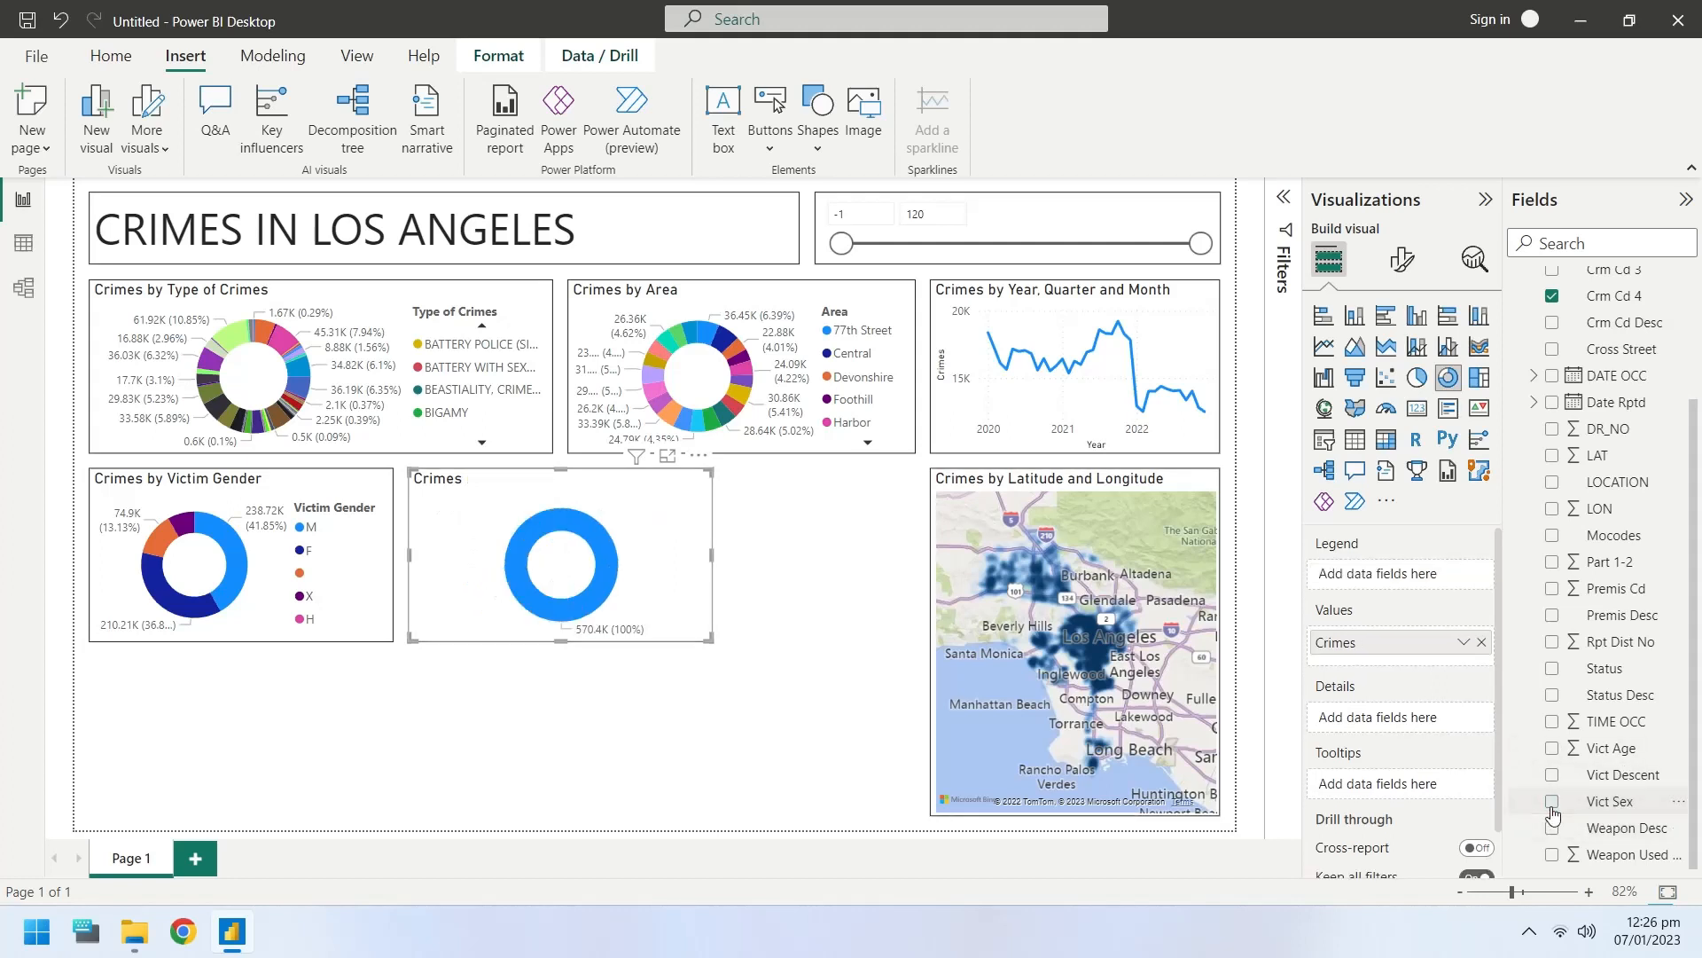
pyautogui.click(1553, 774)
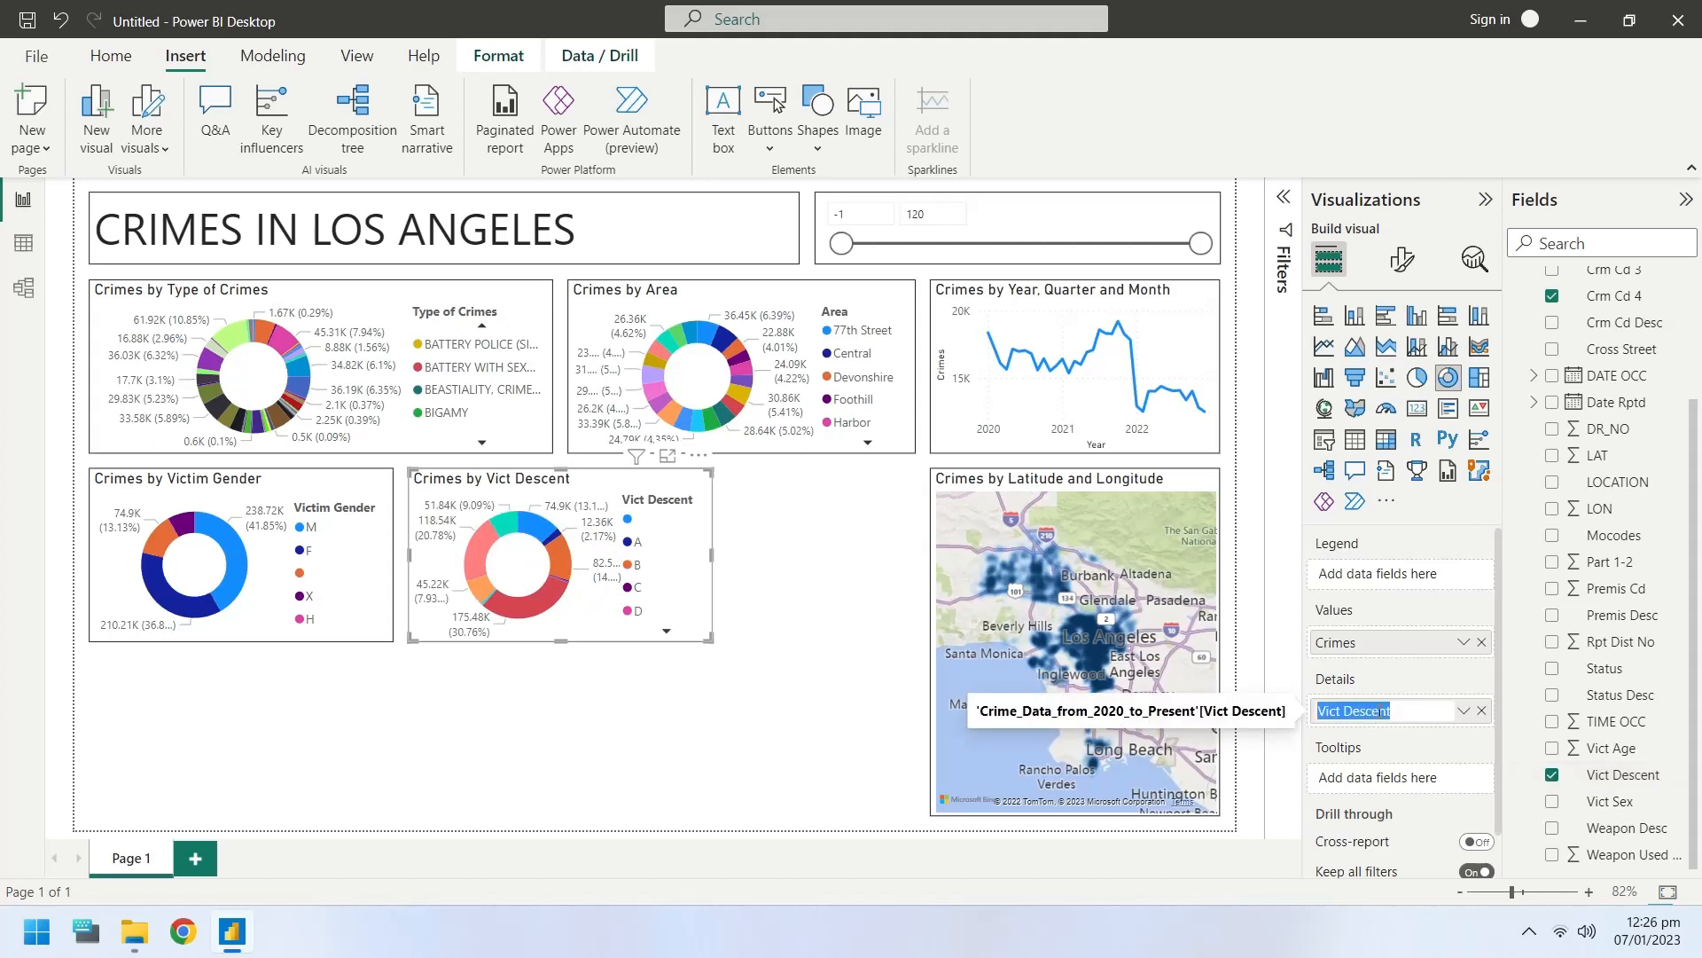
pyautogui.click(1379, 710)
pyautogui.write('im')
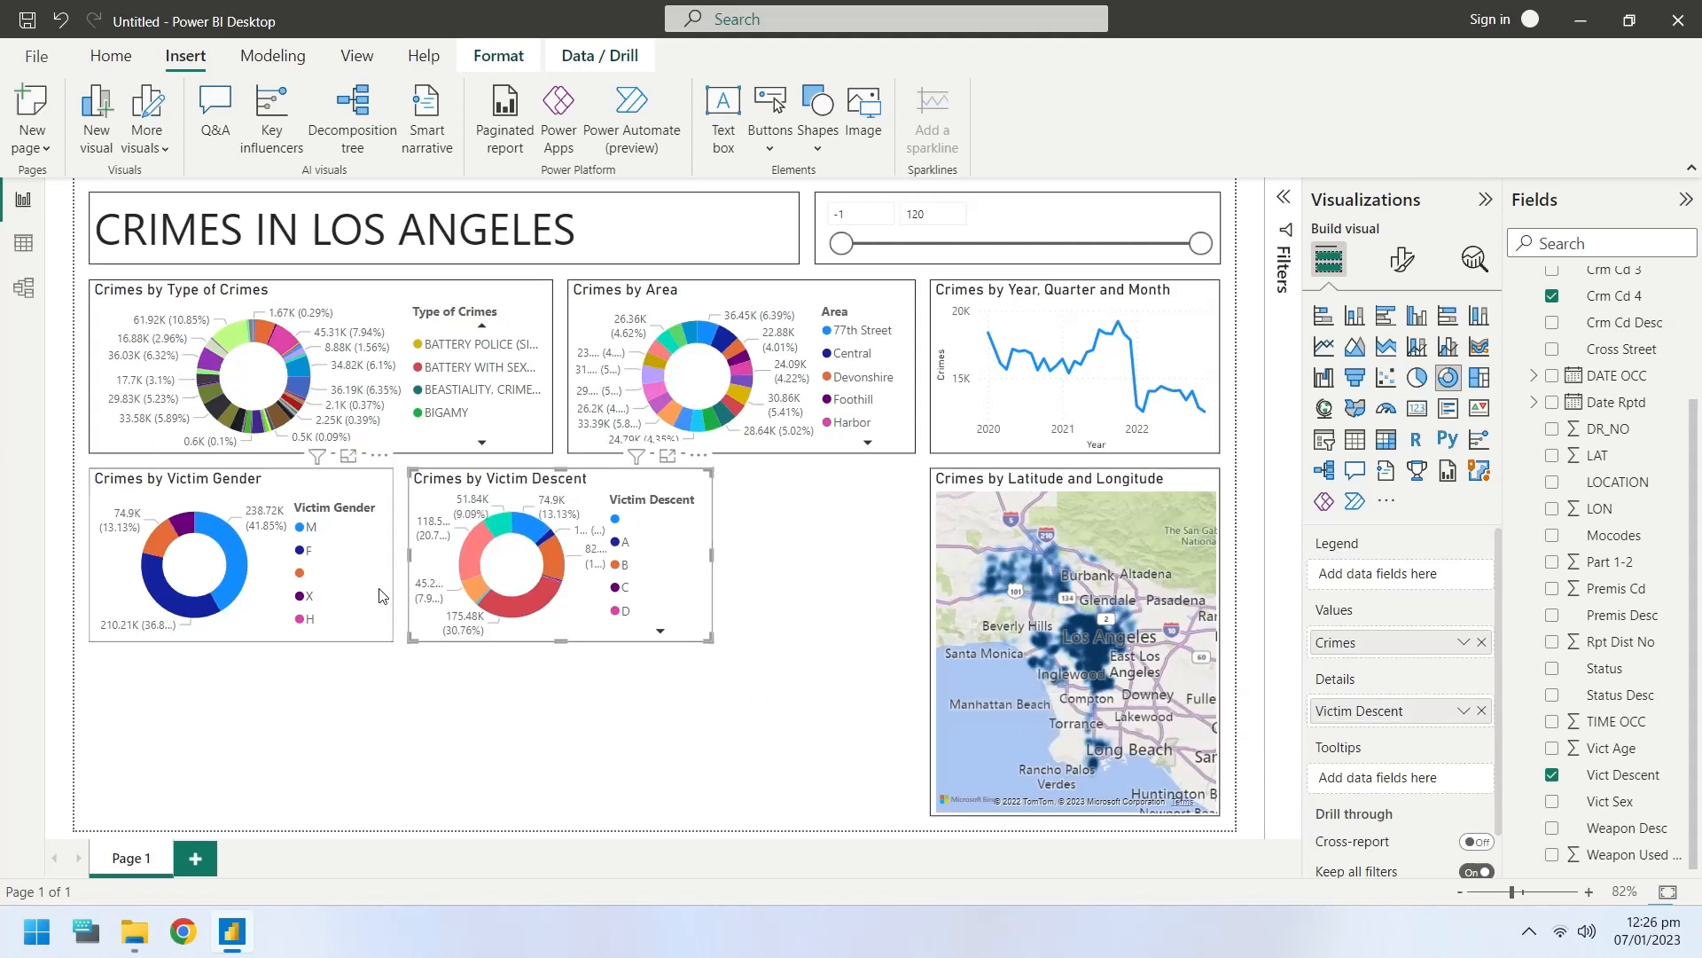
pyautogui.click(239, 553)
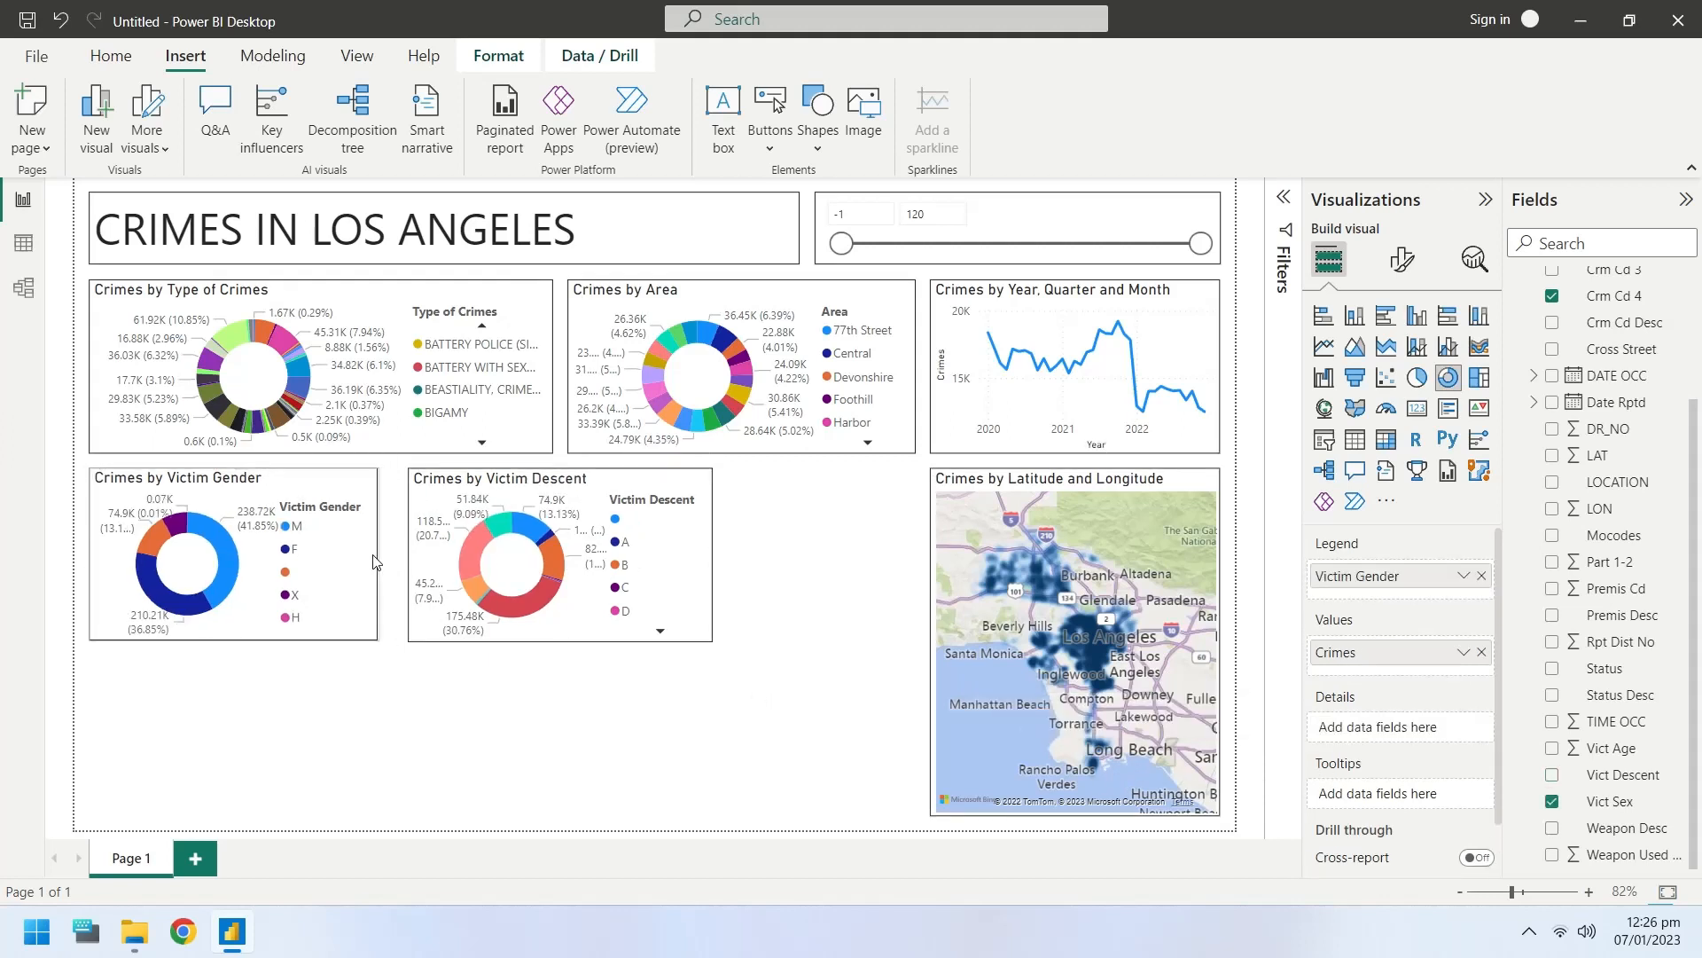
pyautogui.click(187, 565)
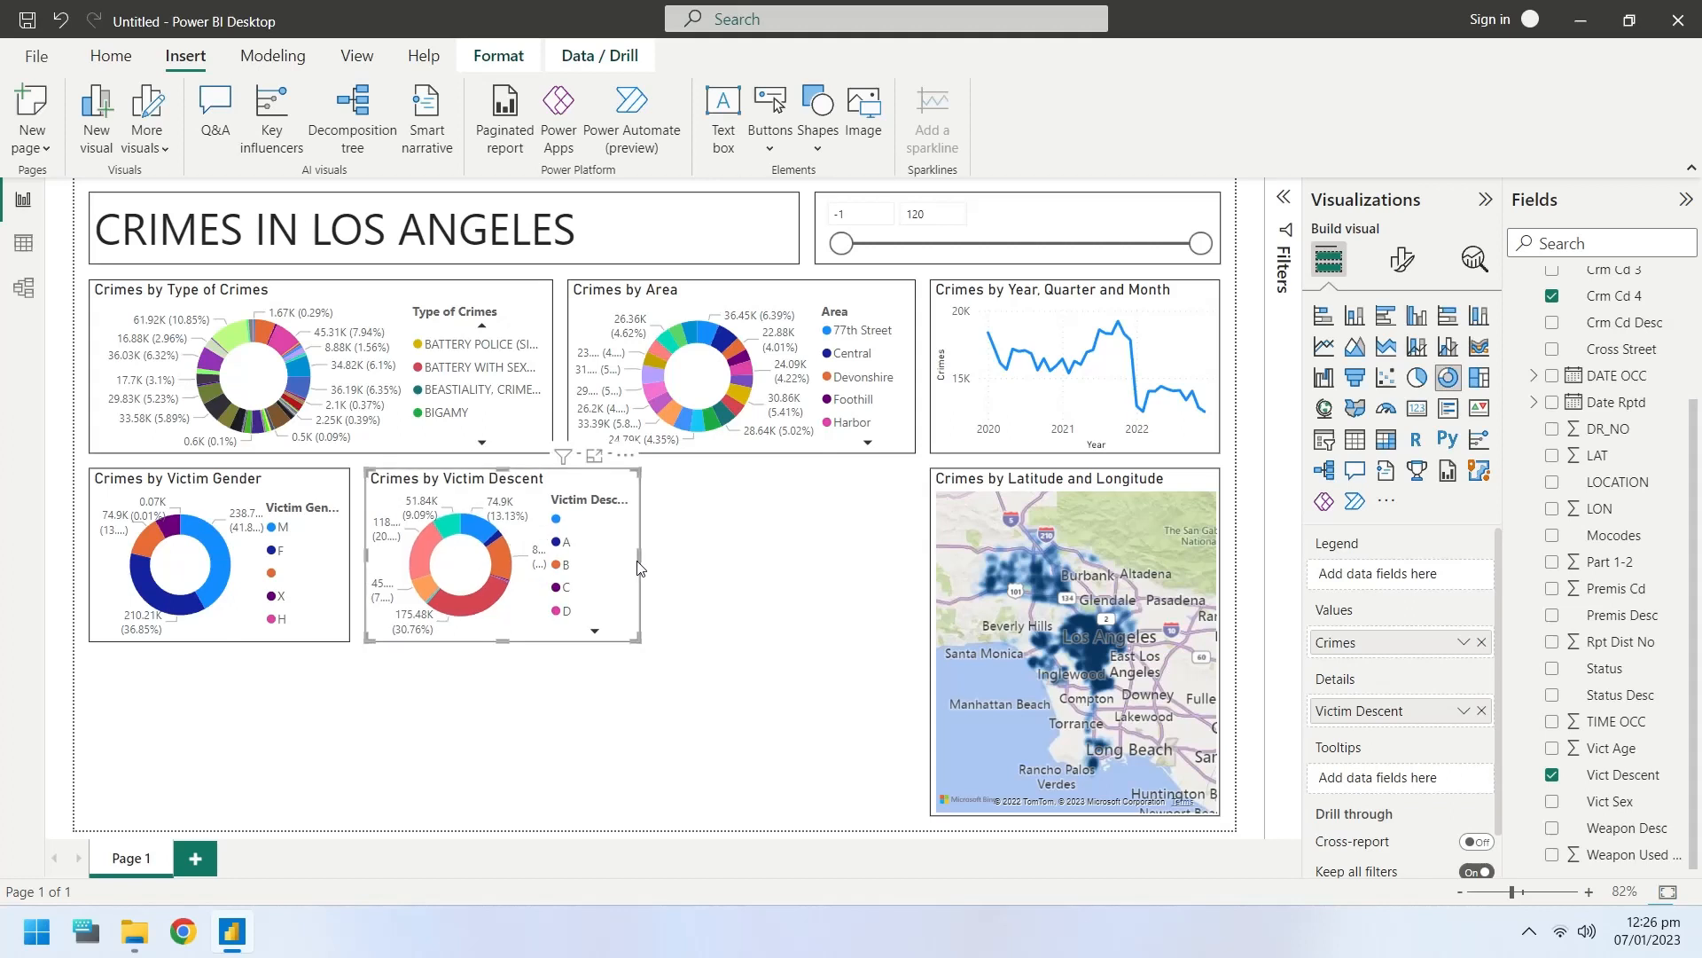
pyautogui.moveTo(624, 594)
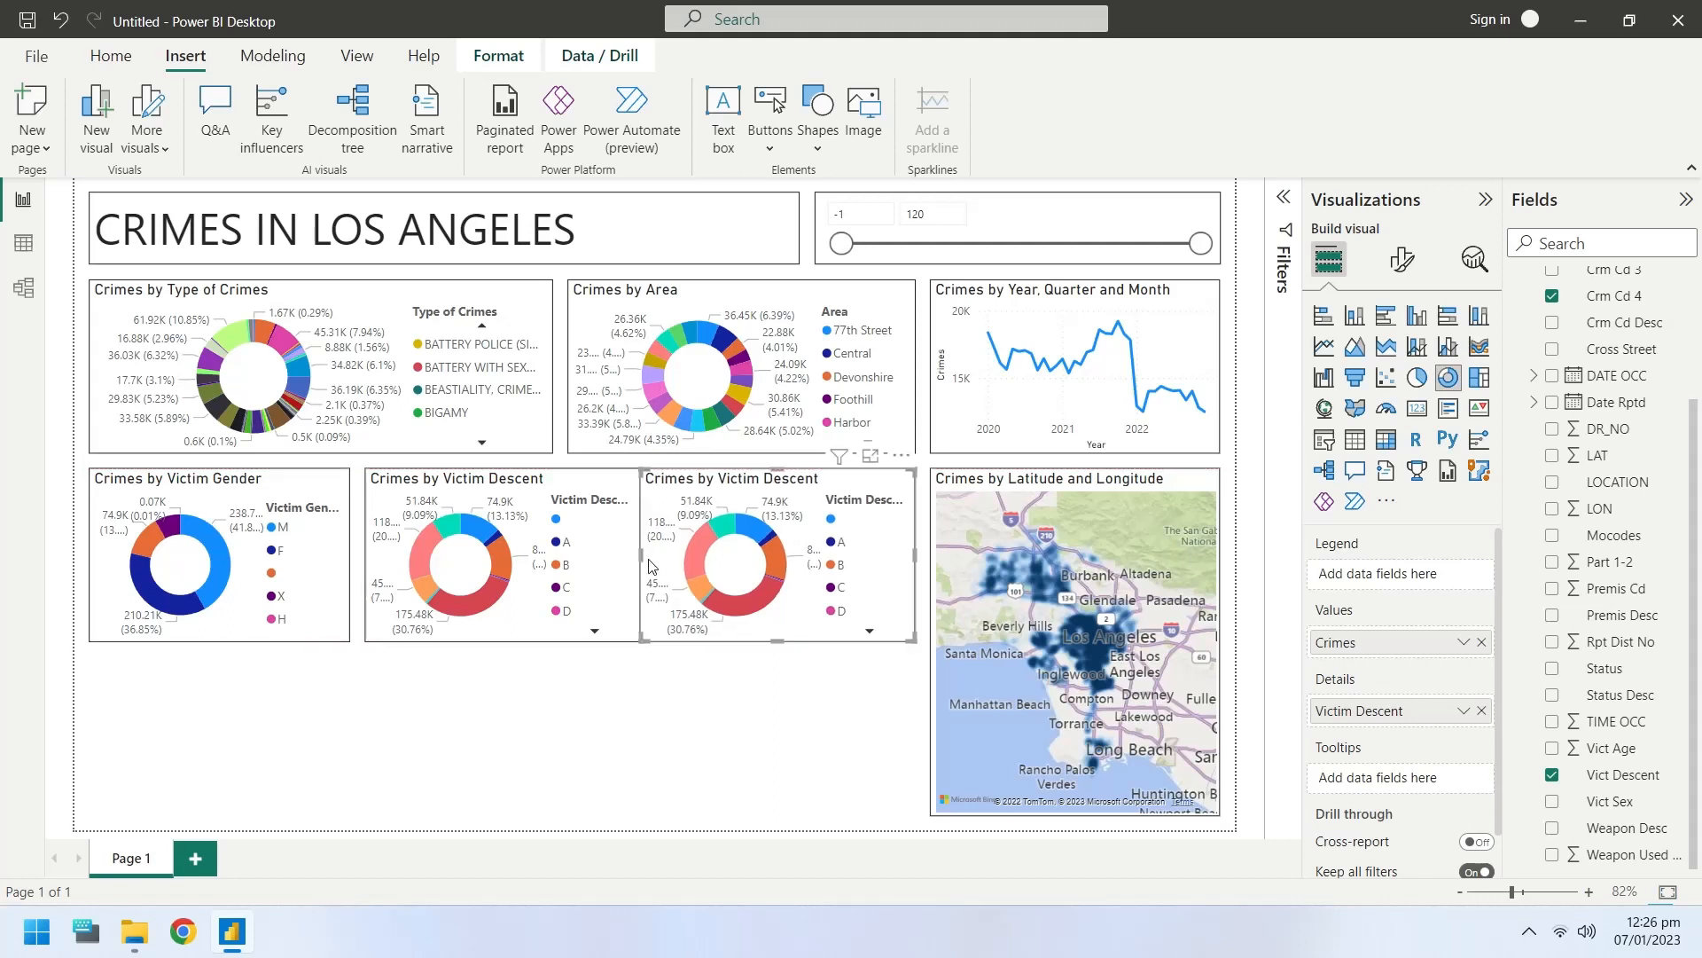
pyautogui.moveTo(646, 563)
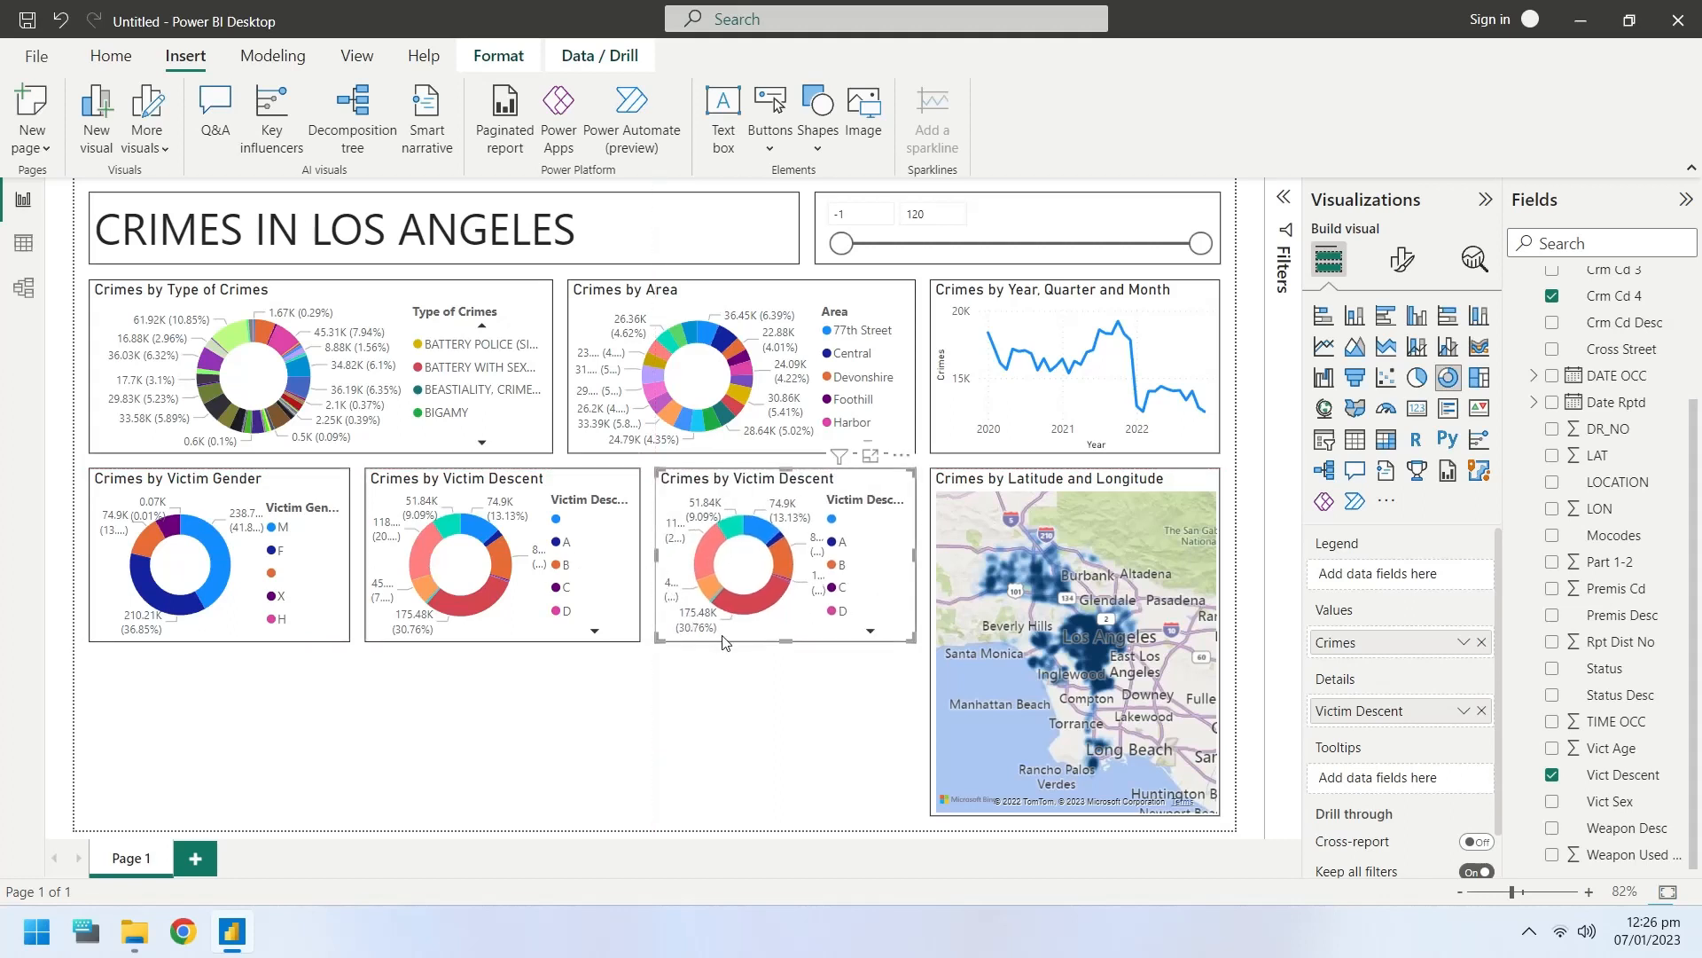
pyautogui.moveTo(811, 651)
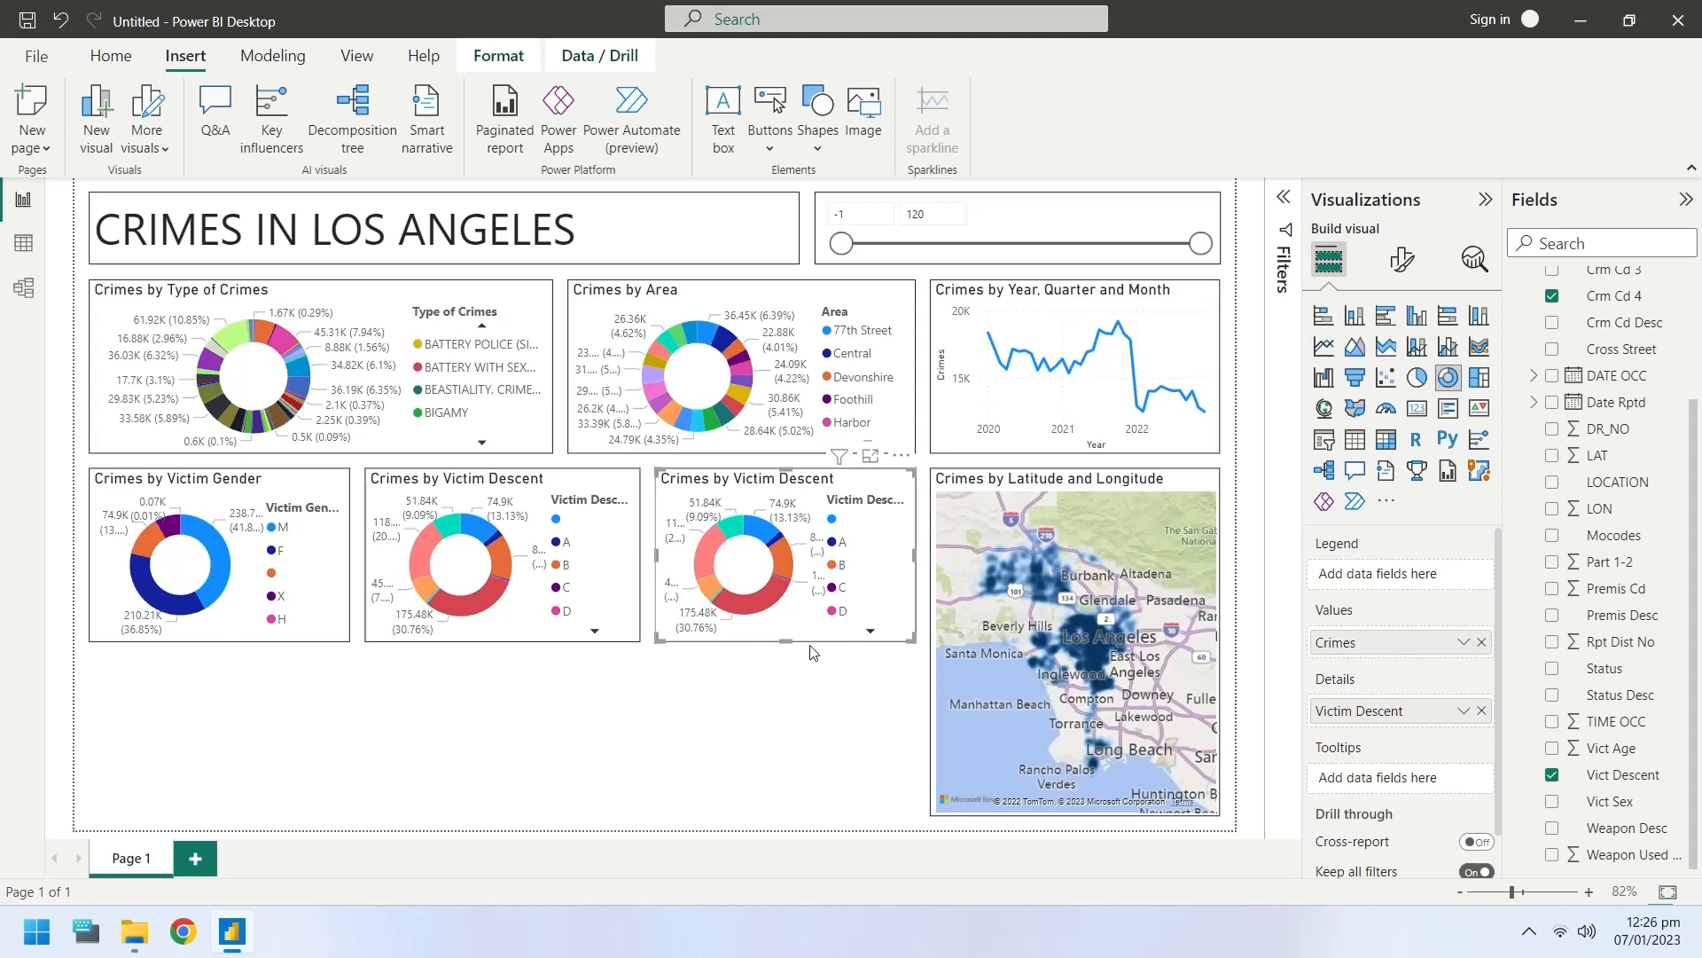
# - Switch the copied donut to Status Desc, renaming the legend field 'Status'
pyautogui.click(1479, 711)
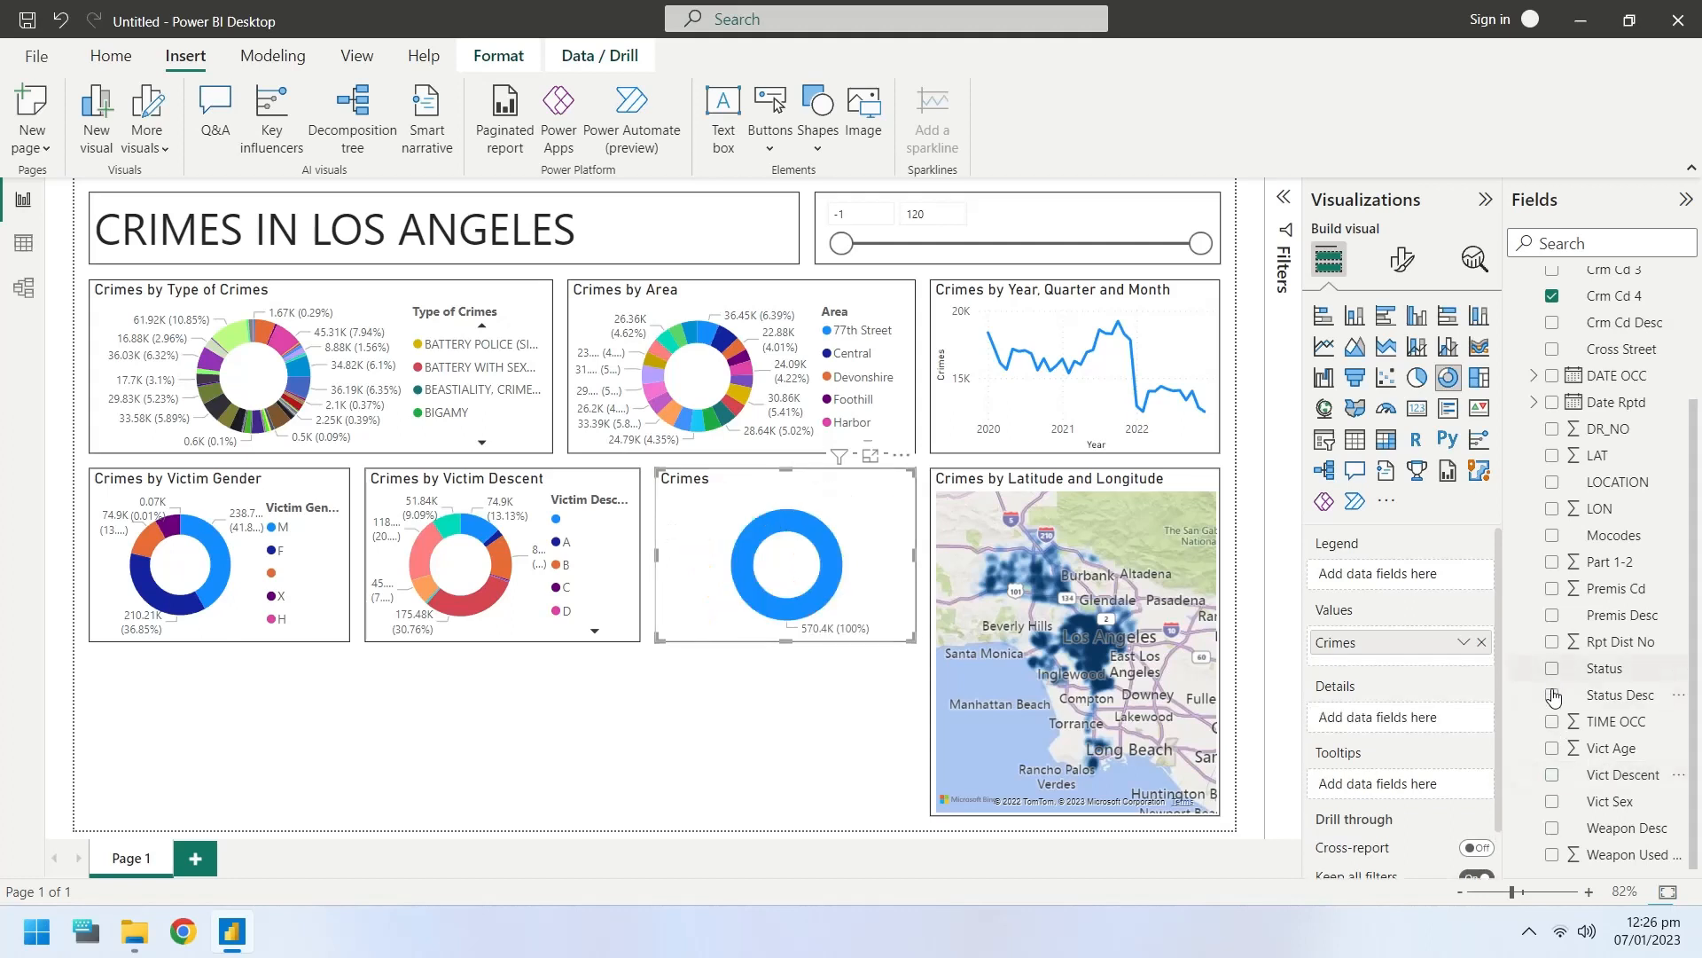
pyautogui.click(1552, 667)
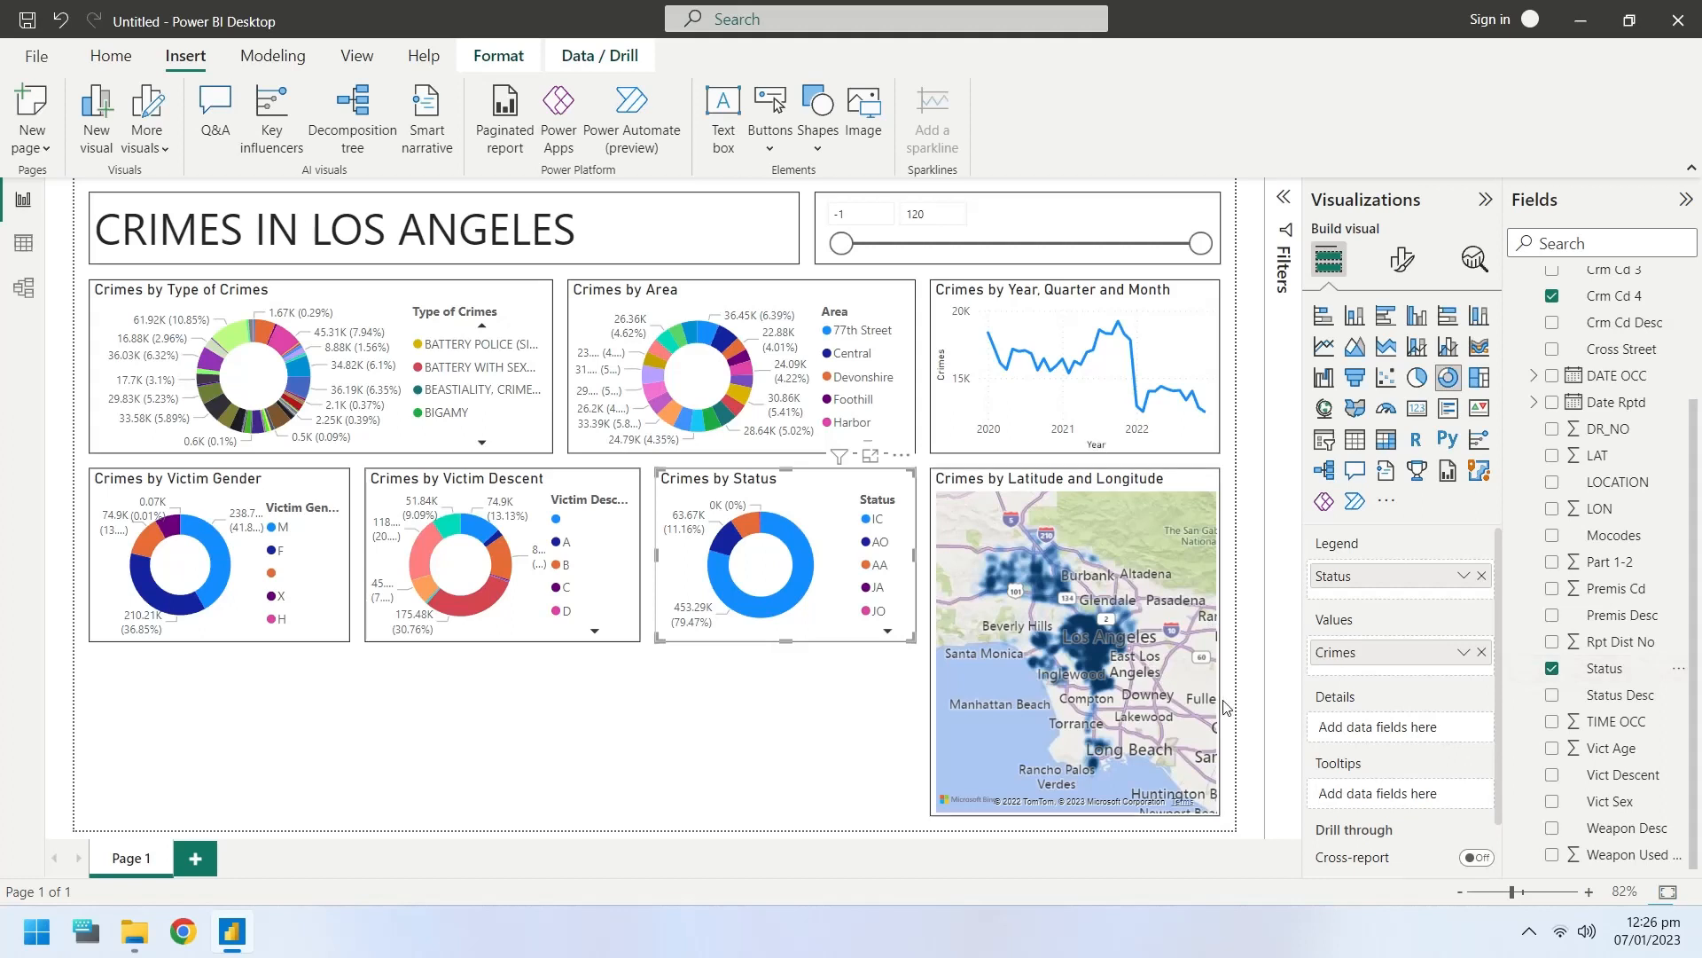
pyautogui.moveTo(798, 706)
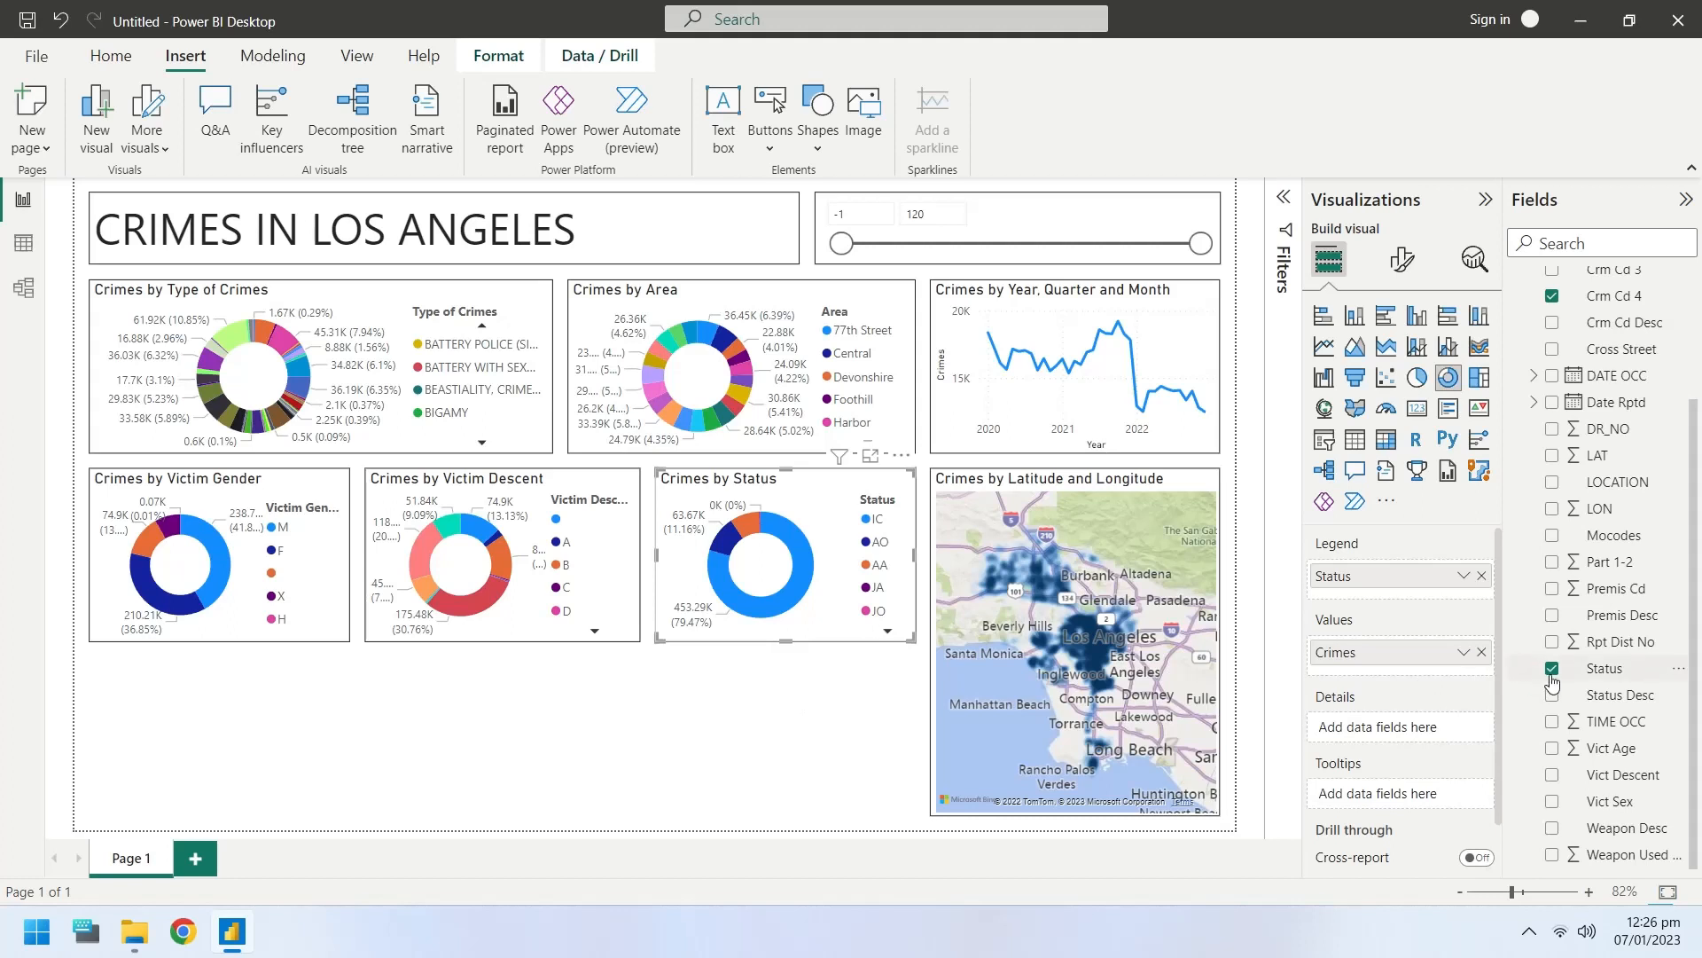
pyautogui.click(1551, 695)
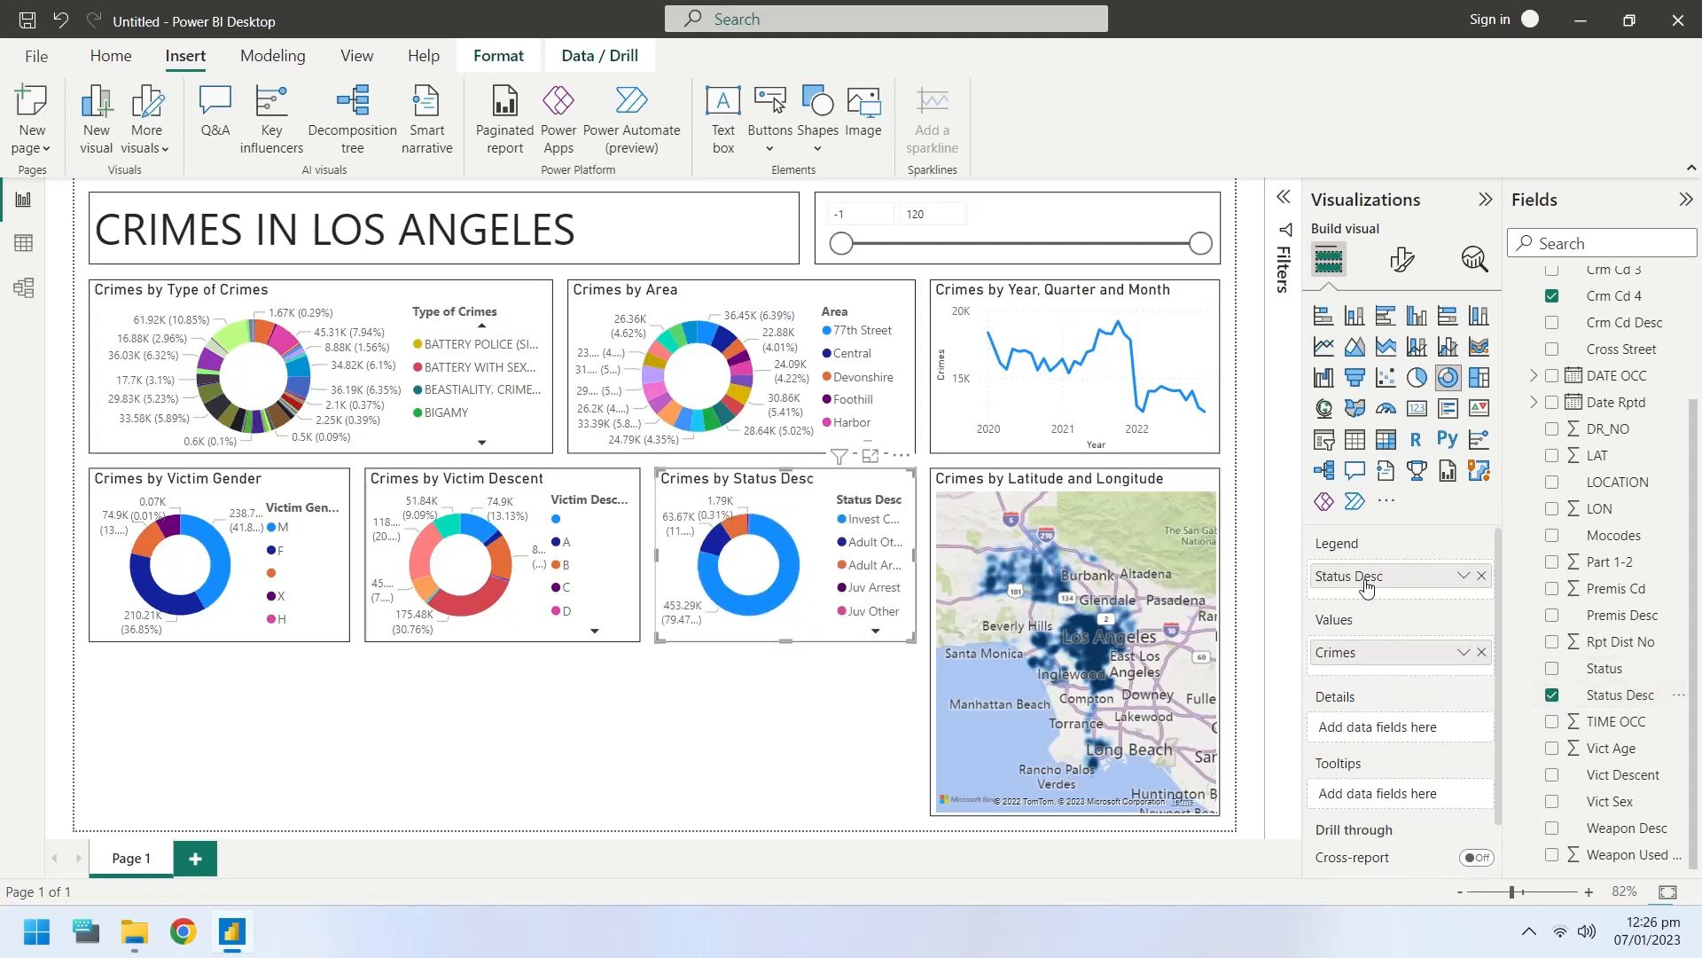
pyautogui.doubleClick(1378, 575)
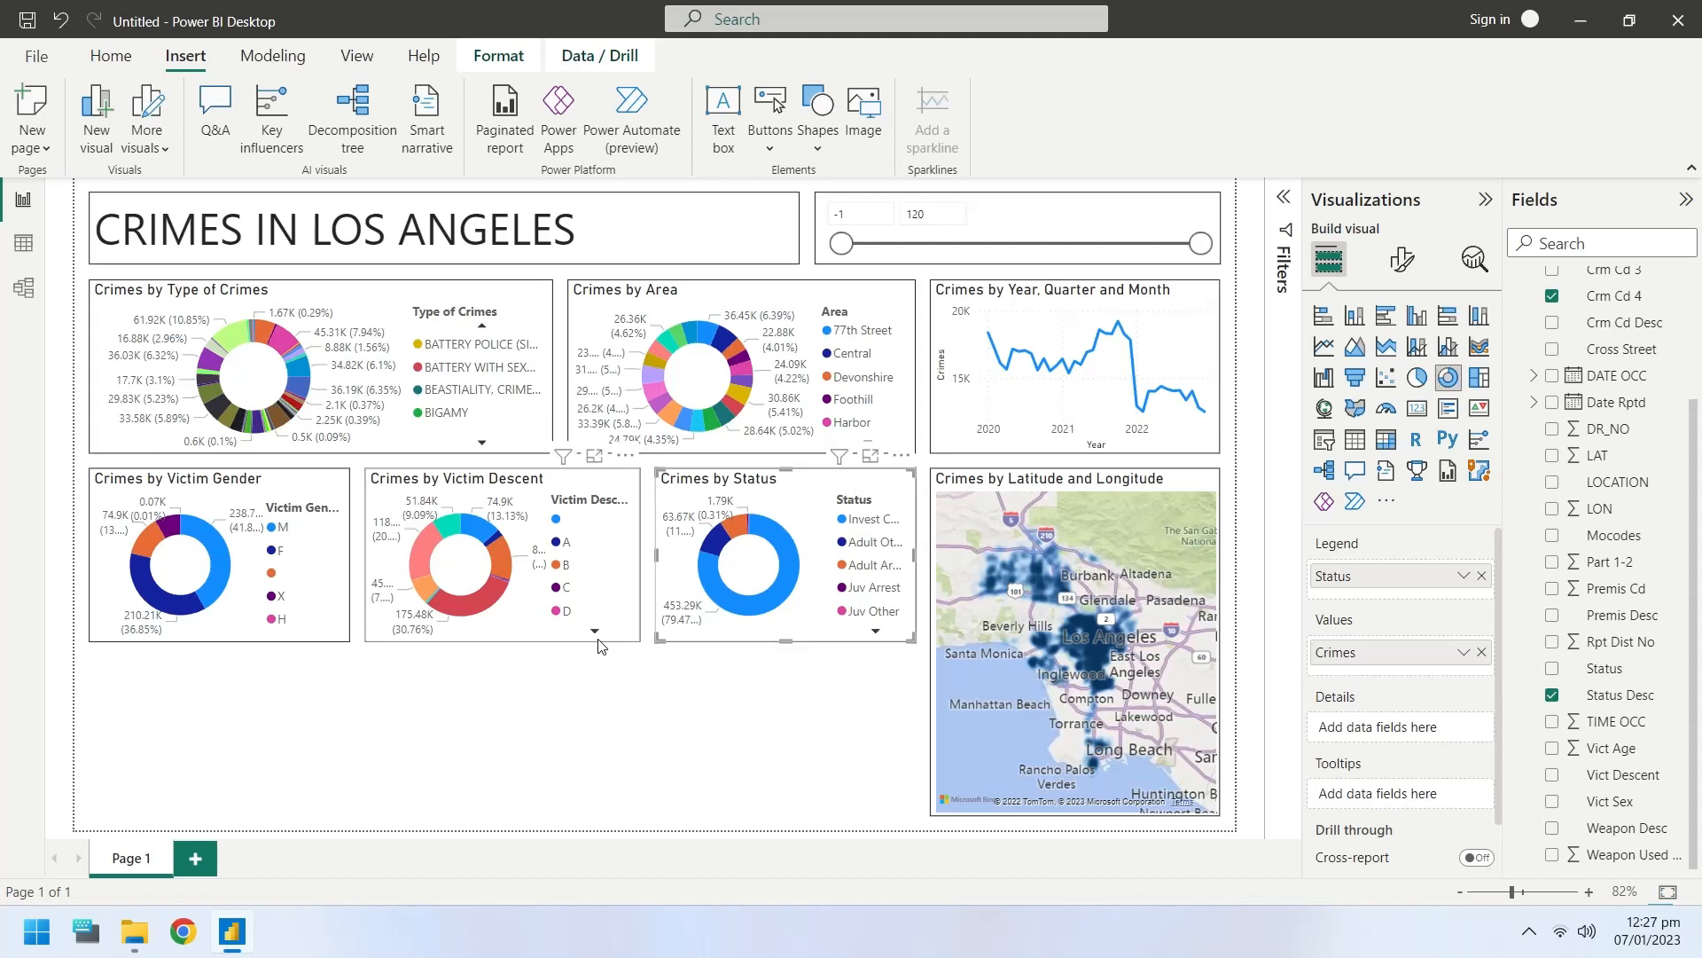
pyautogui.click(518, 693)
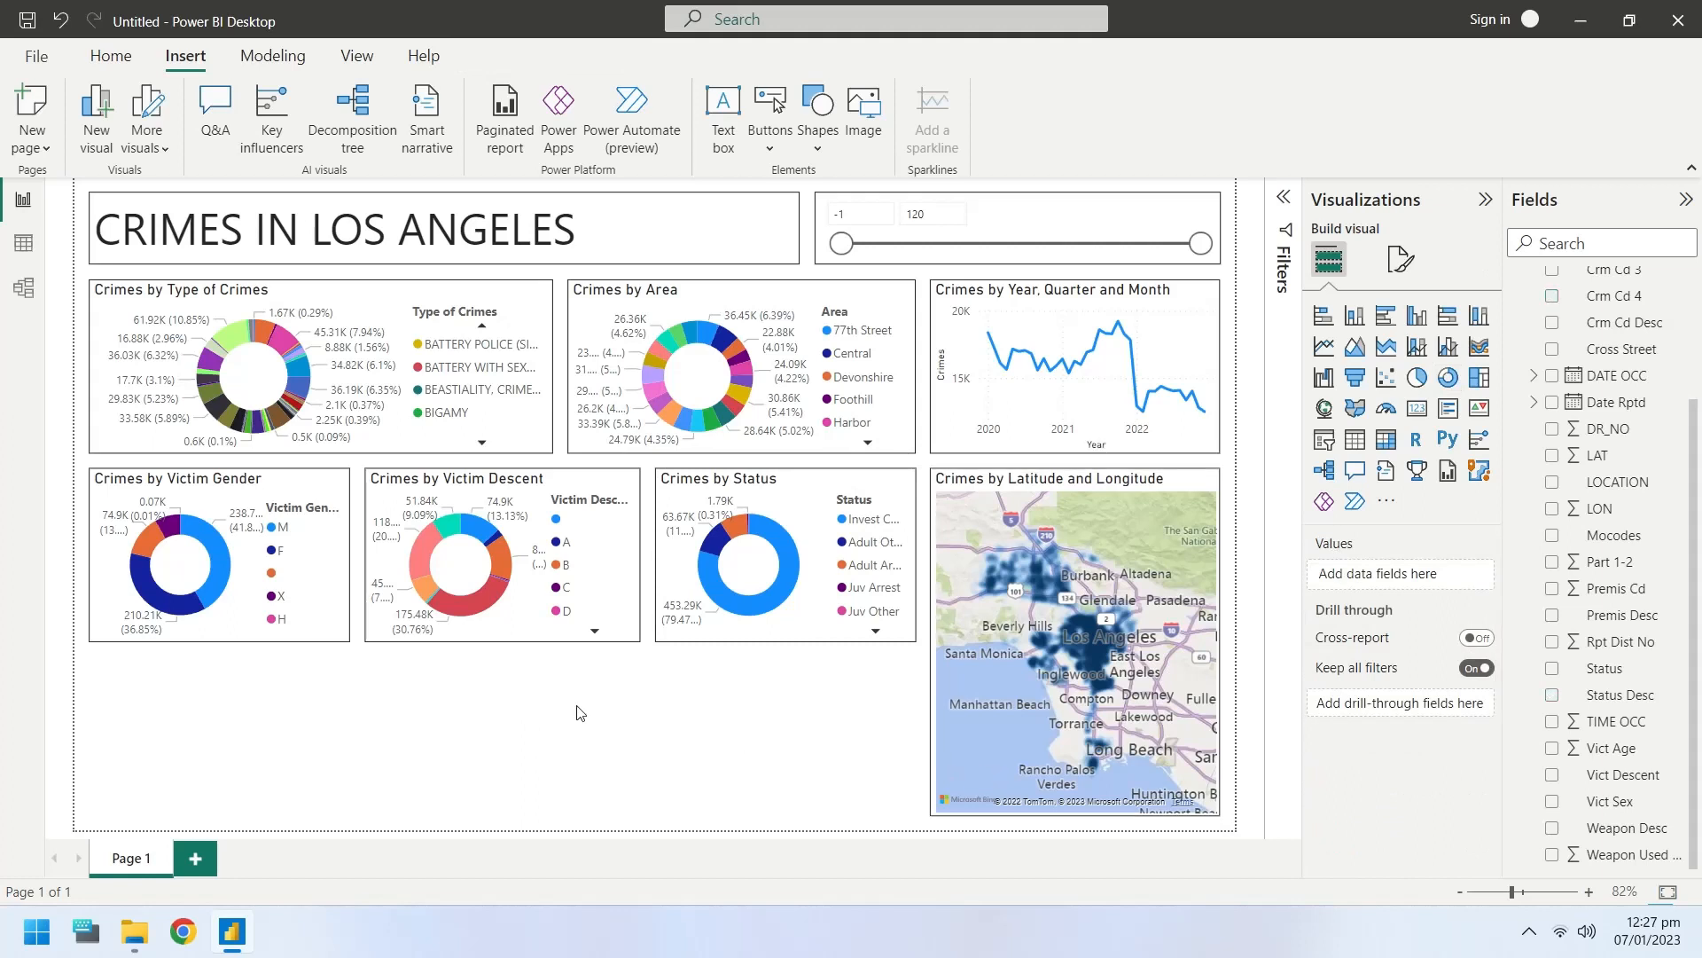
# - Add a donut chart of crime counts by Premis Desc, rename the field 'Premises', and widen it
pyautogui.click(184, 560)
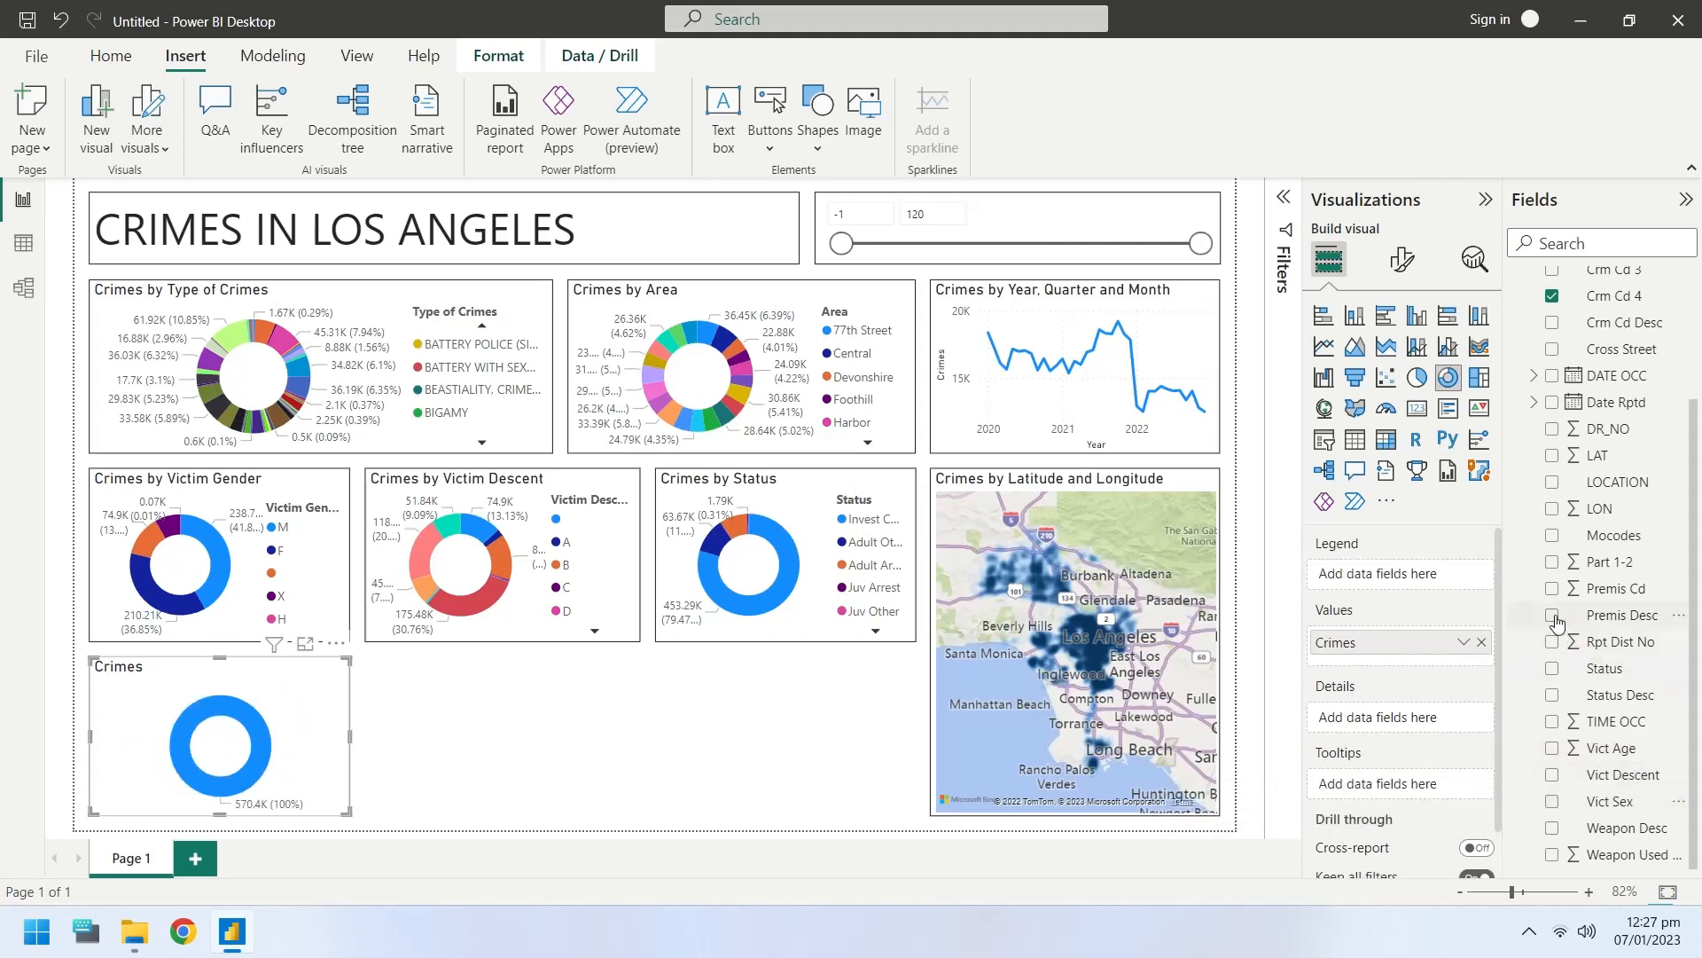
pyautogui.click(1555, 616)
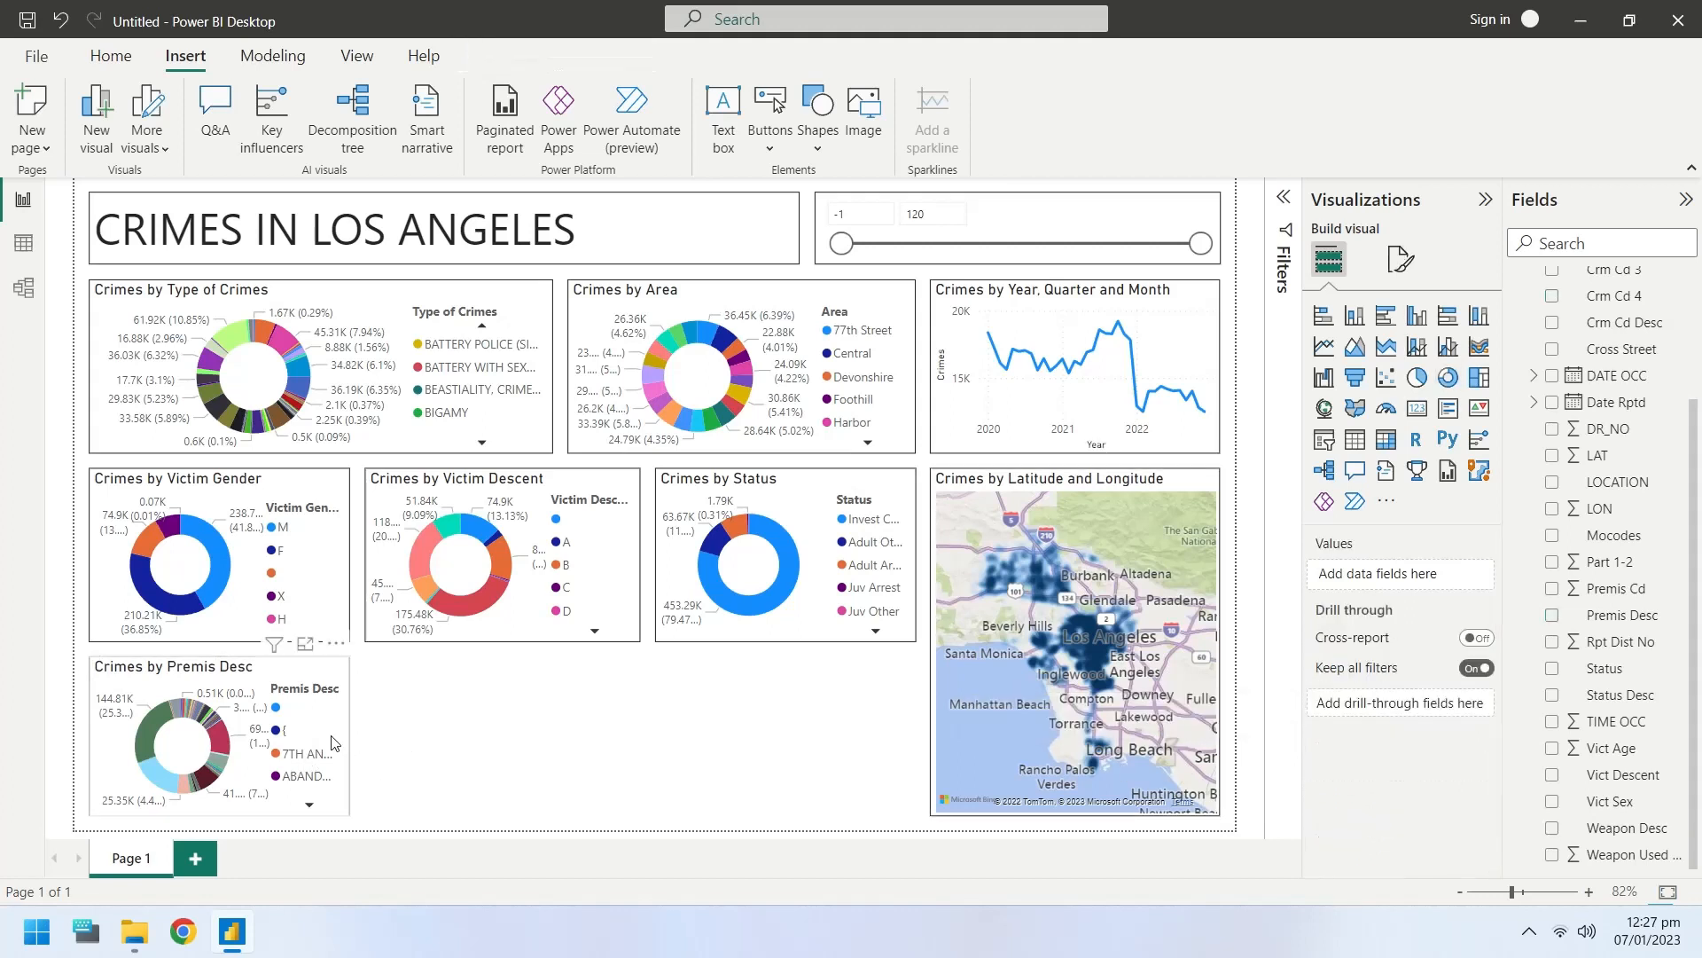
pyautogui.click(218, 739)
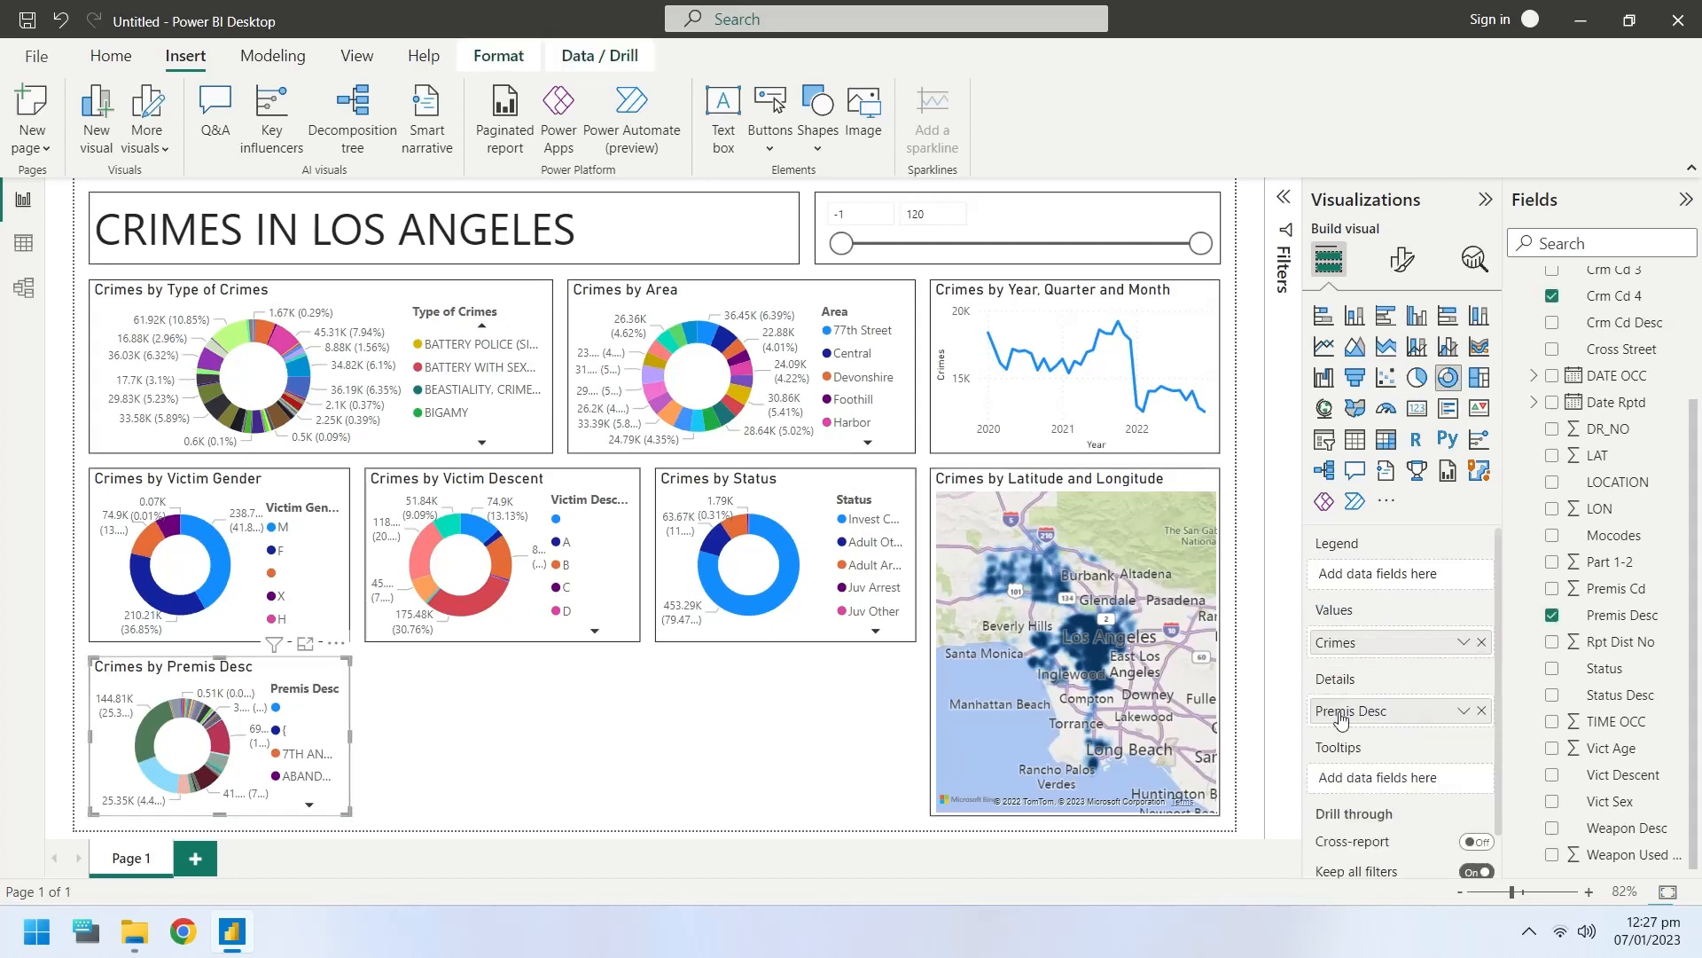
pyautogui.doubleClick(1357, 711)
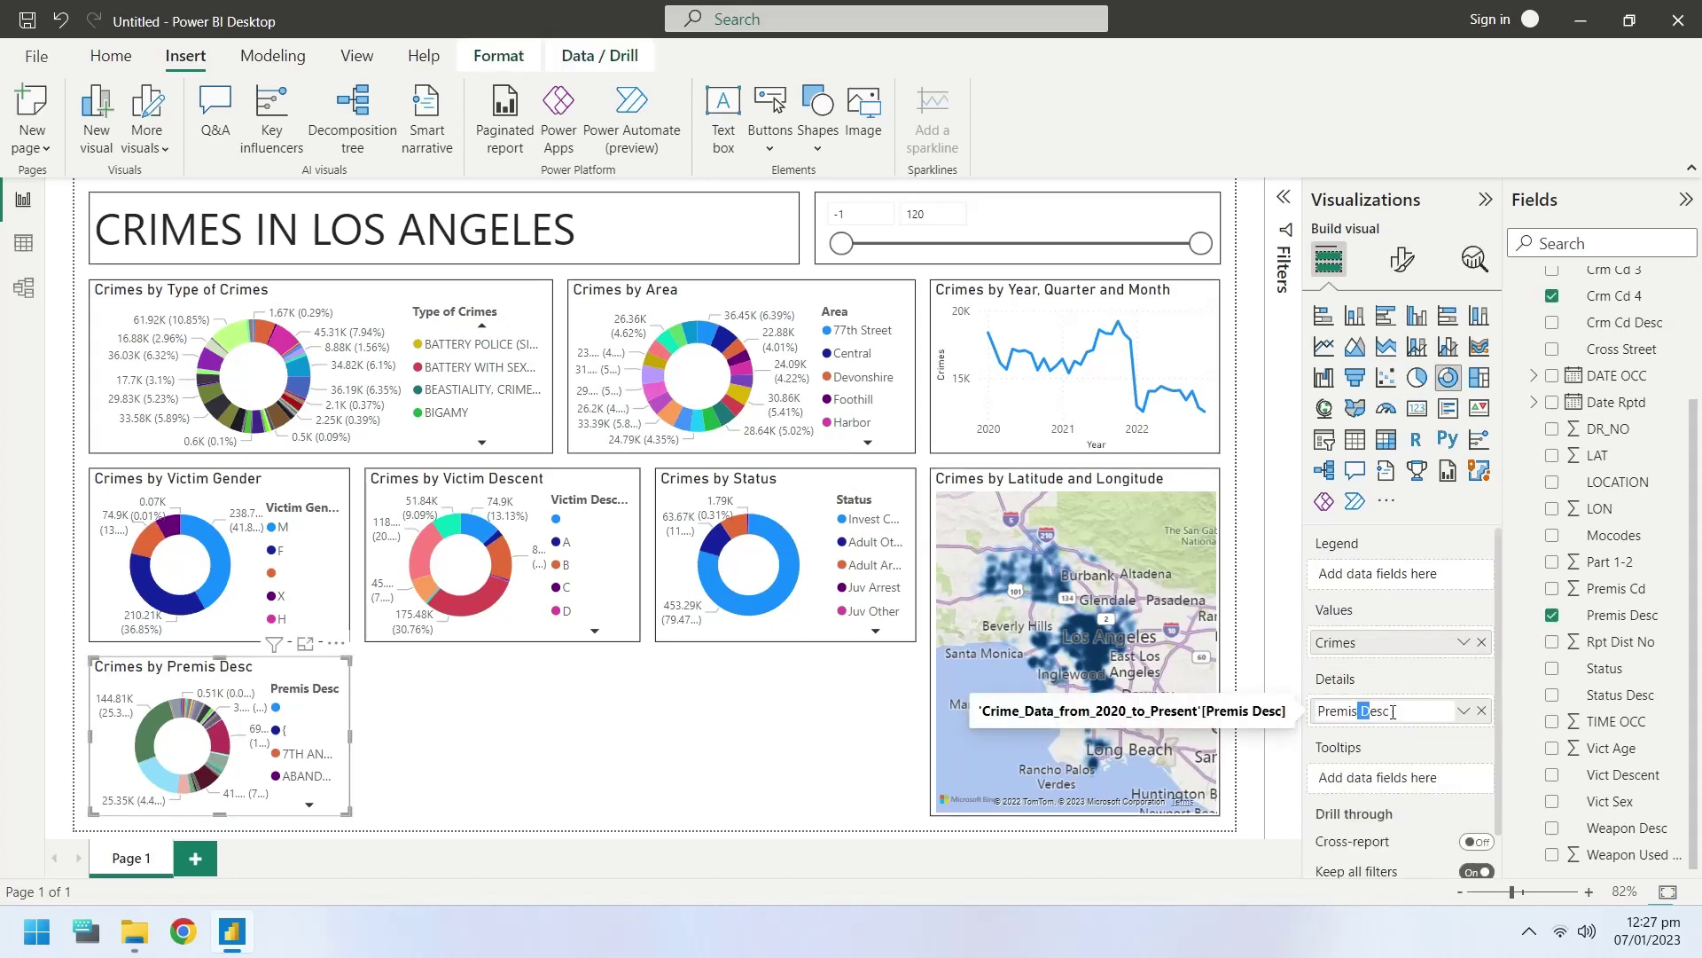
pyautogui.write('Premises')
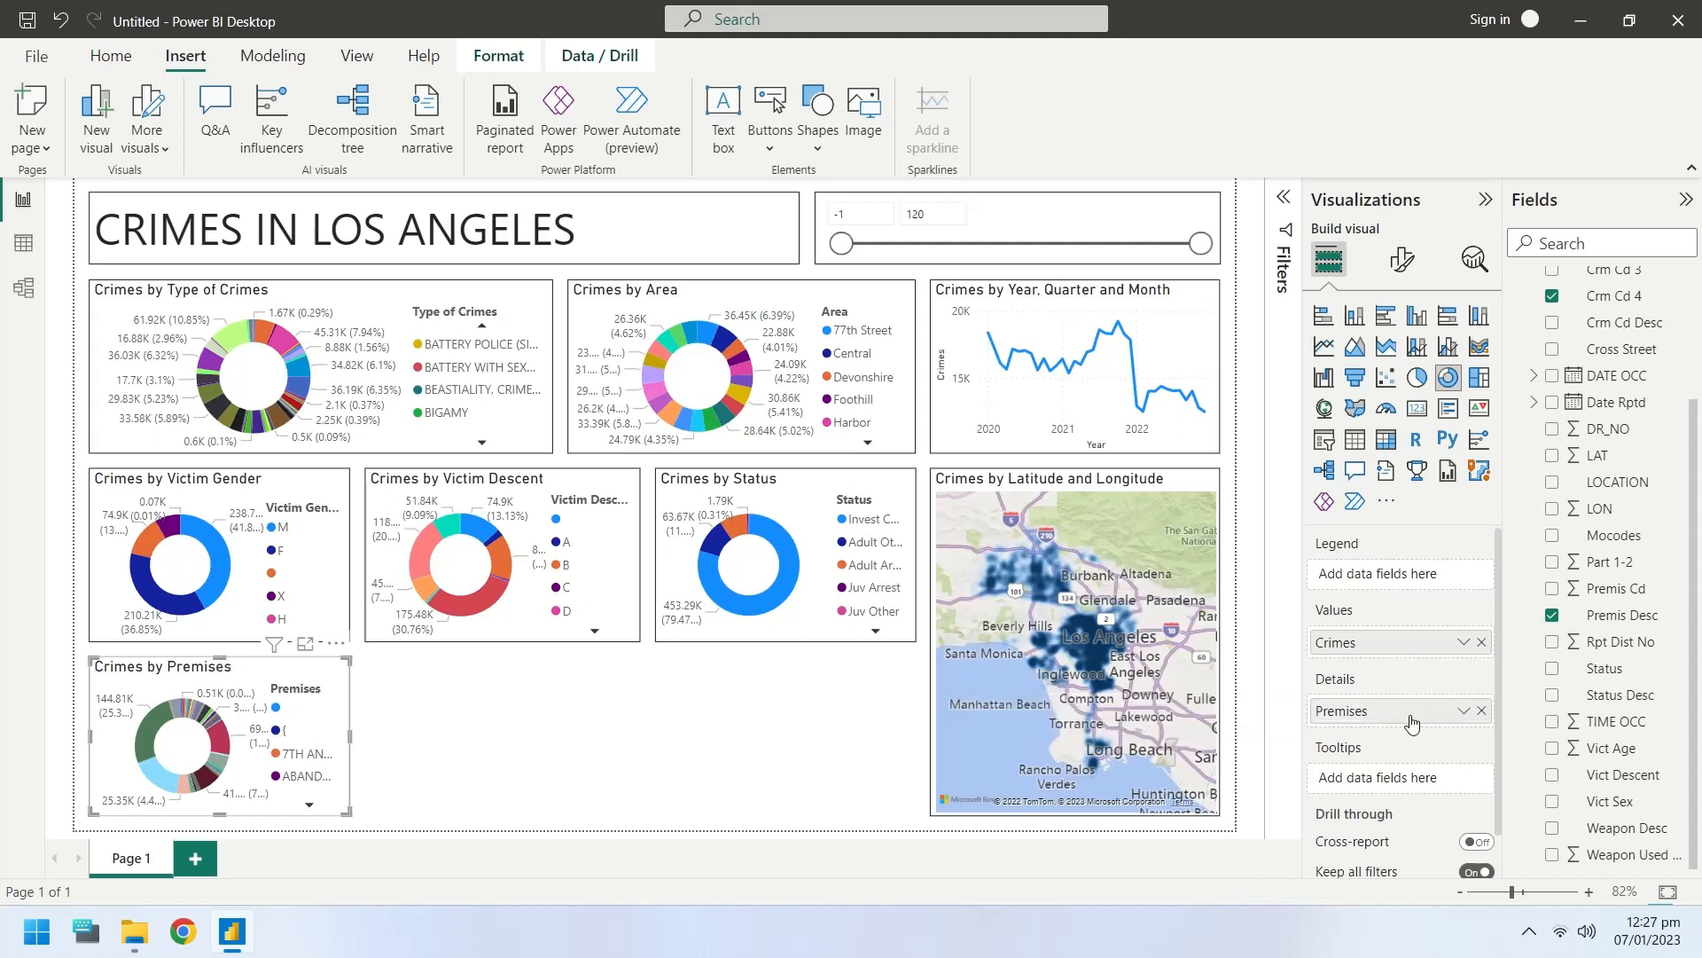
pyautogui.moveTo(359, 739)
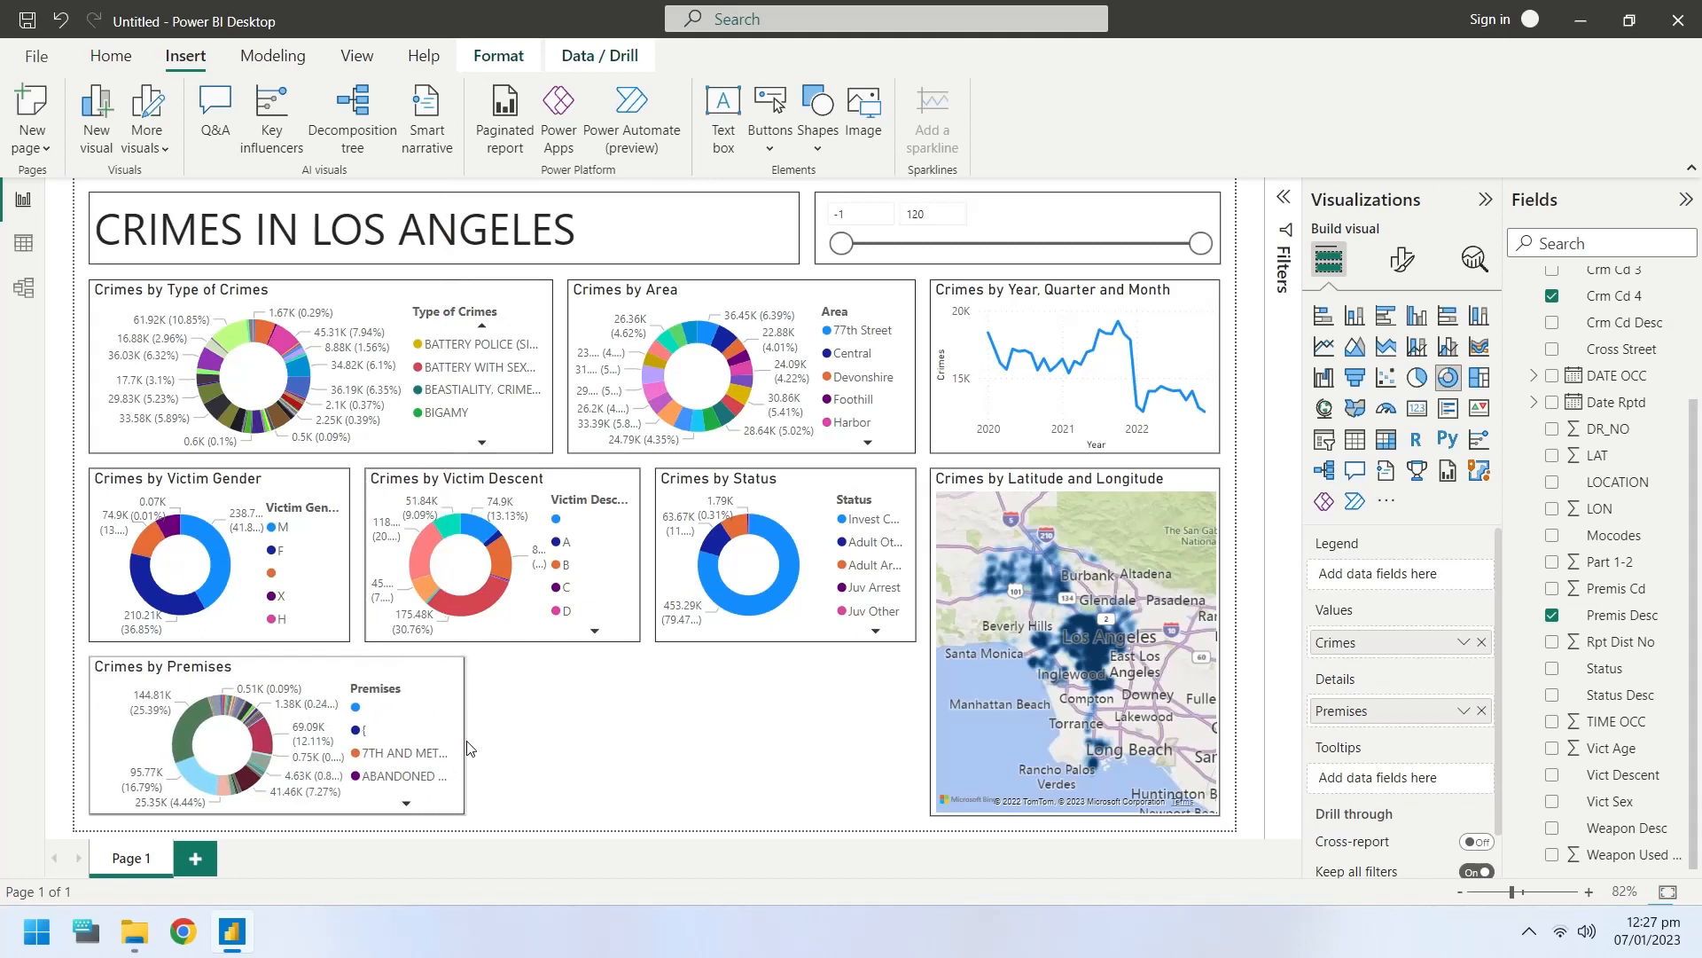
pyautogui.click(227, 749)
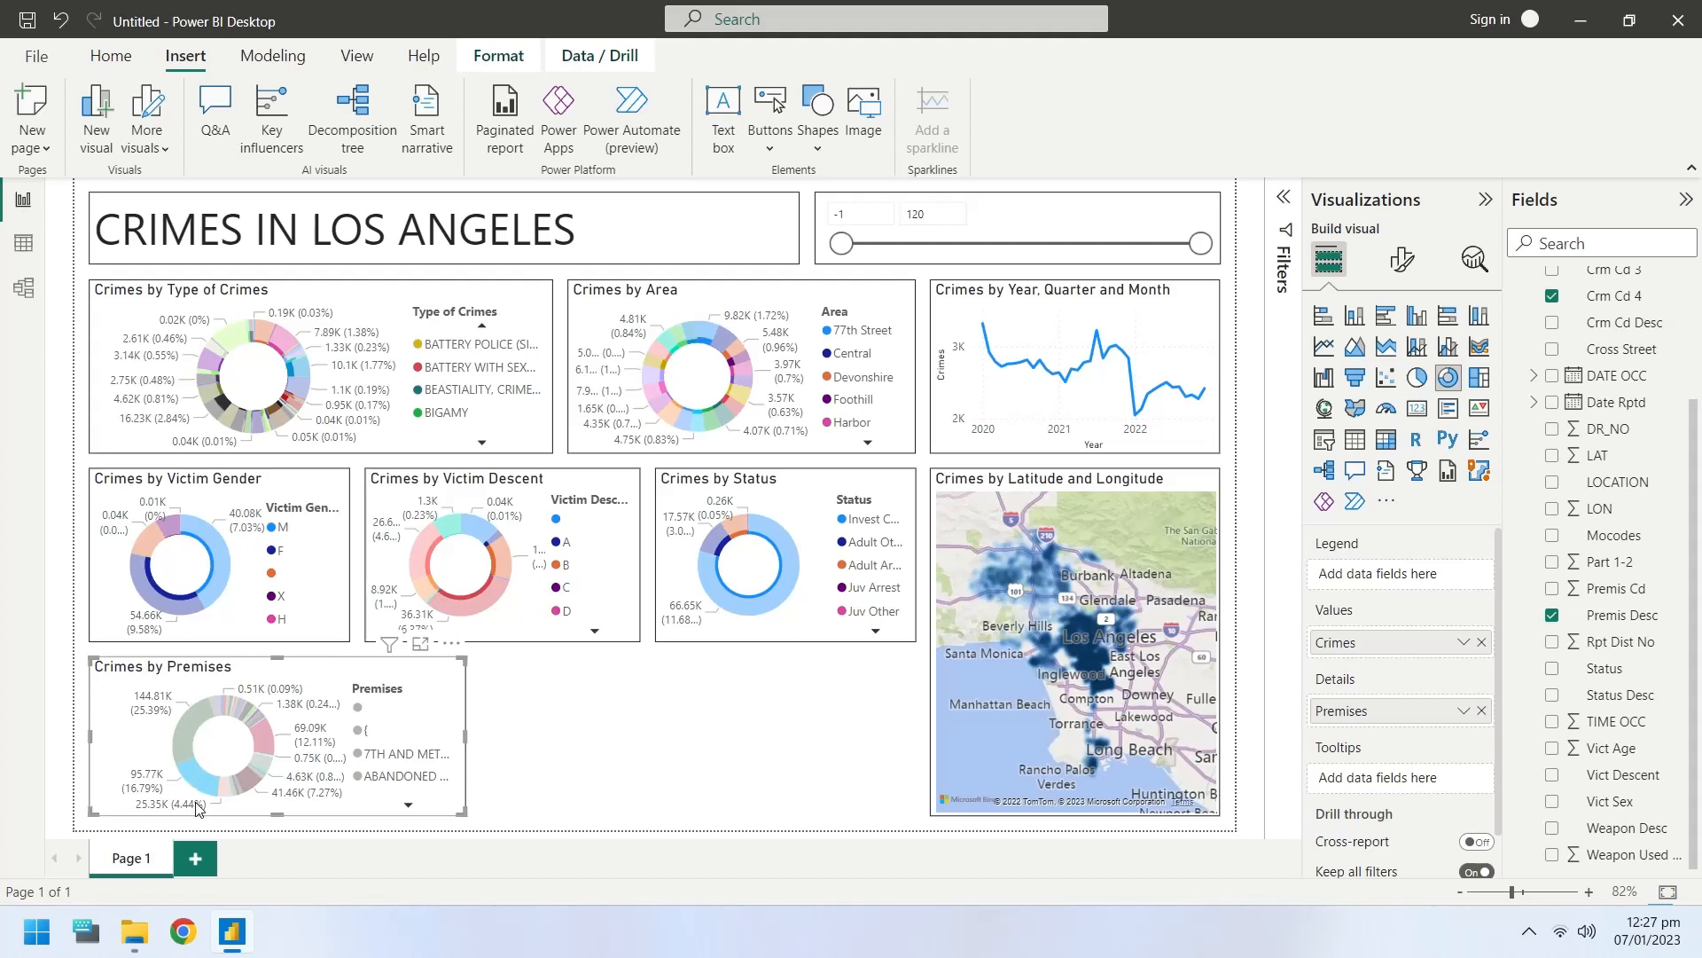
pyautogui.moveTo(185, 736)
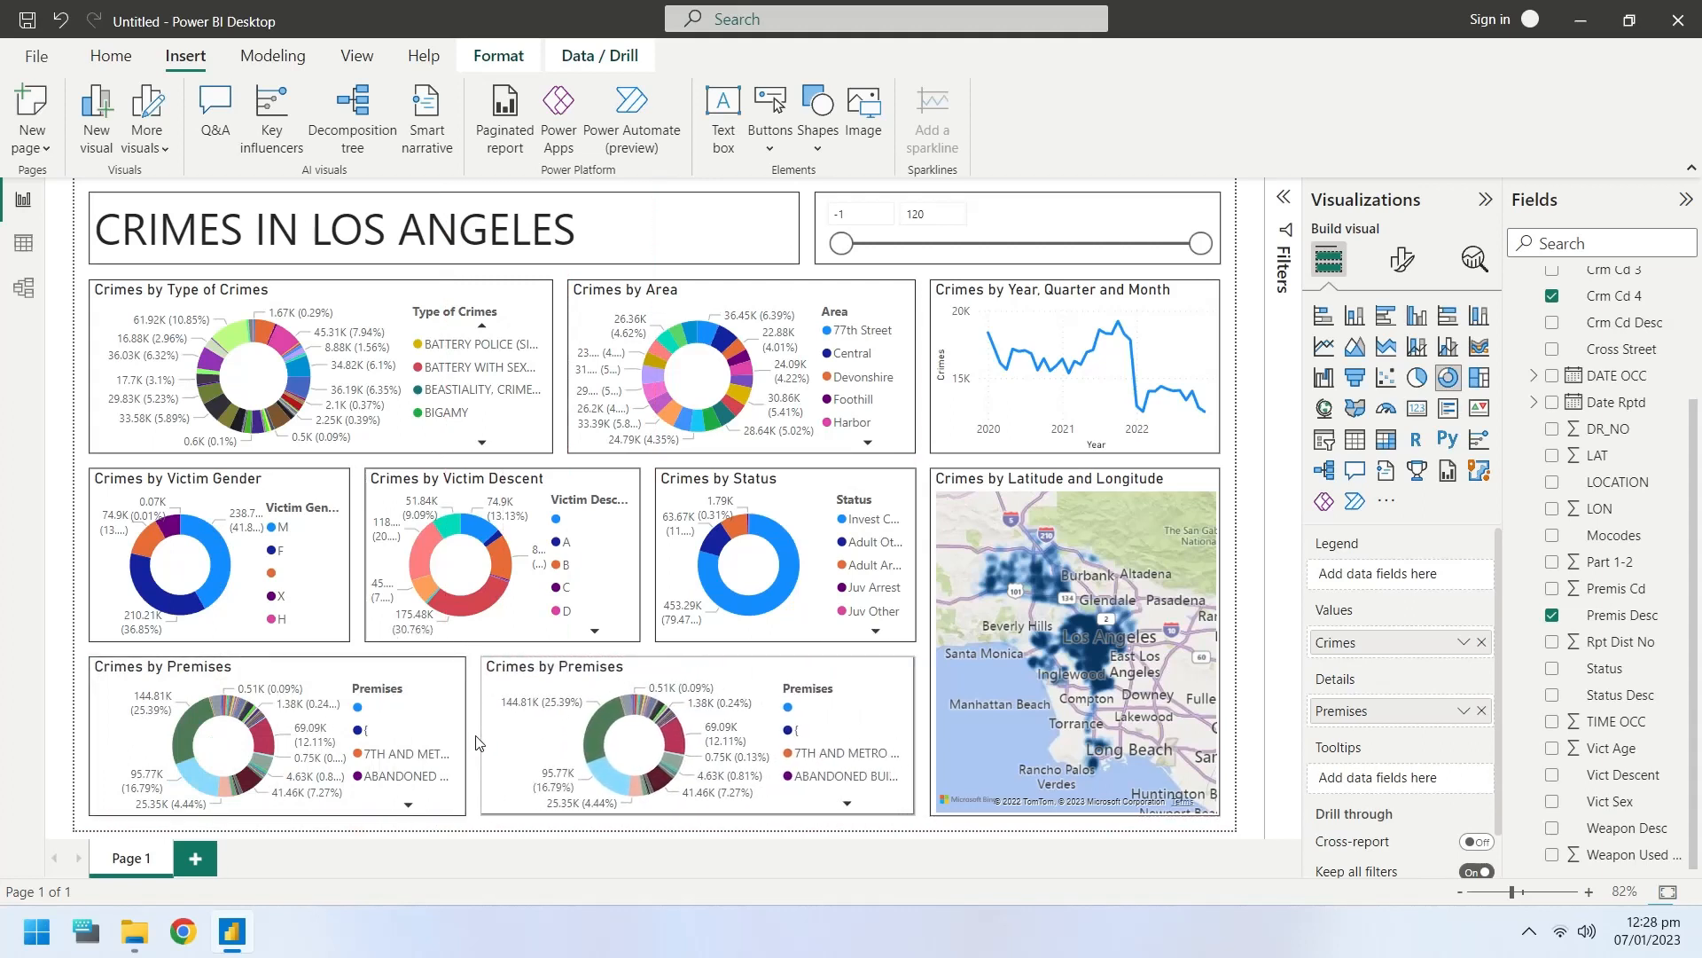
pyautogui.moveTo(673, 735)
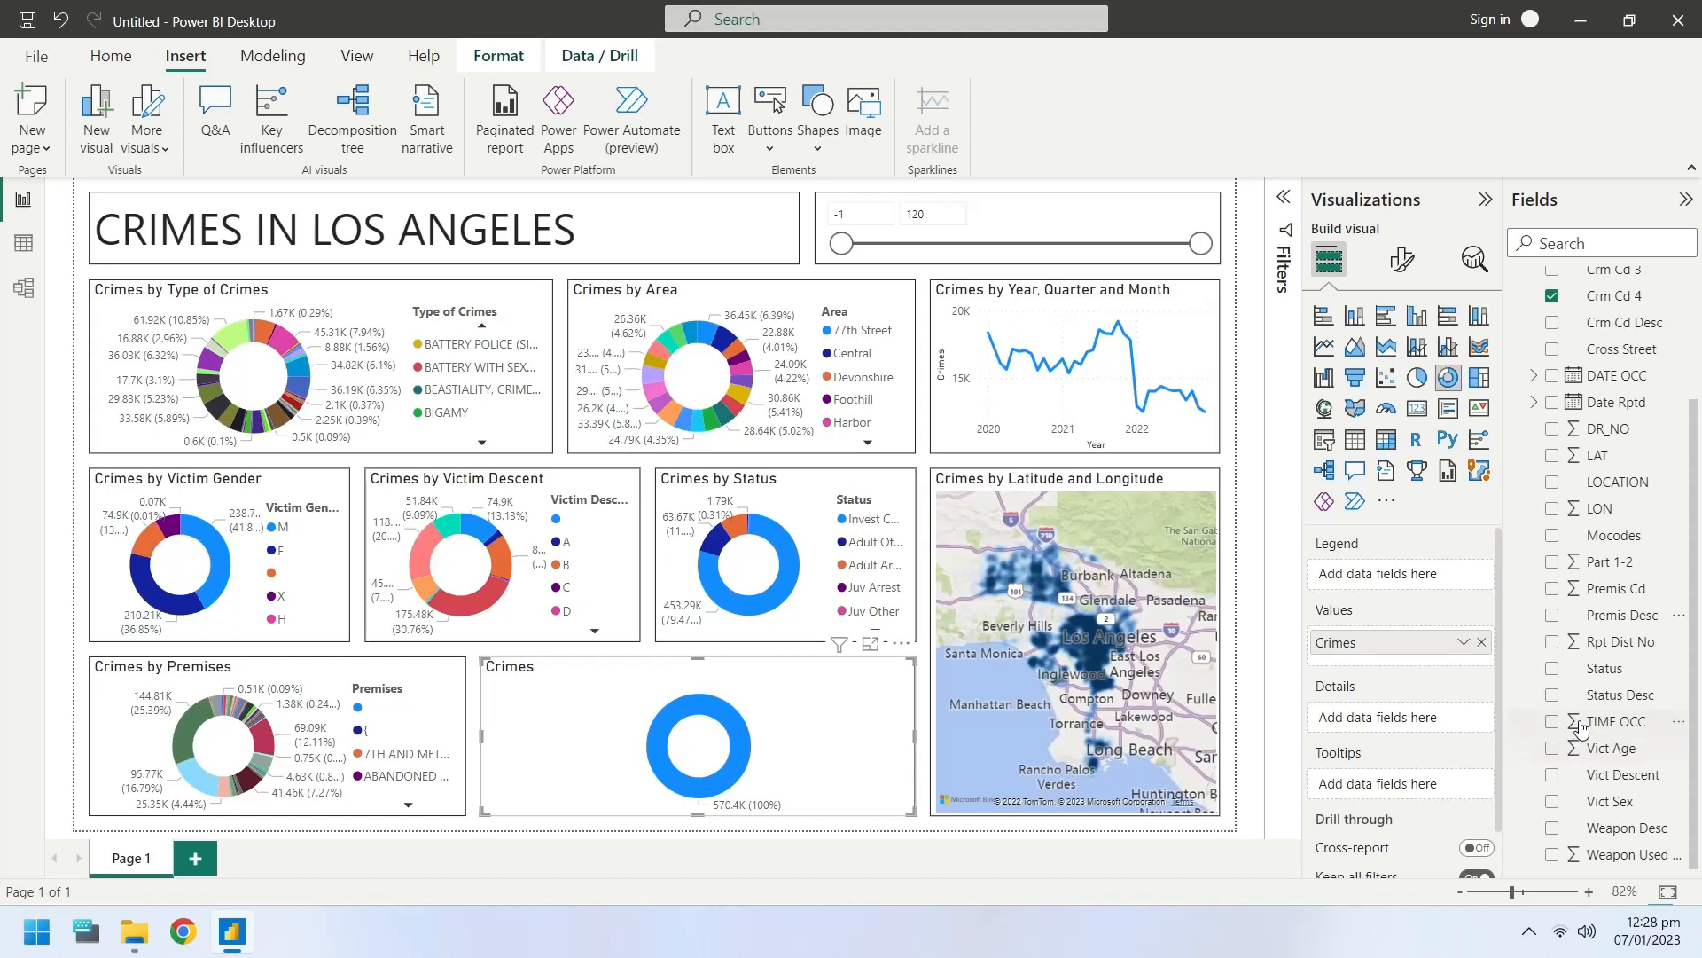
# - Switch the copied donut to Weapon Desc, rename the legend 'Weapon', and highlight strong-arm crimes
pyautogui.scroll(3)
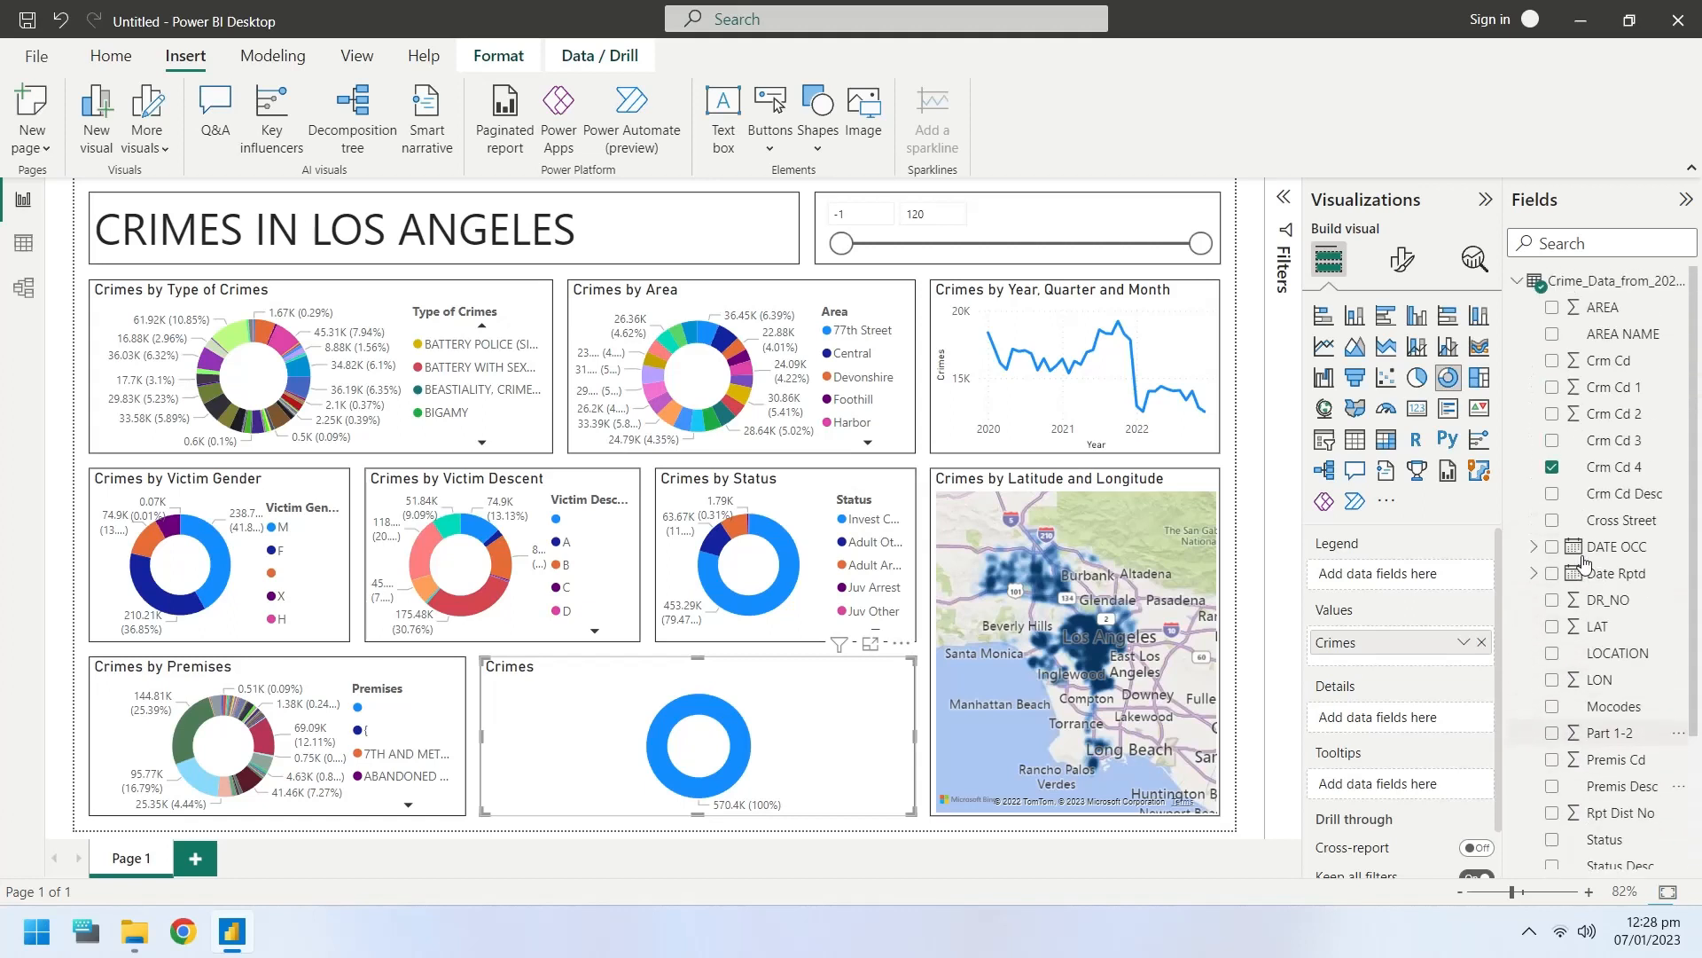
pyautogui.scroll(-3)
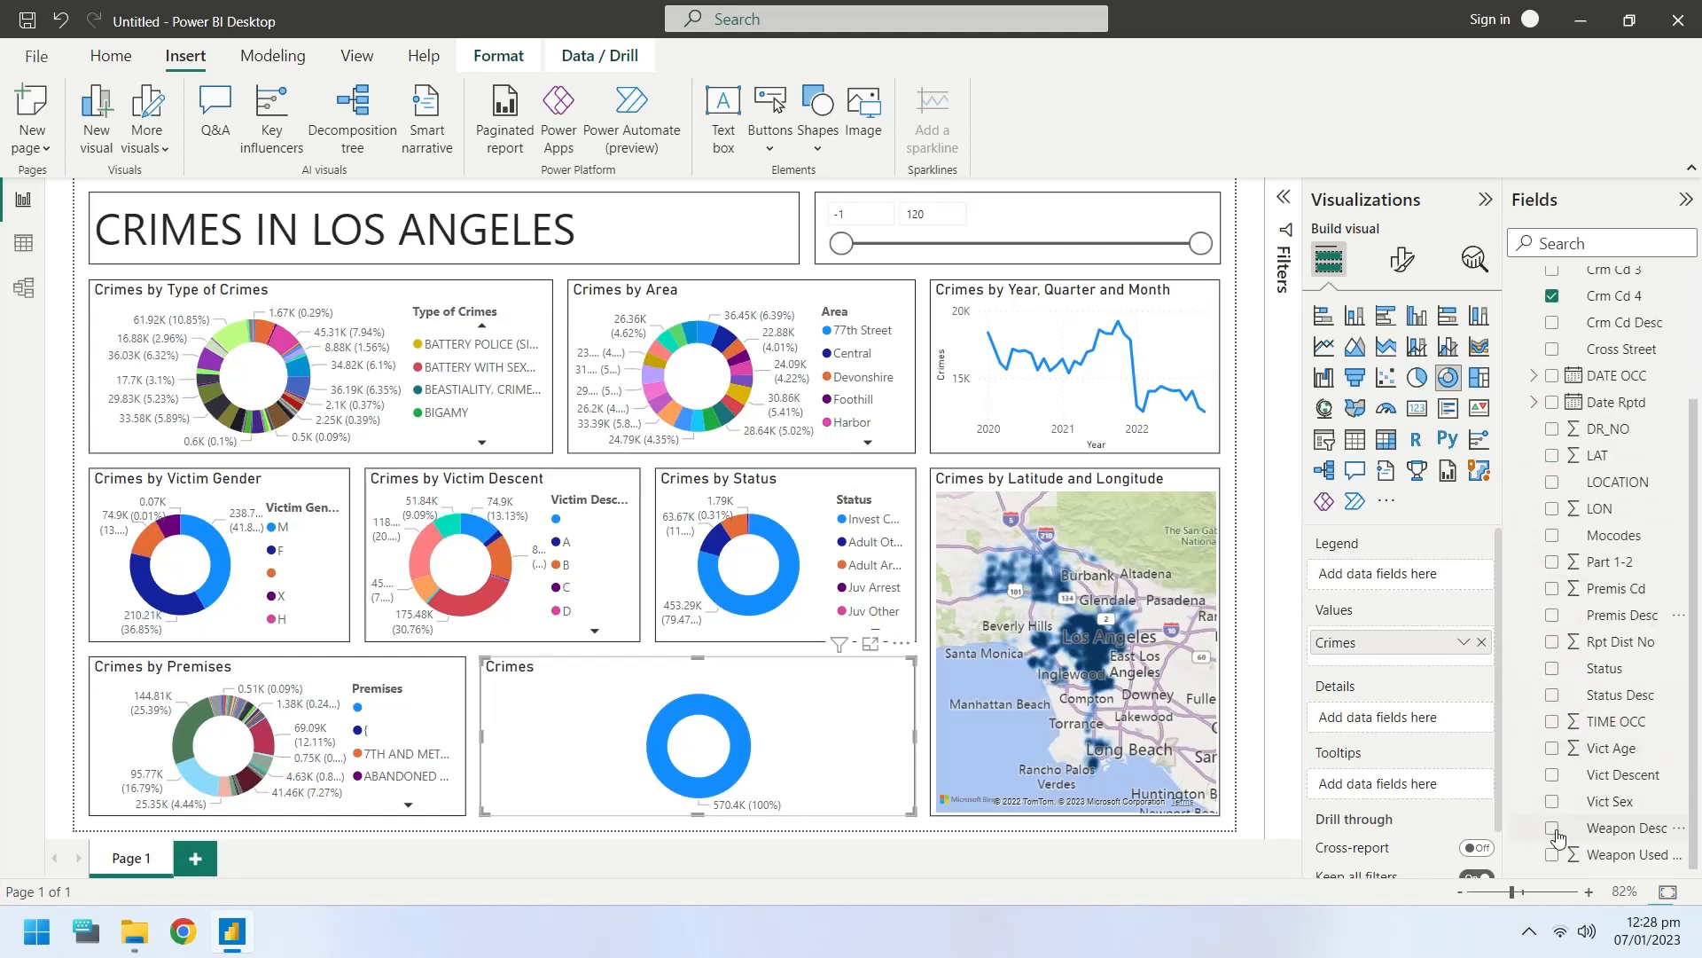
pyautogui.click(1555, 833)
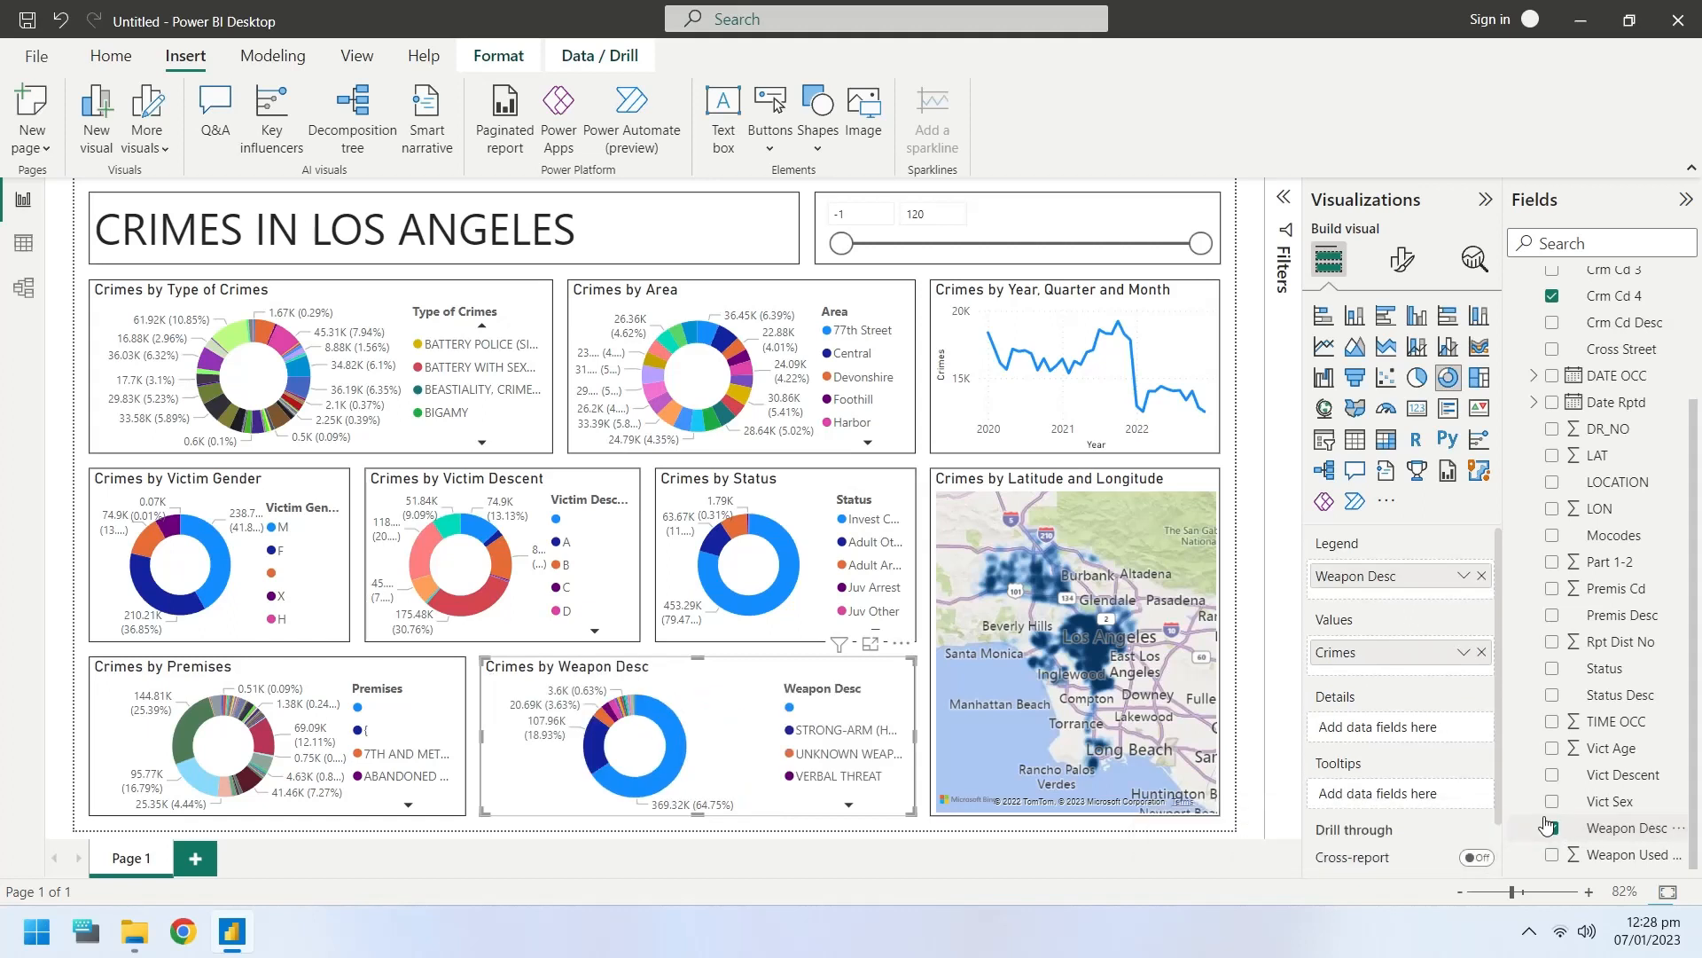
pyautogui.click(1551, 827)
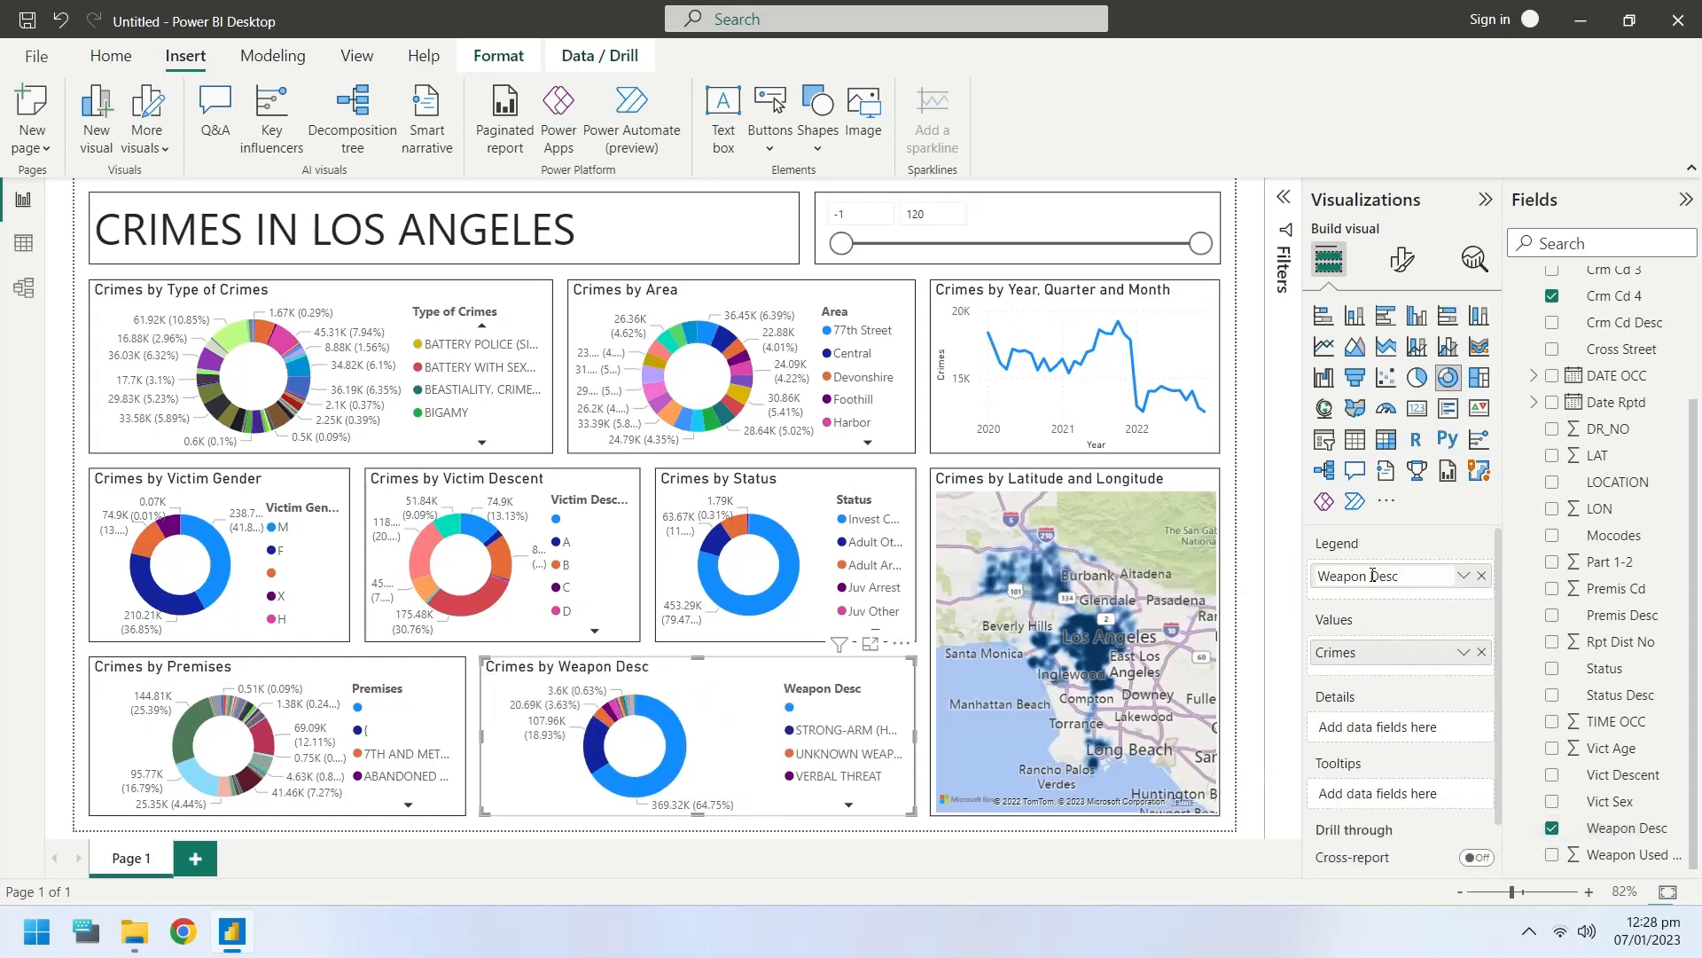
pyautogui.doubleClick(1384, 575)
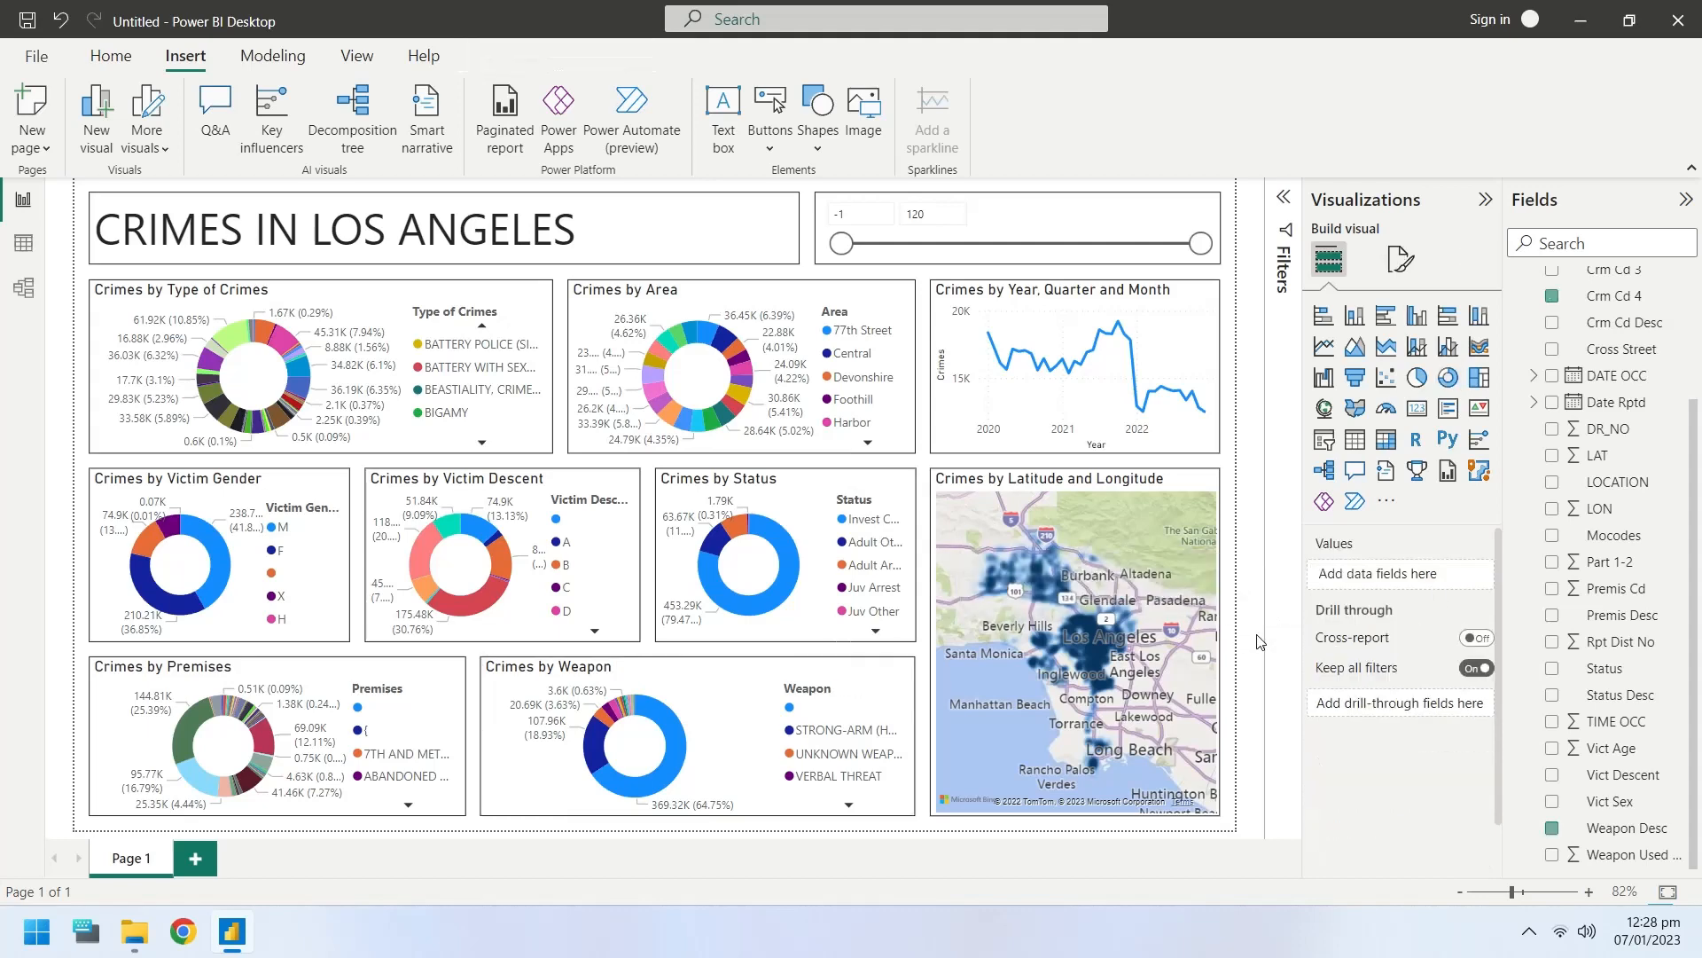
pyautogui.click(673, 744)
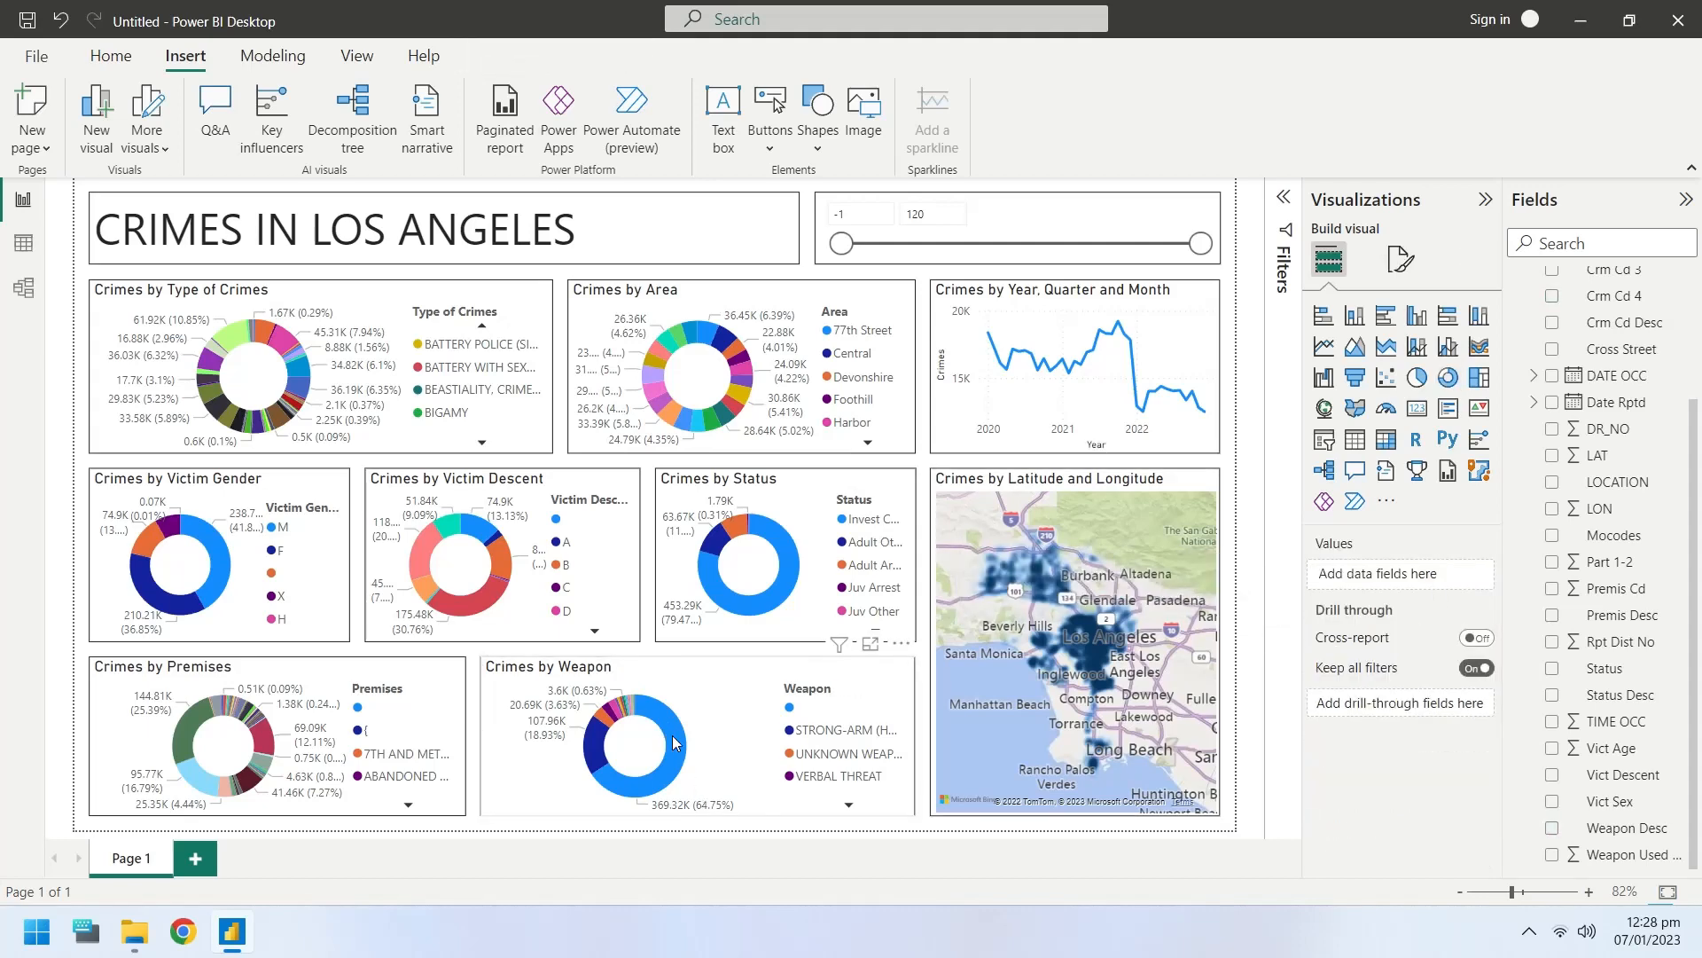
pyautogui.click(640, 749)
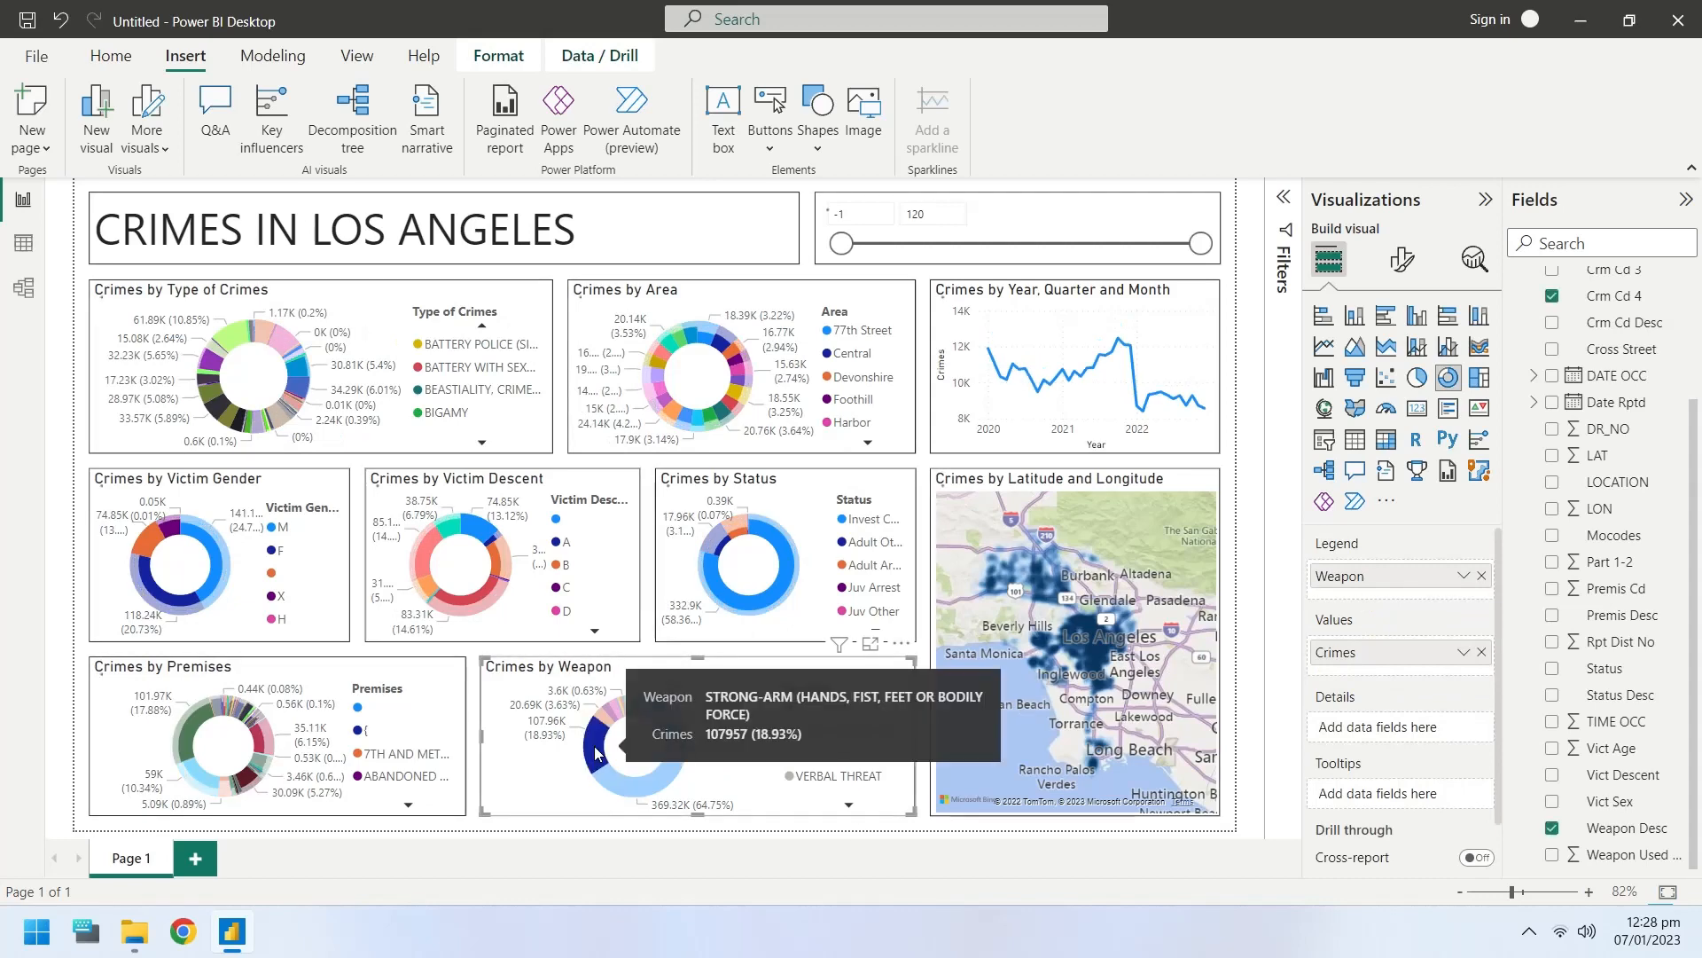